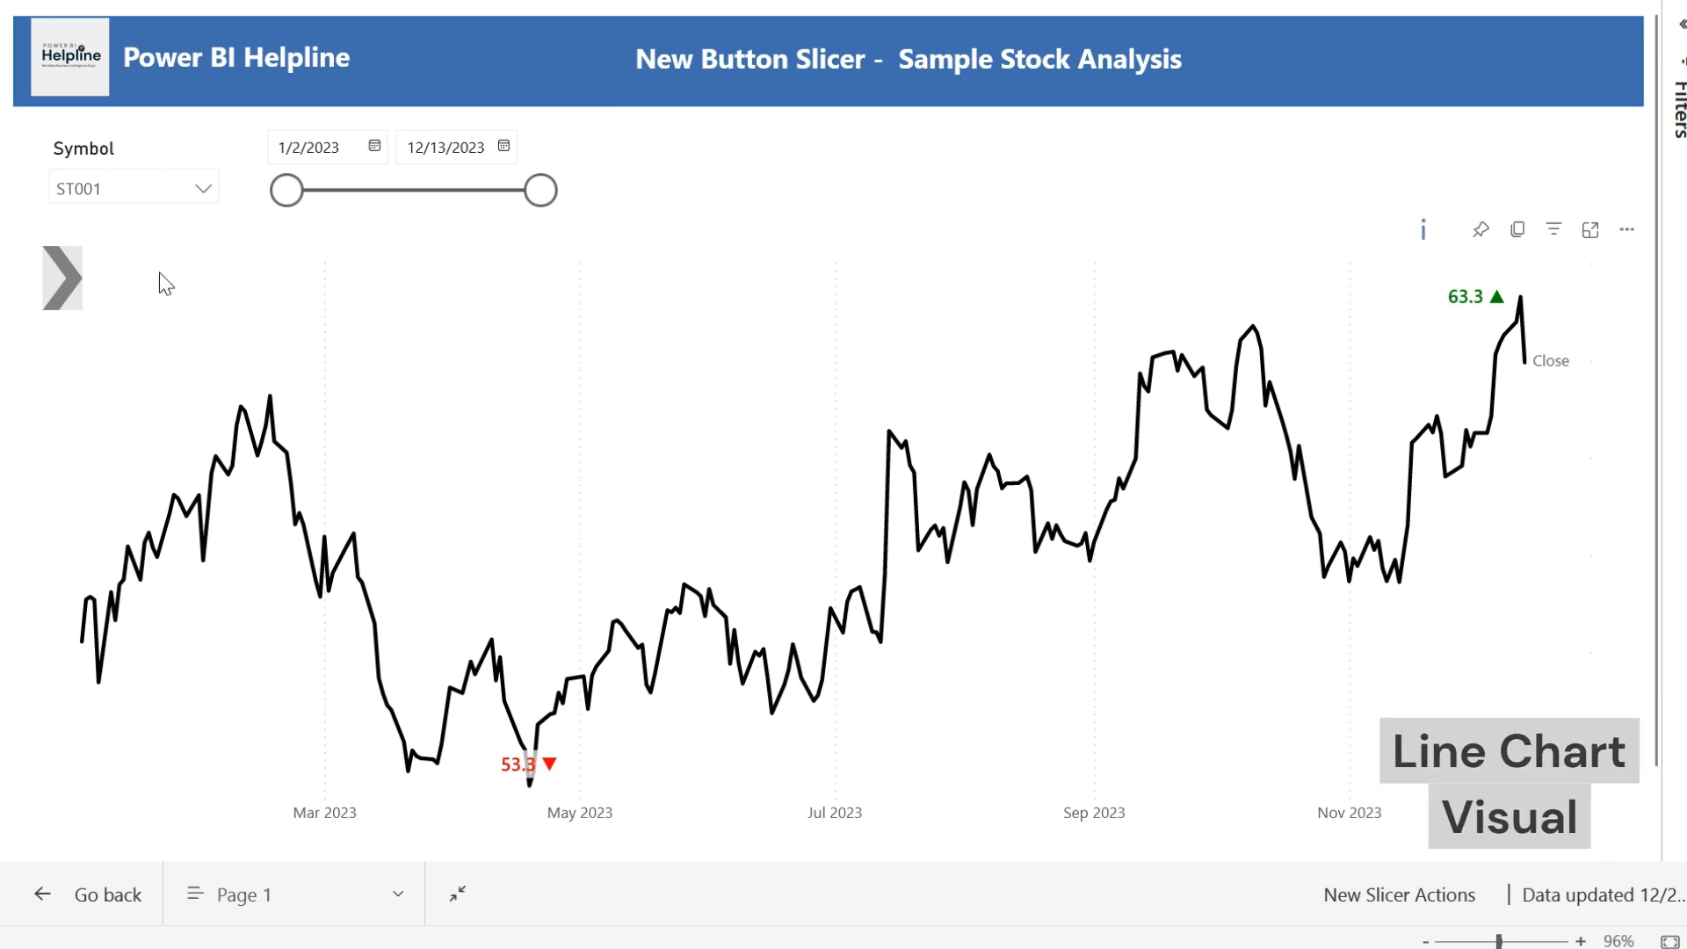
Step: Expand DMA Analysis and toggle the 30 DMA line and volume bars via the button slicer
{"action": "left_click", "coordinate": [62, 277]}
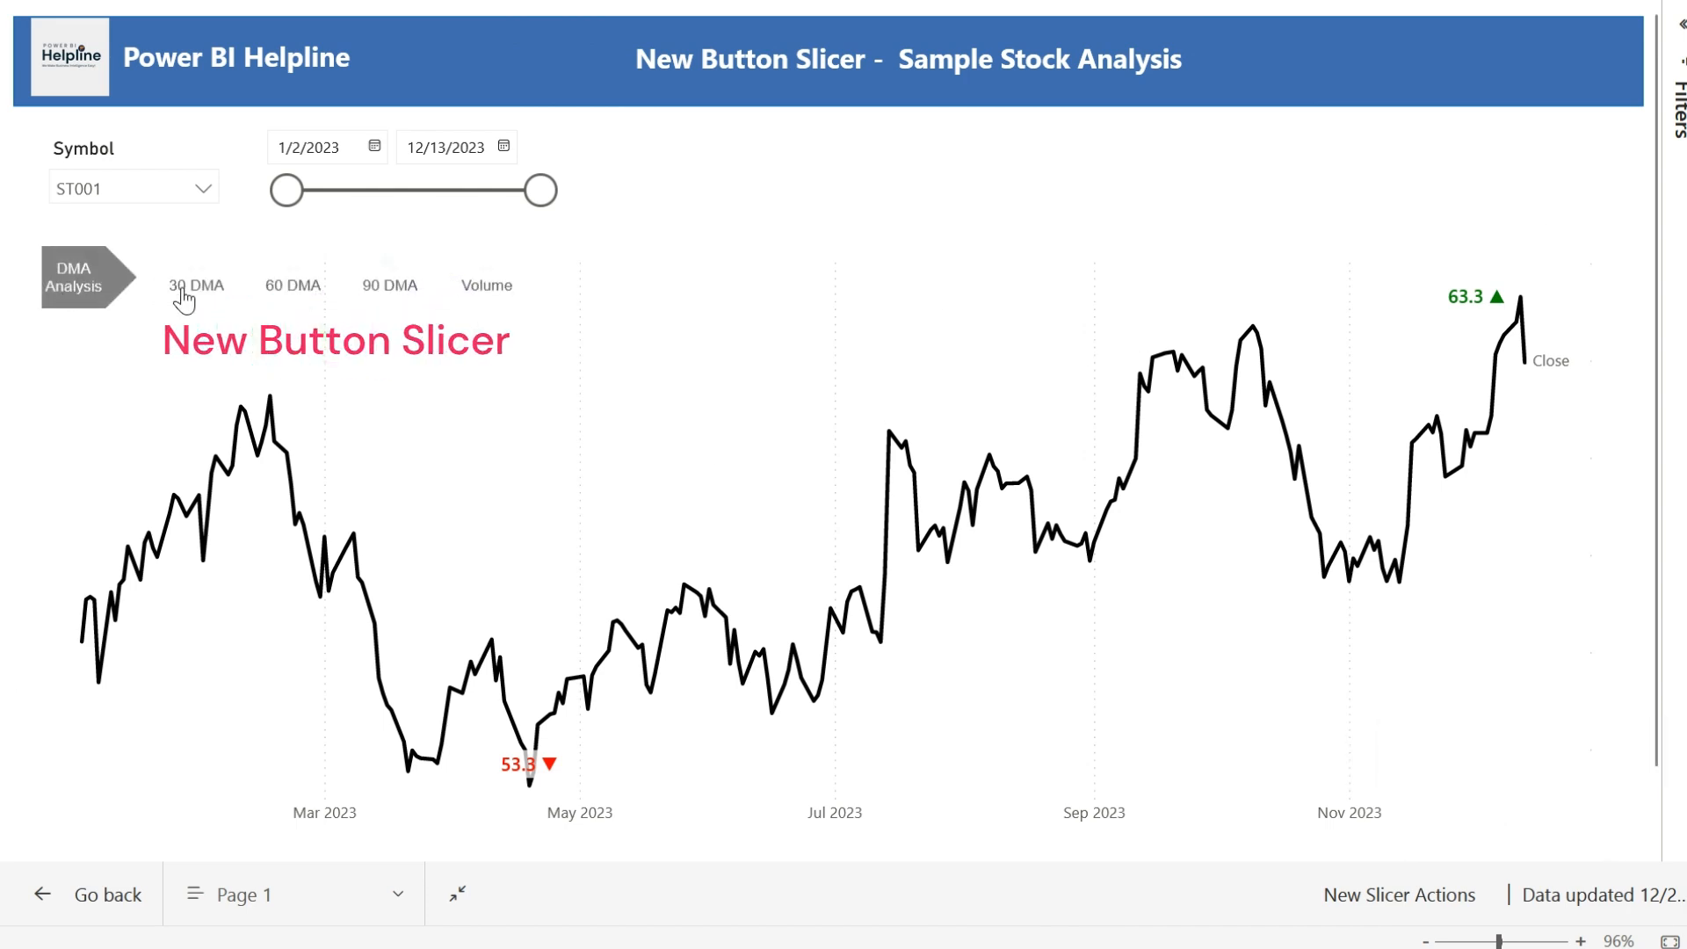
{"action": "left_click", "coordinate": [388, 274]}
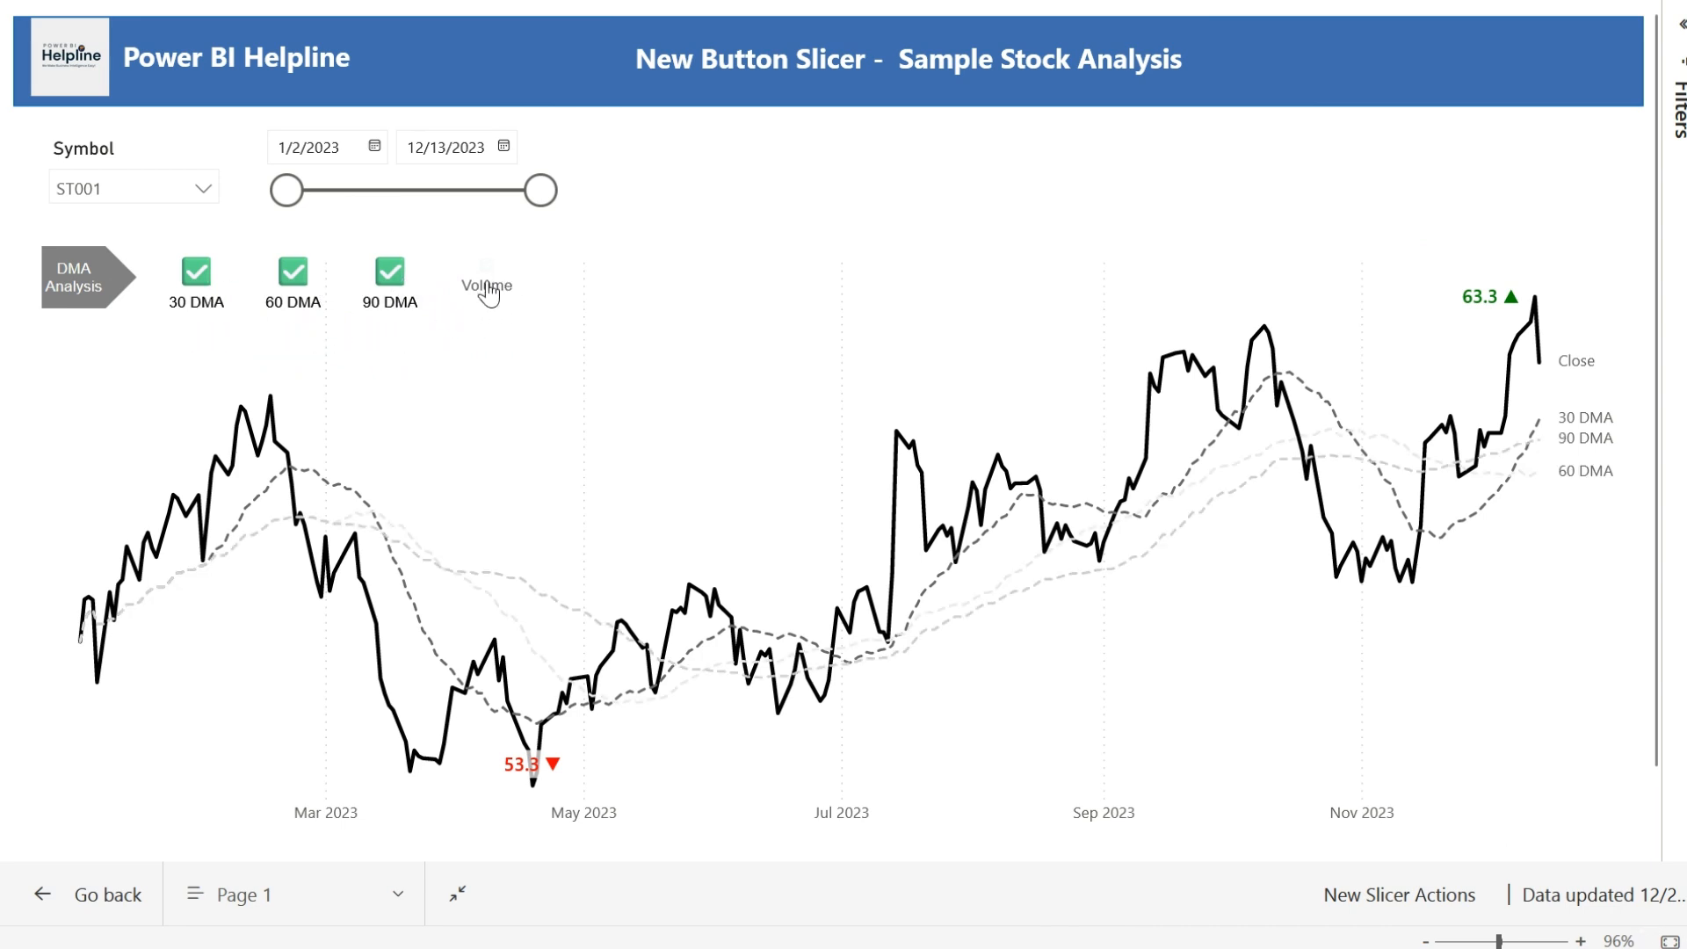
{"action": "left_click", "coordinate": [485, 271]}
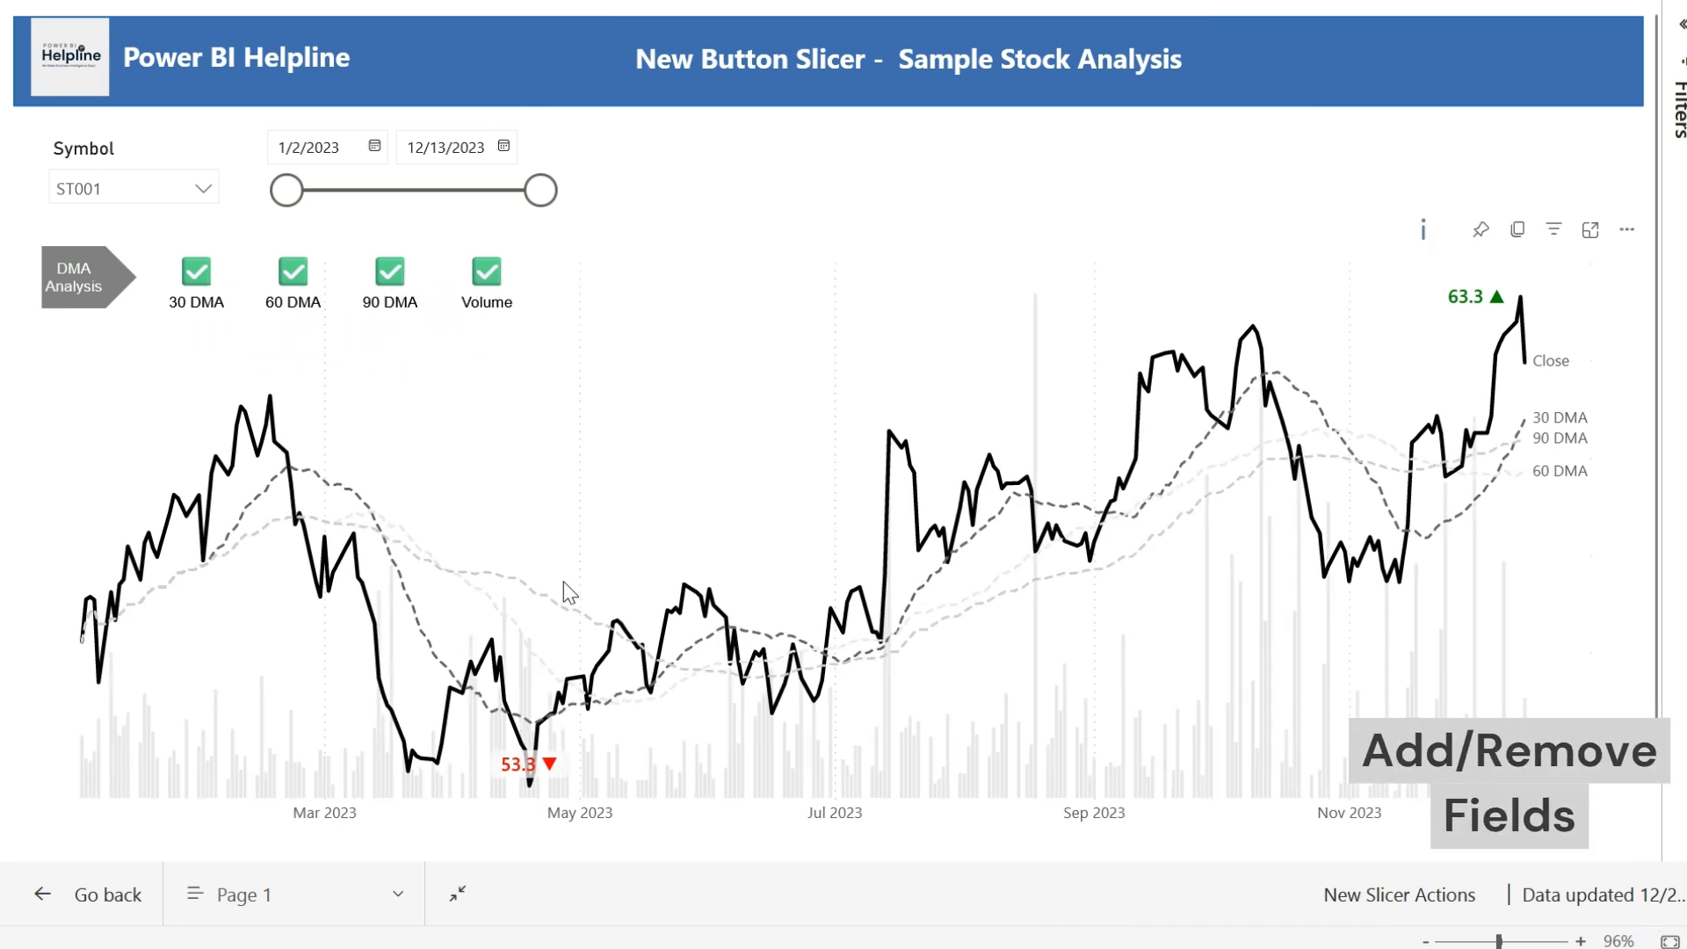
{"action": "left_click", "coordinate": [485, 271]}
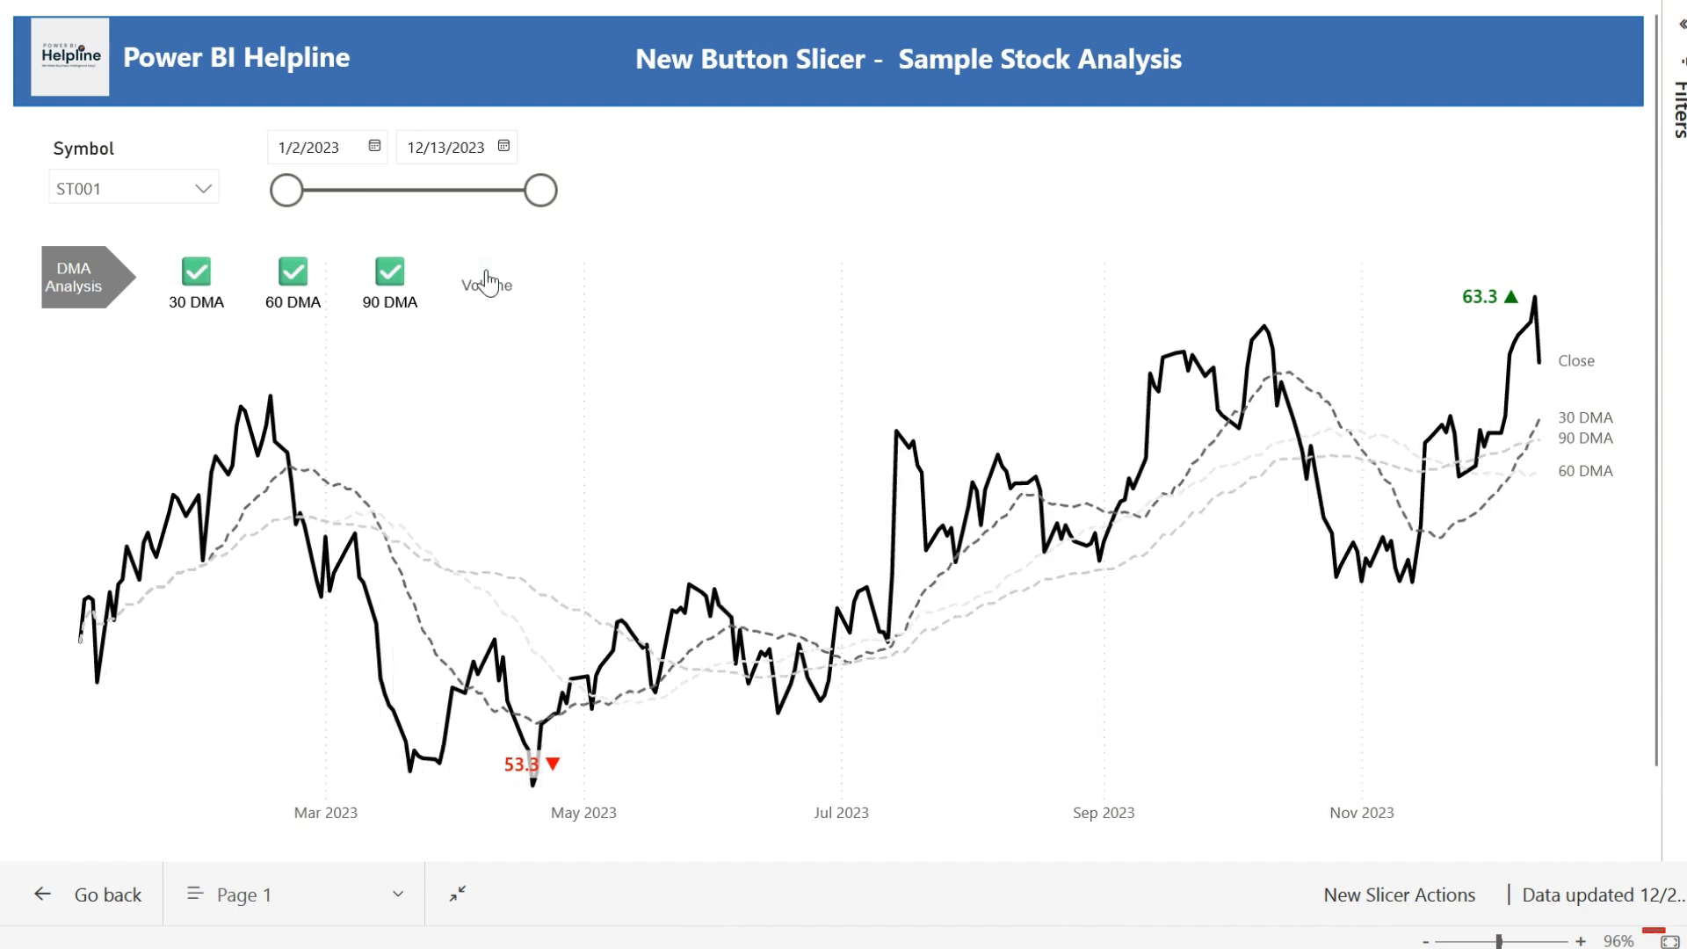
{"action": "left_click", "coordinate": [487, 271]}
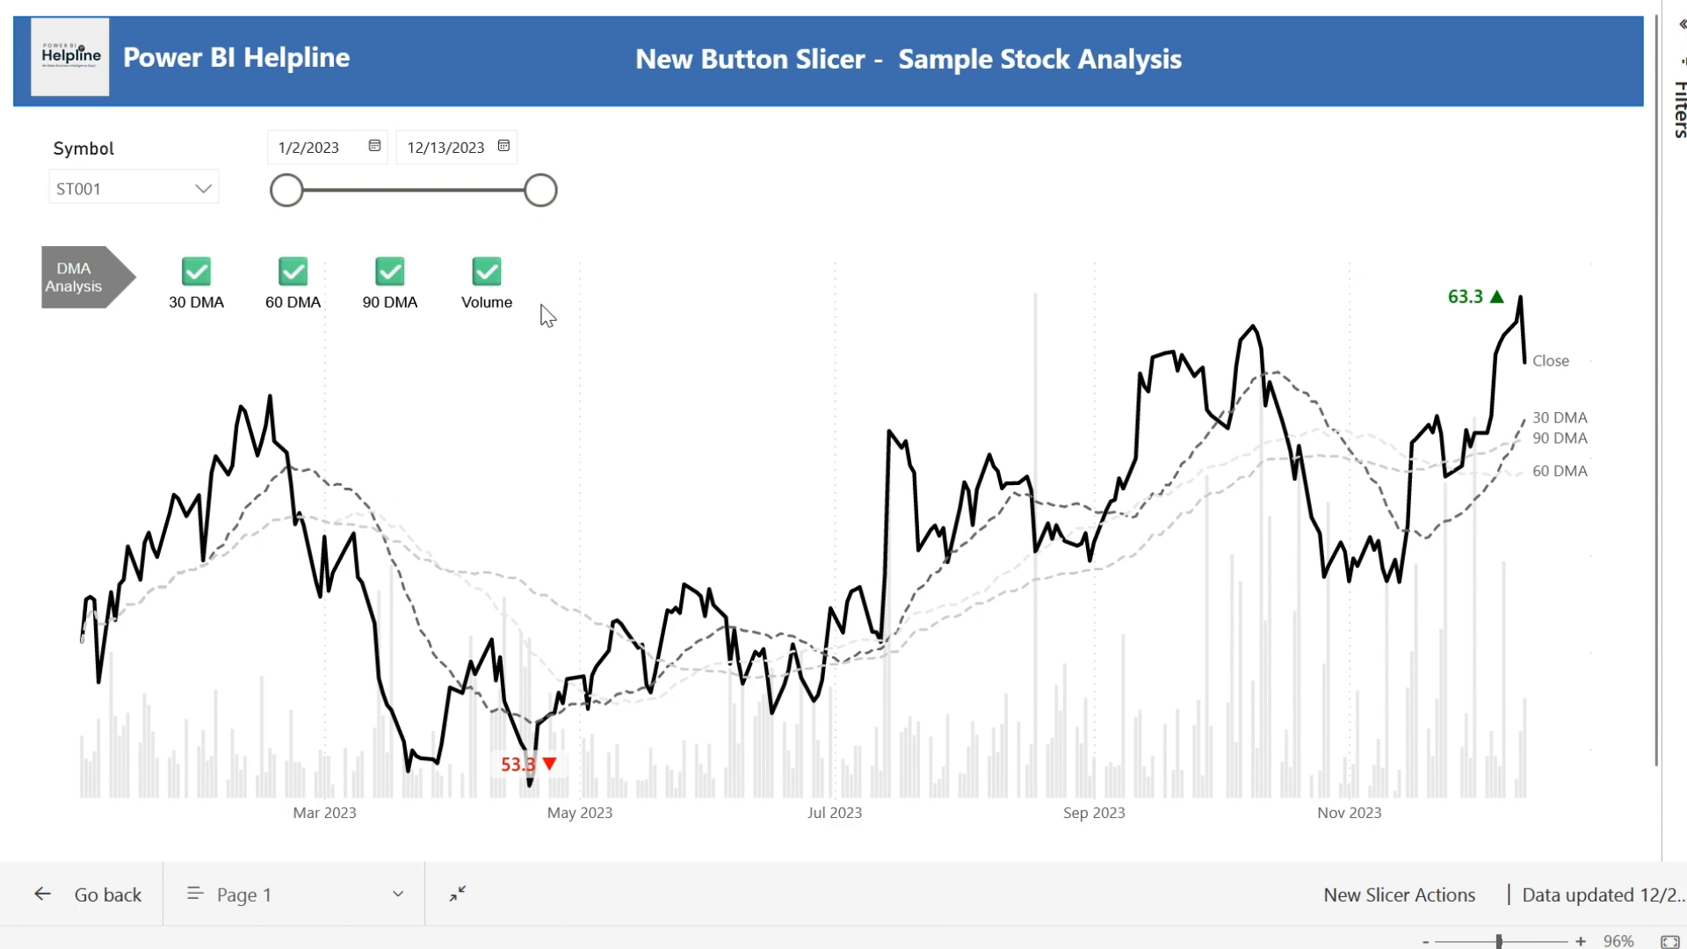
{"action": "mouse_move", "coordinate": [703, 213]}
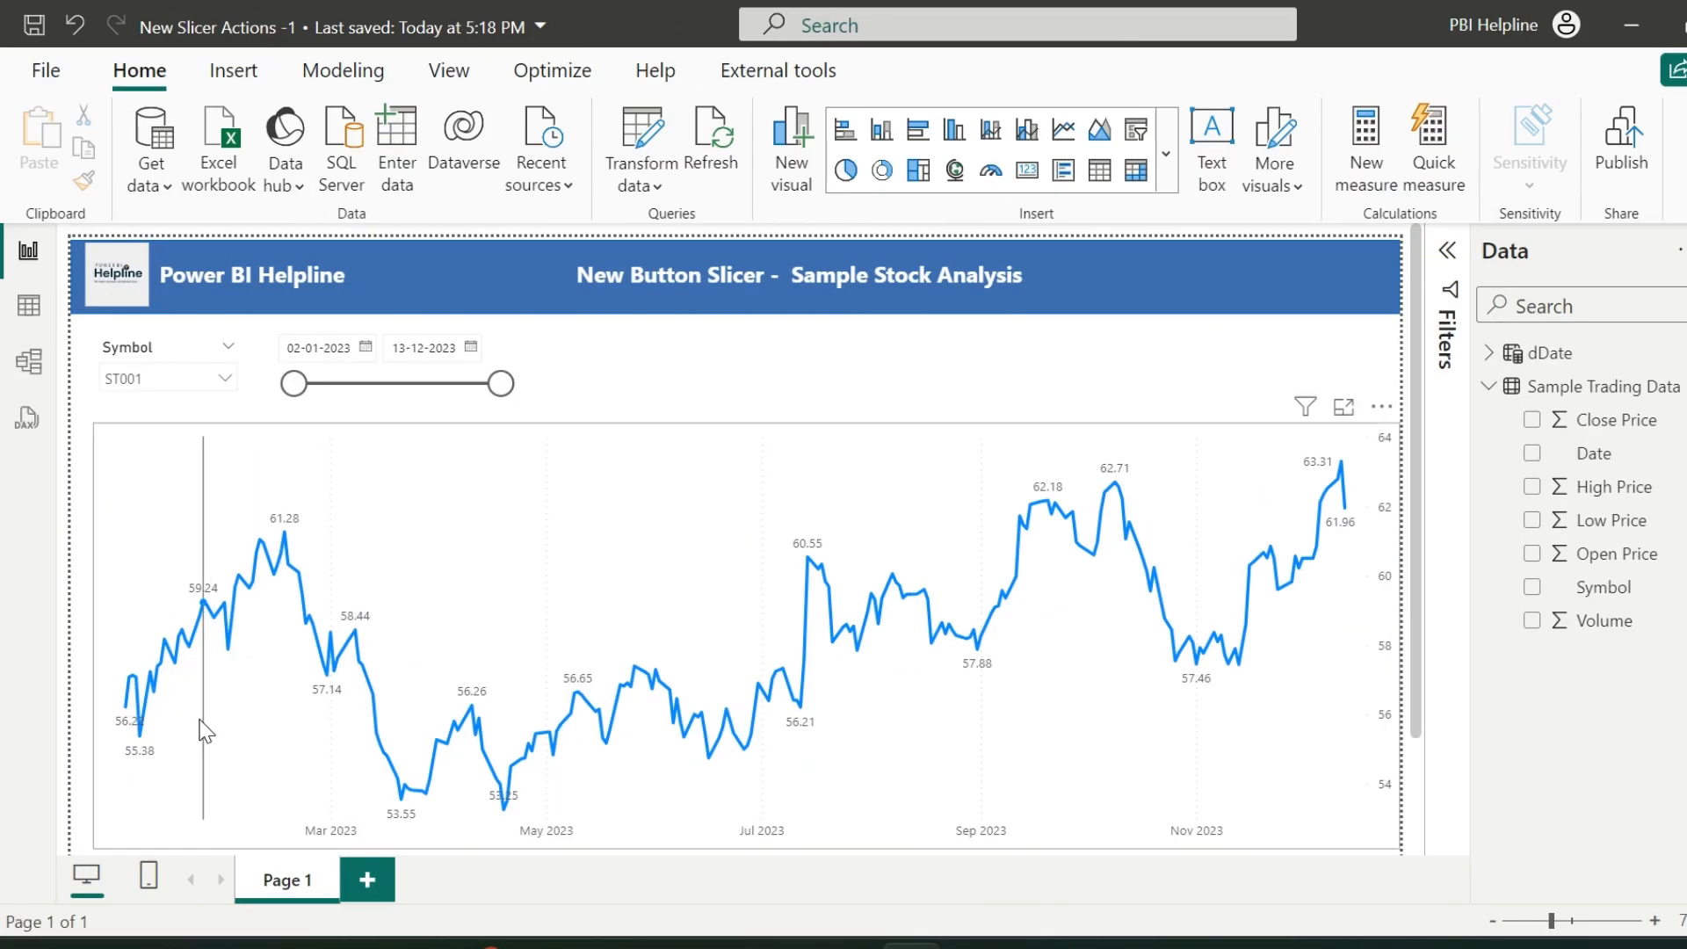
{"action": "mouse_move", "coordinate": [855, 640]}
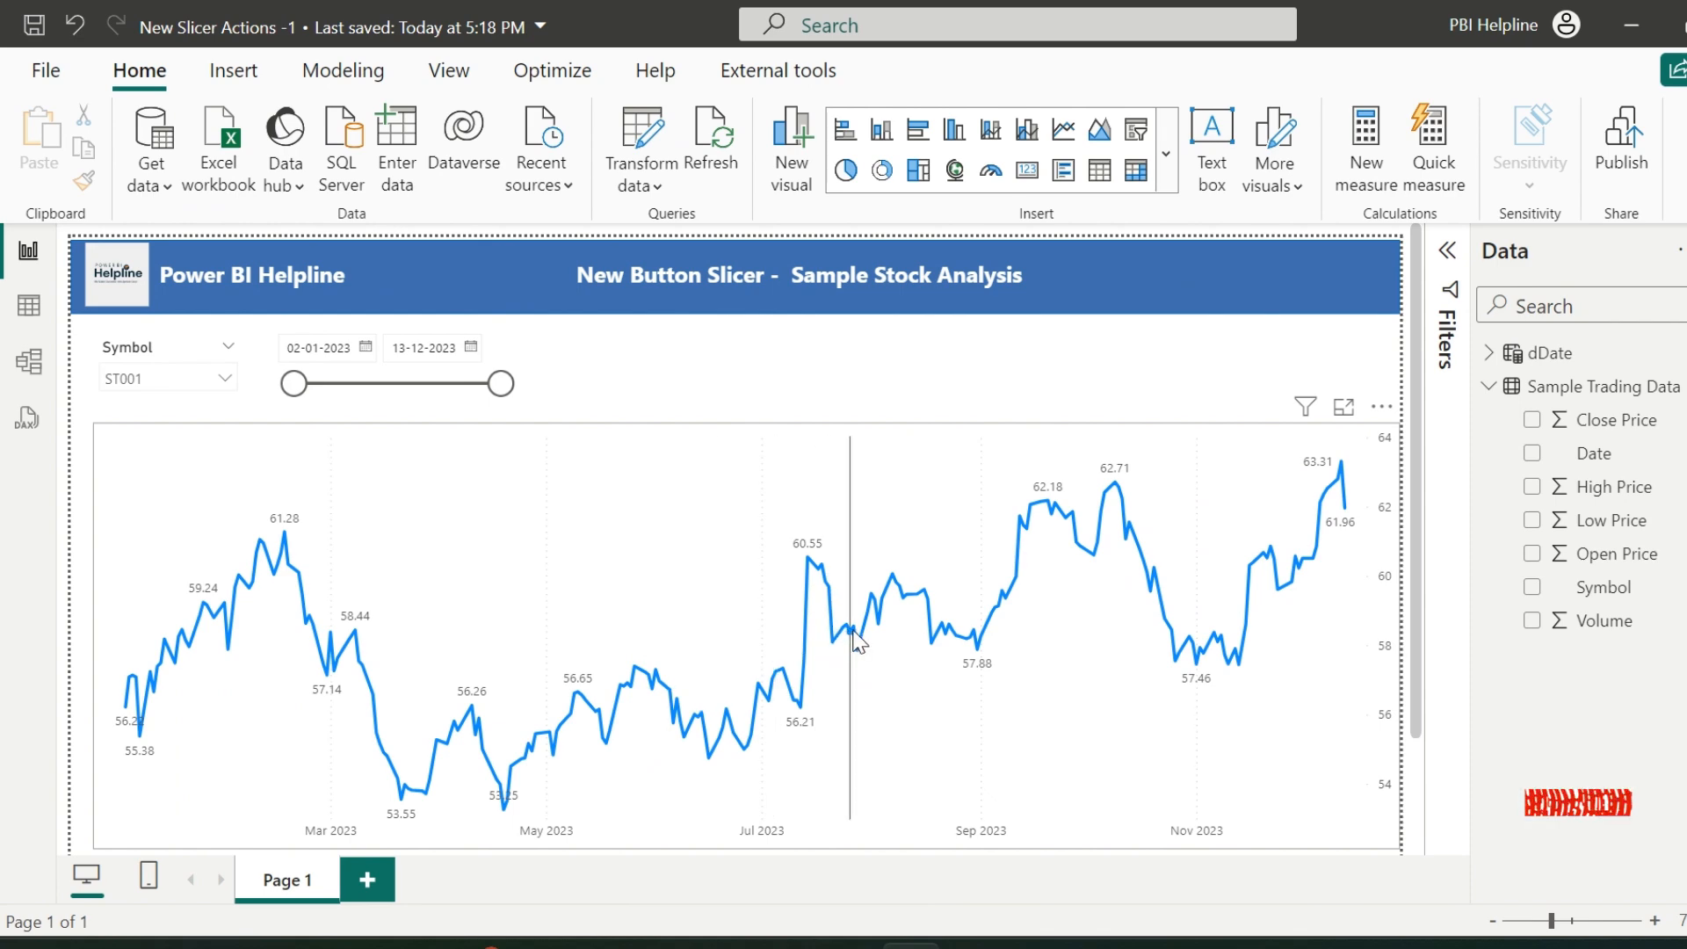
{"action": "mouse_move", "coordinate": [118, 409]}
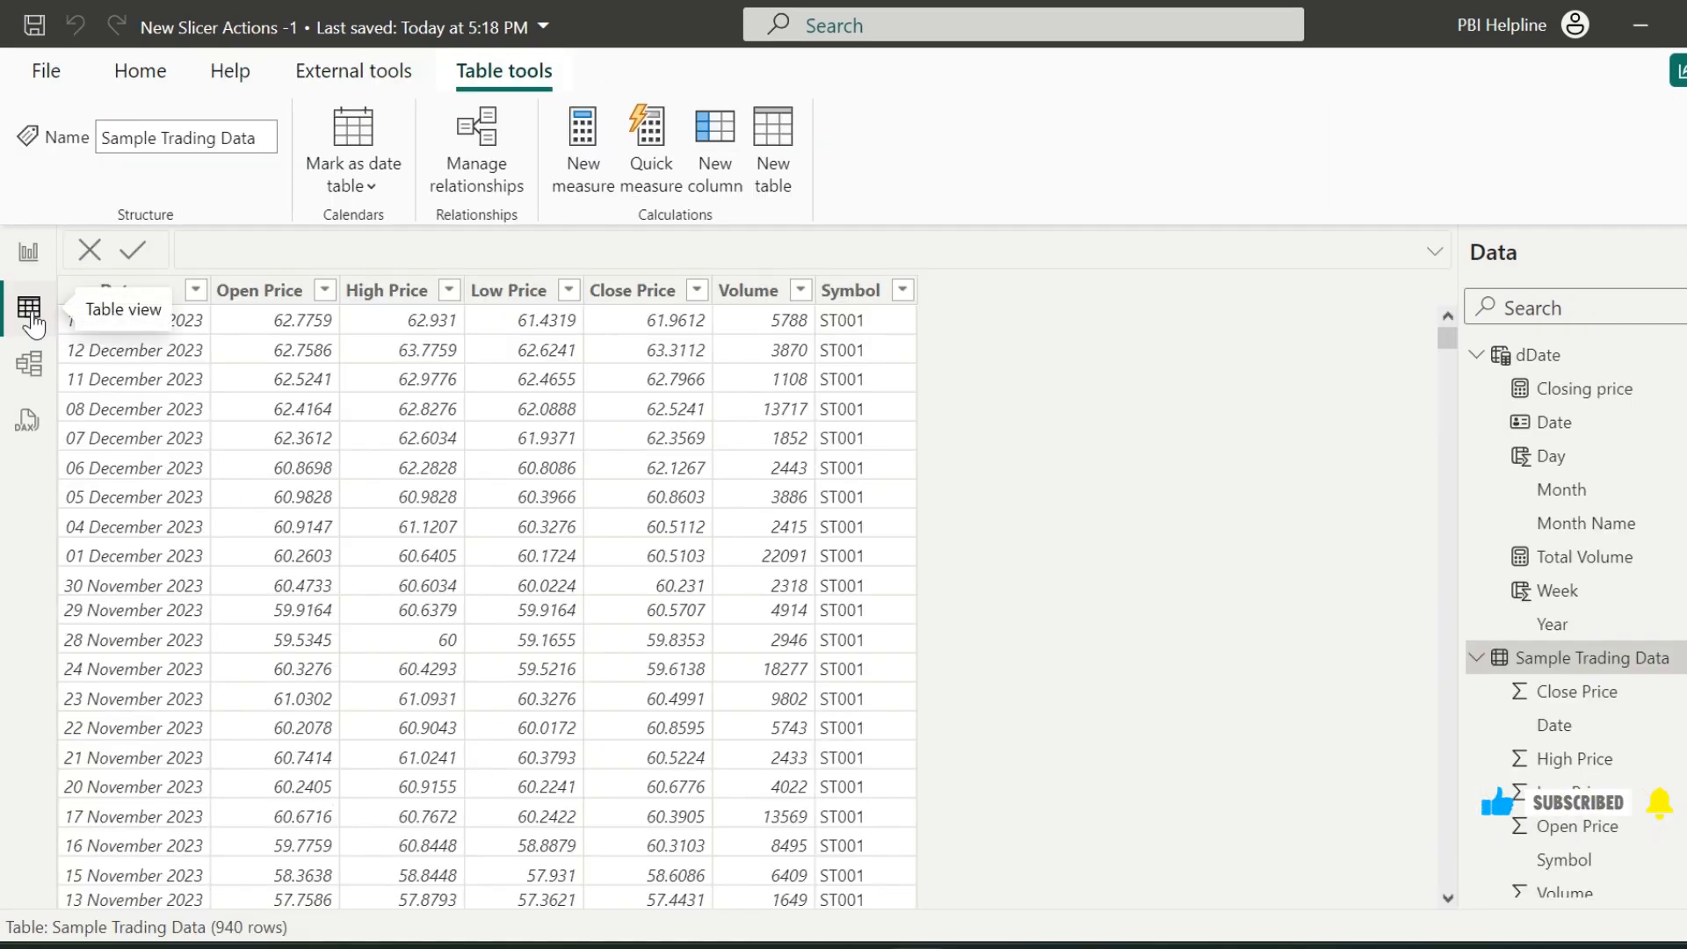
Step: Review the Sample Trading Data table, selecting the Close Price column
{"action": "left_click", "coordinate": [633, 290]}
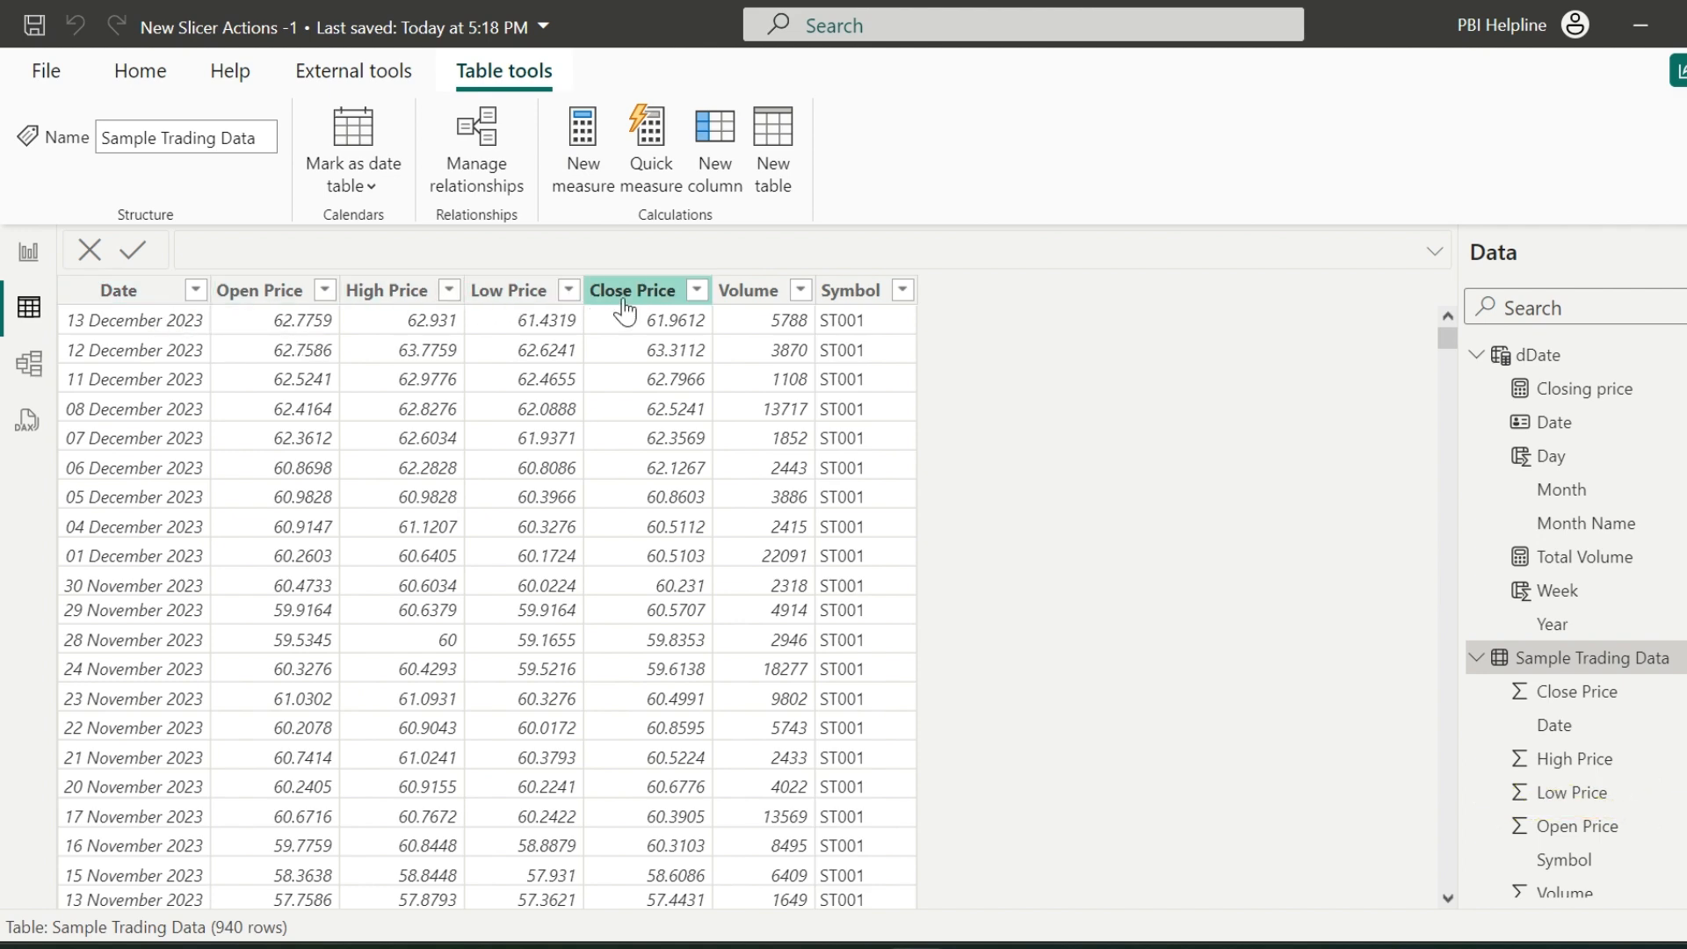
{"action": "left_click", "coordinate": [28, 253]}
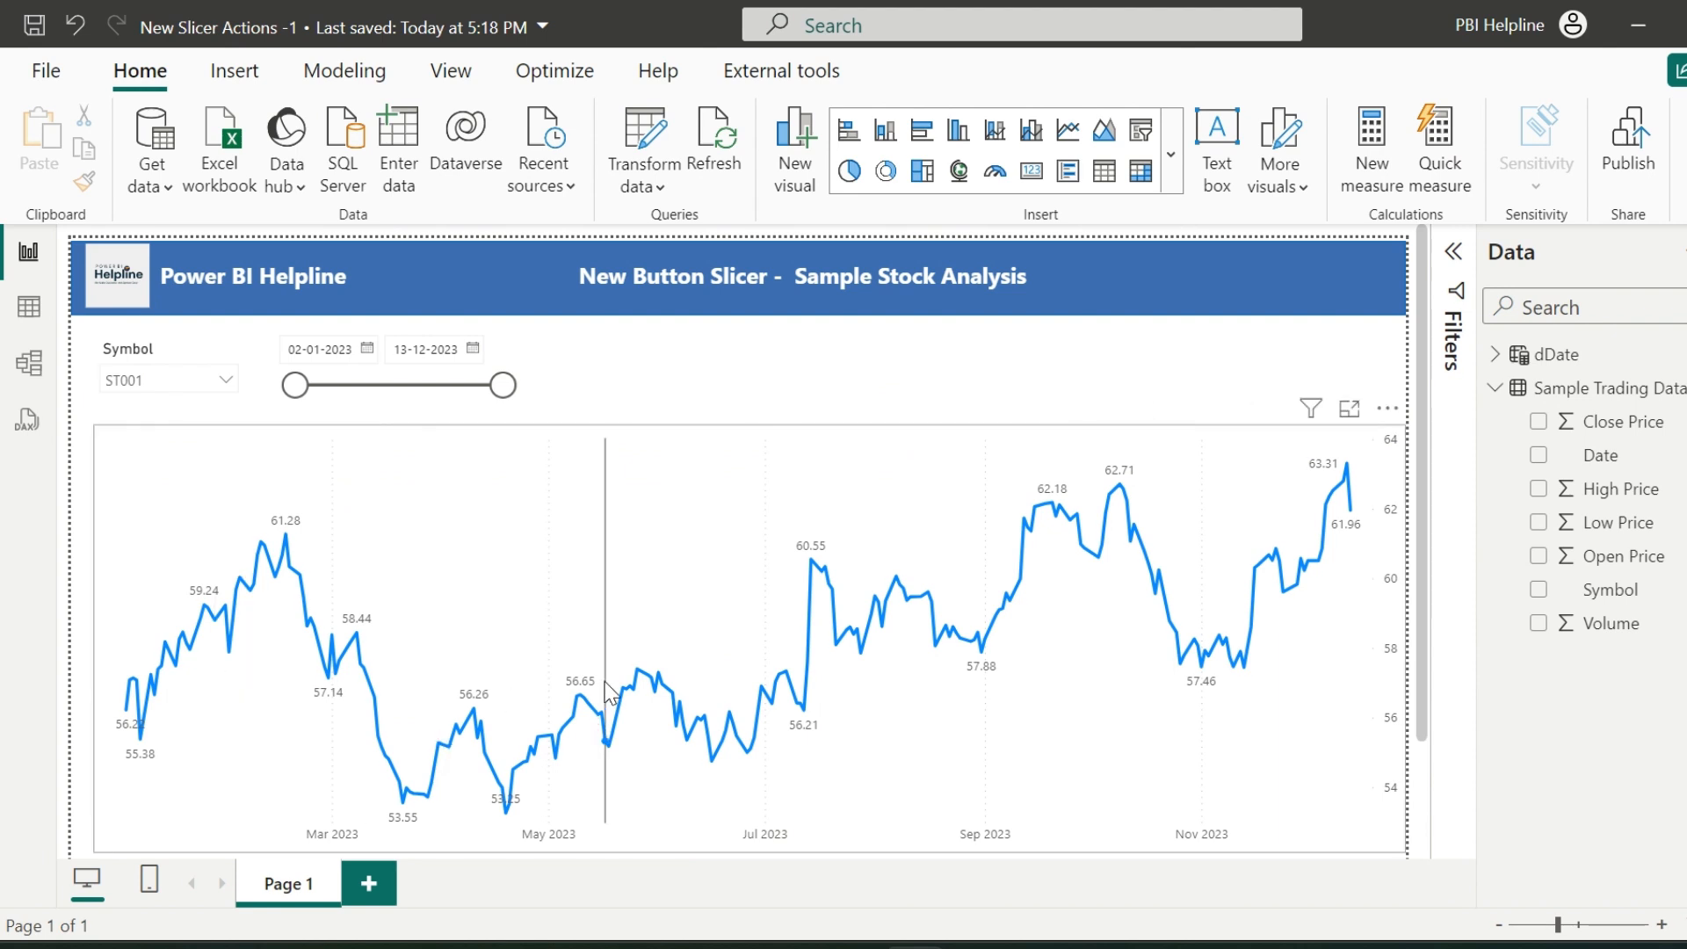
{"action": "mouse_move", "coordinate": [559, 549]}
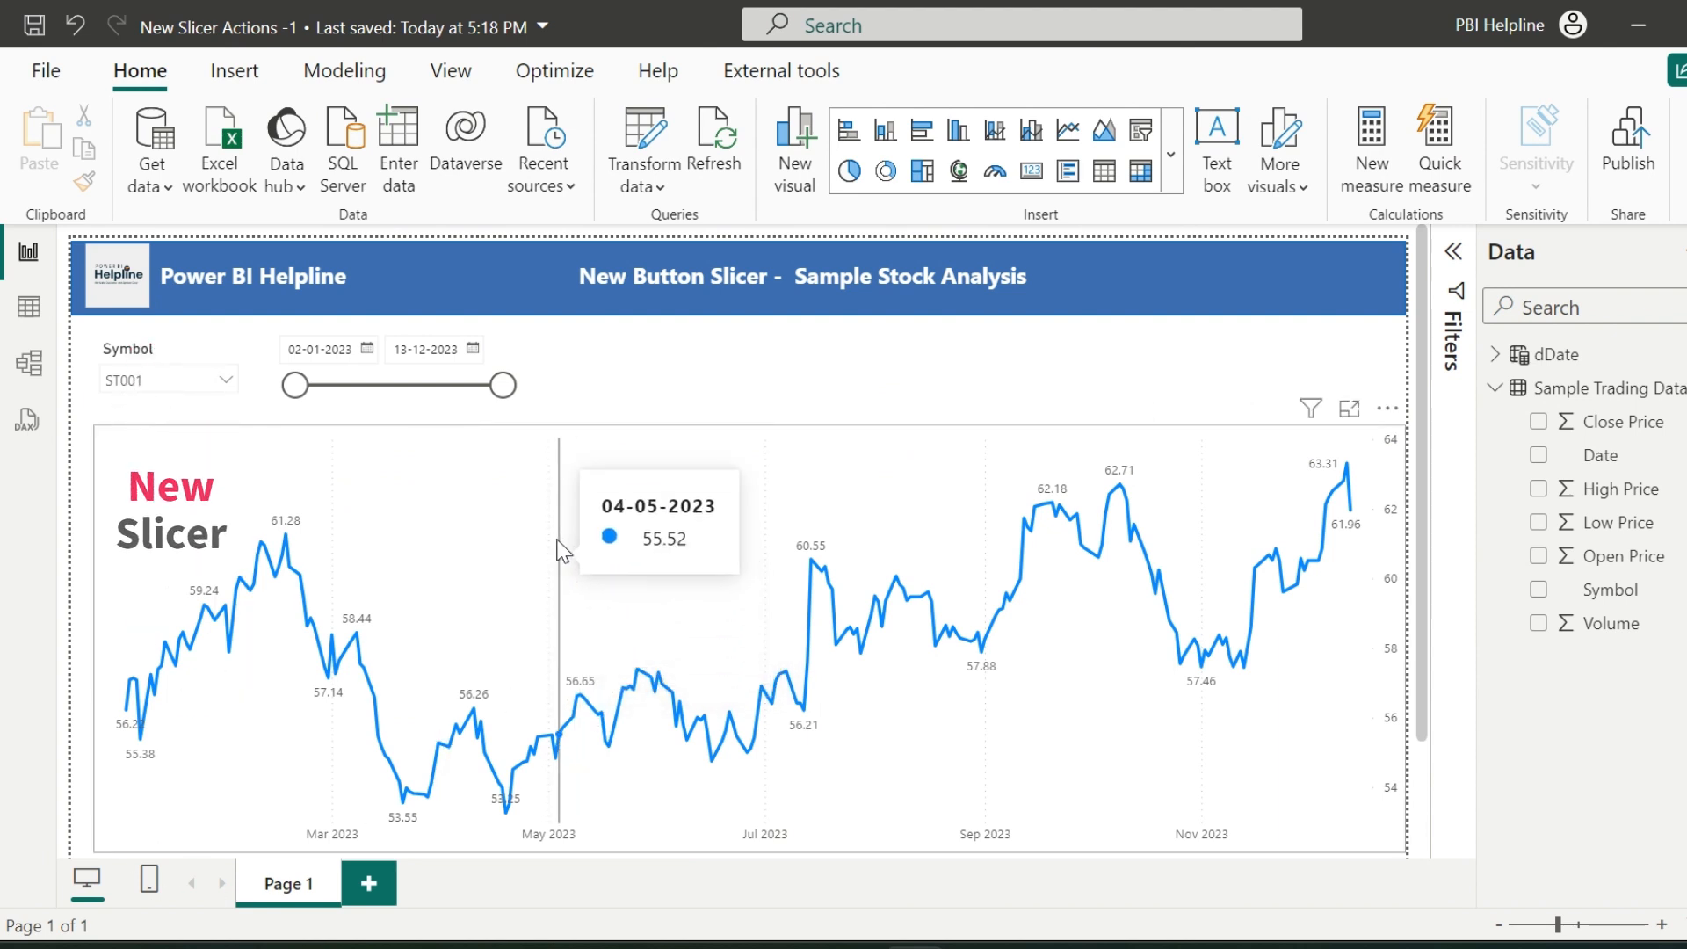
{"action": "mouse_move", "coordinate": [588, 461]}
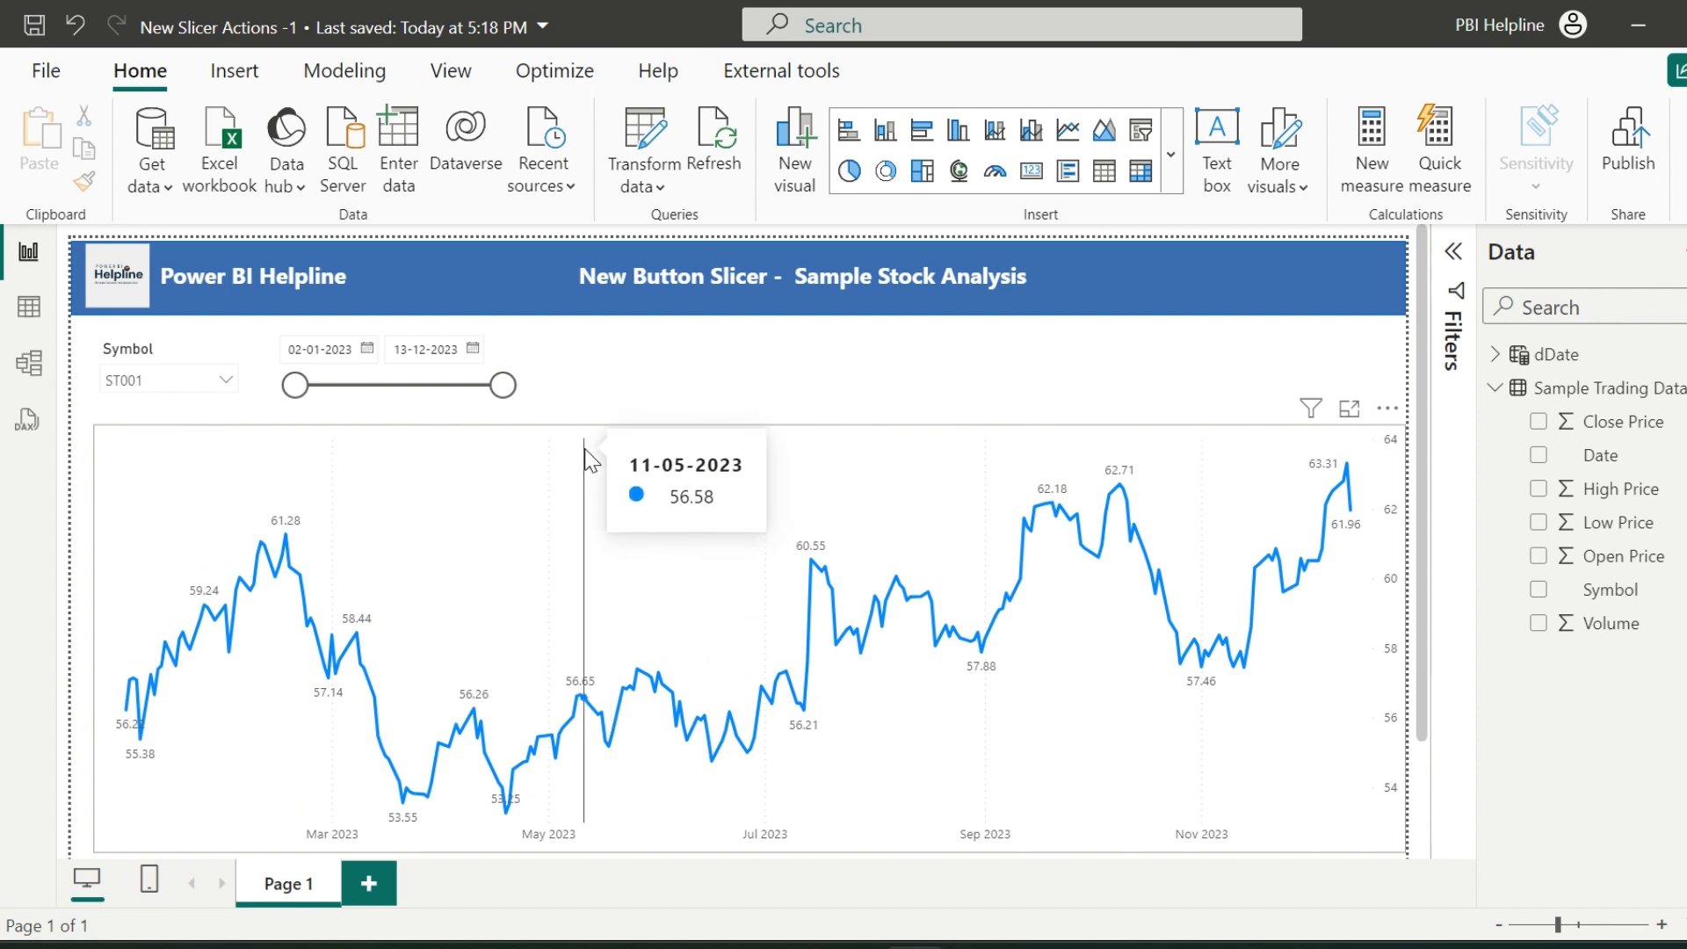
{"action": "mouse_move", "coordinate": [490, 428]}
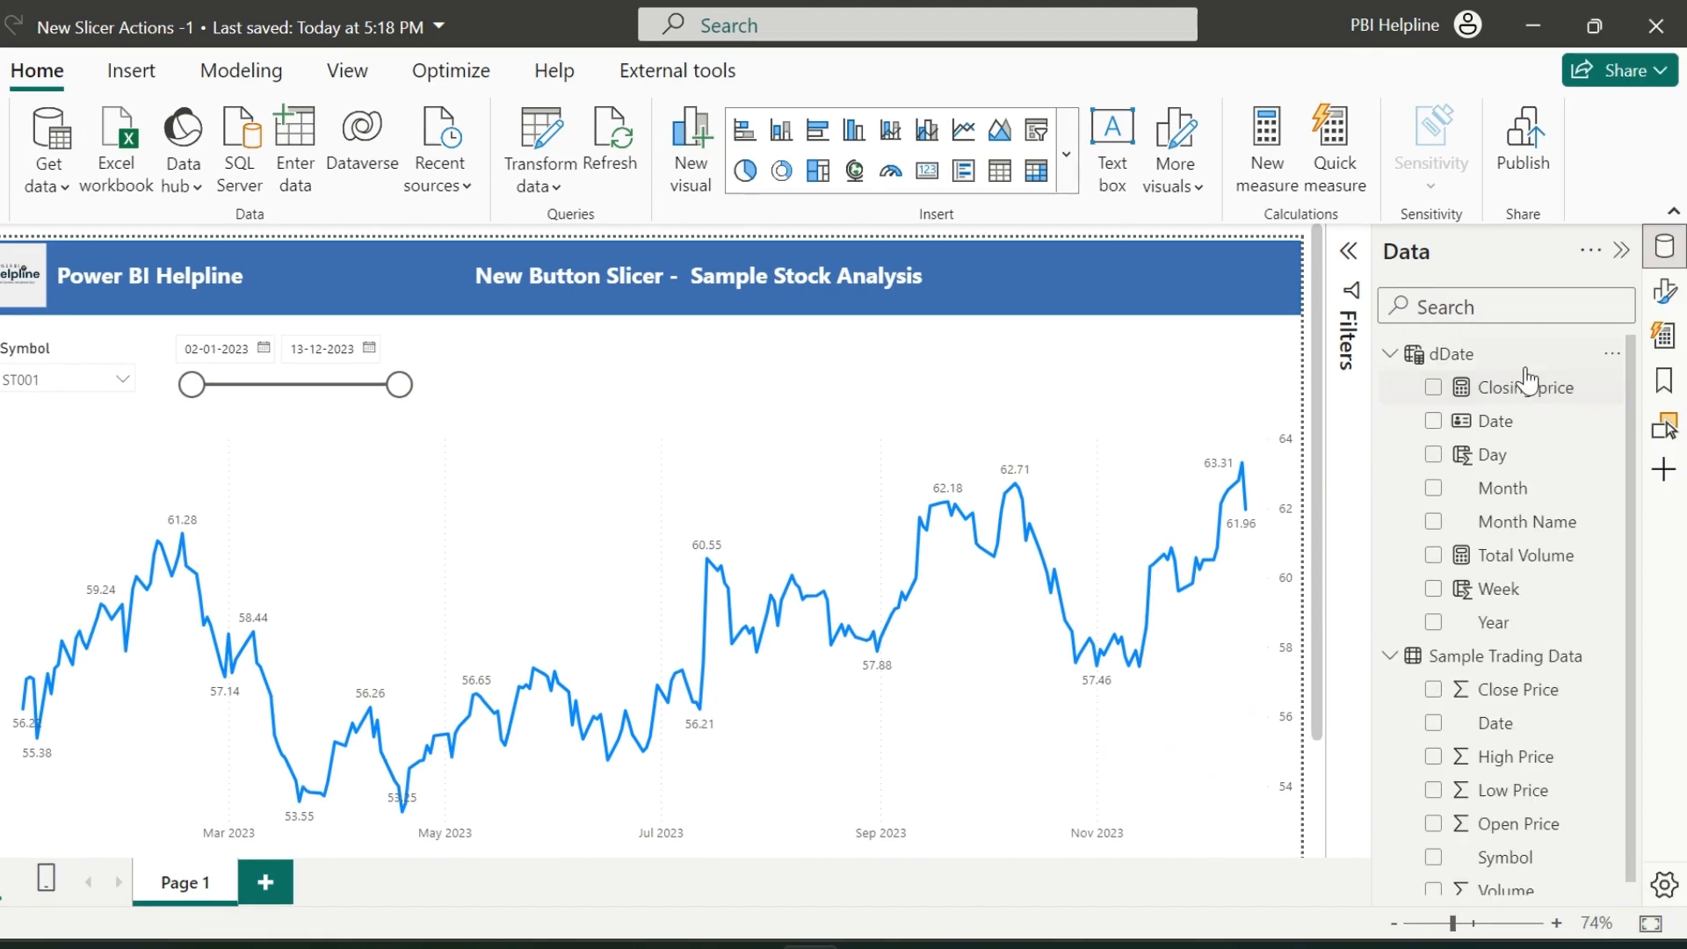
{"action": "mouse_move", "coordinate": [1662, 376]}
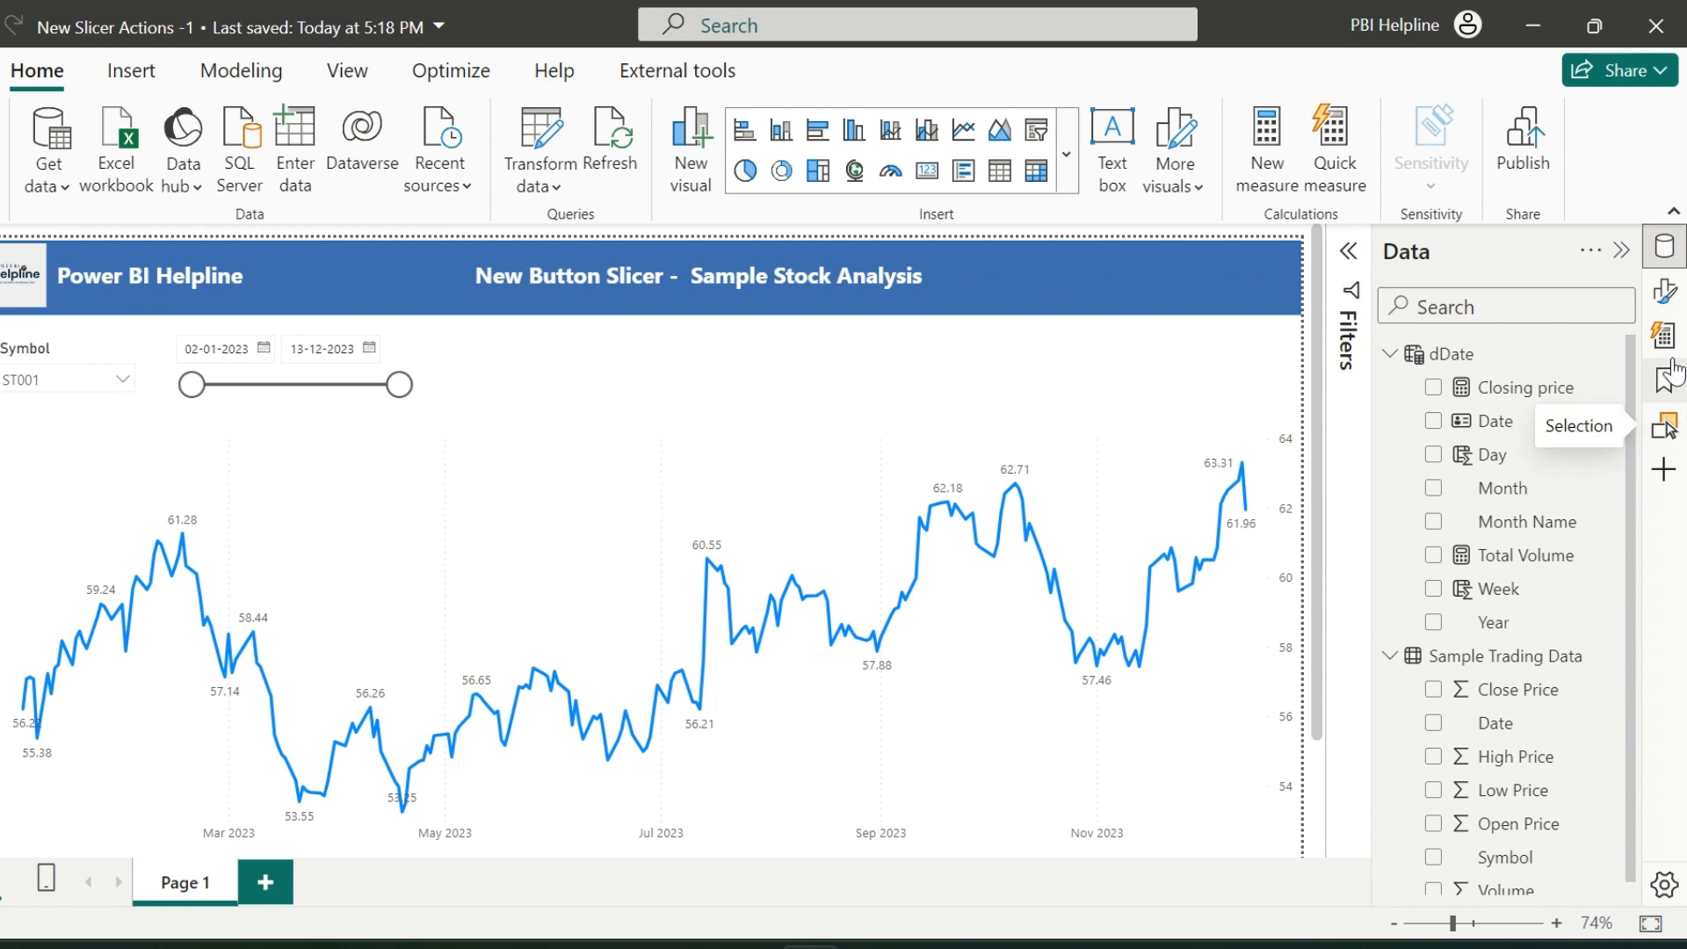
Step: In Quick measure, have Copilot suggest a measure from '30 days moving ave' and review its DAX
{"action": "left_click", "coordinate": [1334, 147]}
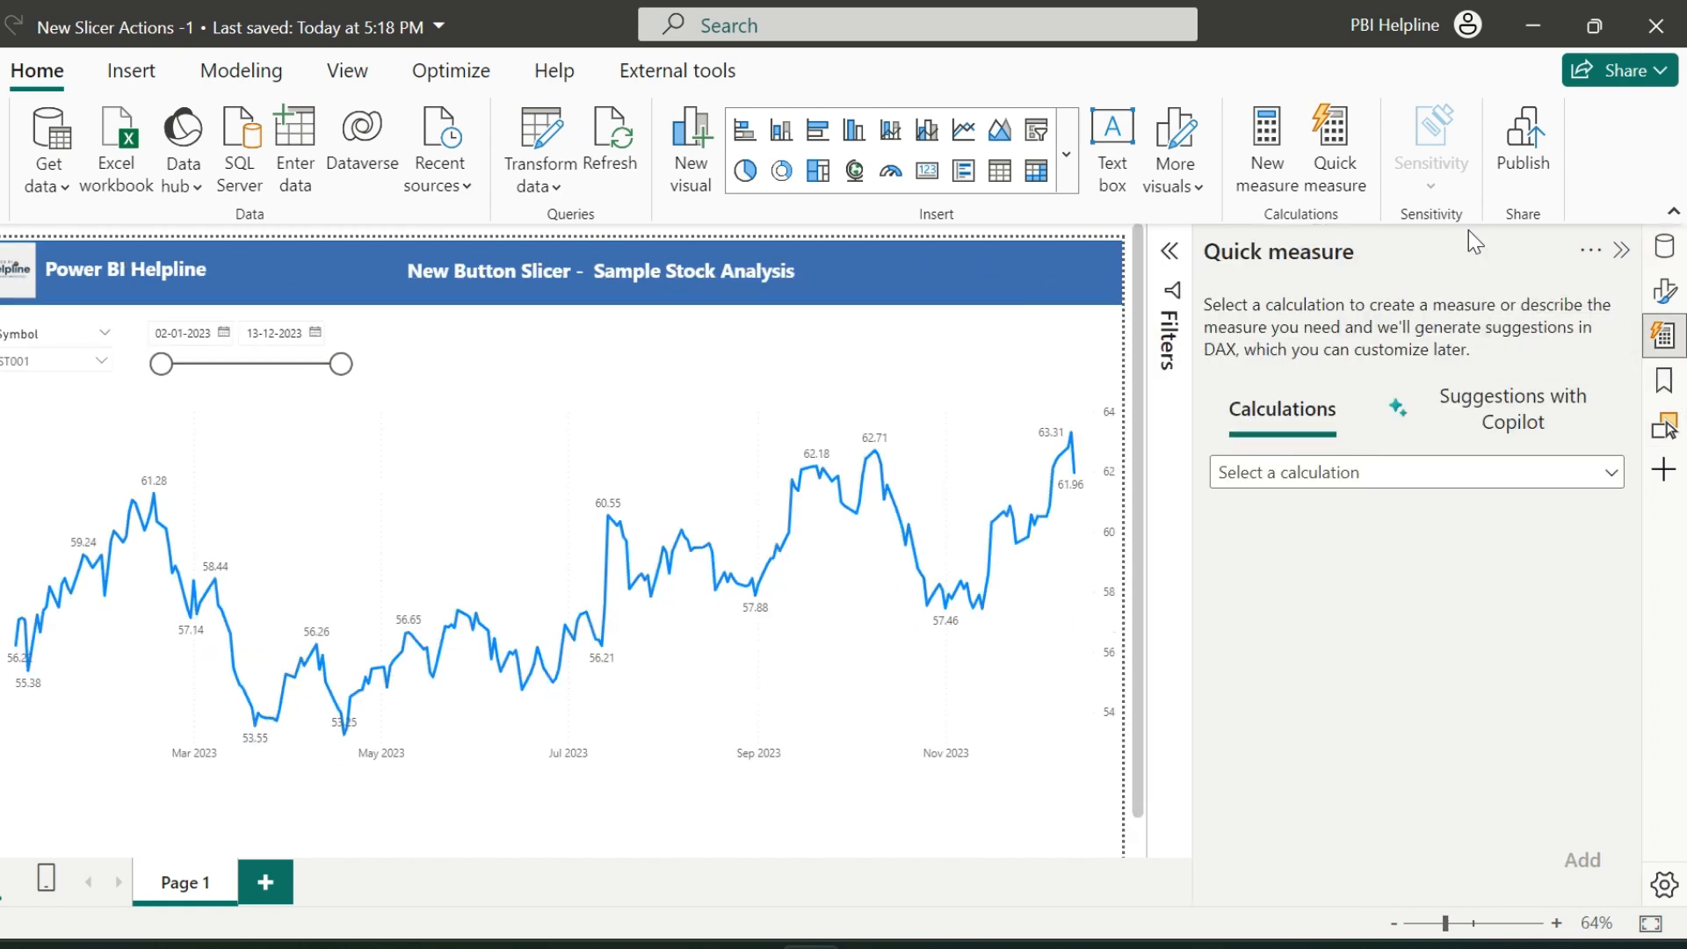
{"action": "mouse_move", "coordinate": [1441, 413]}
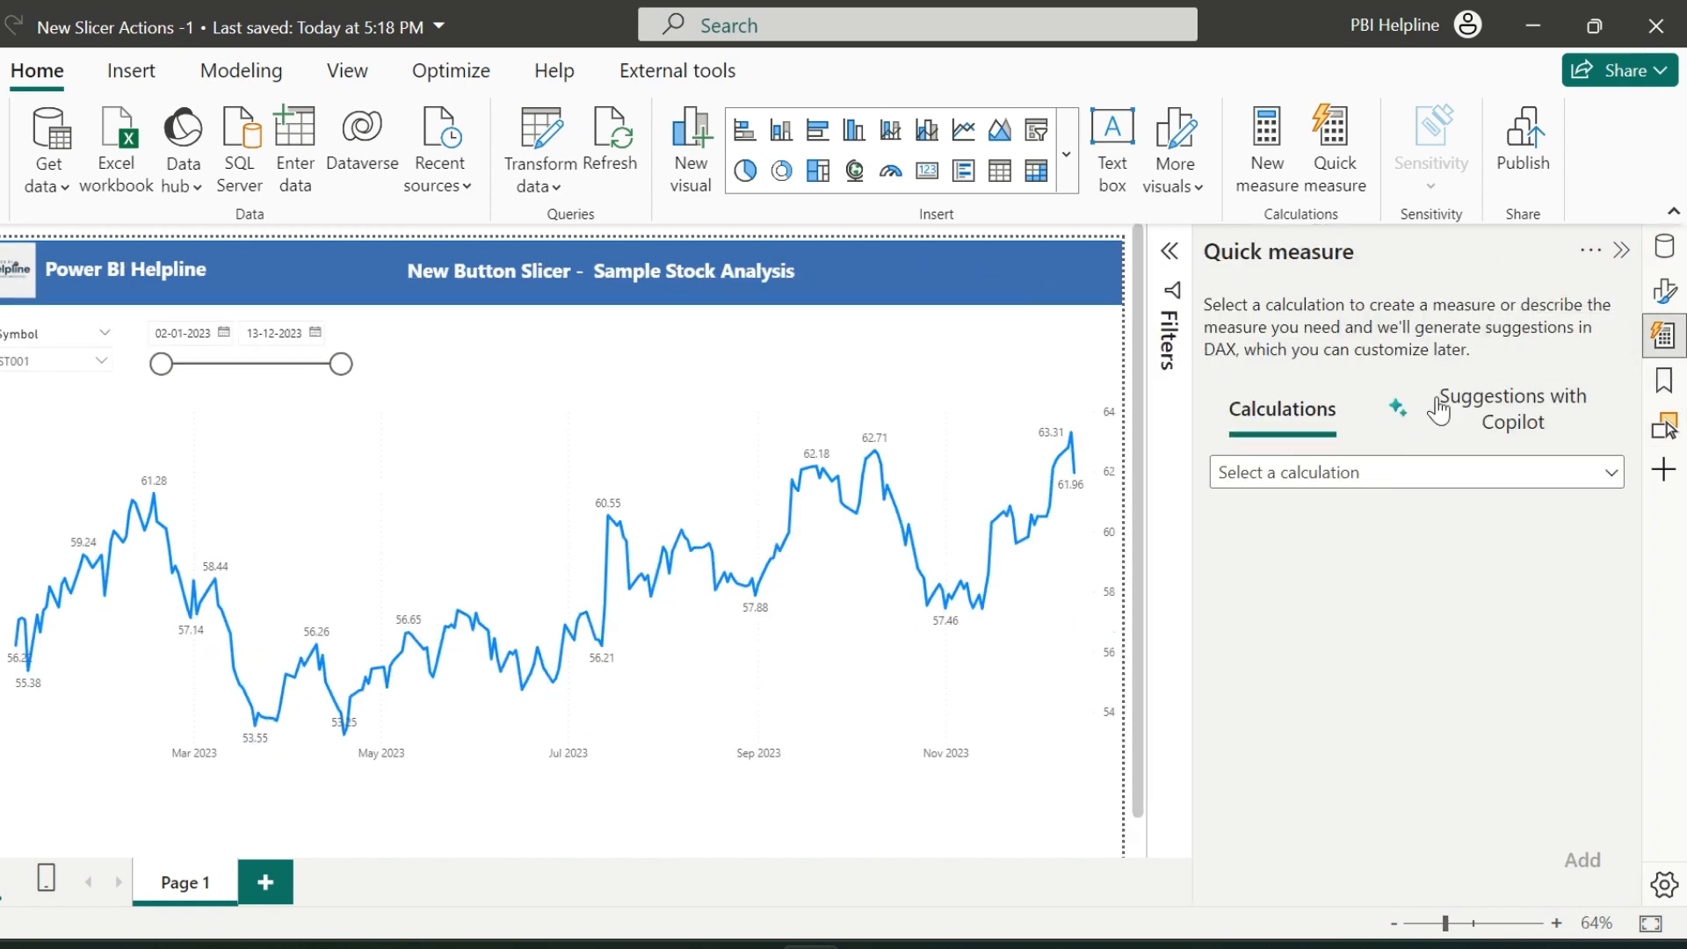
{"action": "left_click", "coordinate": [1508, 409]}
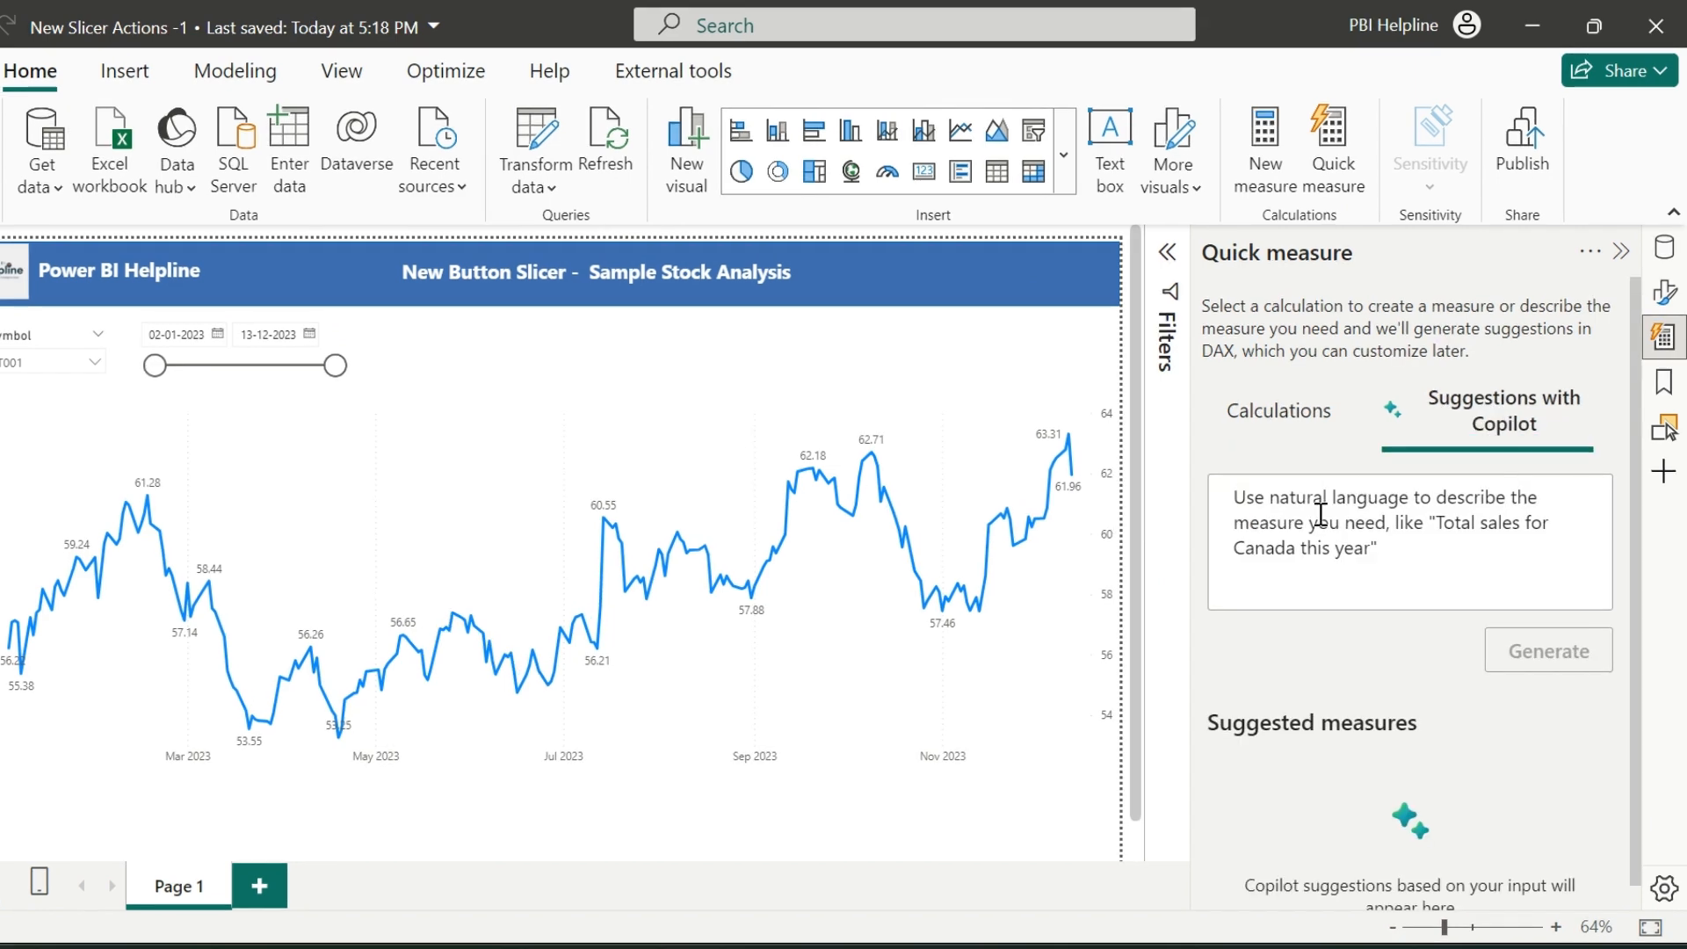
{"action": "type", "text": "30 days moving ave"}
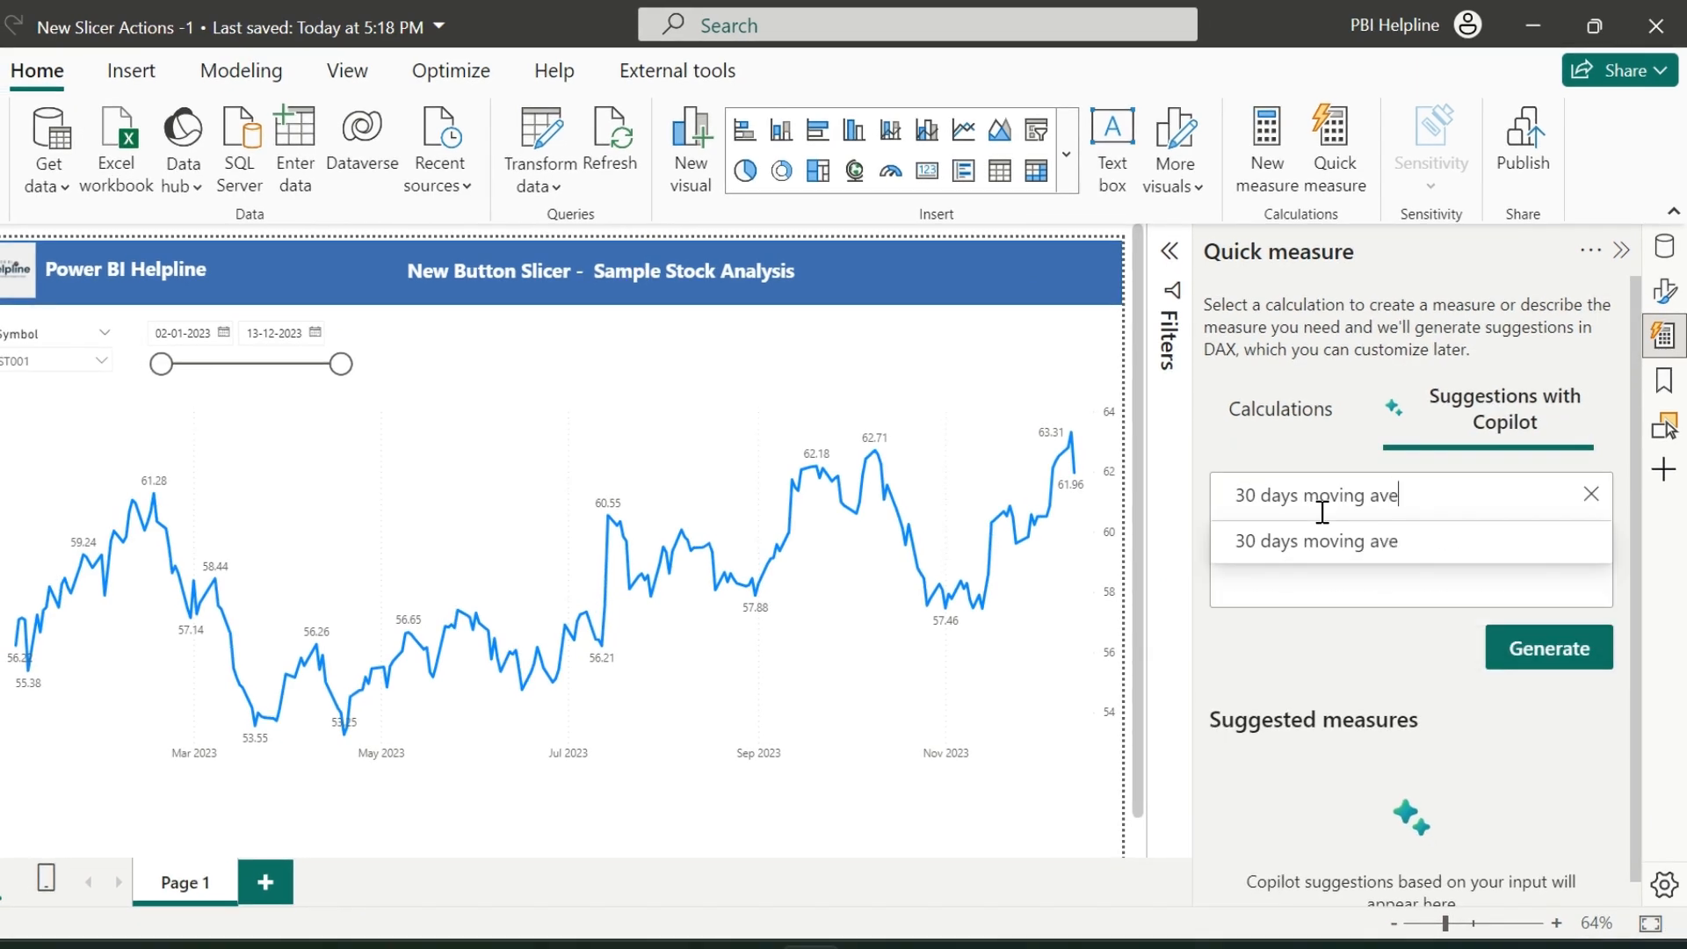
{"action": "left_click", "coordinate": [1548, 645]}
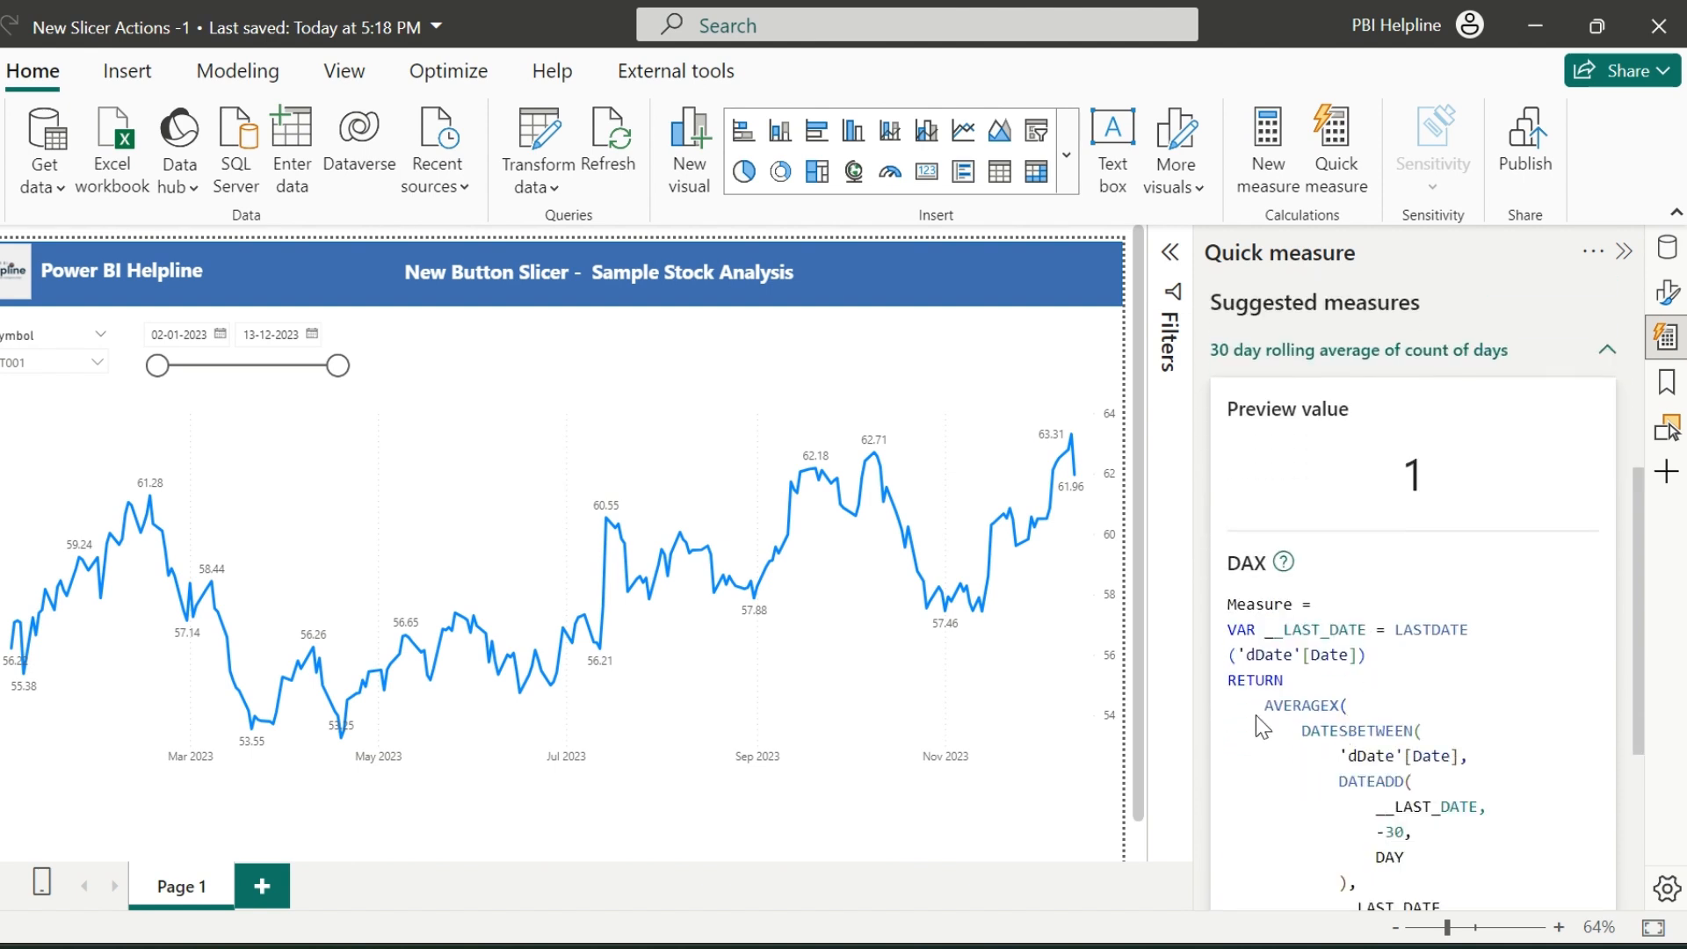
{"action": "scroll", "scroll_direction": "down", "scroll_amount": 3}
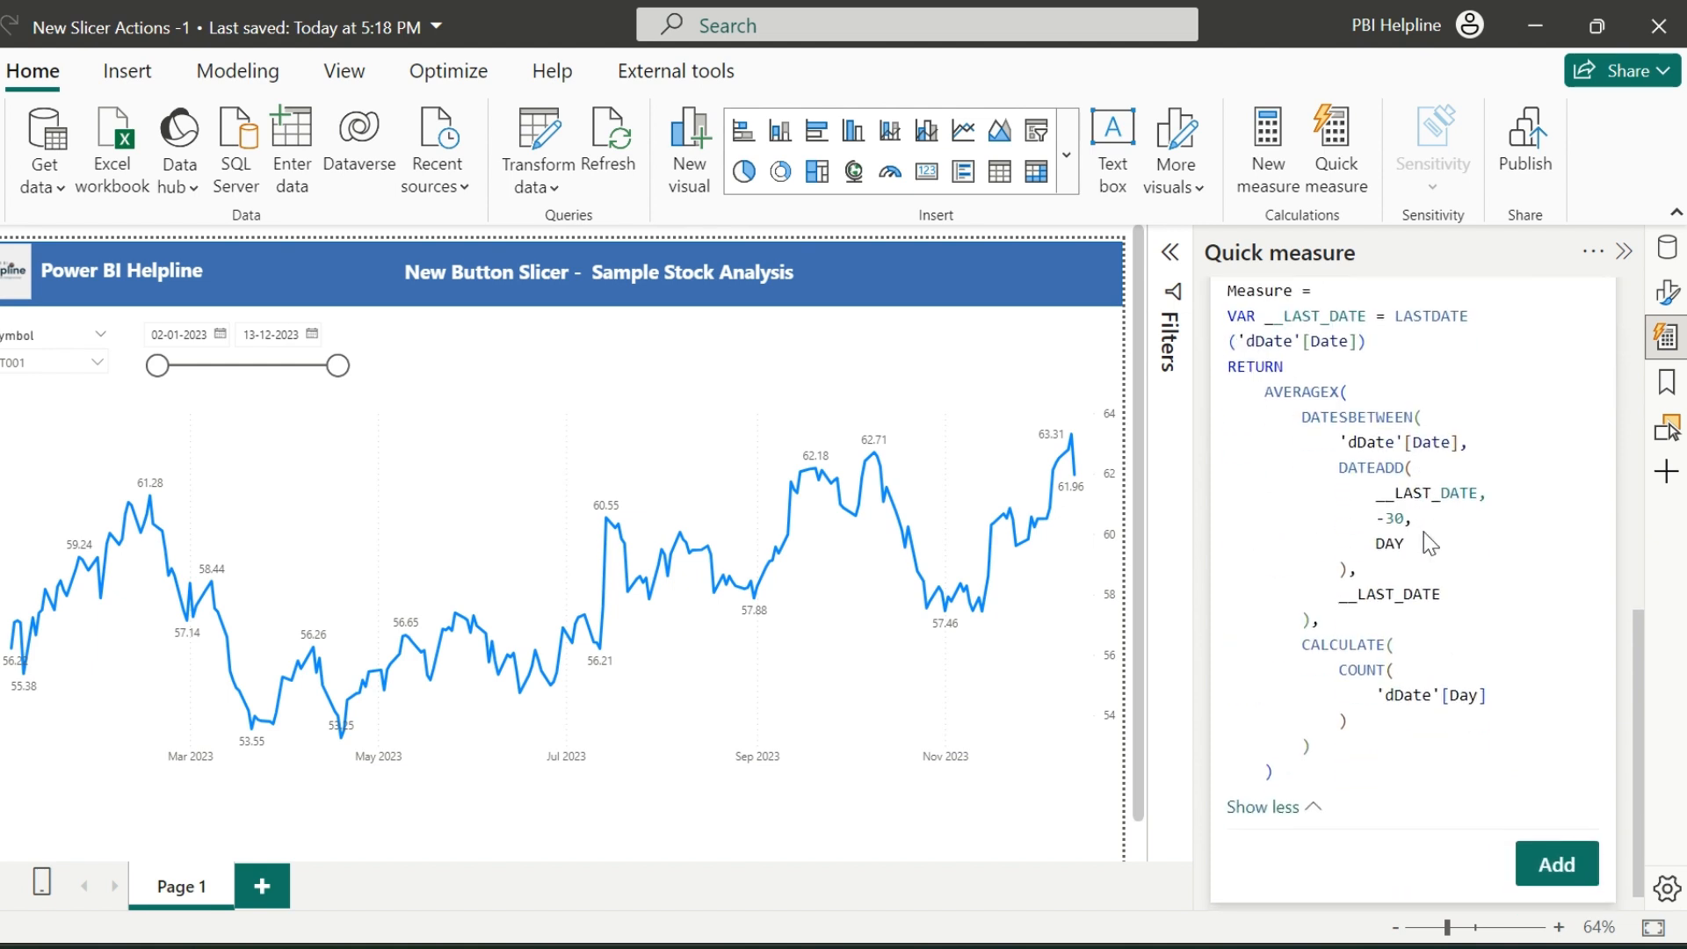
{"action": "mouse_move", "coordinate": [1360, 722]}
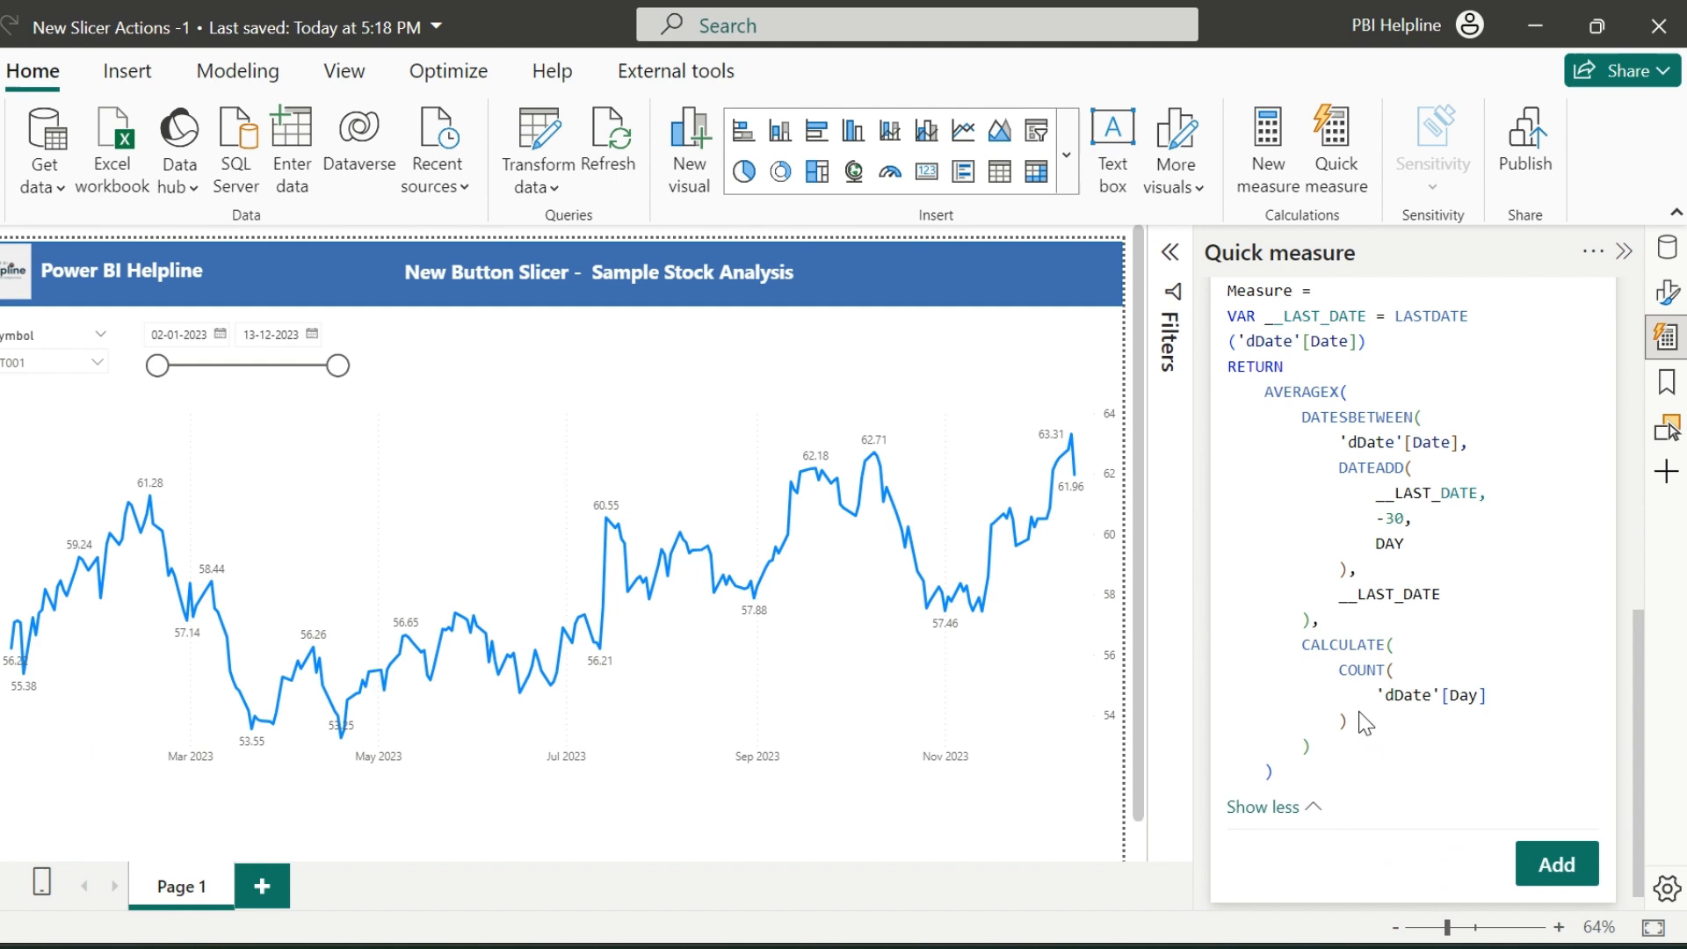
Step: Extend the description to '...of clos' and regenerate the Copilot suggestions
{"action": "left_click", "coordinate": [1505, 409]}
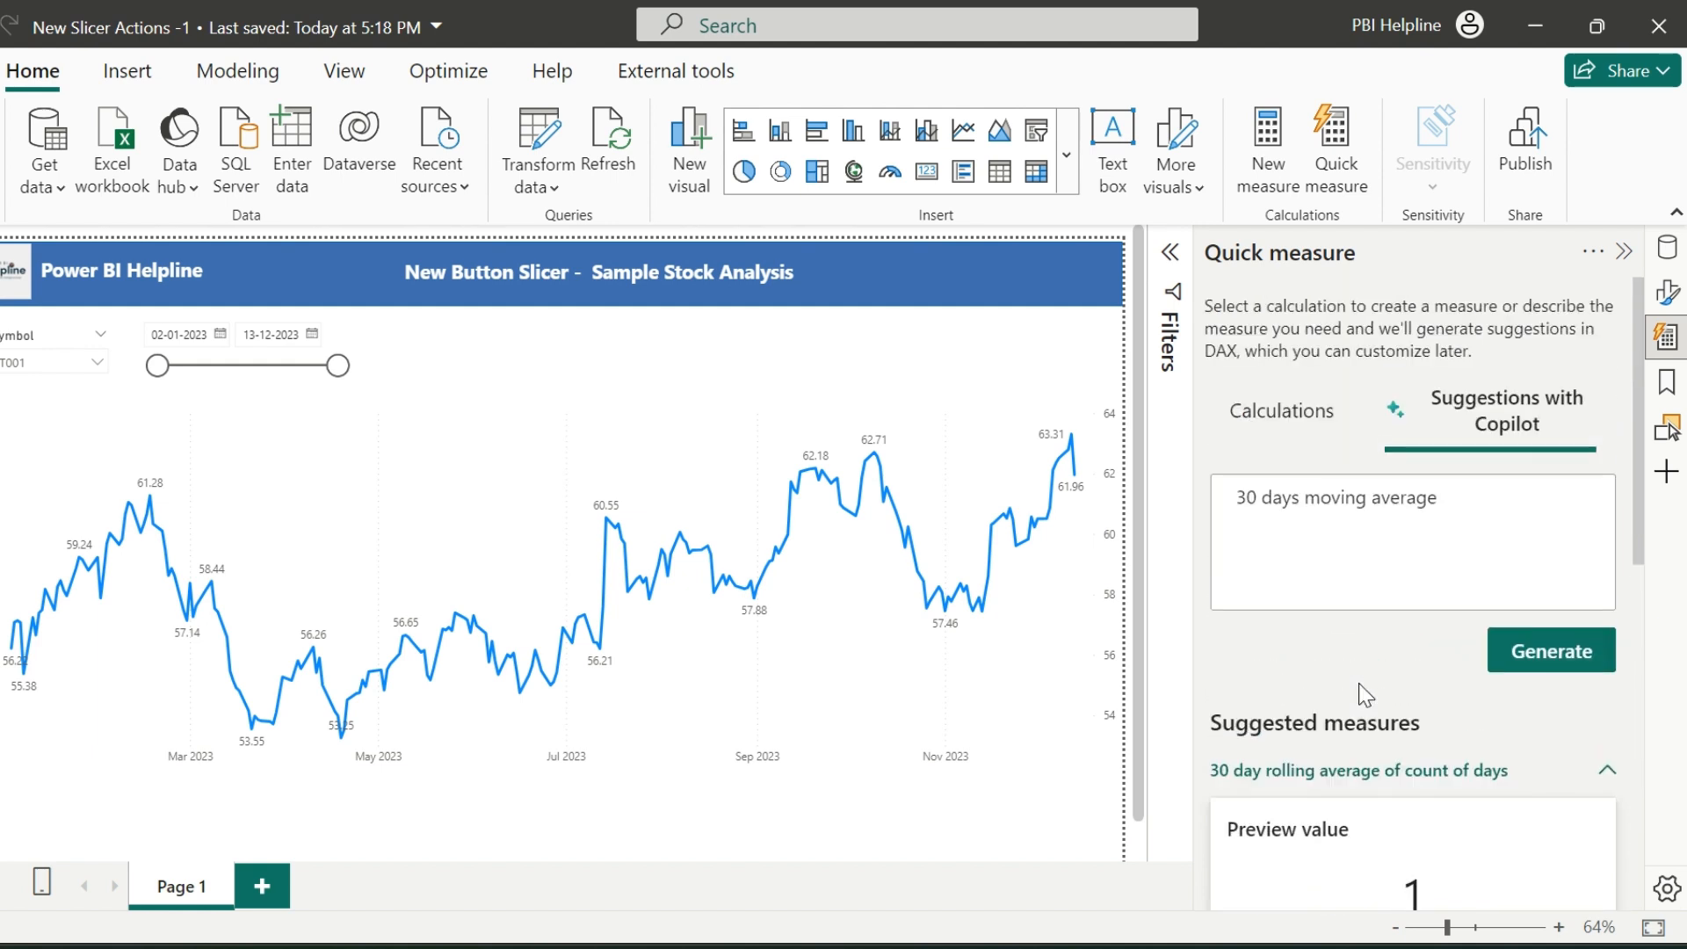
{"action": "left_click", "coordinate": [1398, 495]}
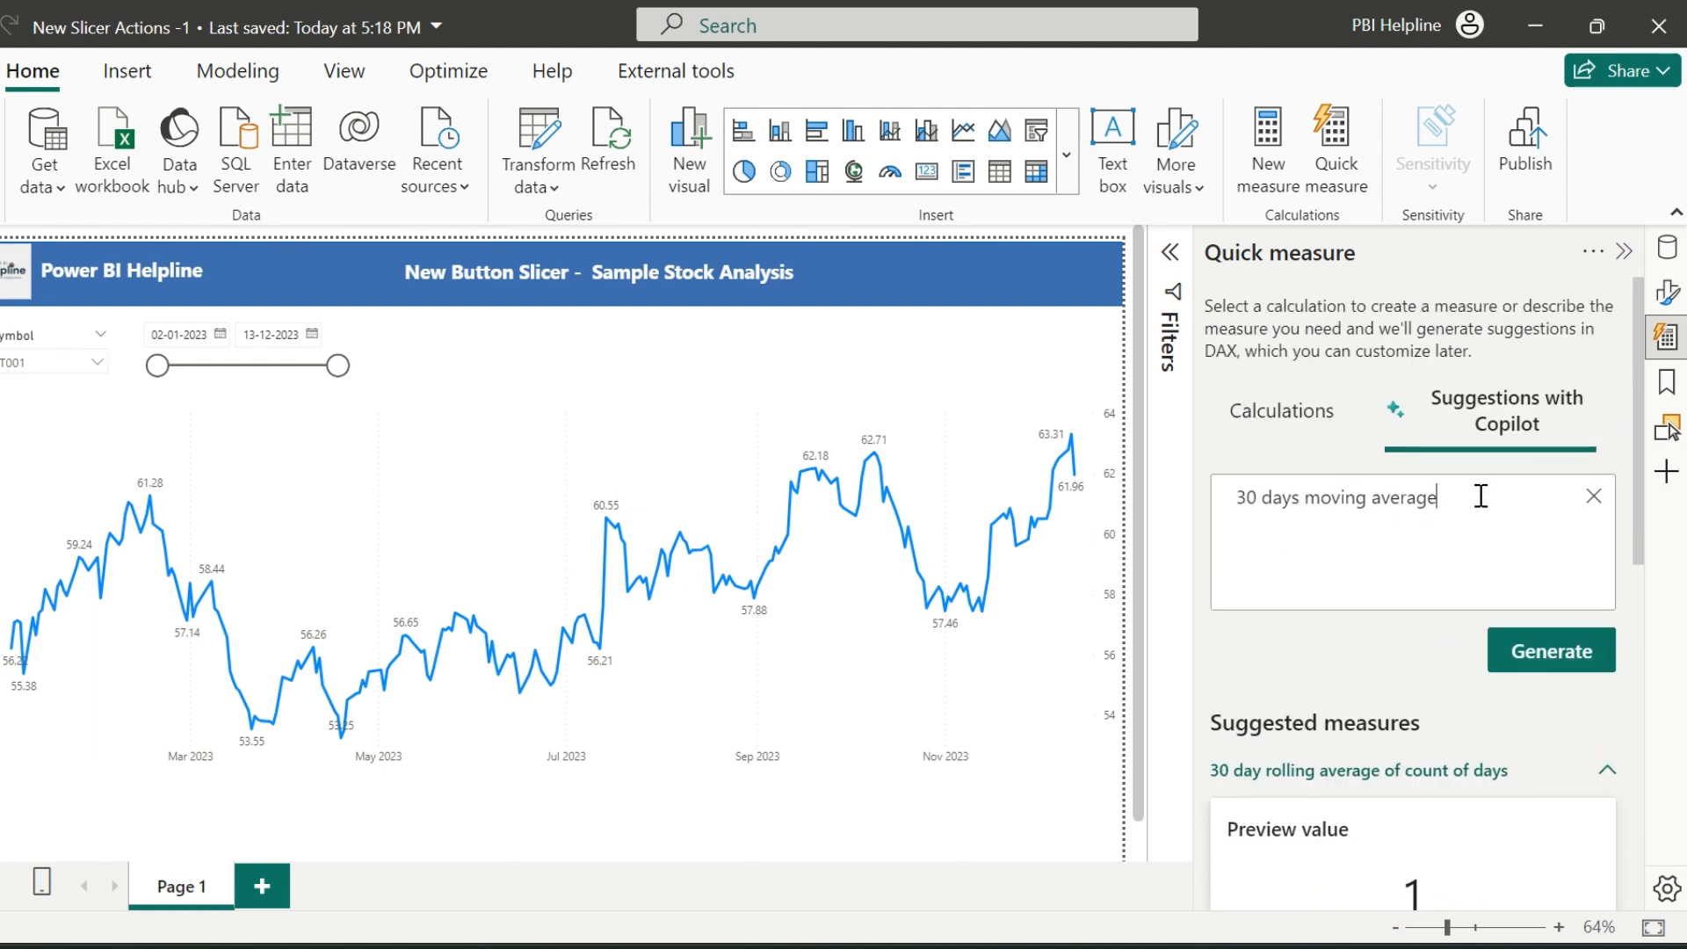
{"action": "type", "text": "o"}
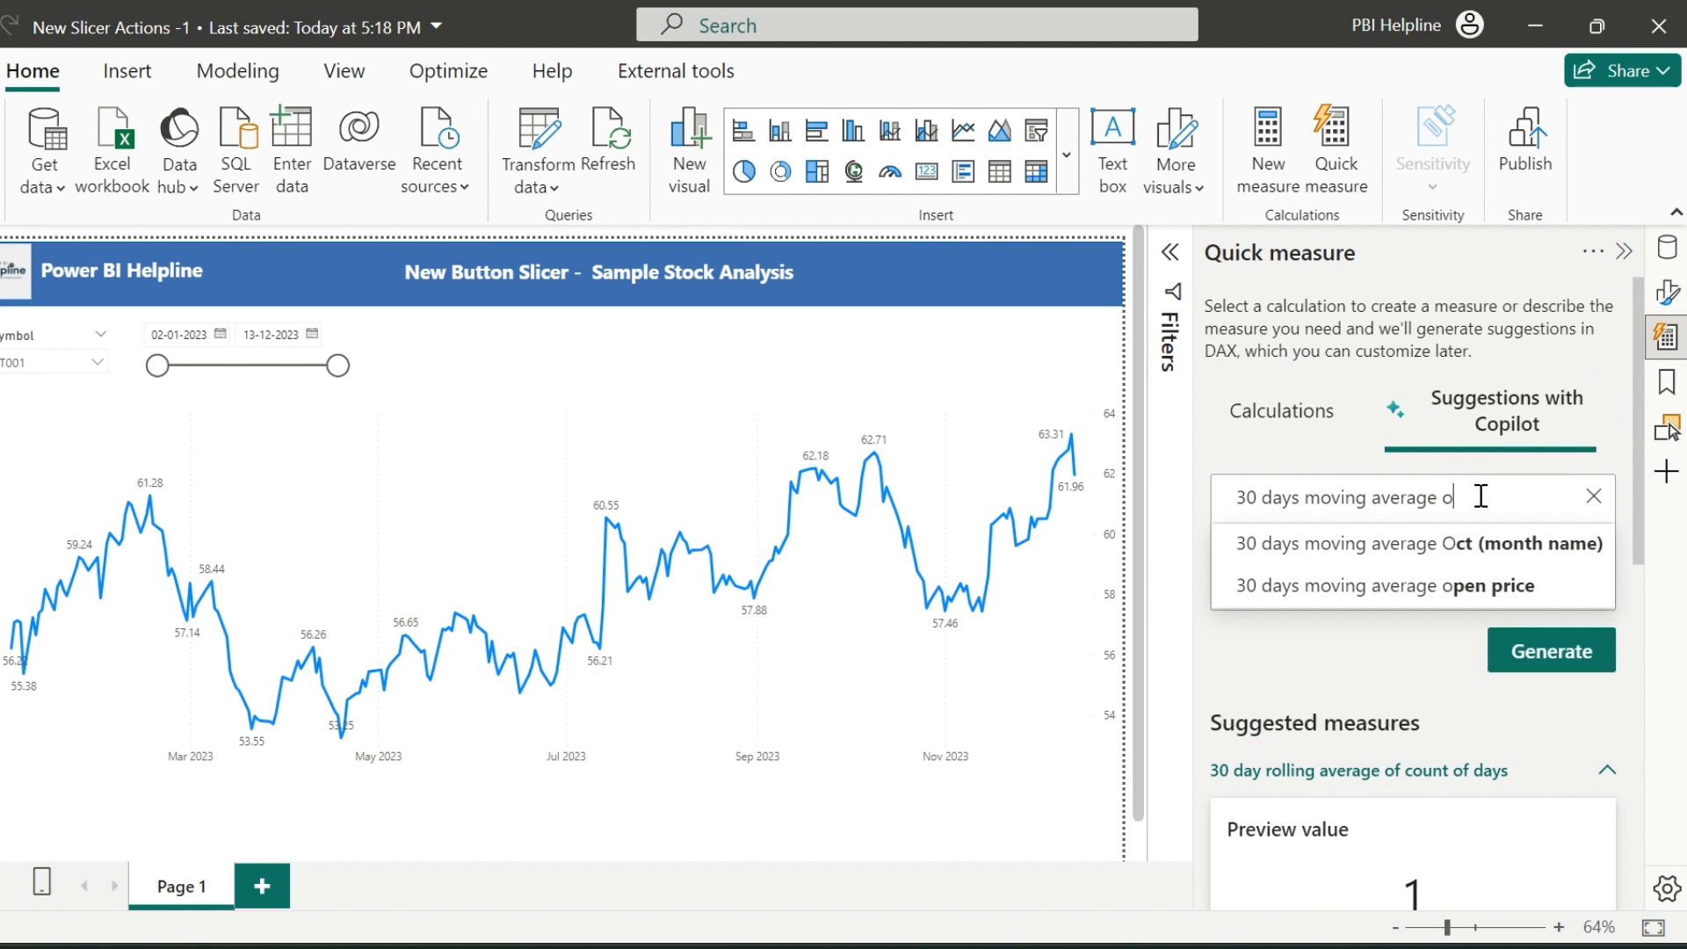
{"action": "type", "text": "f clos"}
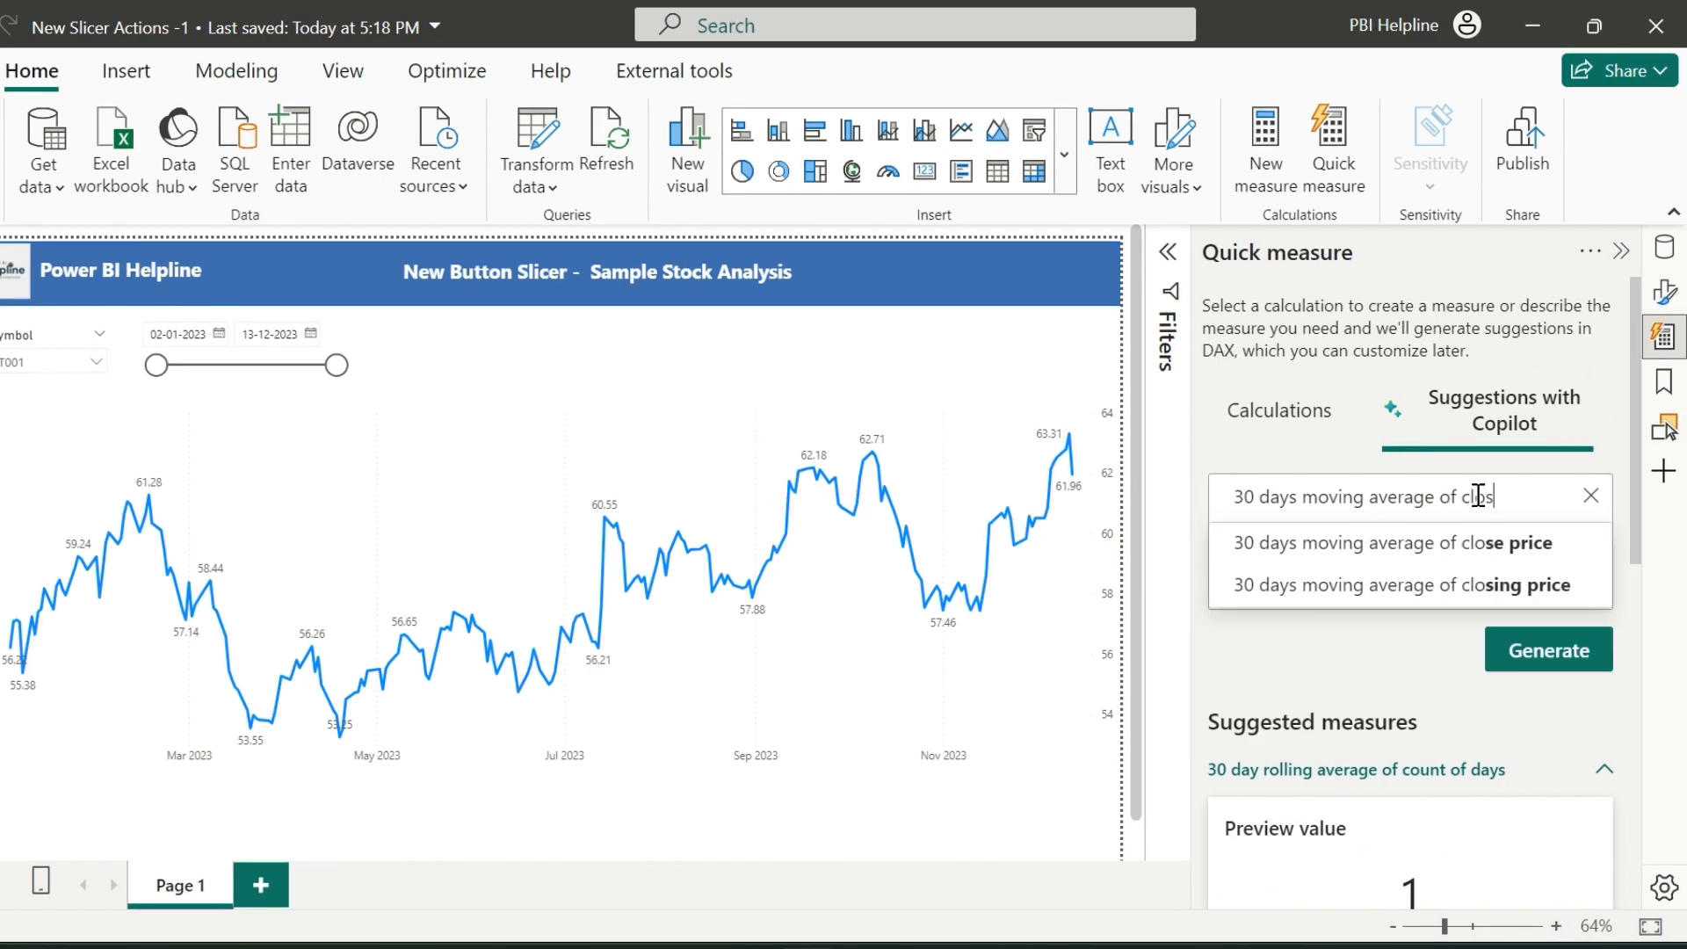
{"action": "left_click", "coordinate": [1411, 584]}
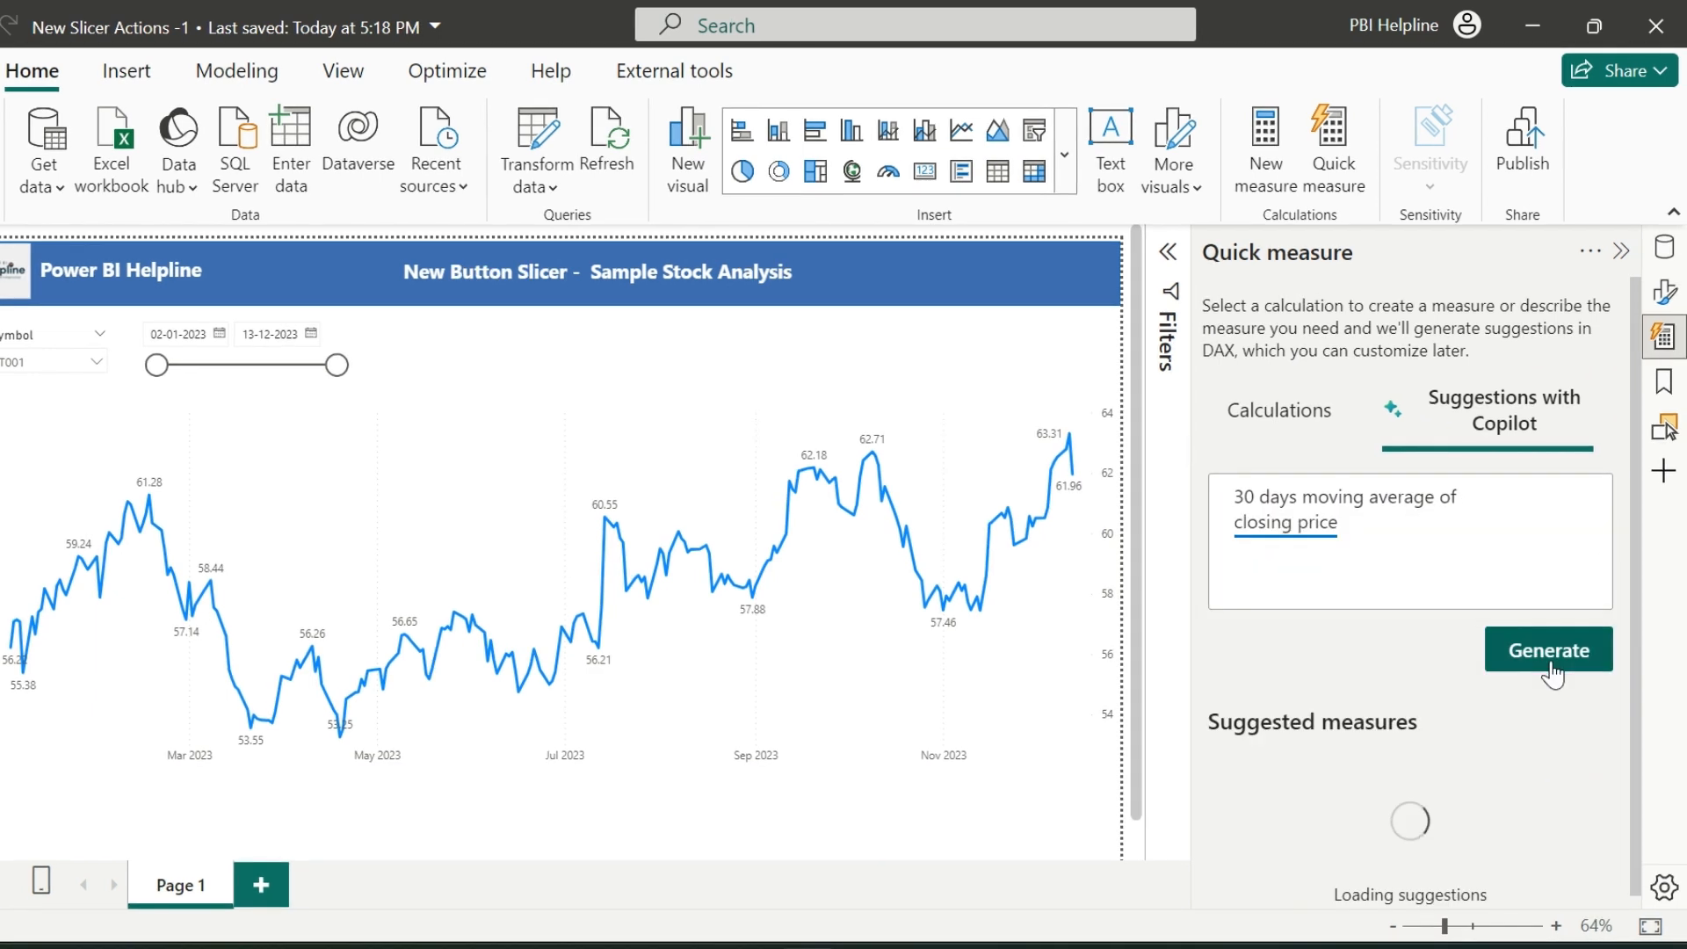
Step: Expand the suggested rolling-average measure, view its full DAX and add it to the model
{"action": "left_click", "coordinate": [1546, 650]}
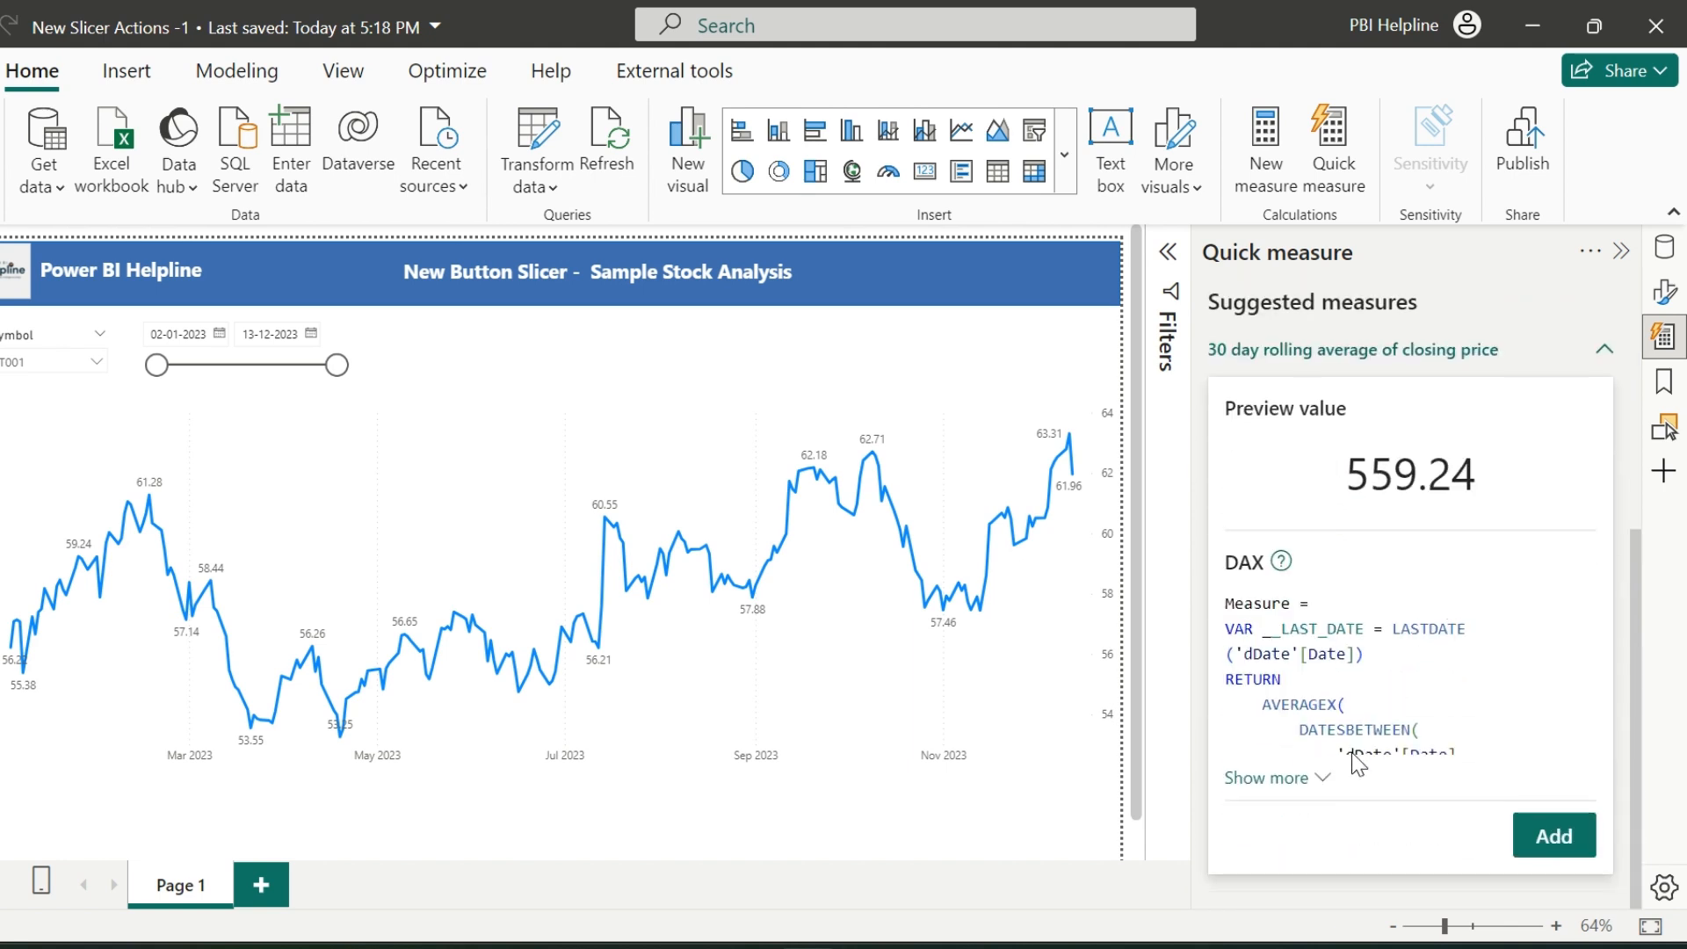
{"action": "left_click", "coordinate": [1265, 777]}
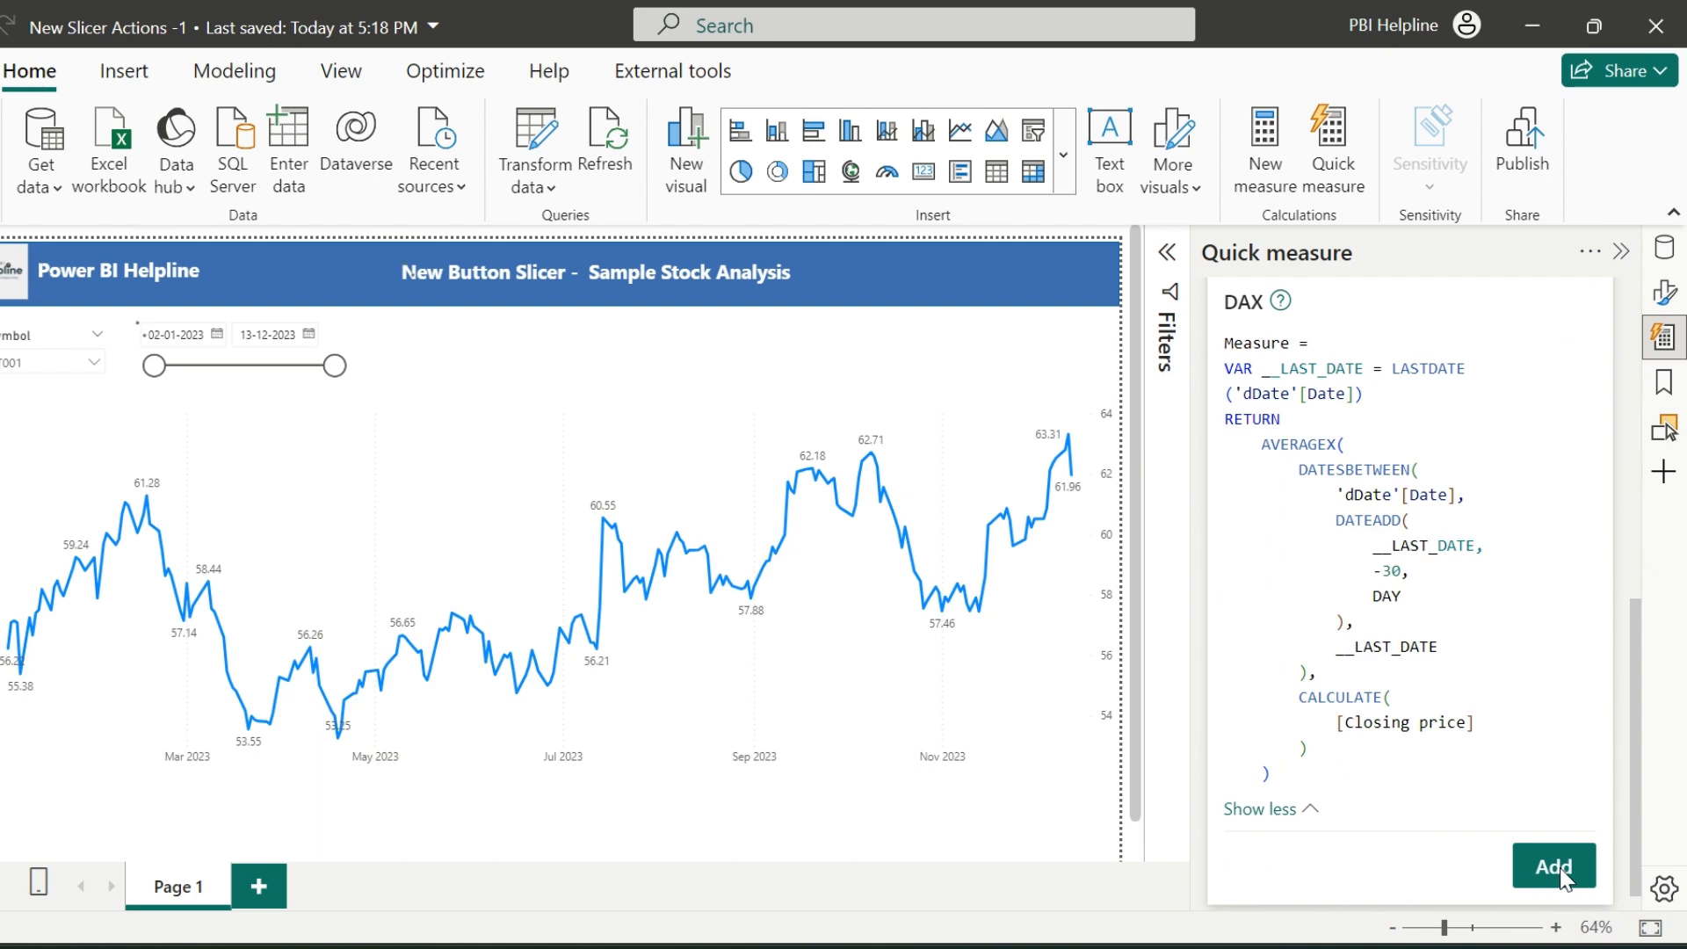
{"action": "left_click", "coordinate": [1550, 867]}
{"action": "type", "text": "30 DMA ="}
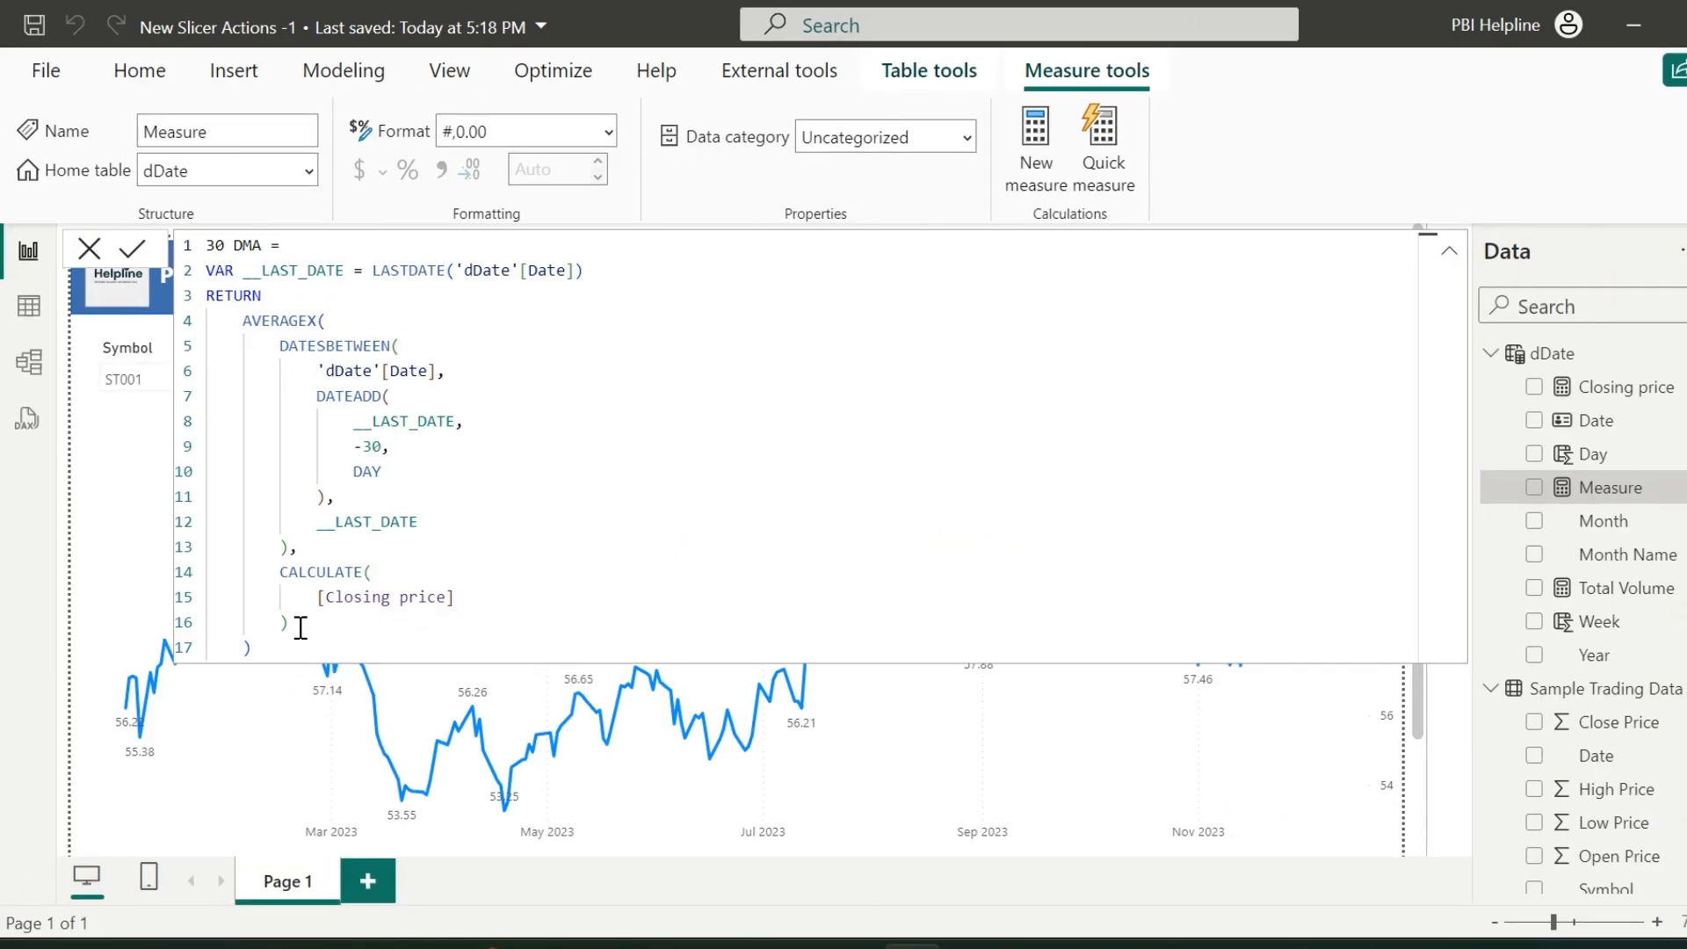
Step: Rename the measure 30 DMA and confirm the 60 and 90 DMA copies with -60 and -90 in DATEADD
{"action": "key", "text": "ctrl+a"}
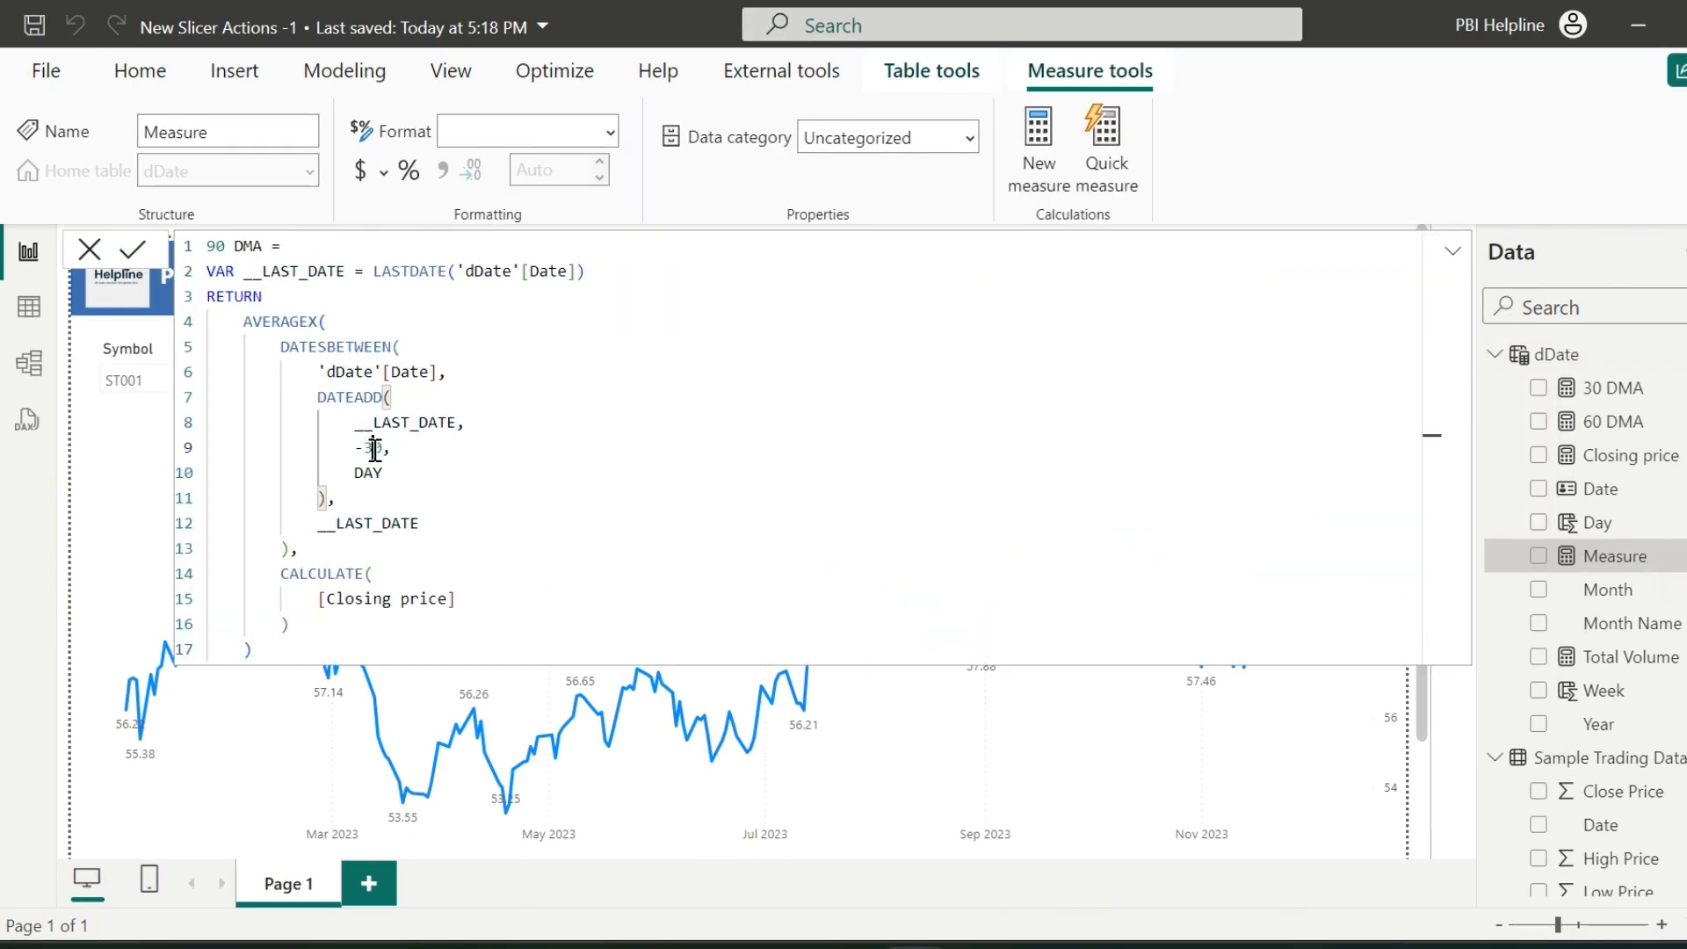
{"action": "left_click", "coordinate": [134, 247]}
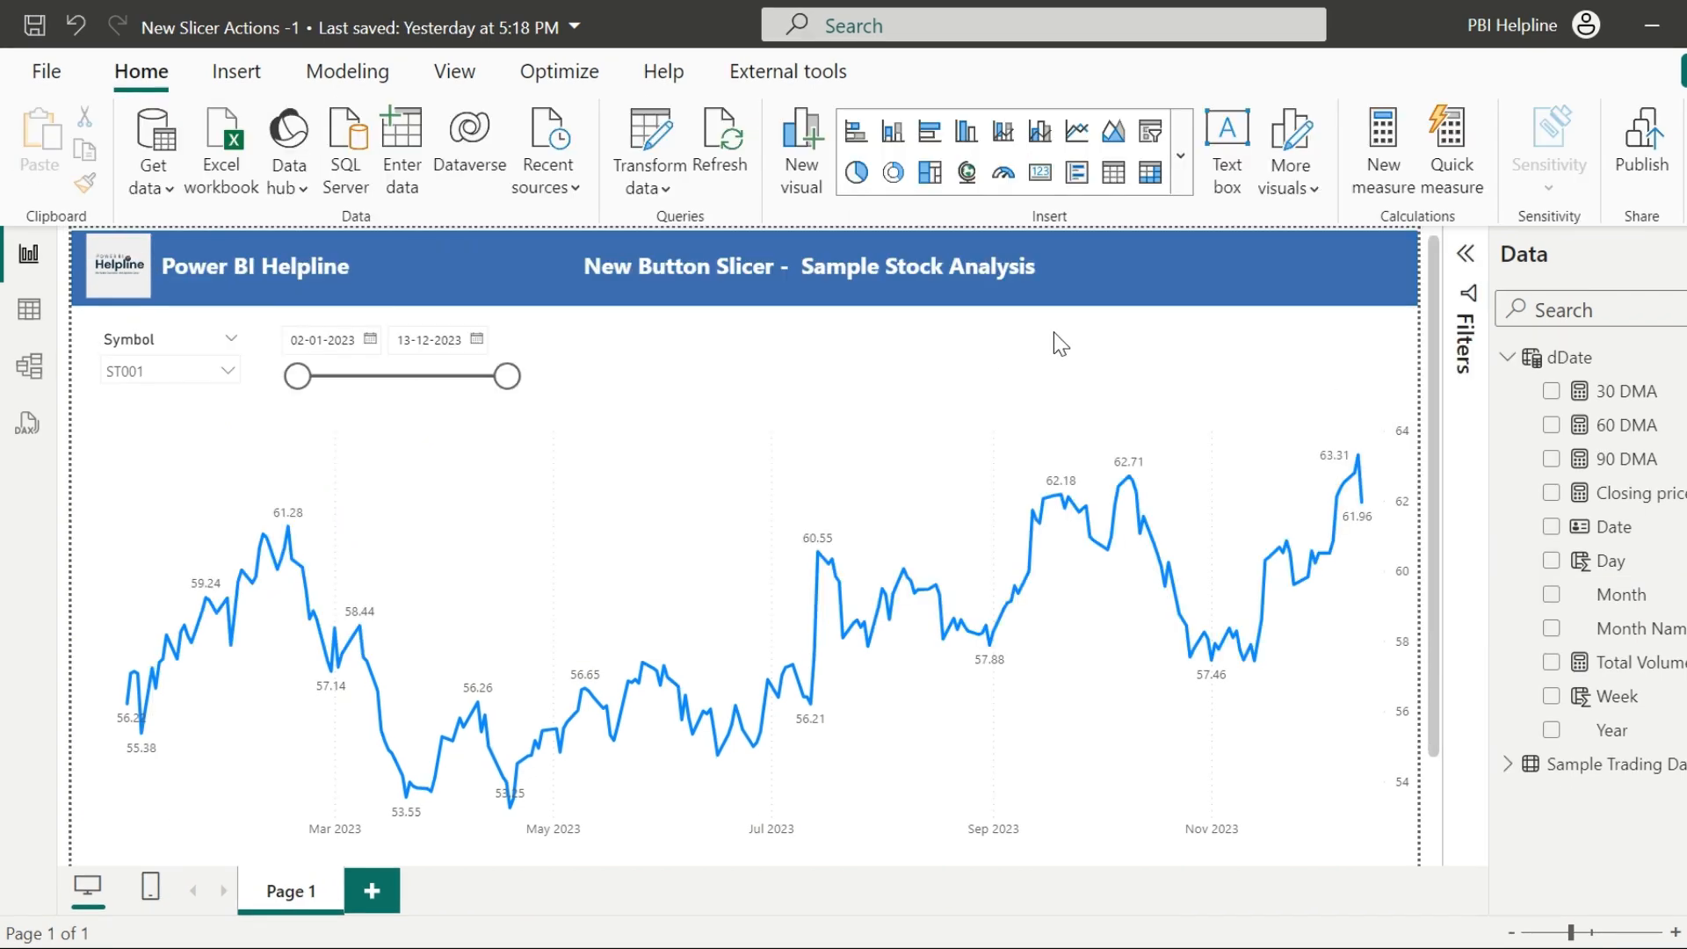
{"action": "mouse_move", "coordinate": [640, 376]}
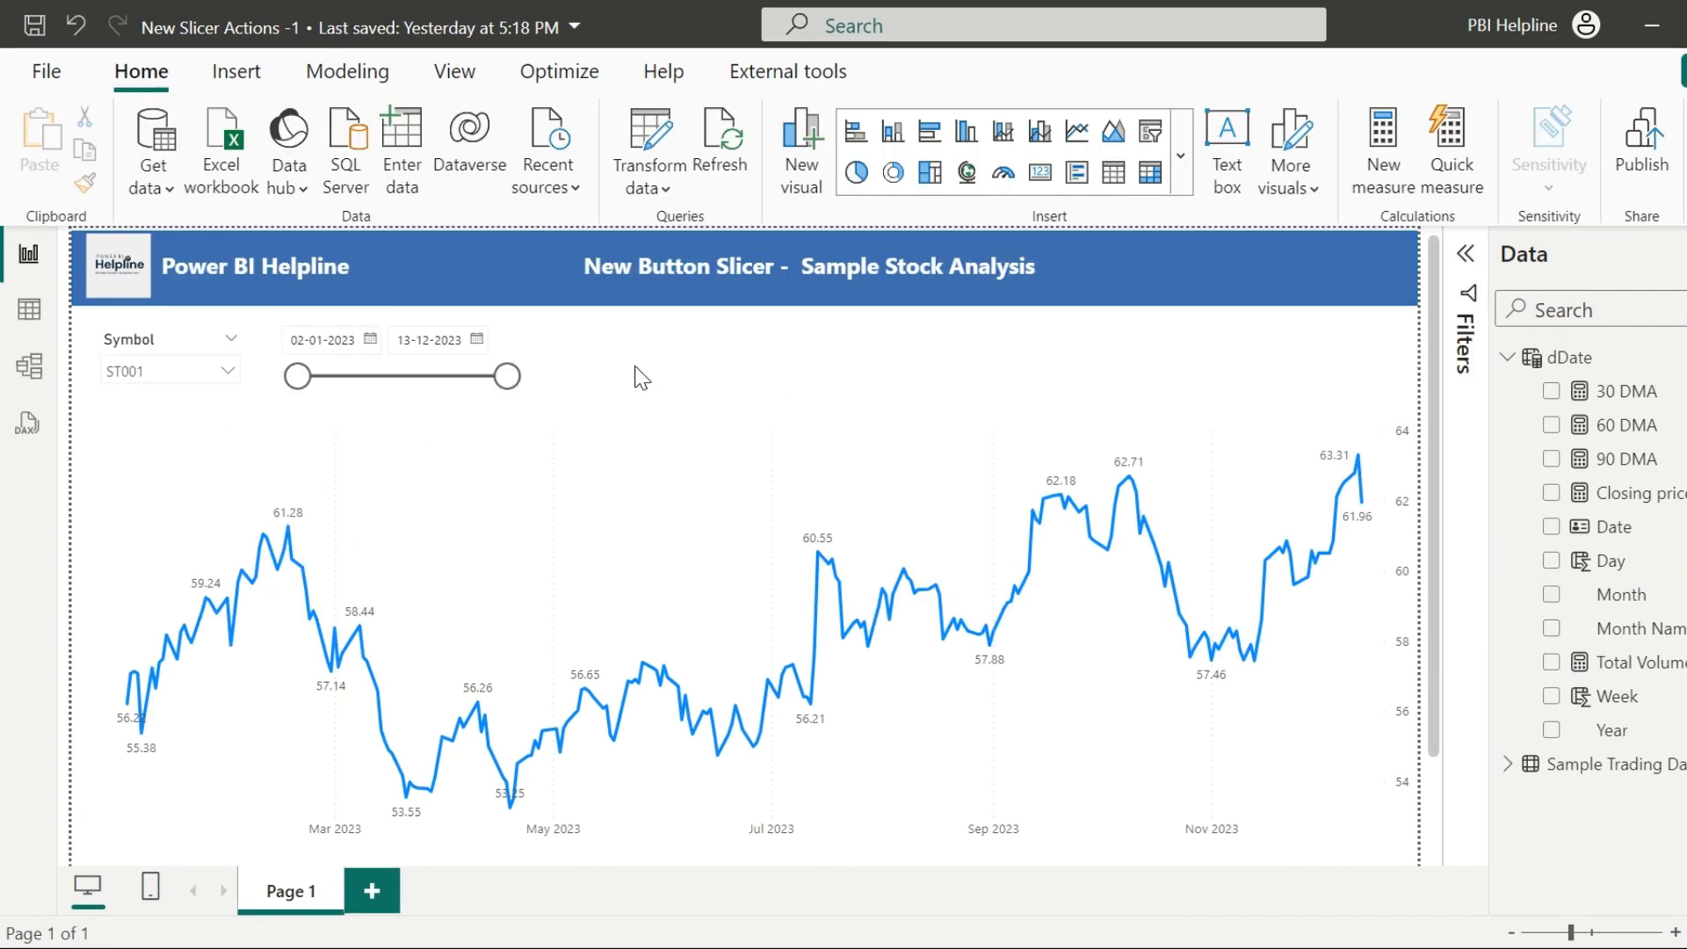
{"action": "mouse_move", "coordinate": [751, 339]}
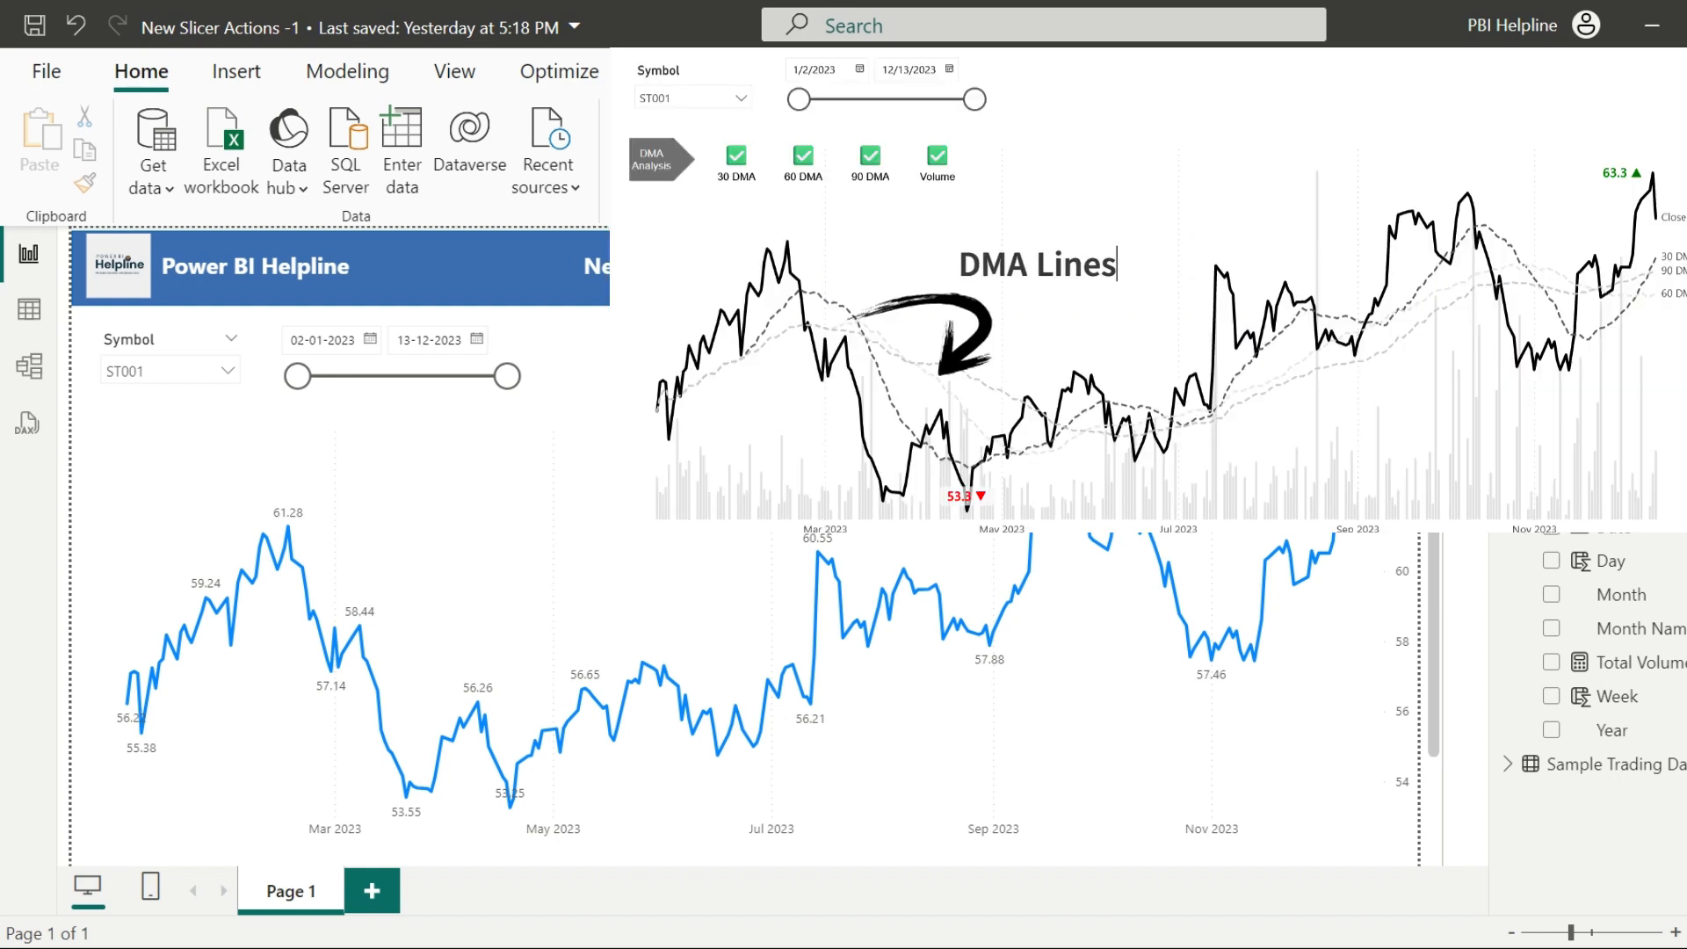
Step: Review the three DMA measures in the Data pane and switch to the Modeling ribbon
{"action": "left_click", "coordinate": [787, 419]}
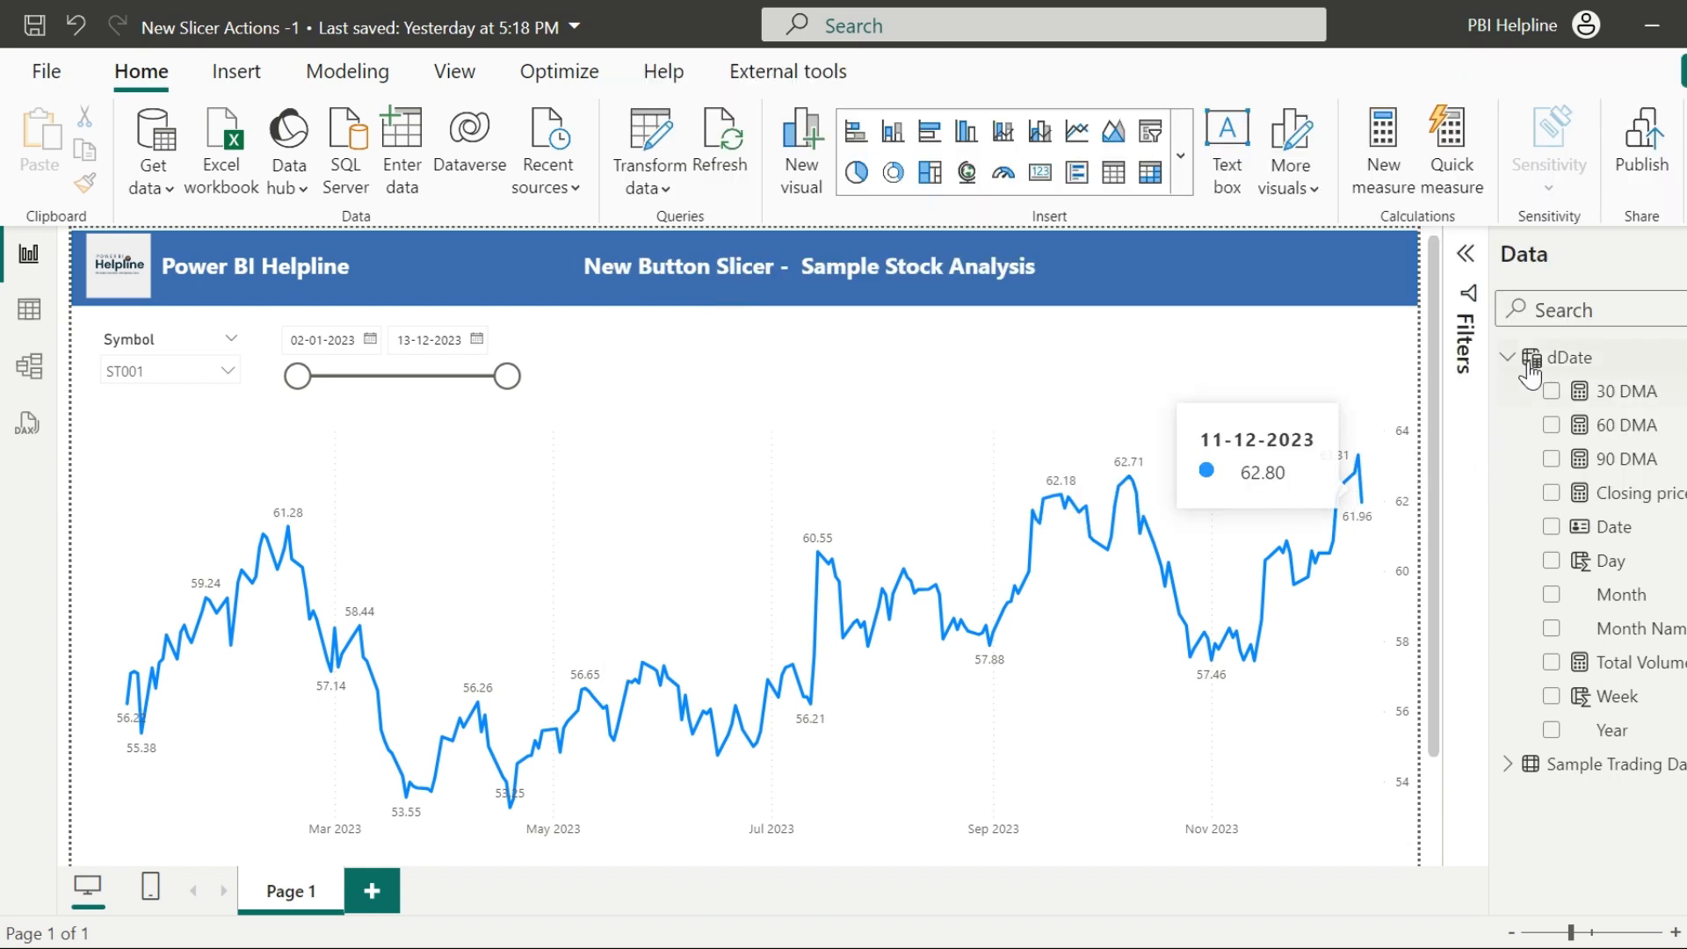
{"action": "mouse_move", "coordinate": [1578, 416]}
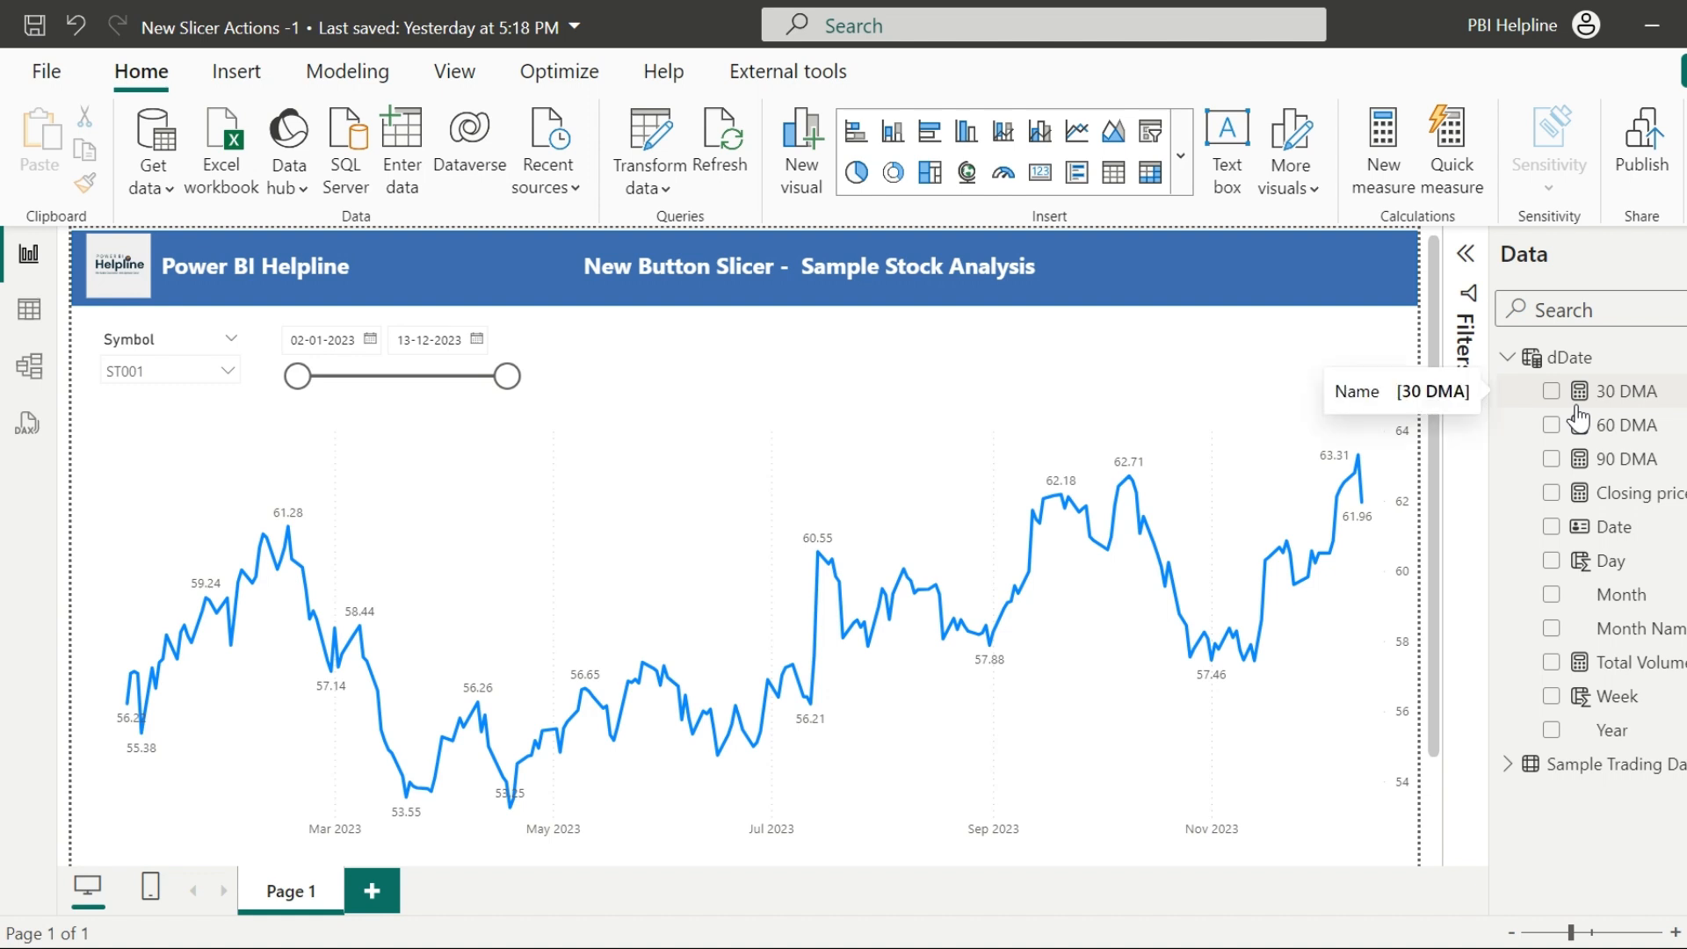
{"action": "left_click", "coordinate": [346, 72]}
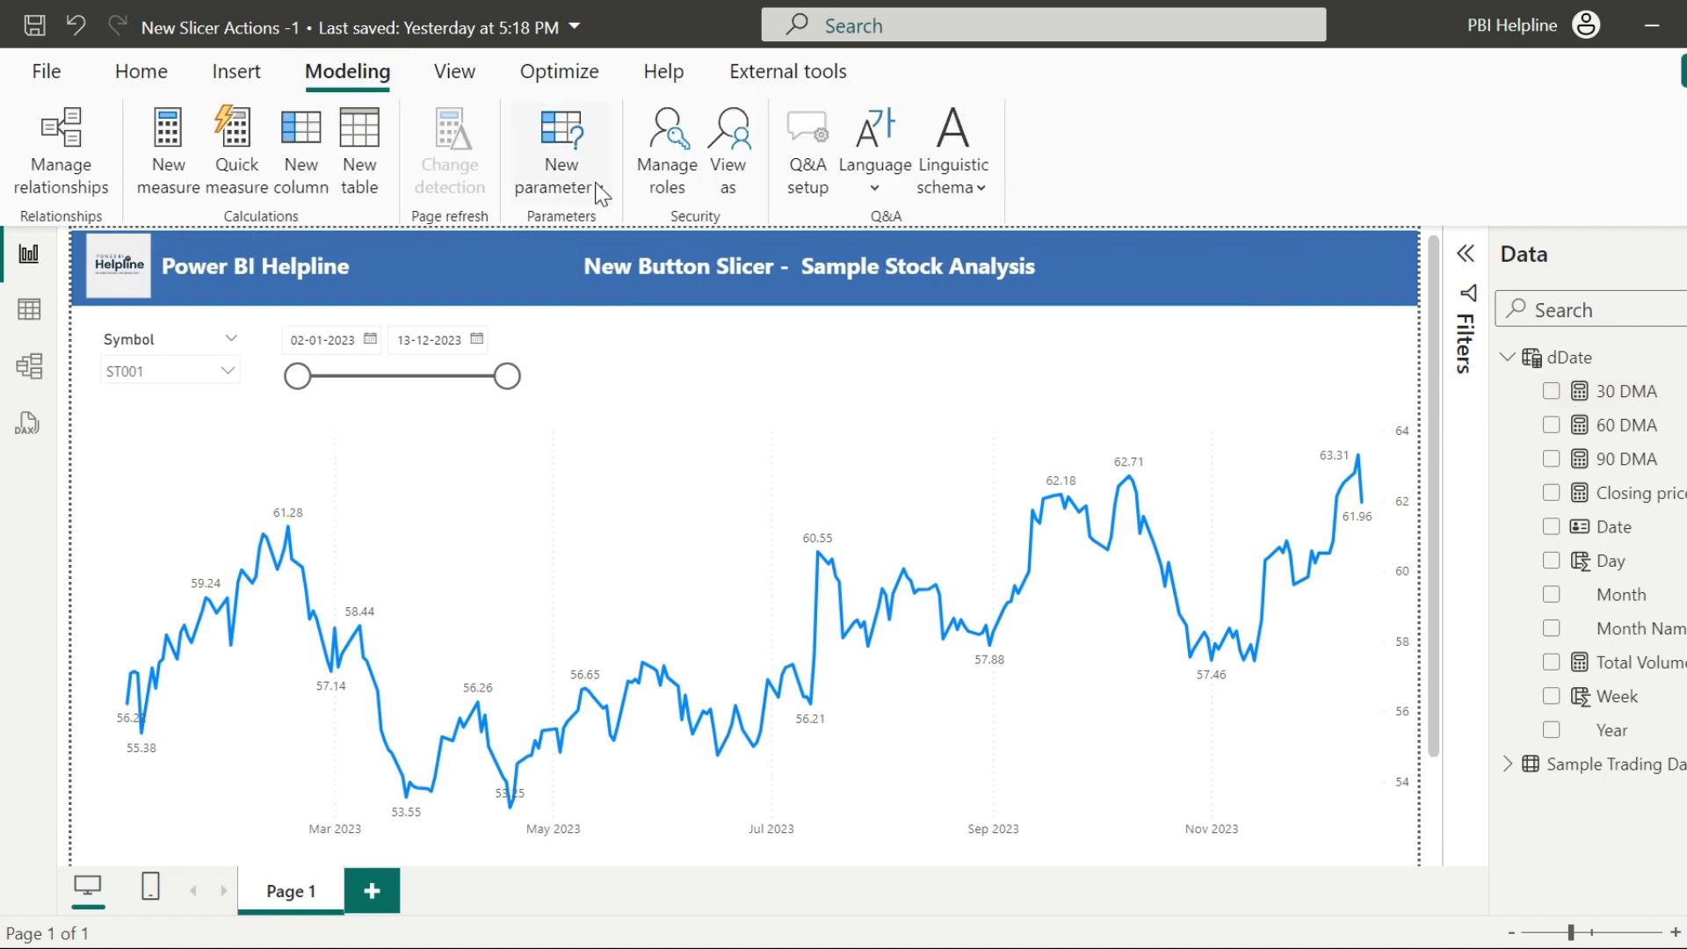
Step: Create a Fields parameter of 30 DMA, 60 DMA, 90 DMA and Total Volume with a slicer on the page
{"action": "left_click", "coordinate": [560, 147]}
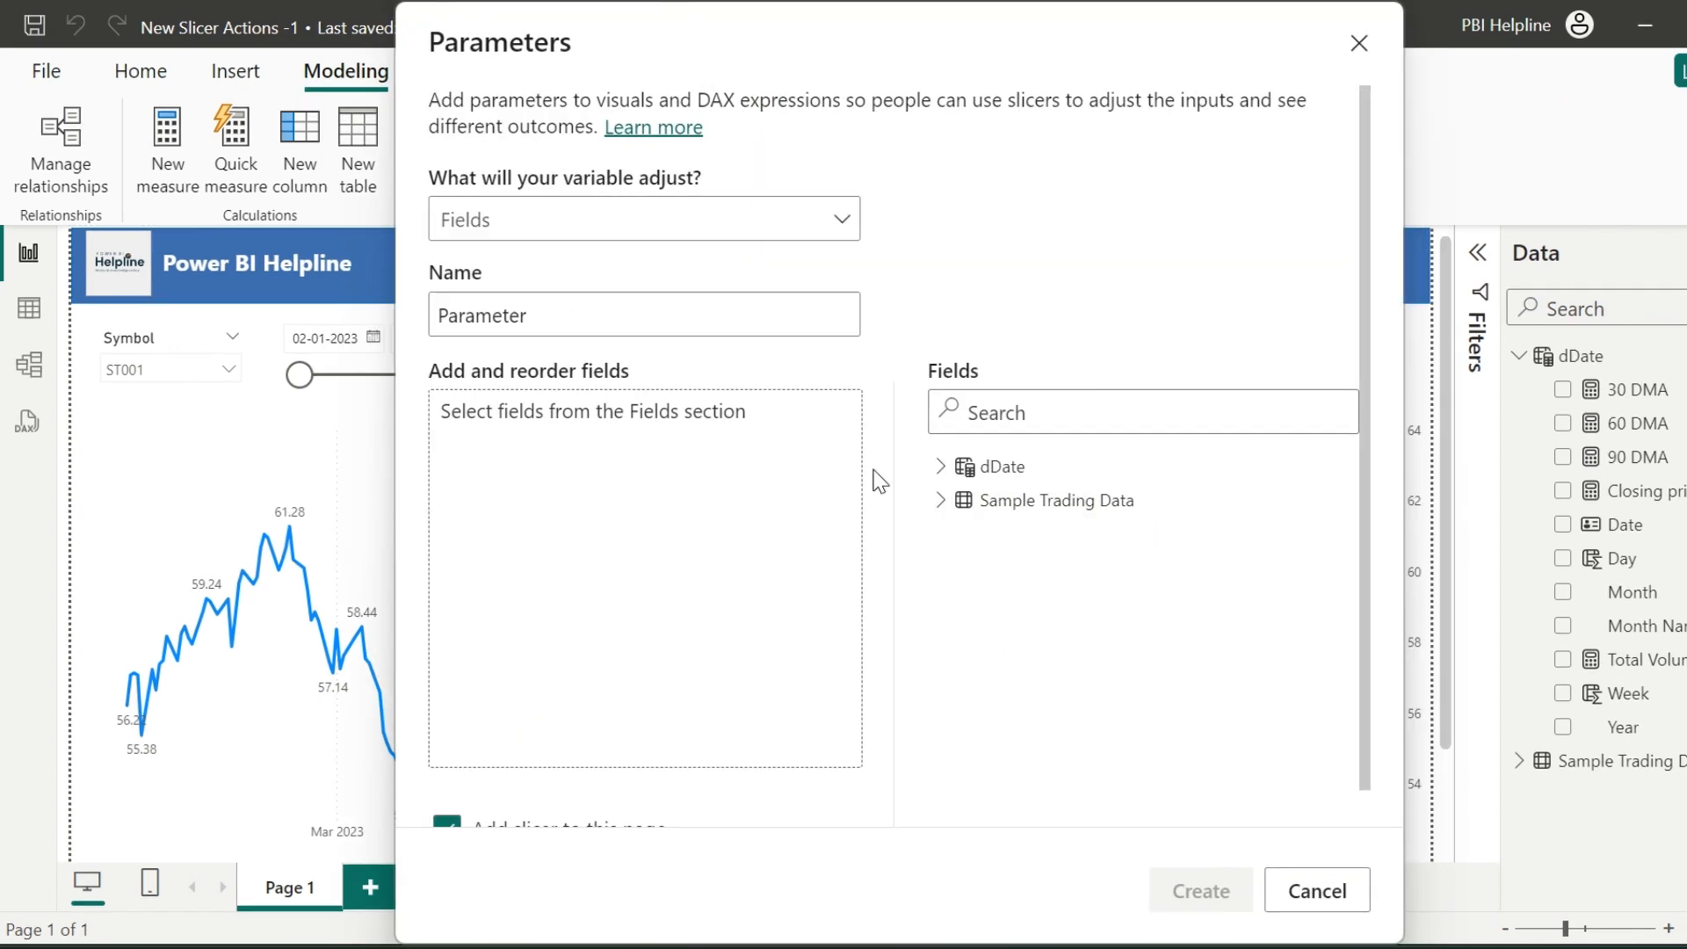
{"action": "left_click", "coordinate": [980, 462]}
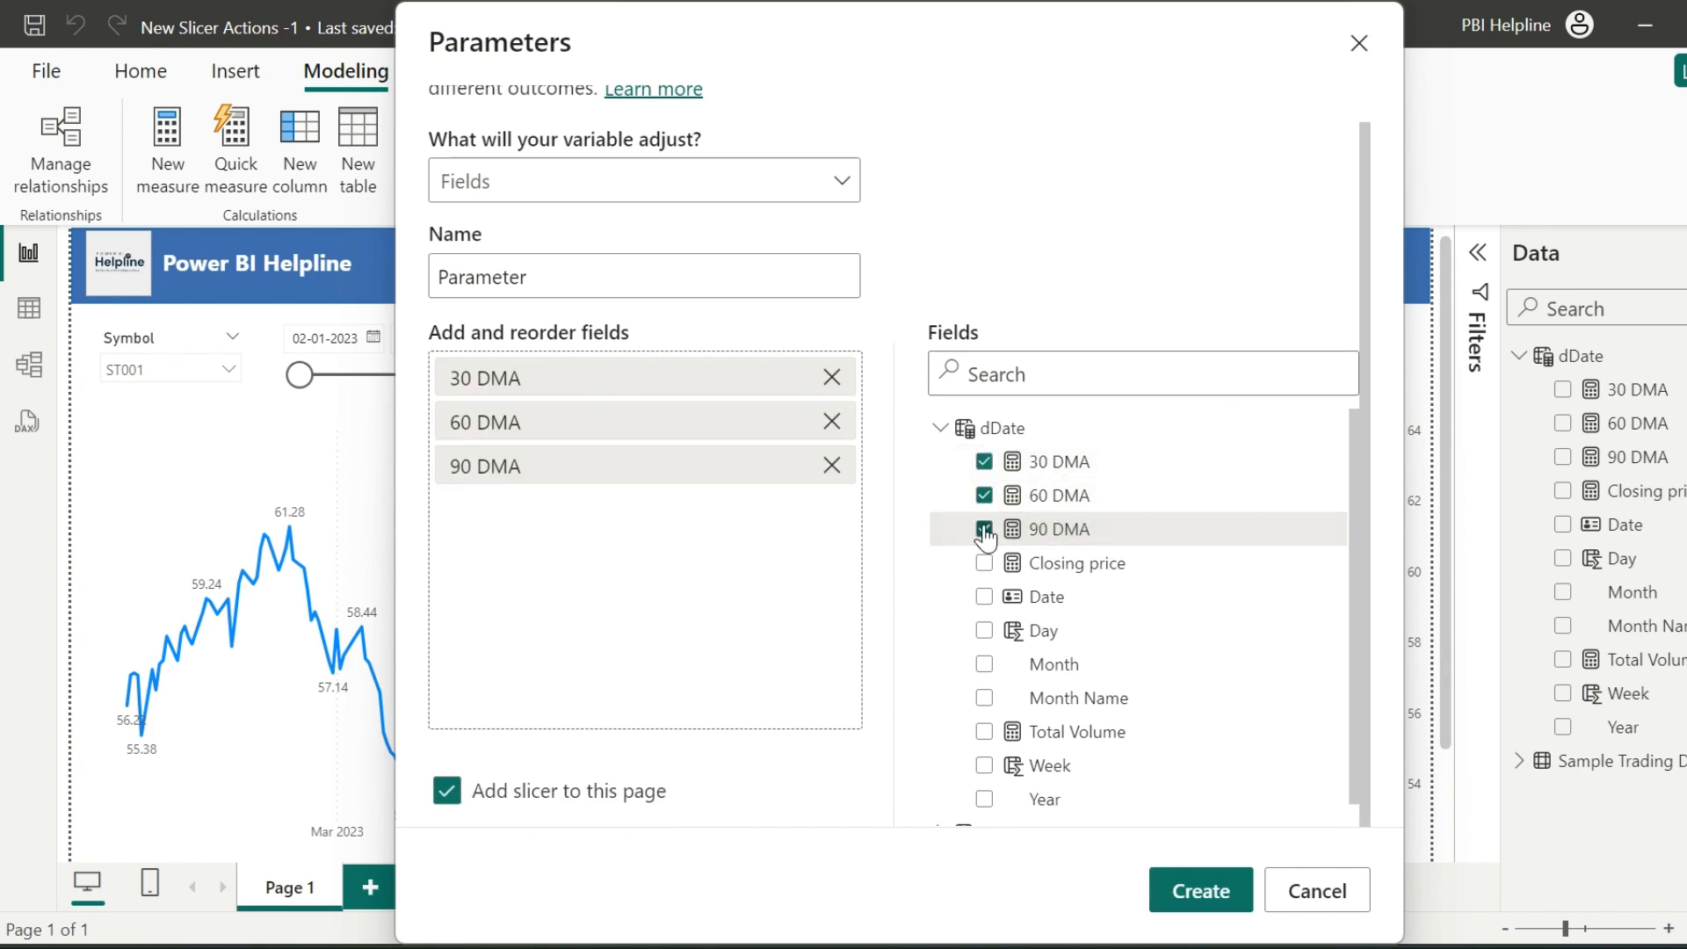
{"action": "left_click", "coordinate": [984, 731]}
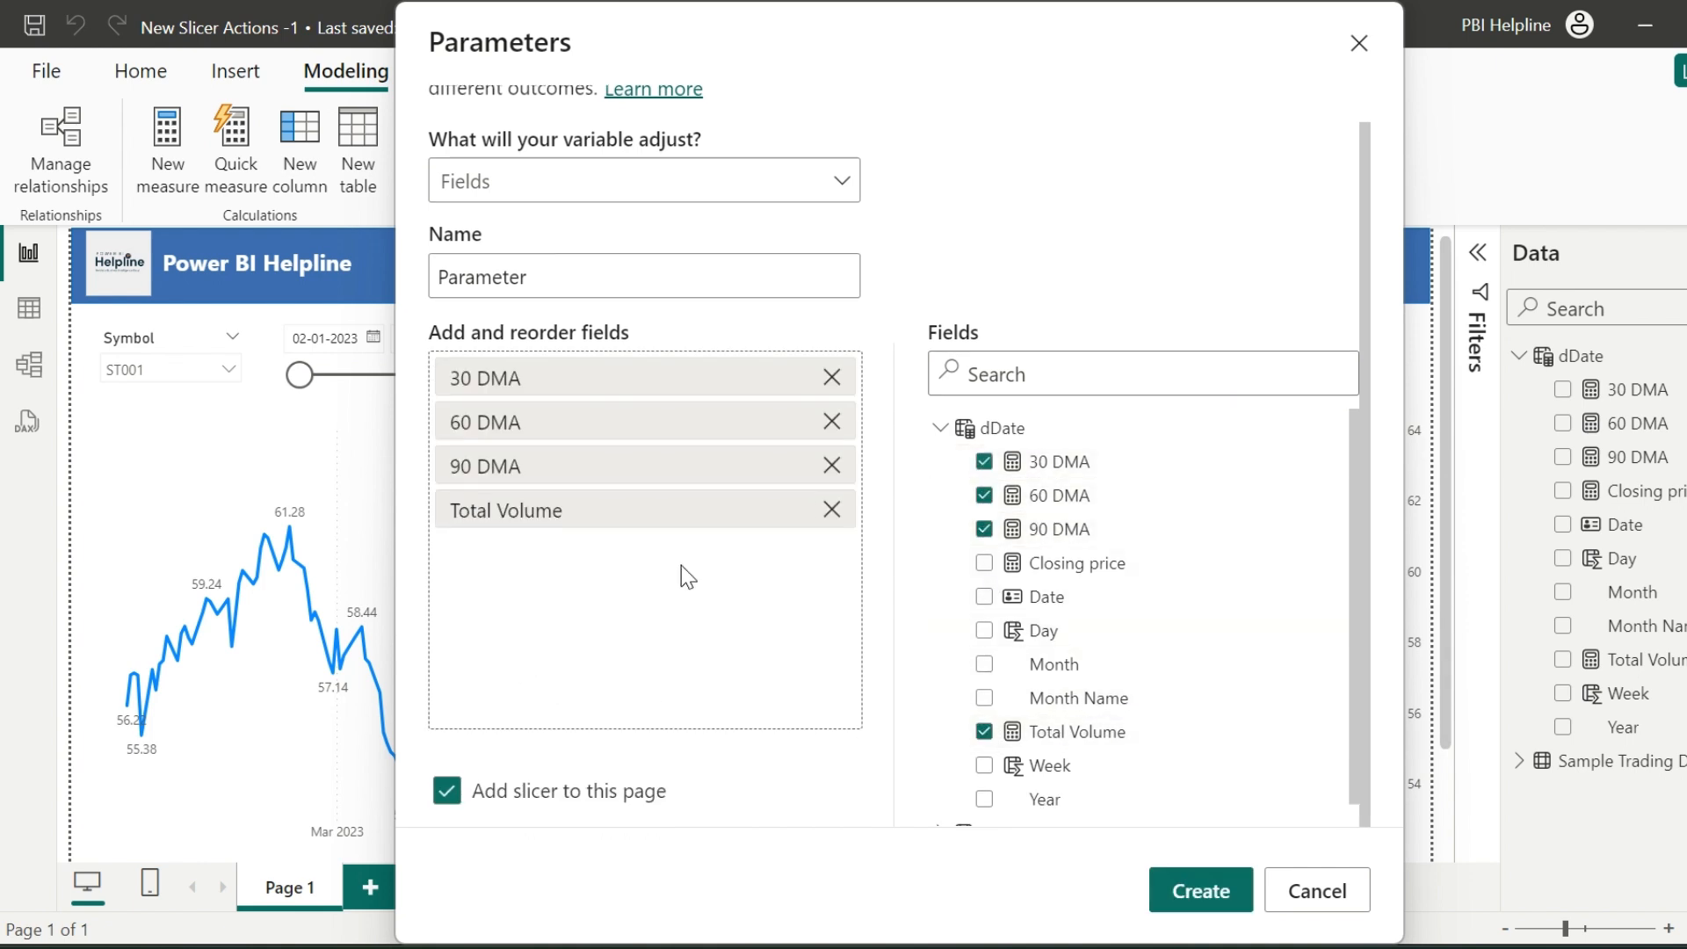
{"action": "left_click", "coordinate": [1198, 889]}
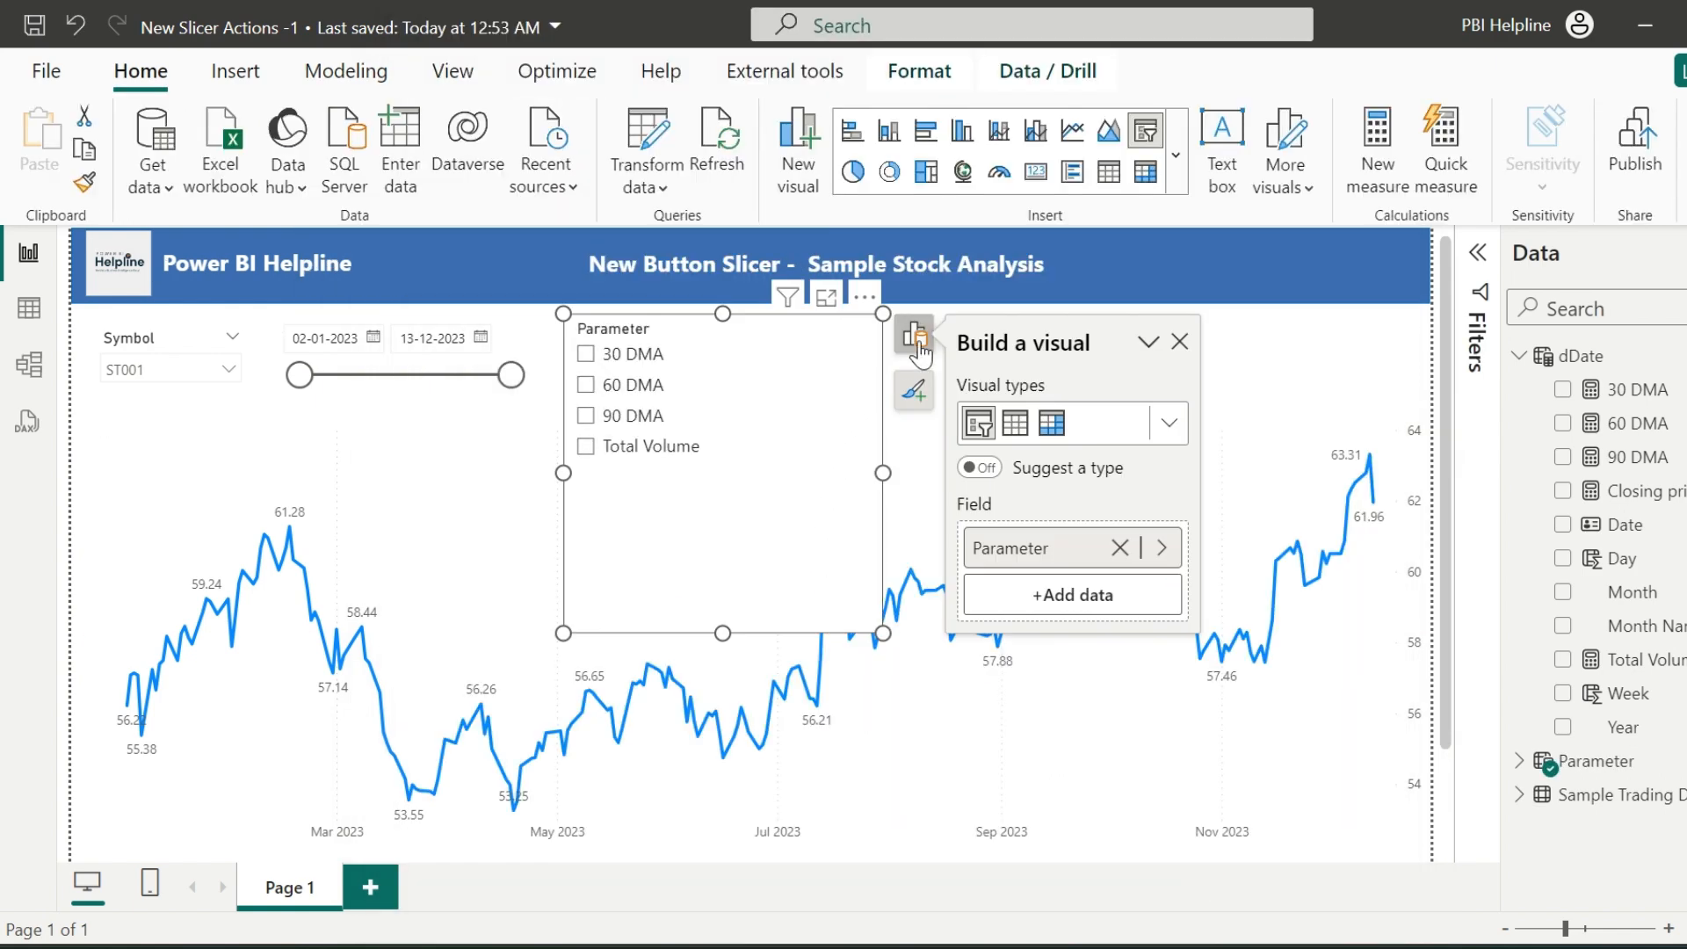
Step: Change the Parameter slicer to Slicer (new) buttons and adjust its Layout formatting
{"action": "left_click", "coordinate": [1165, 424]}
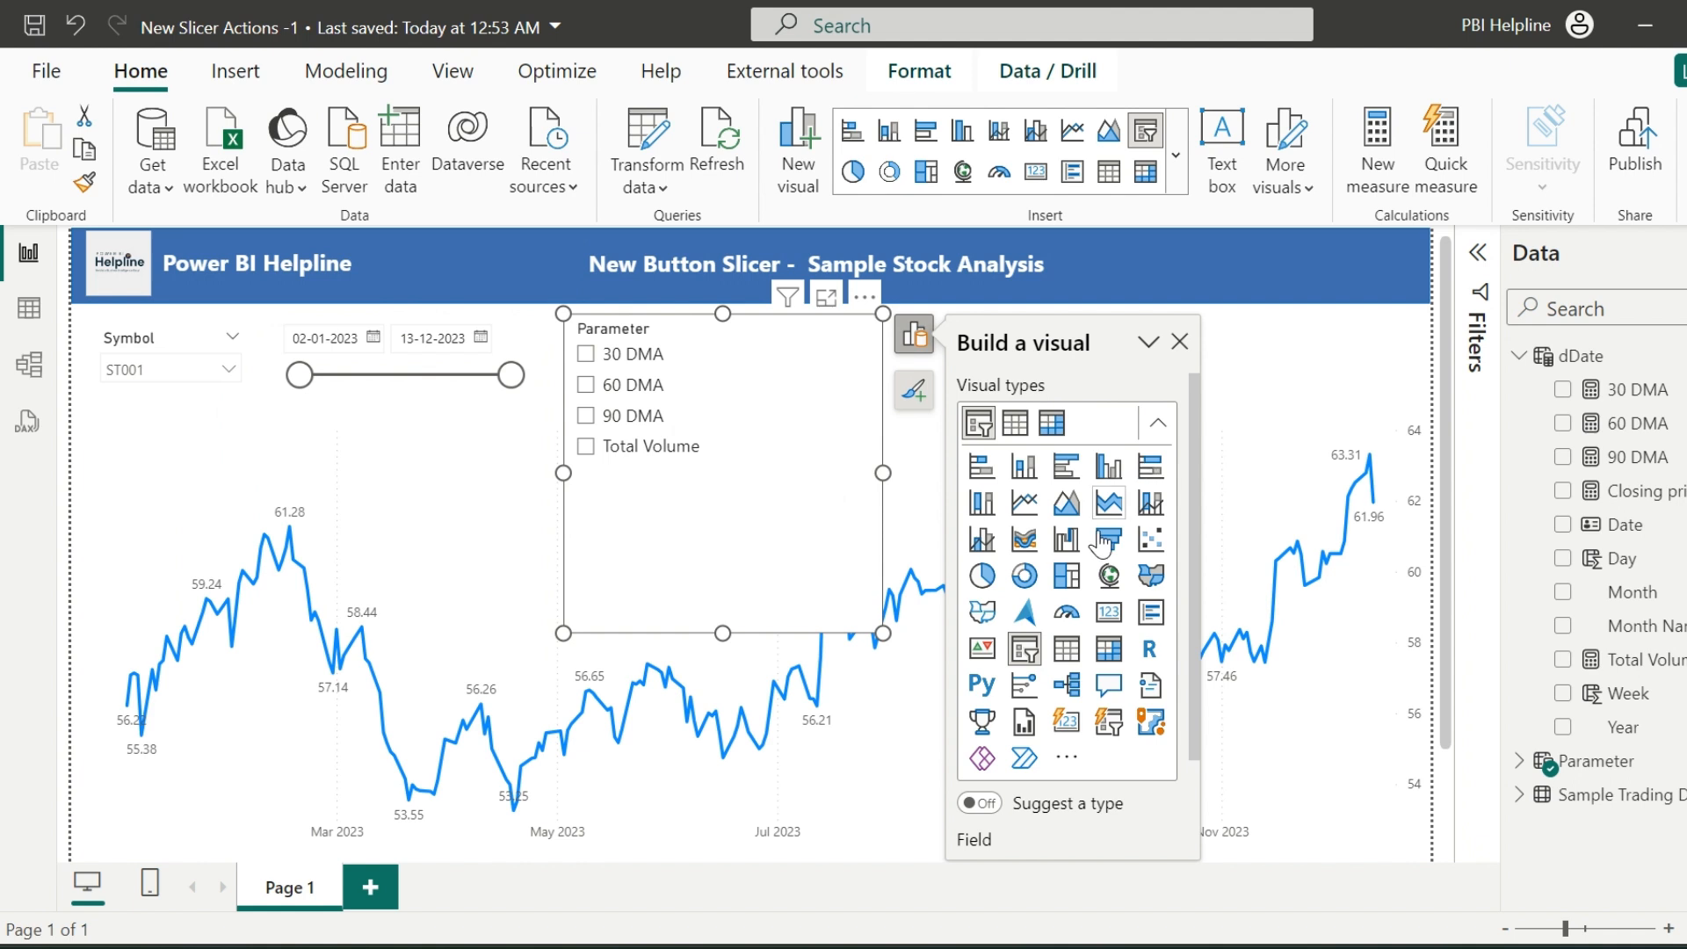
{"action": "mouse_move", "coordinate": [1109, 720]}
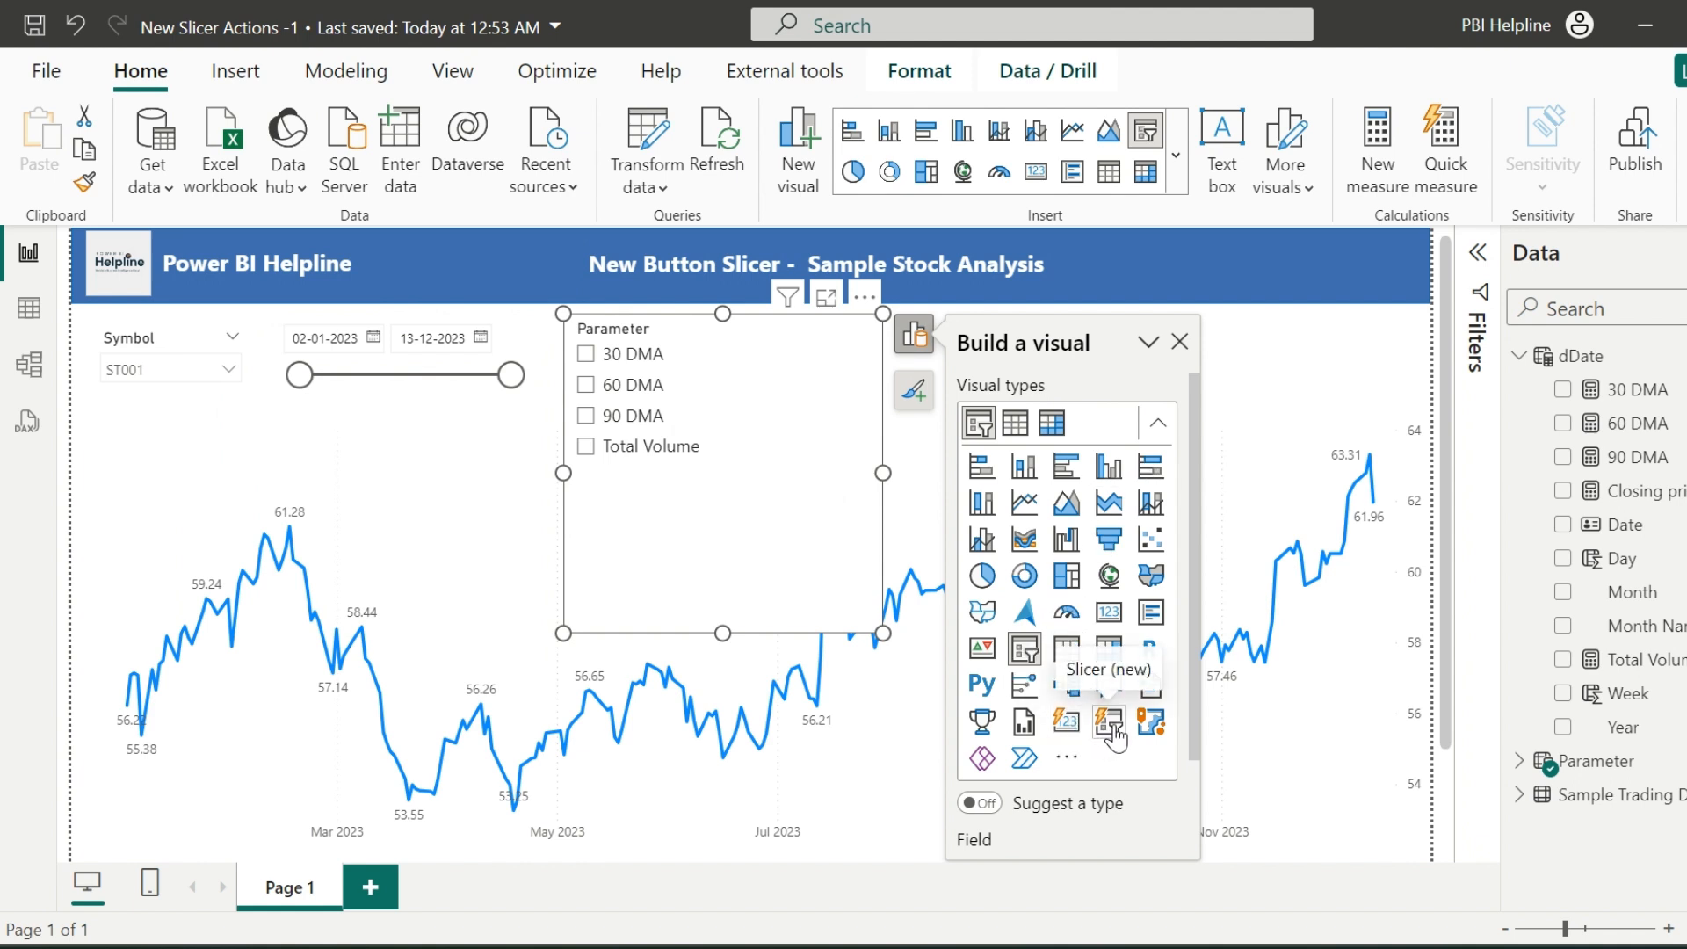
{"action": "mouse_move", "coordinate": [1105, 722]}
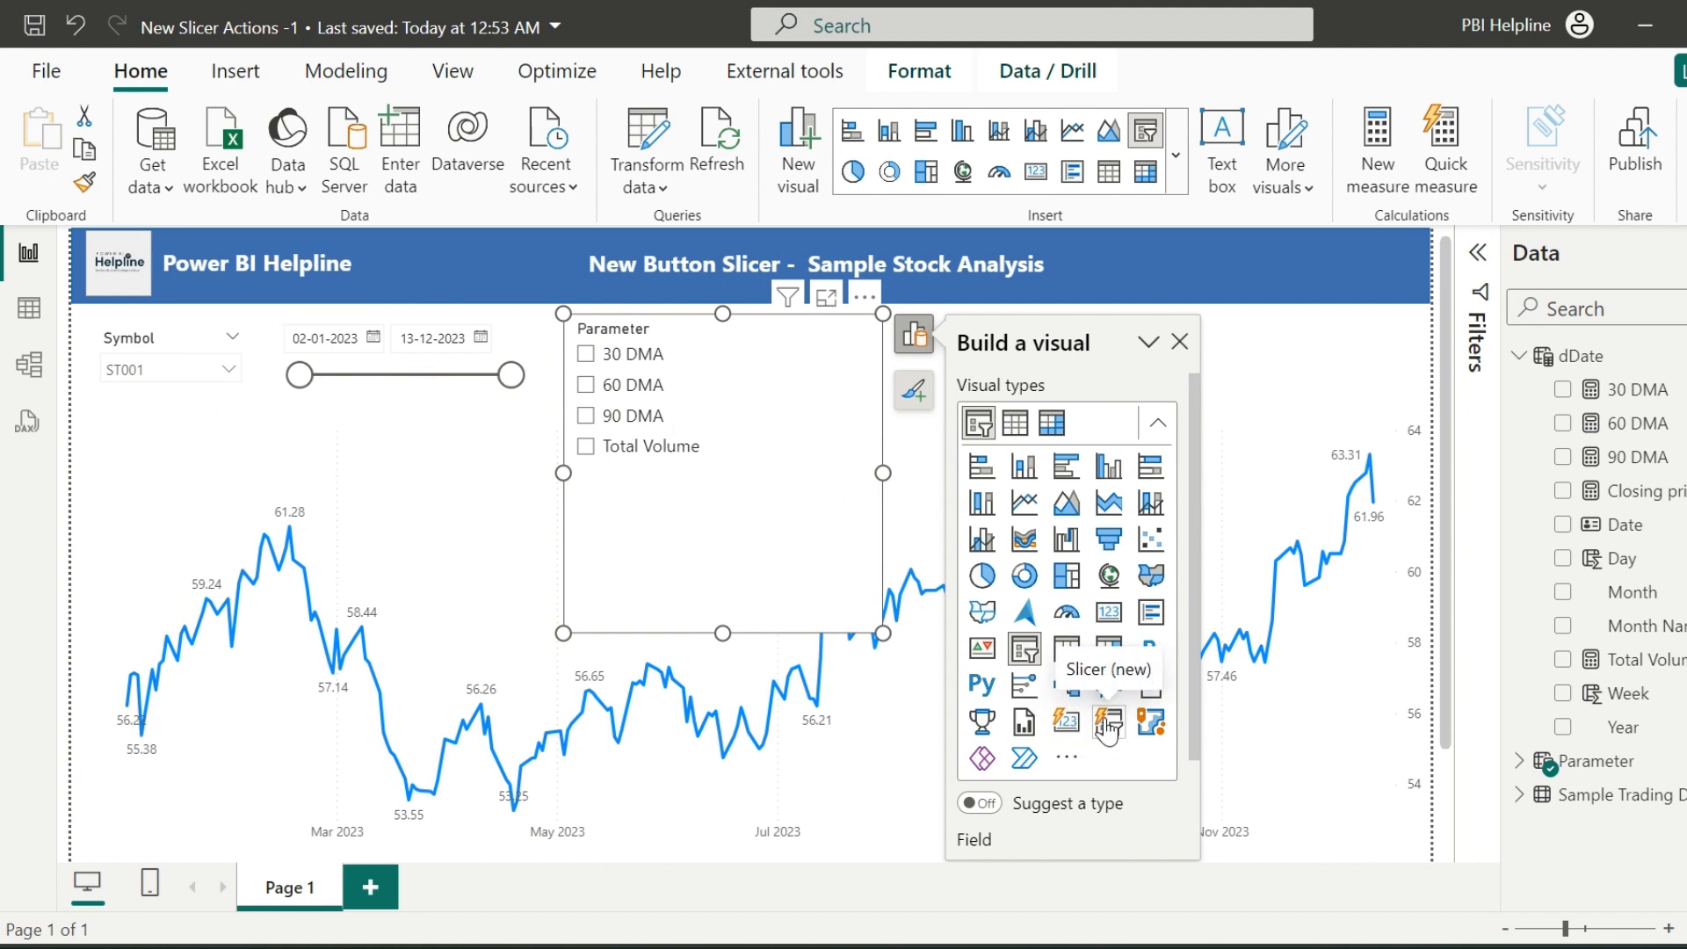
{"action": "left_click", "coordinate": [1107, 722]}
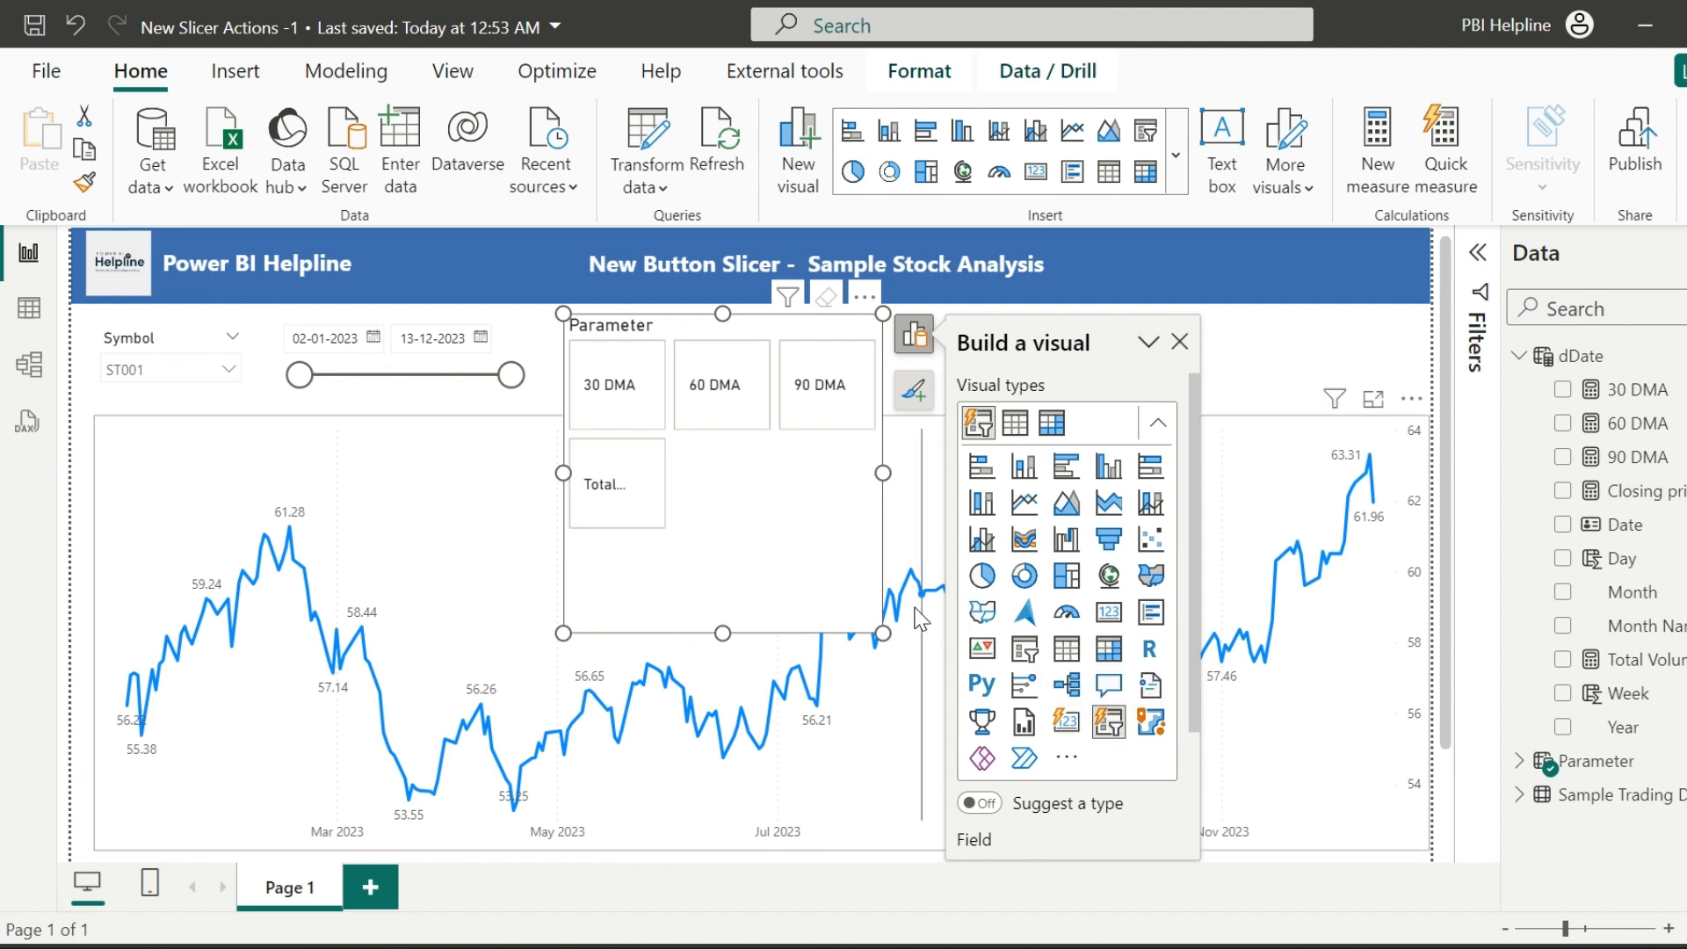
{"action": "left_click", "coordinate": [1179, 342]}
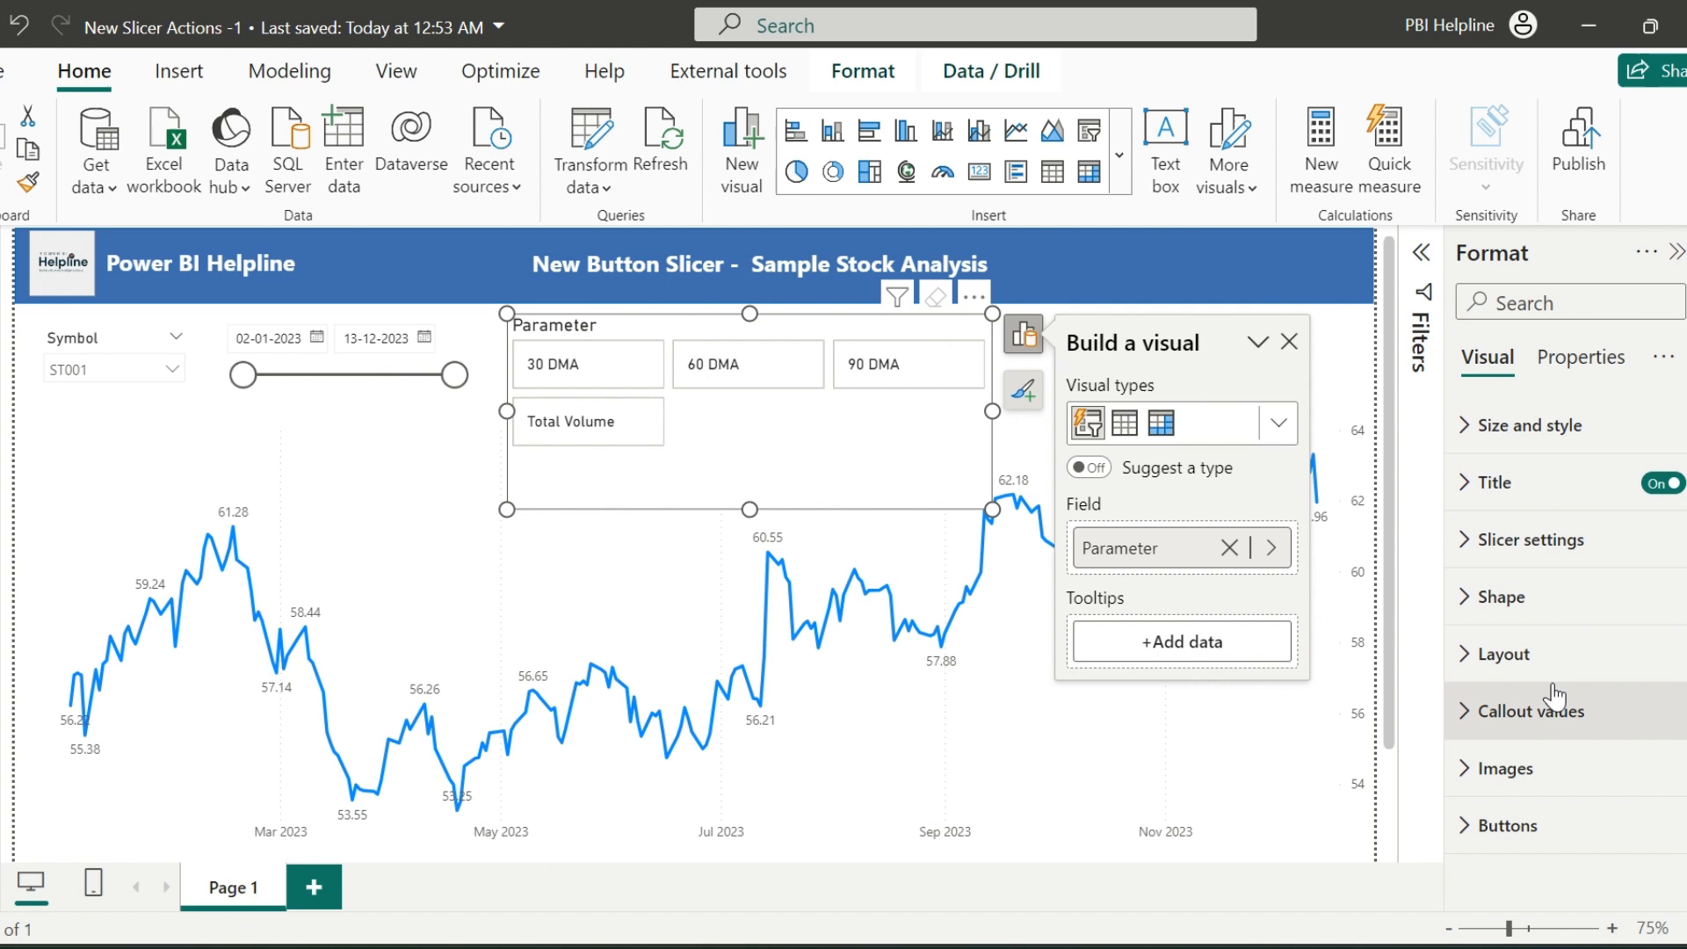
{"action": "left_click", "coordinate": [1500, 654]}
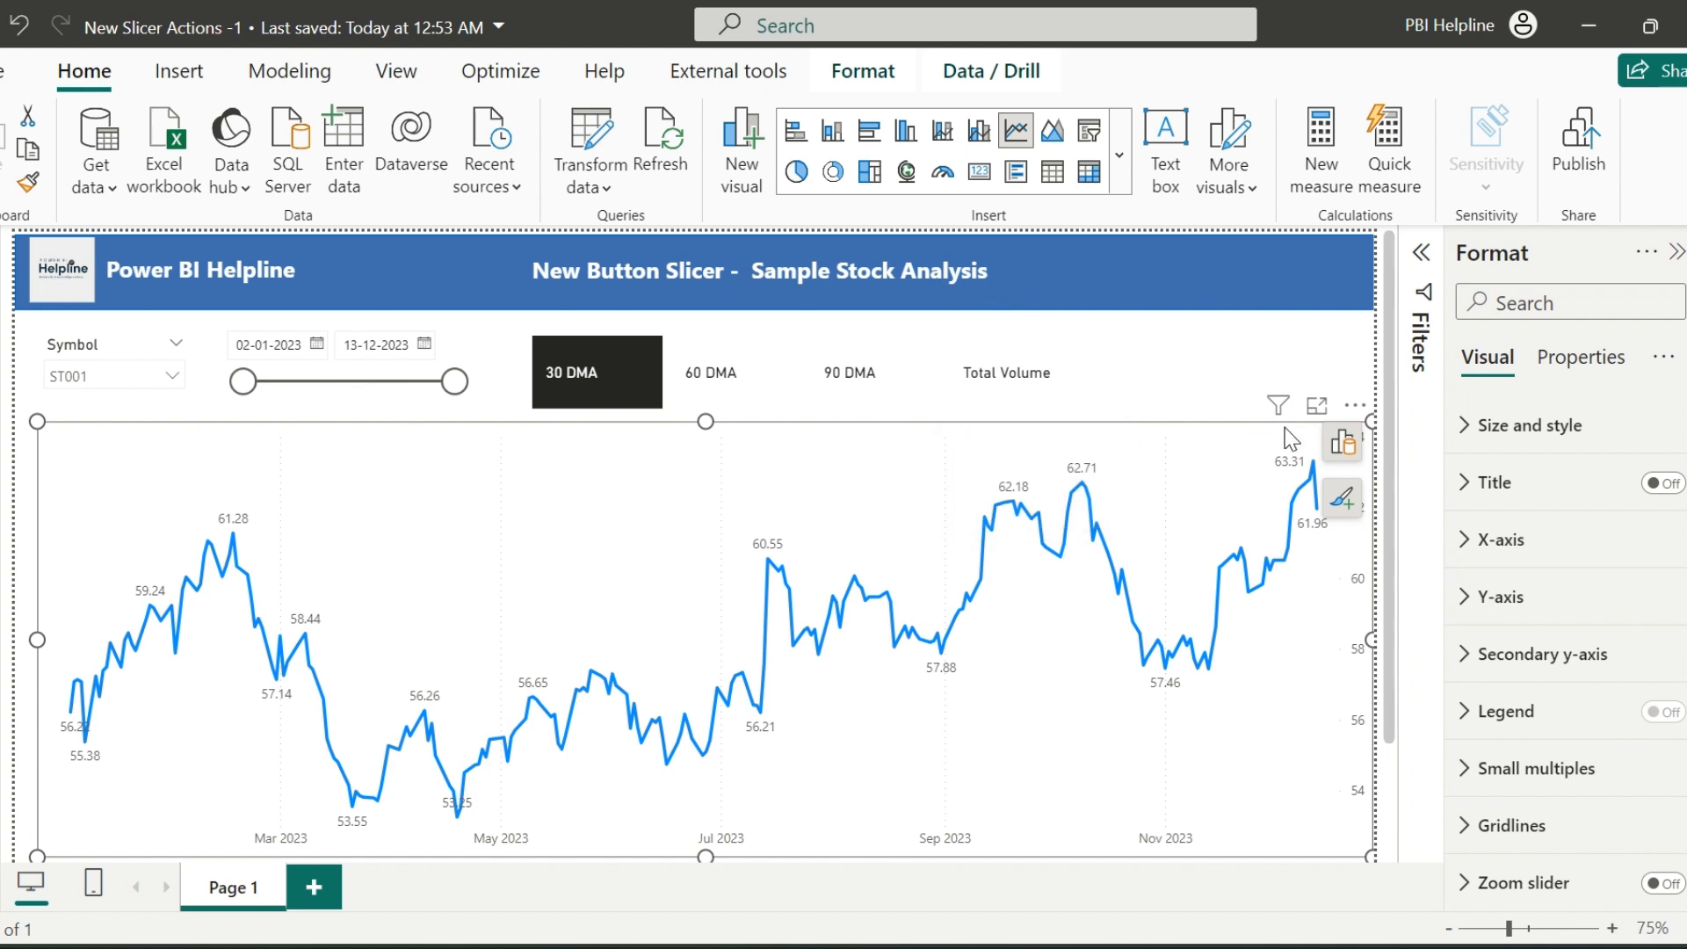
Step: Make the stock chart a line-and-column combo and plot the Parameter as an extra line
{"action": "left_click", "coordinate": [1341, 441]}
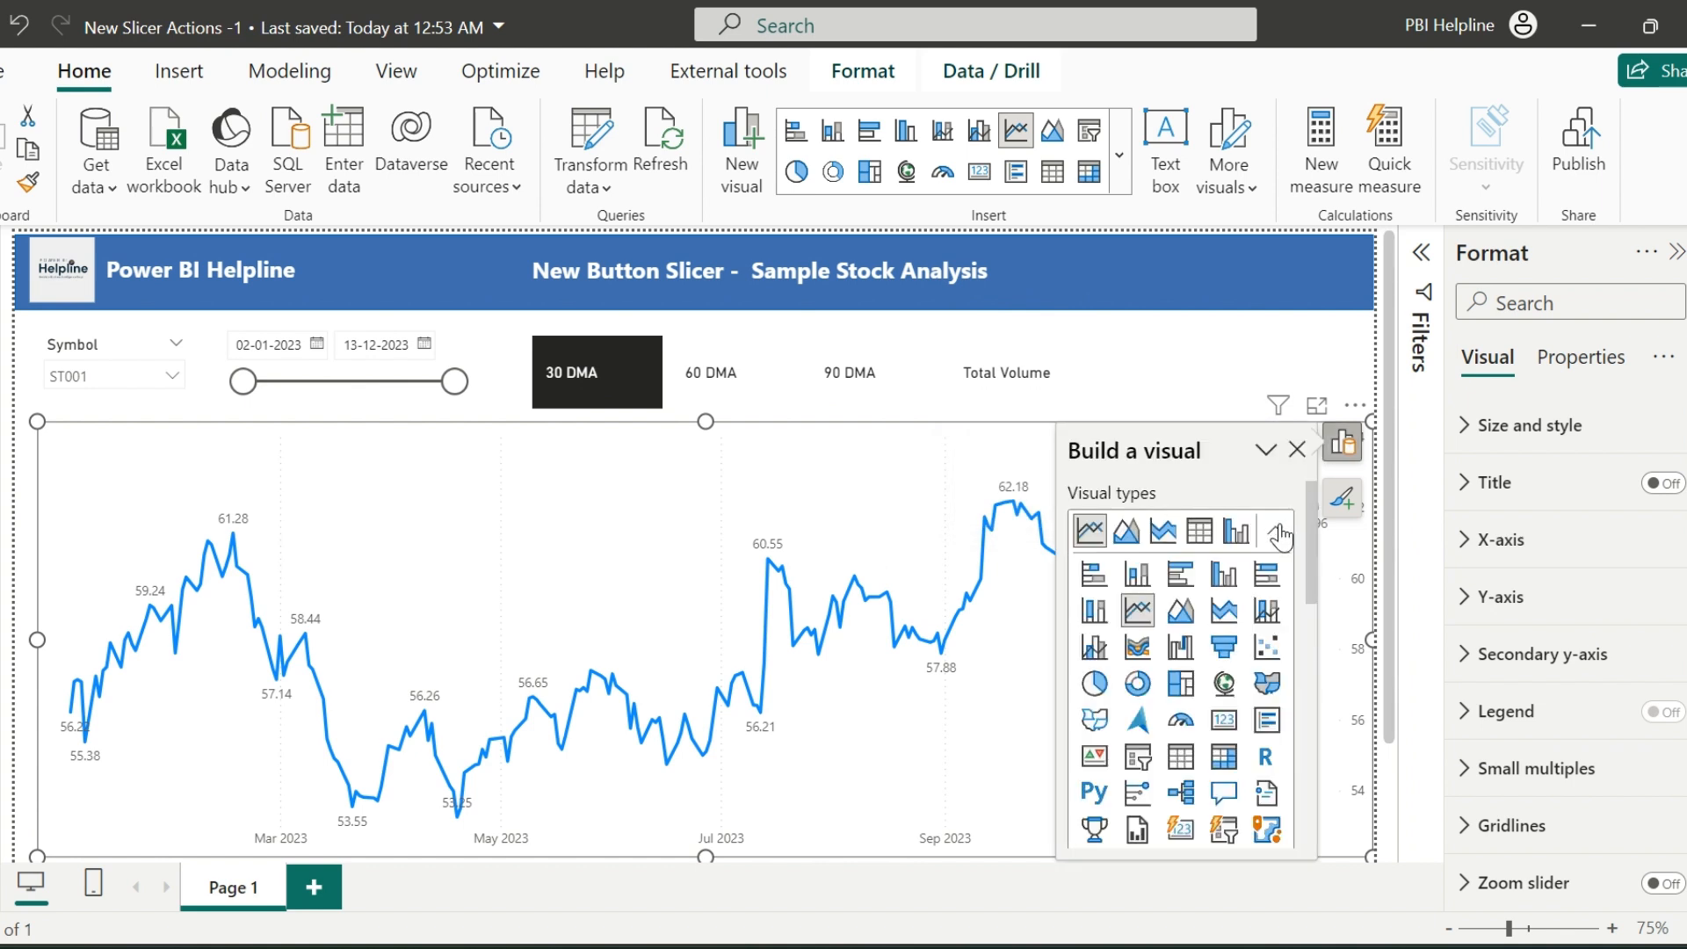
{"action": "left_click", "coordinate": [1297, 448]}
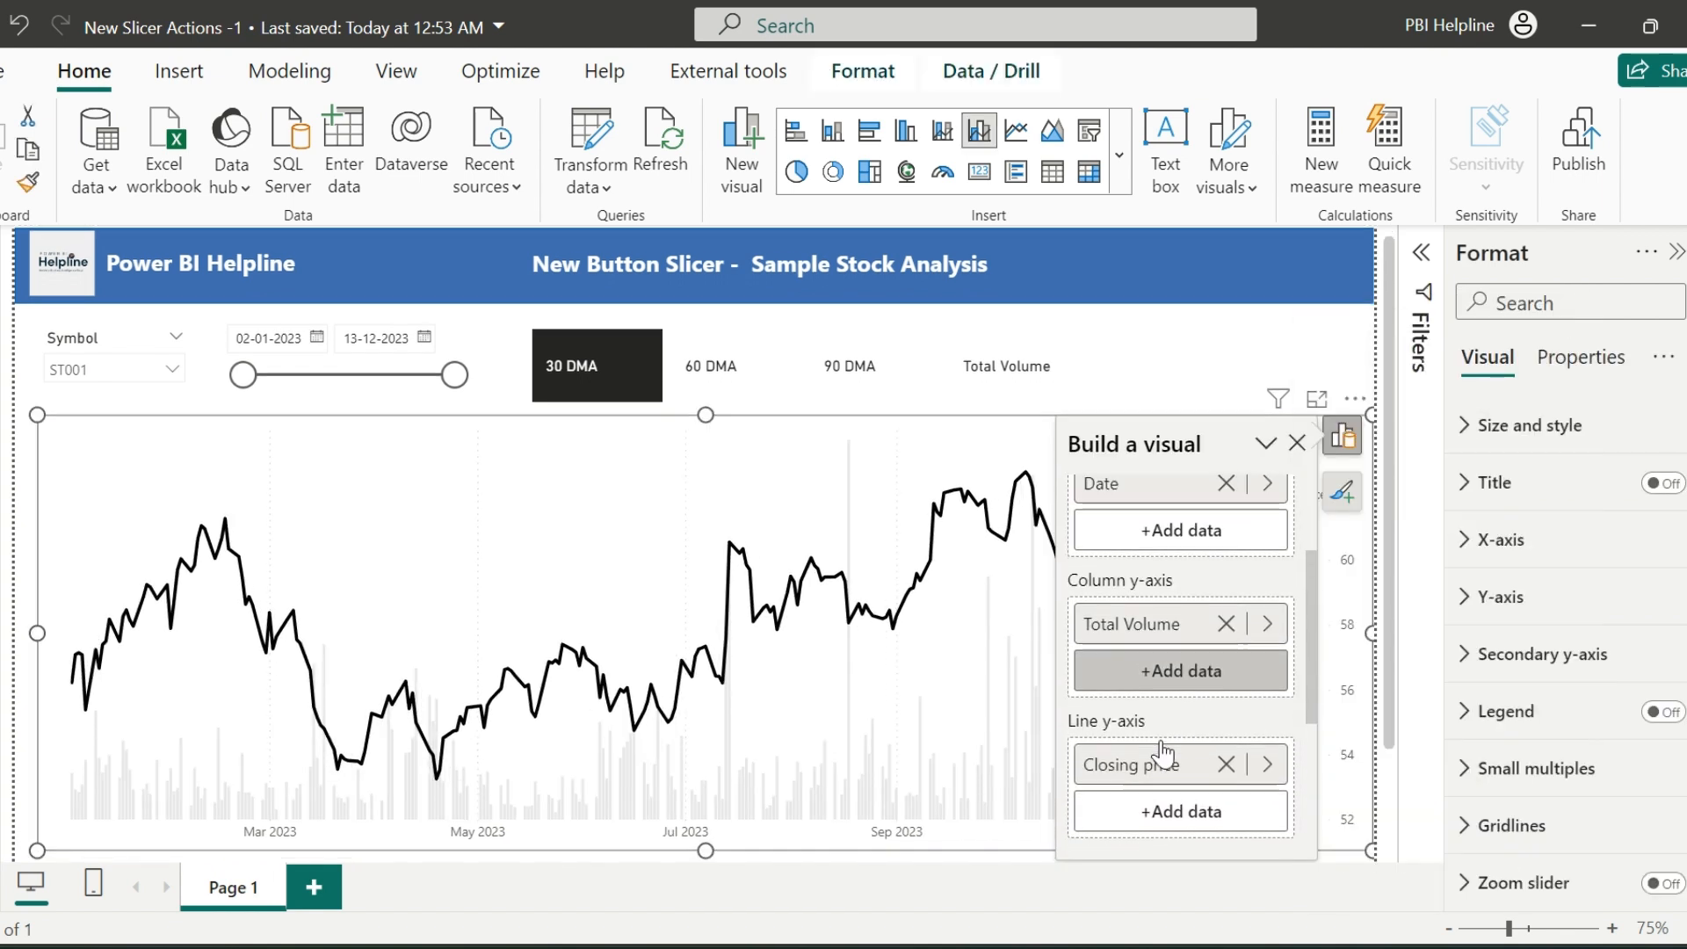
{"action": "scroll", "scroll_direction": "down", "scroll_amount": 3}
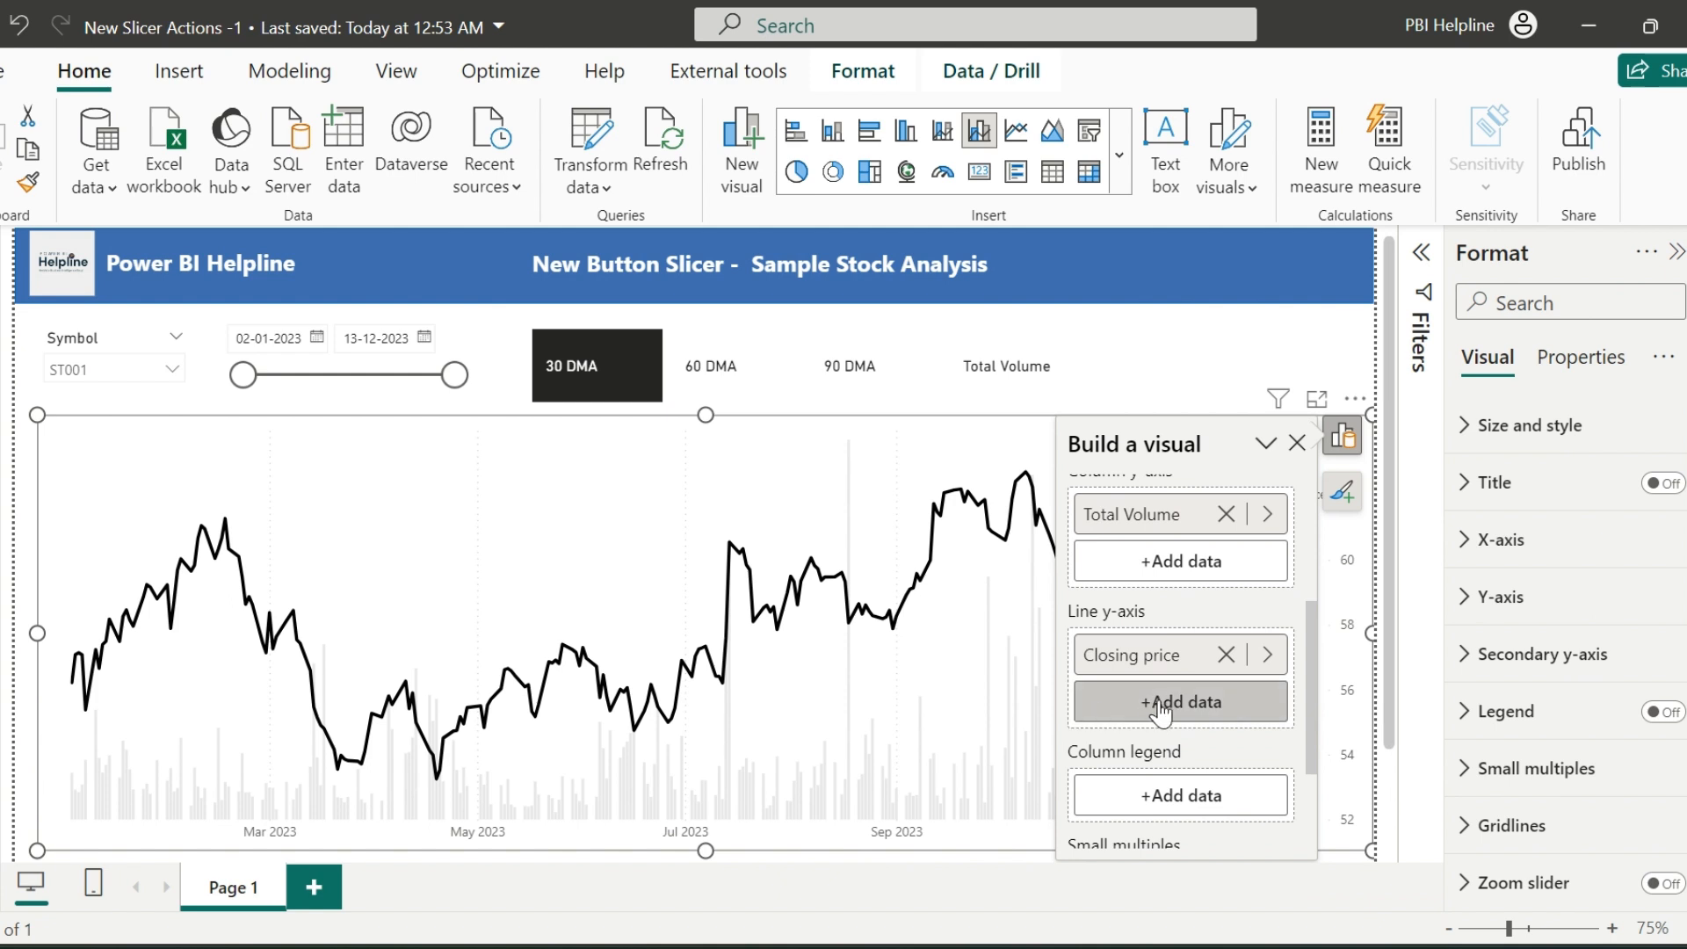
{"action": "left_click", "coordinate": [1181, 701]}
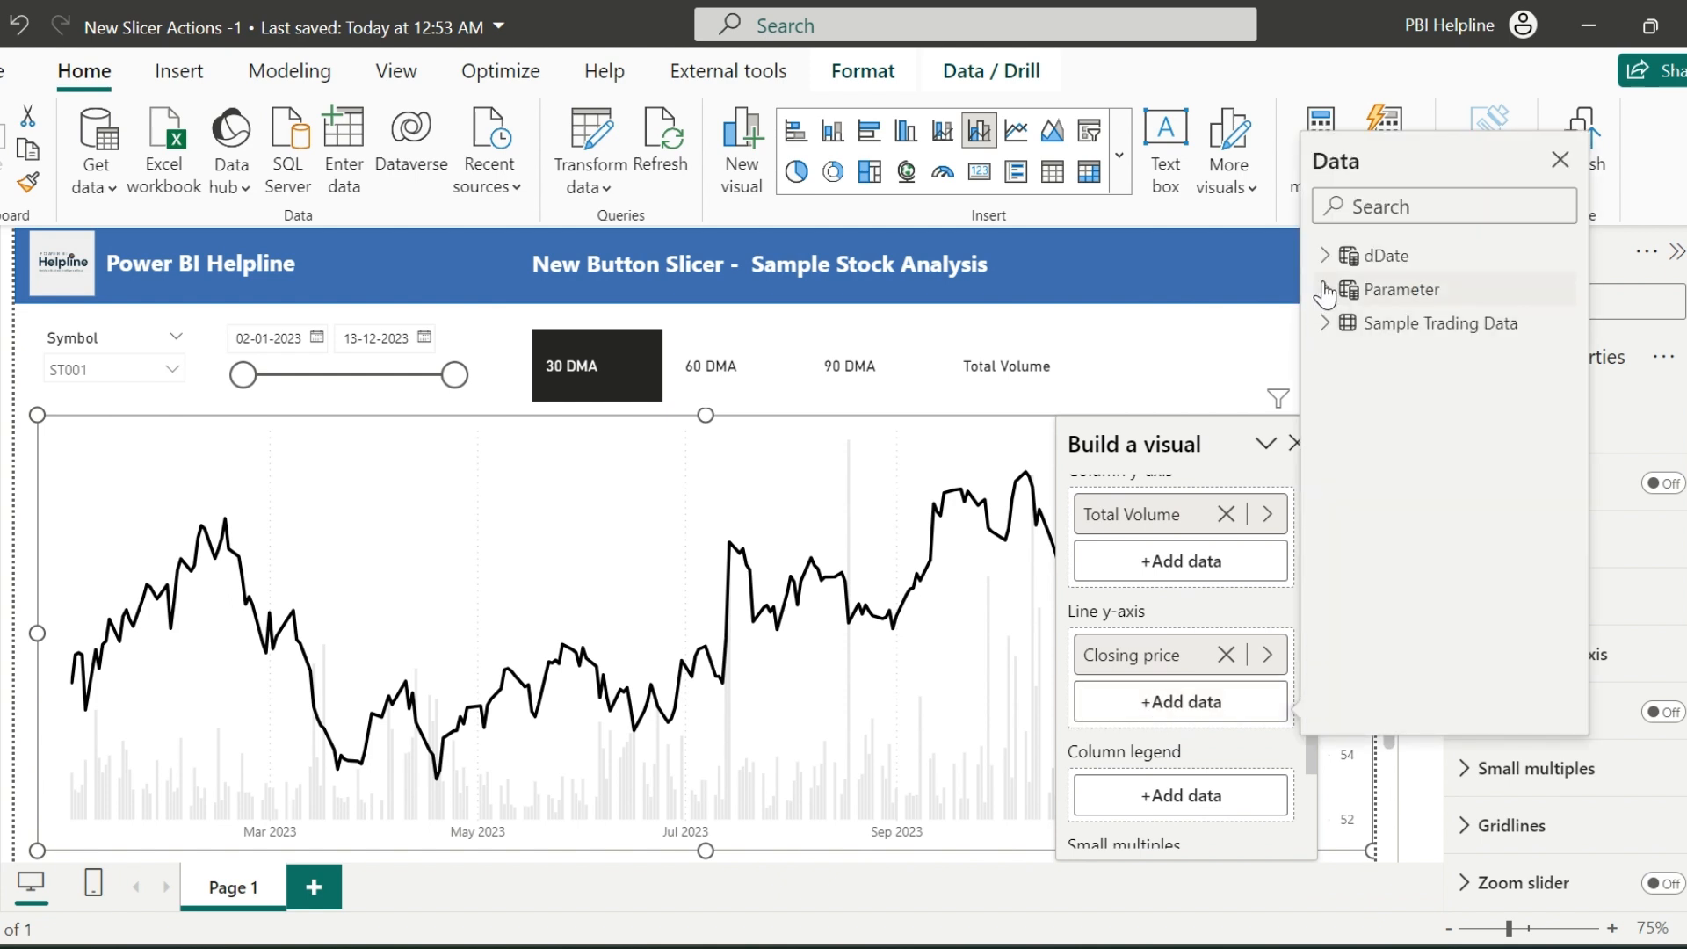
{"action": "left_click", "coordinate": [1327, 289]}
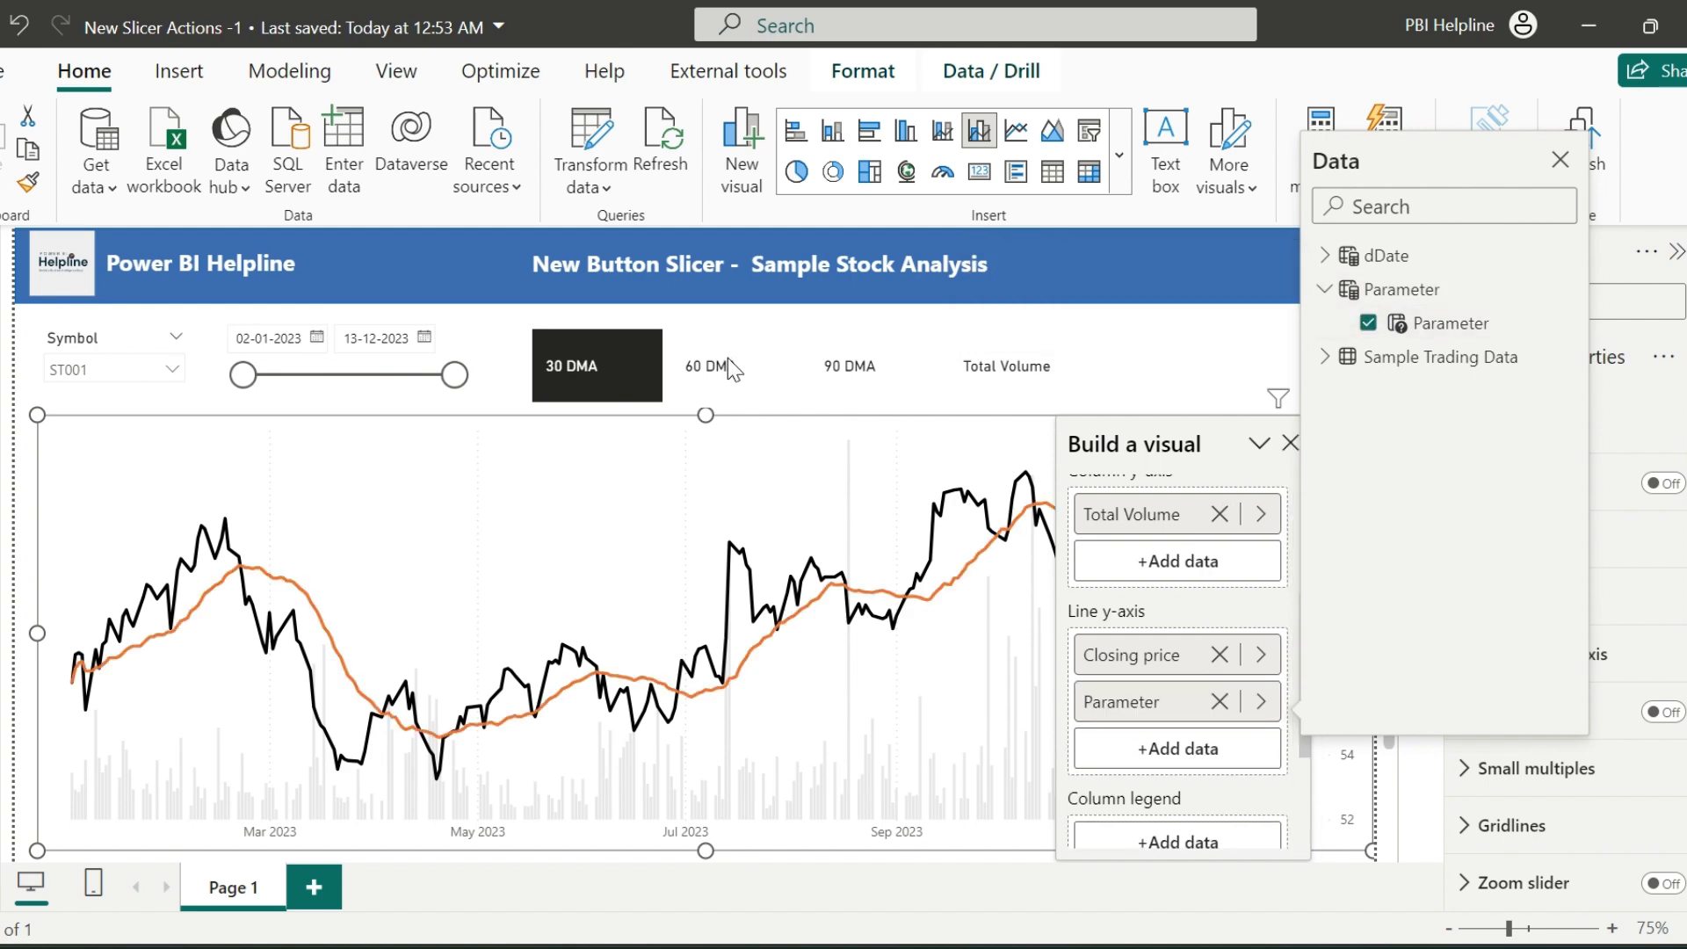
Step: Test the slicer buttons: 60 DMA, Total Volume, then back to the 30 DMA line
{"action": "left_click", "coordinate": [710, 365]}
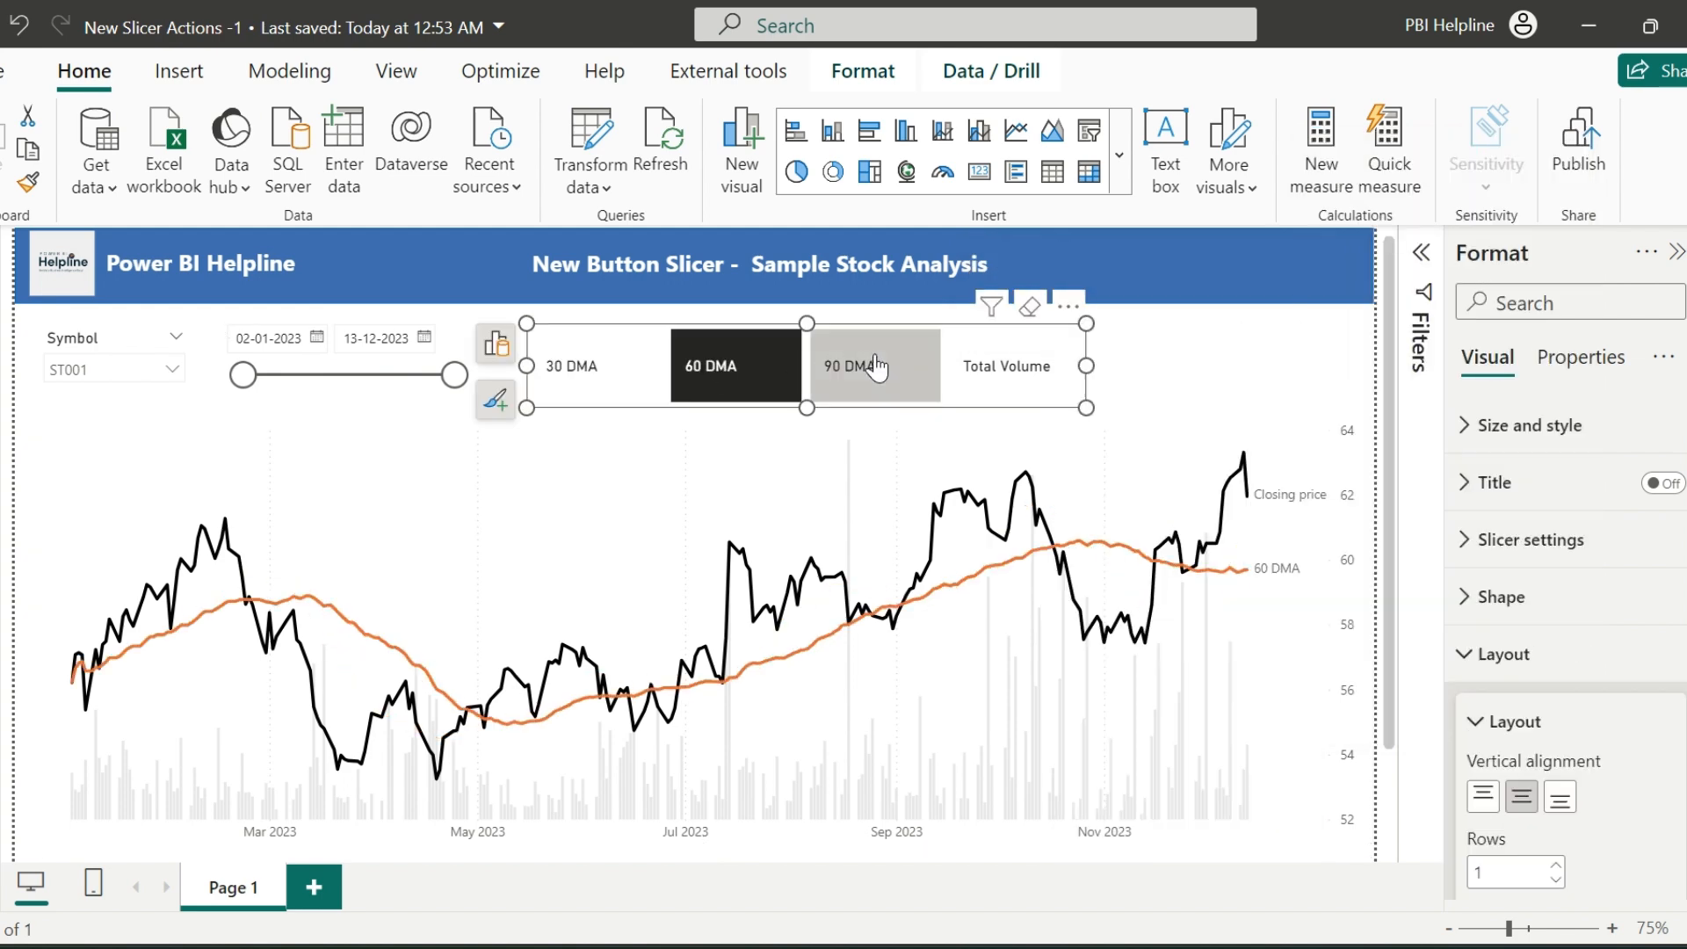
{"action": "left_click", "coordinate": [1005, 366]}
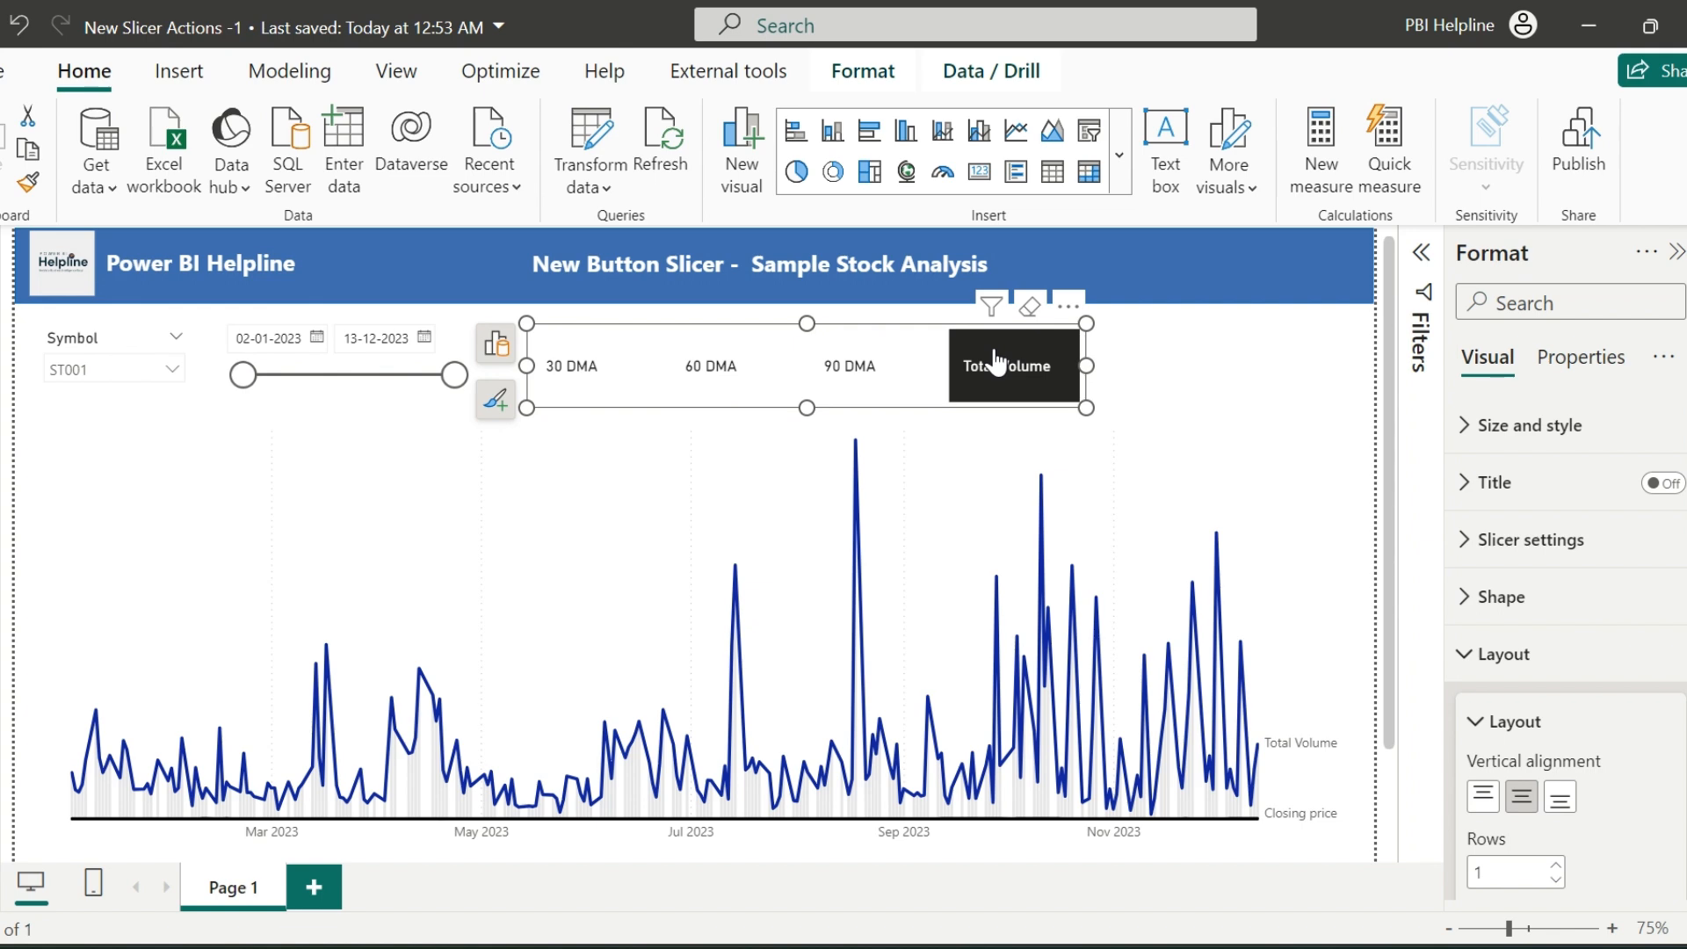
{"action": "mouse_move", "coordinate": [975, 424]}
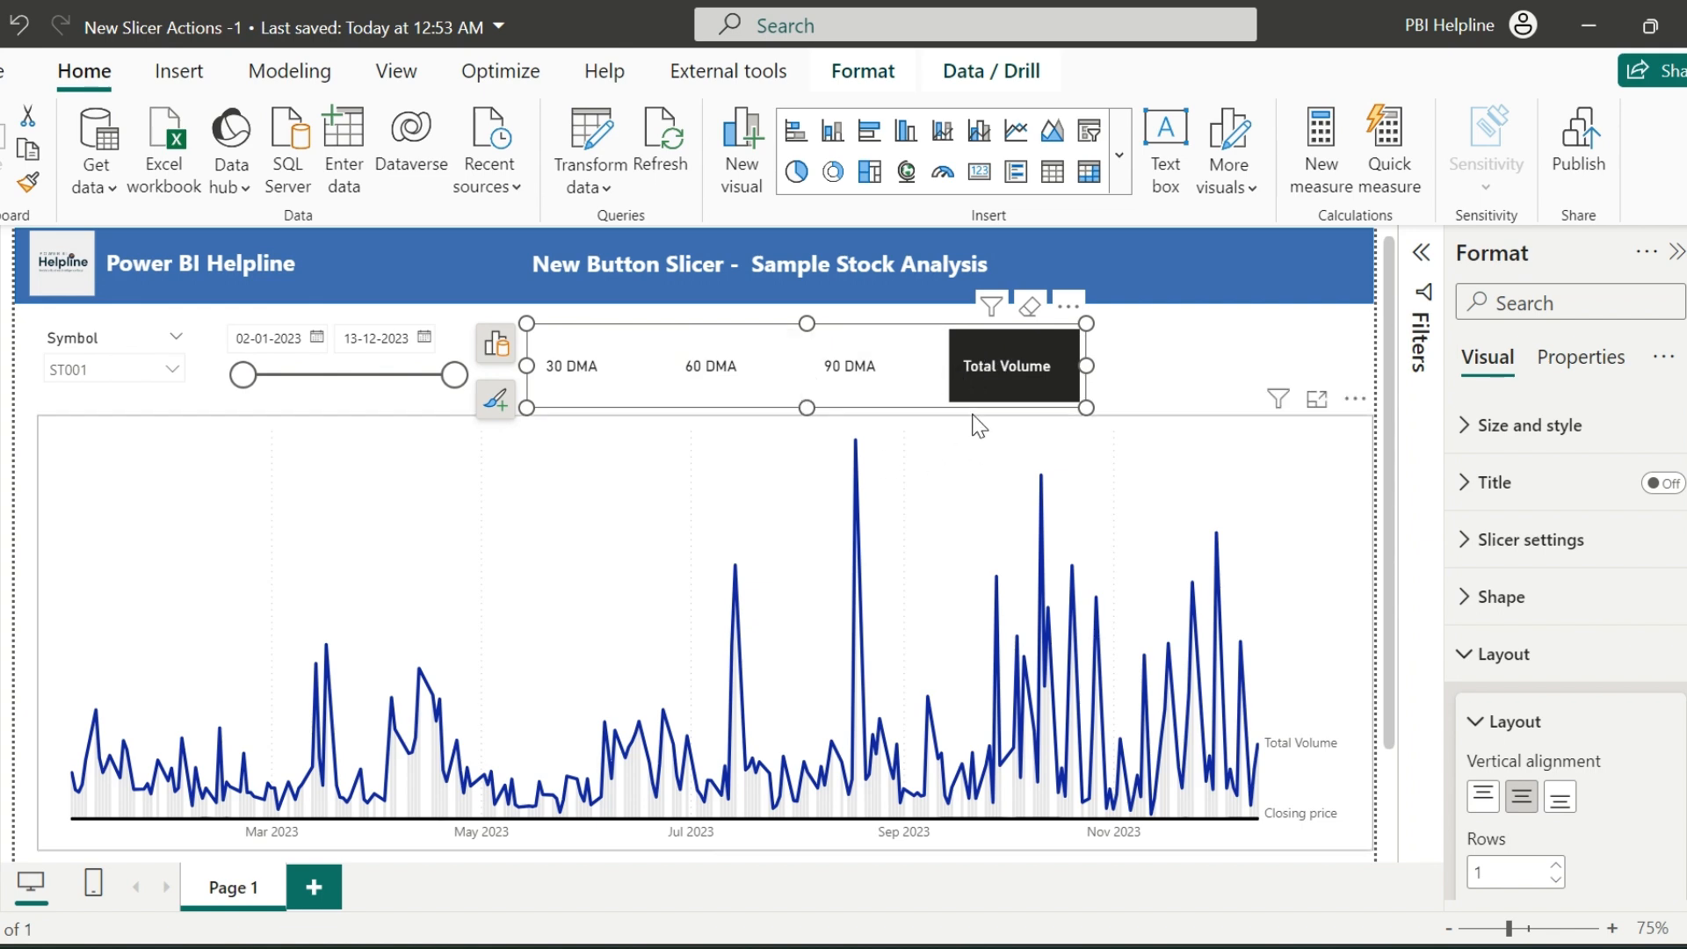
{"action": "left_click", "coordinate": [571, 365]}
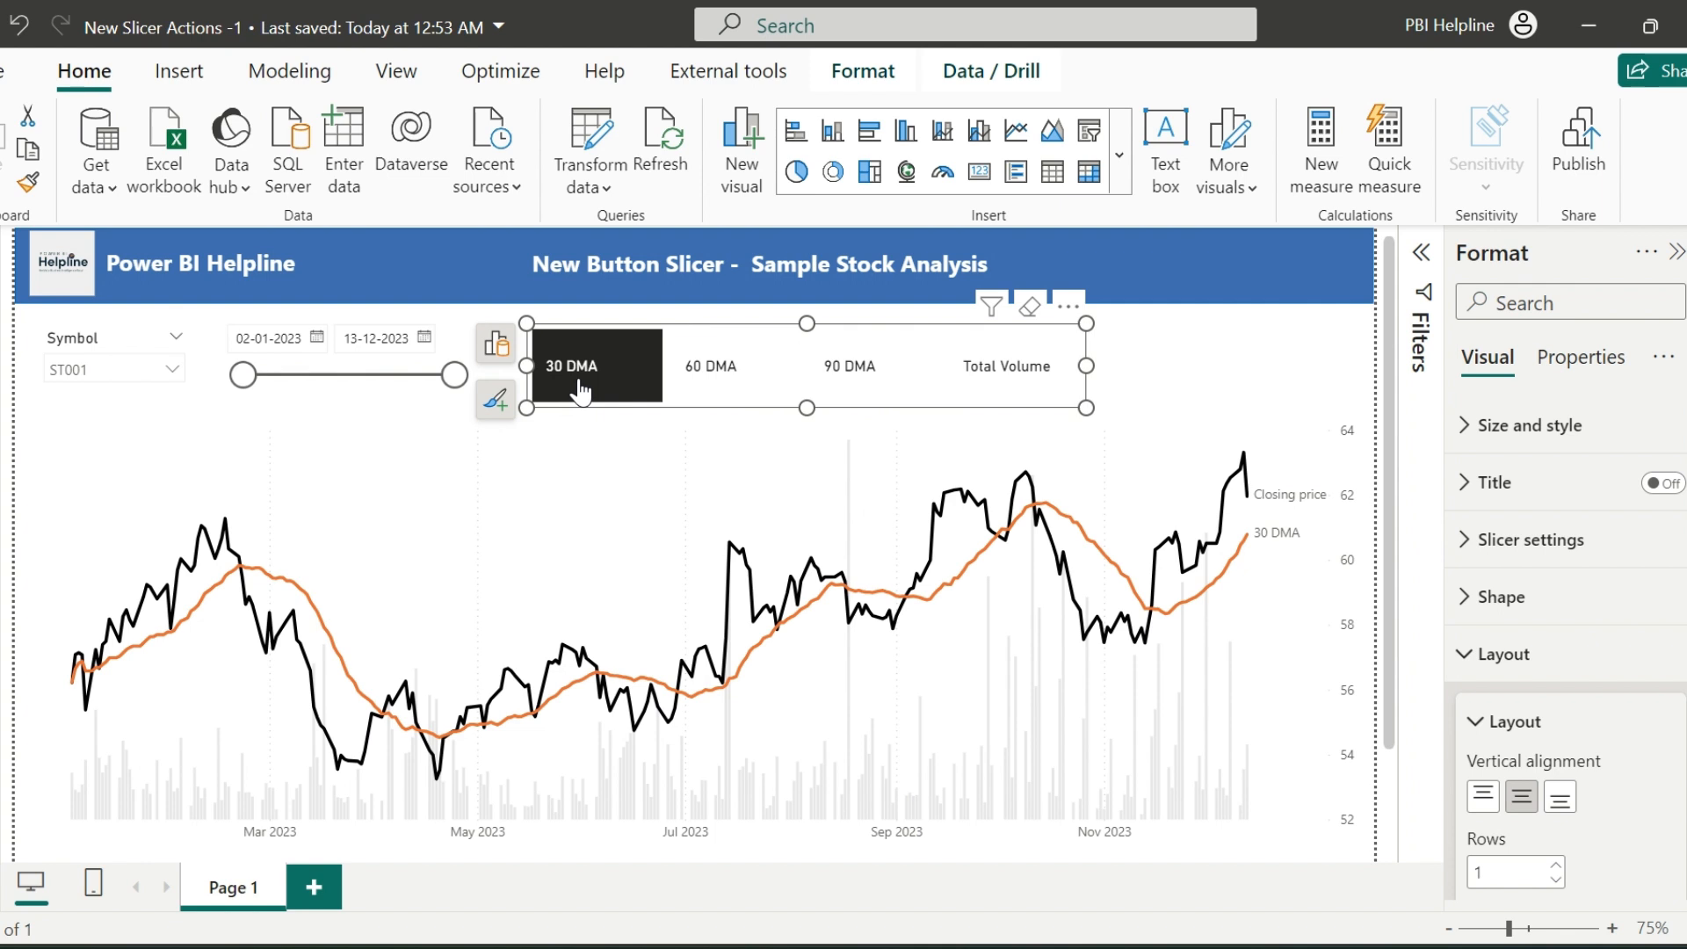
{"action": "left_click", "coordinate": [1341, 438]}
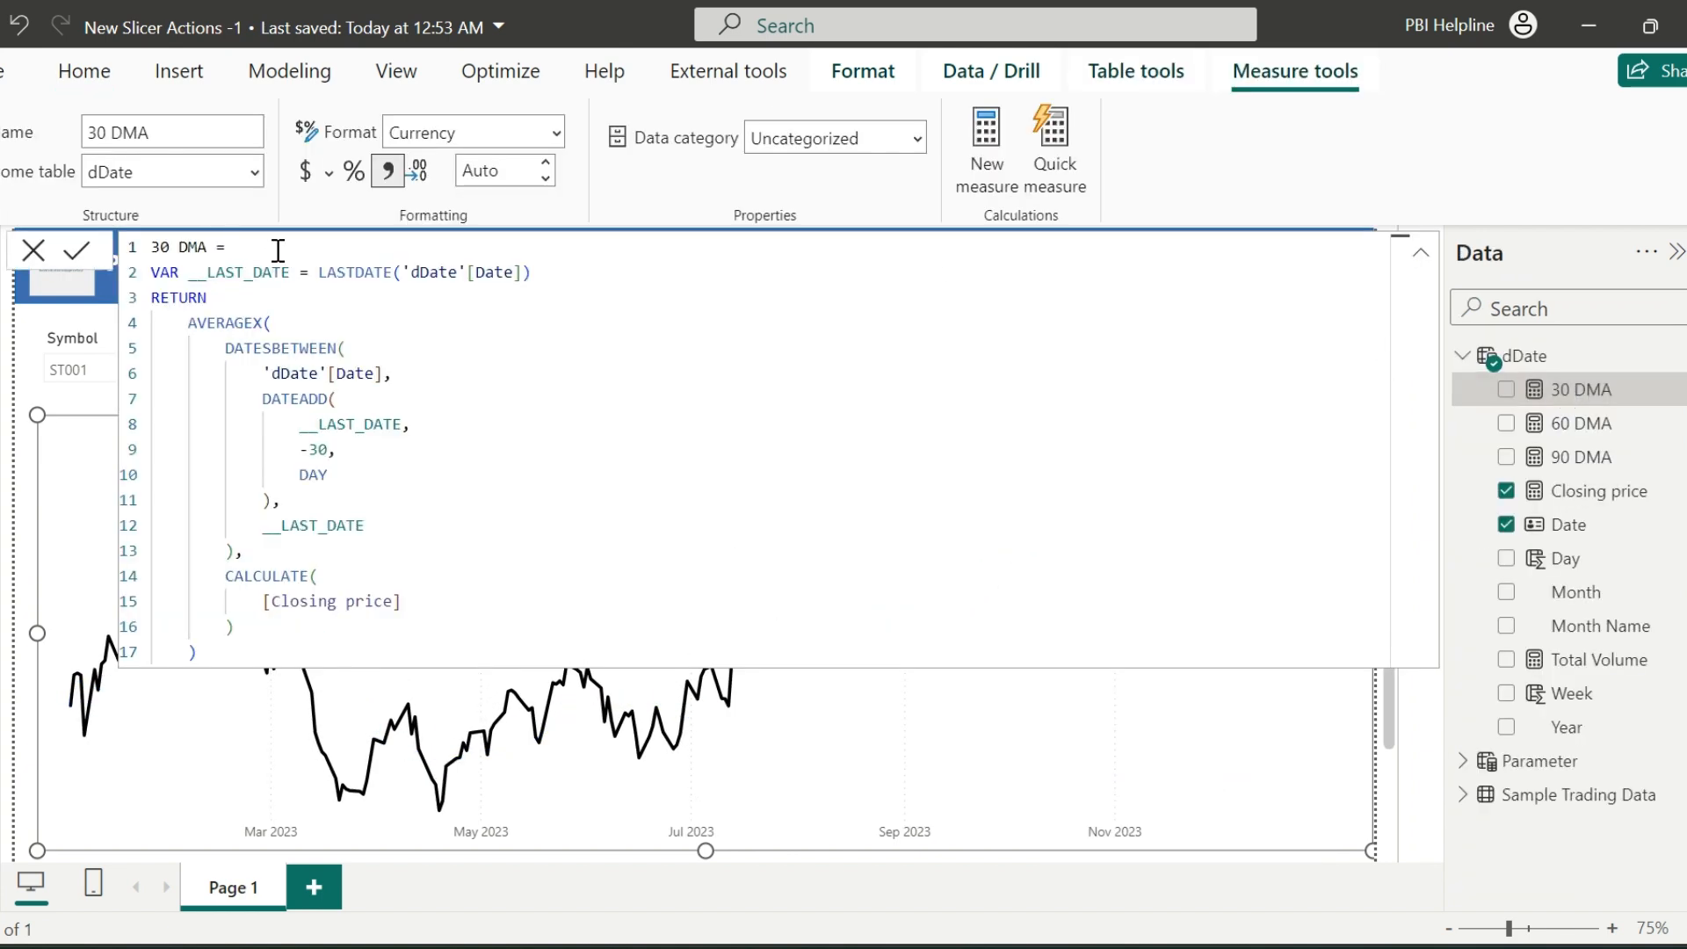
Step: Wrap 30 DMA in IF(ISFILTERED(Parameter) && {0} IN VALUES(Parameter[Parameter Order]), …)
{"action": "type", "text": "IF("}
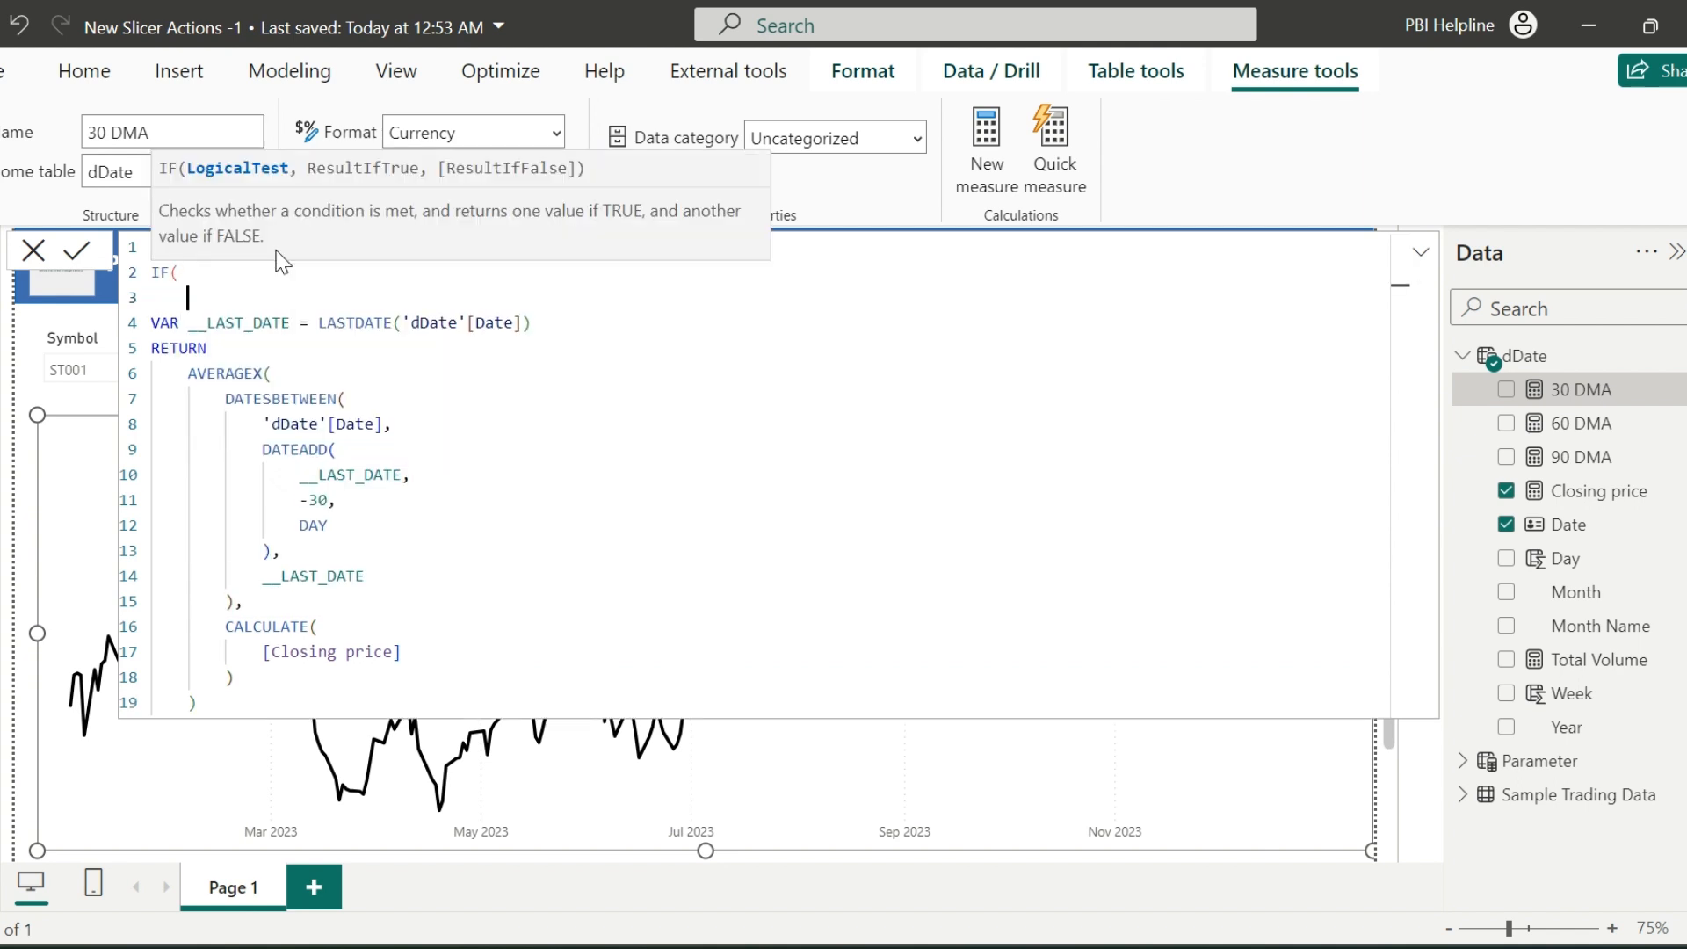
{"action": "type", "text": "ISFILTERED(parameter"}
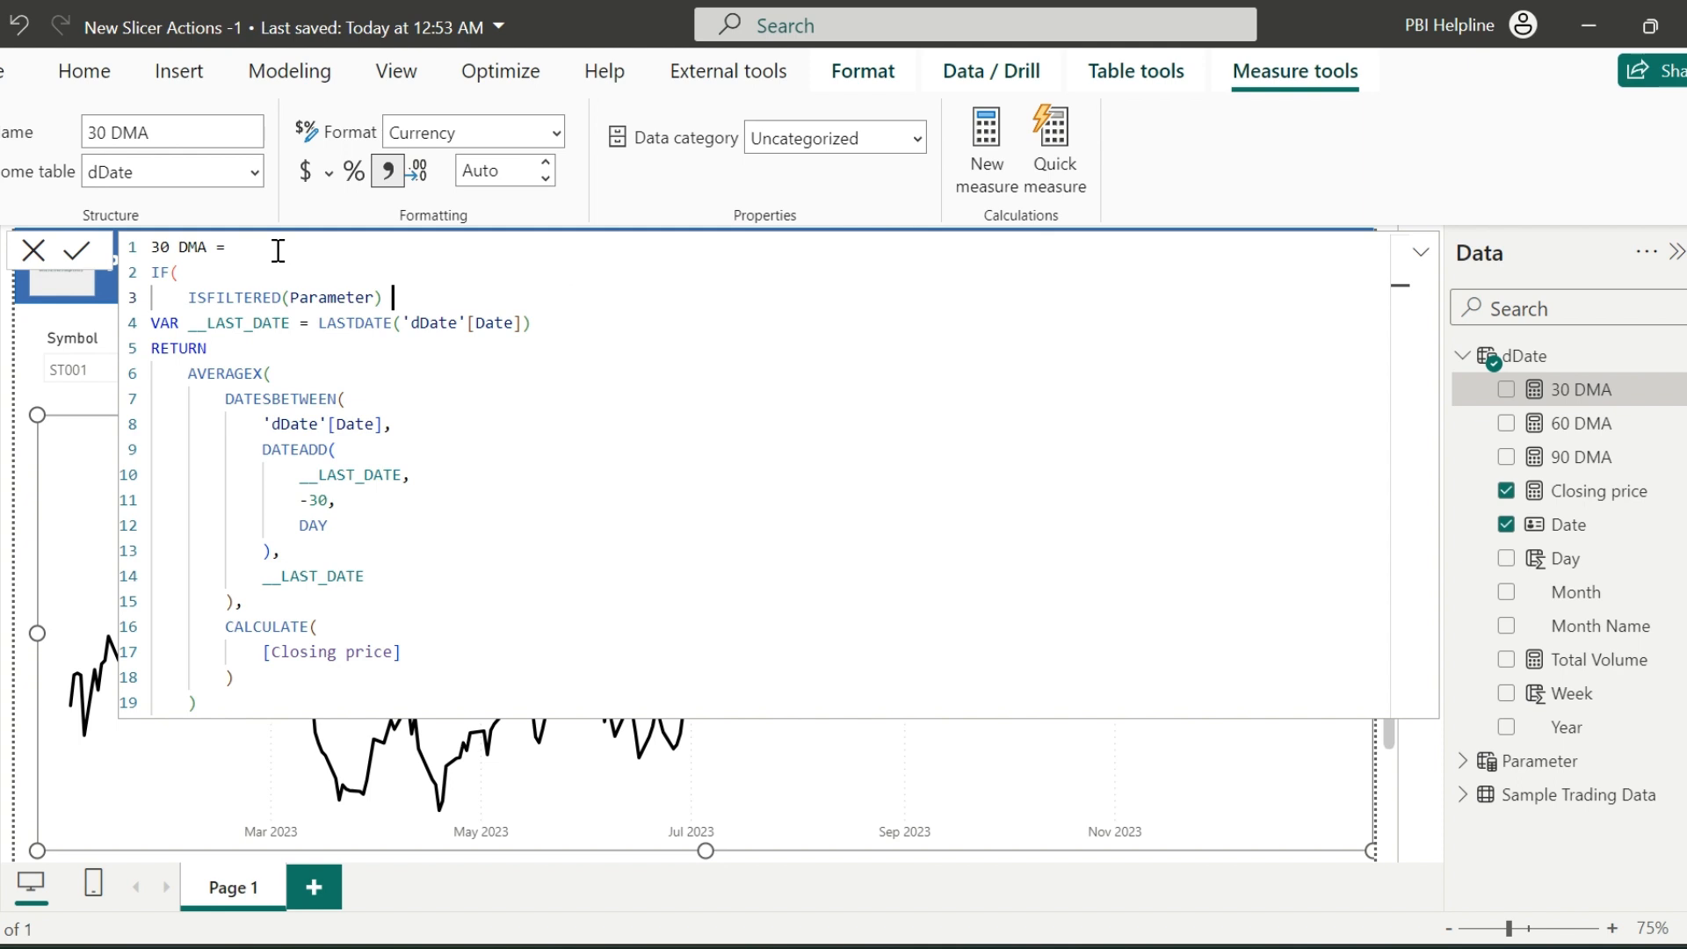
{"action": "type", "text": "&& {0} IN"}
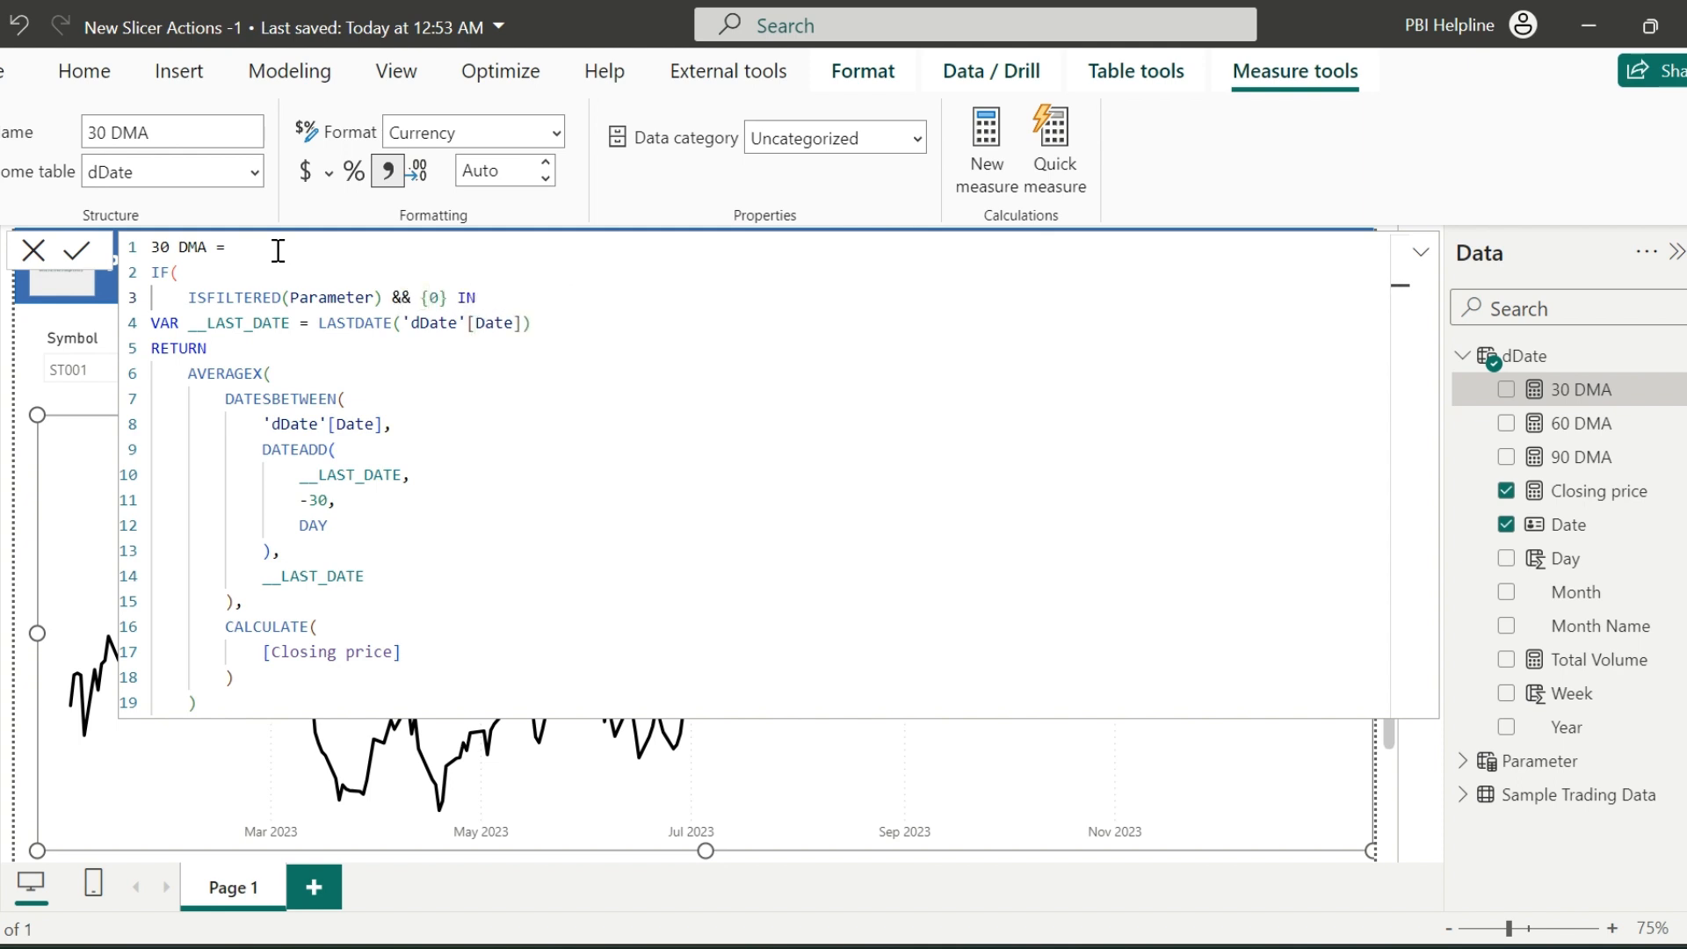
{"action": "type", "text": "VALUES(Parameter[Parameter Order]),"}
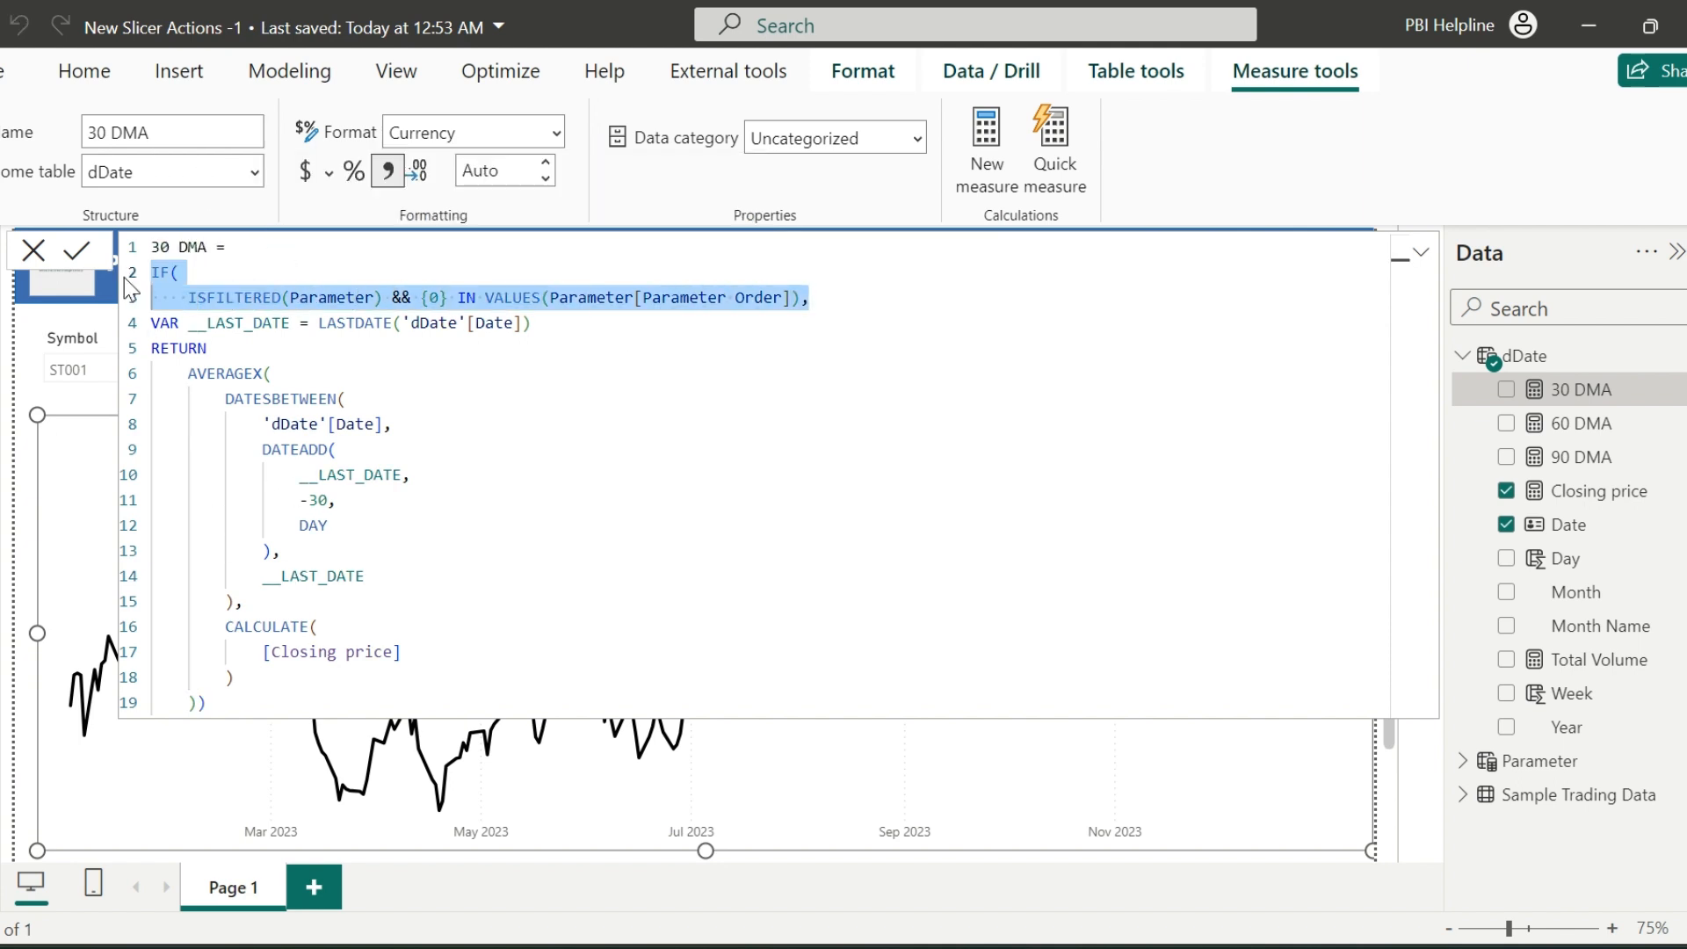
Step: Apply the same IF(ISFILTERED…) wrapper to the 60 DMA and 90 DMA measures with orders 1 and 2
{"action": "left_click", "coordinate": [1583, 424]}
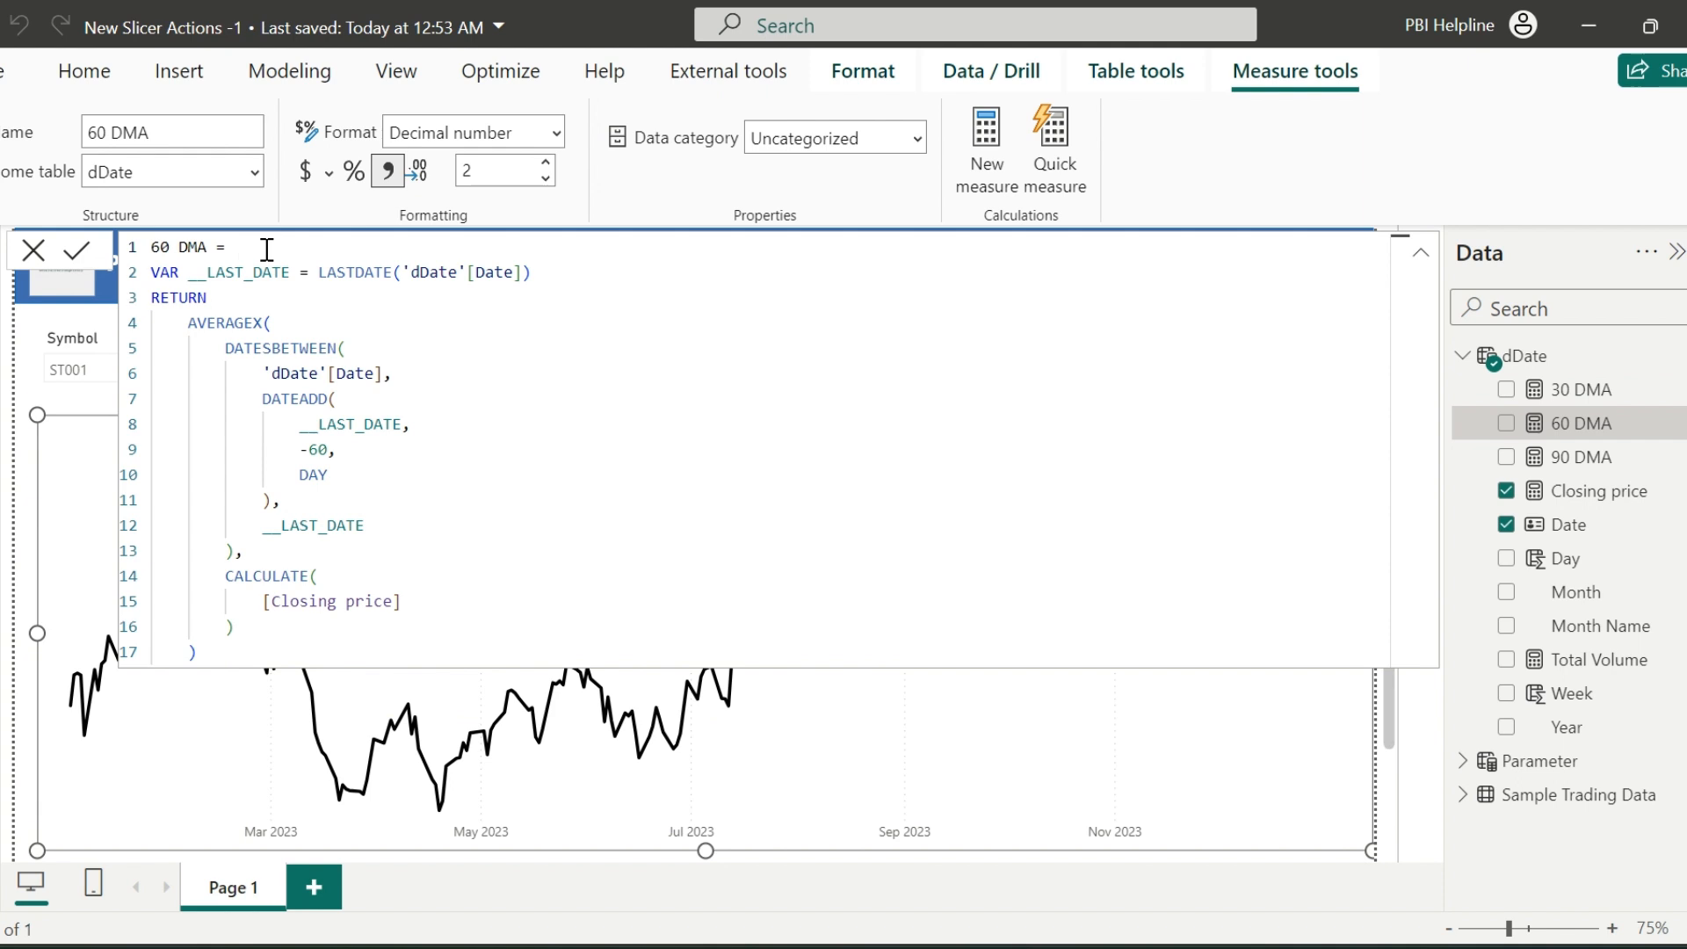
{"action": "type", "text": "IF("}
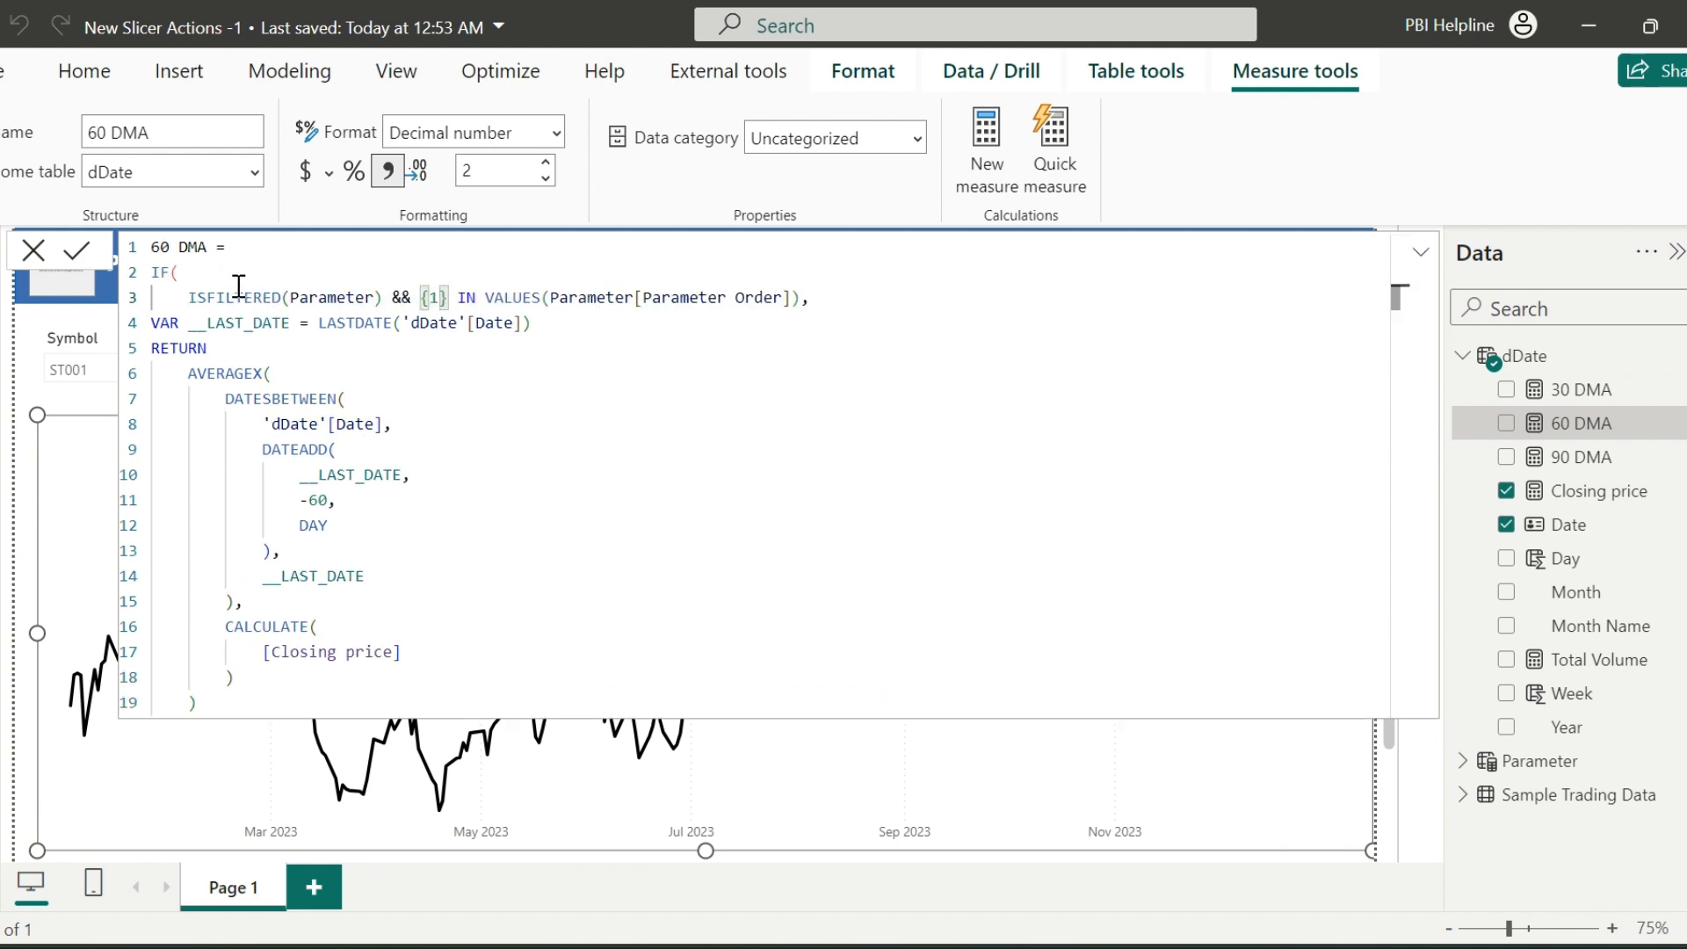
{"action": "left_click", "coordinate": [1579, 457]}
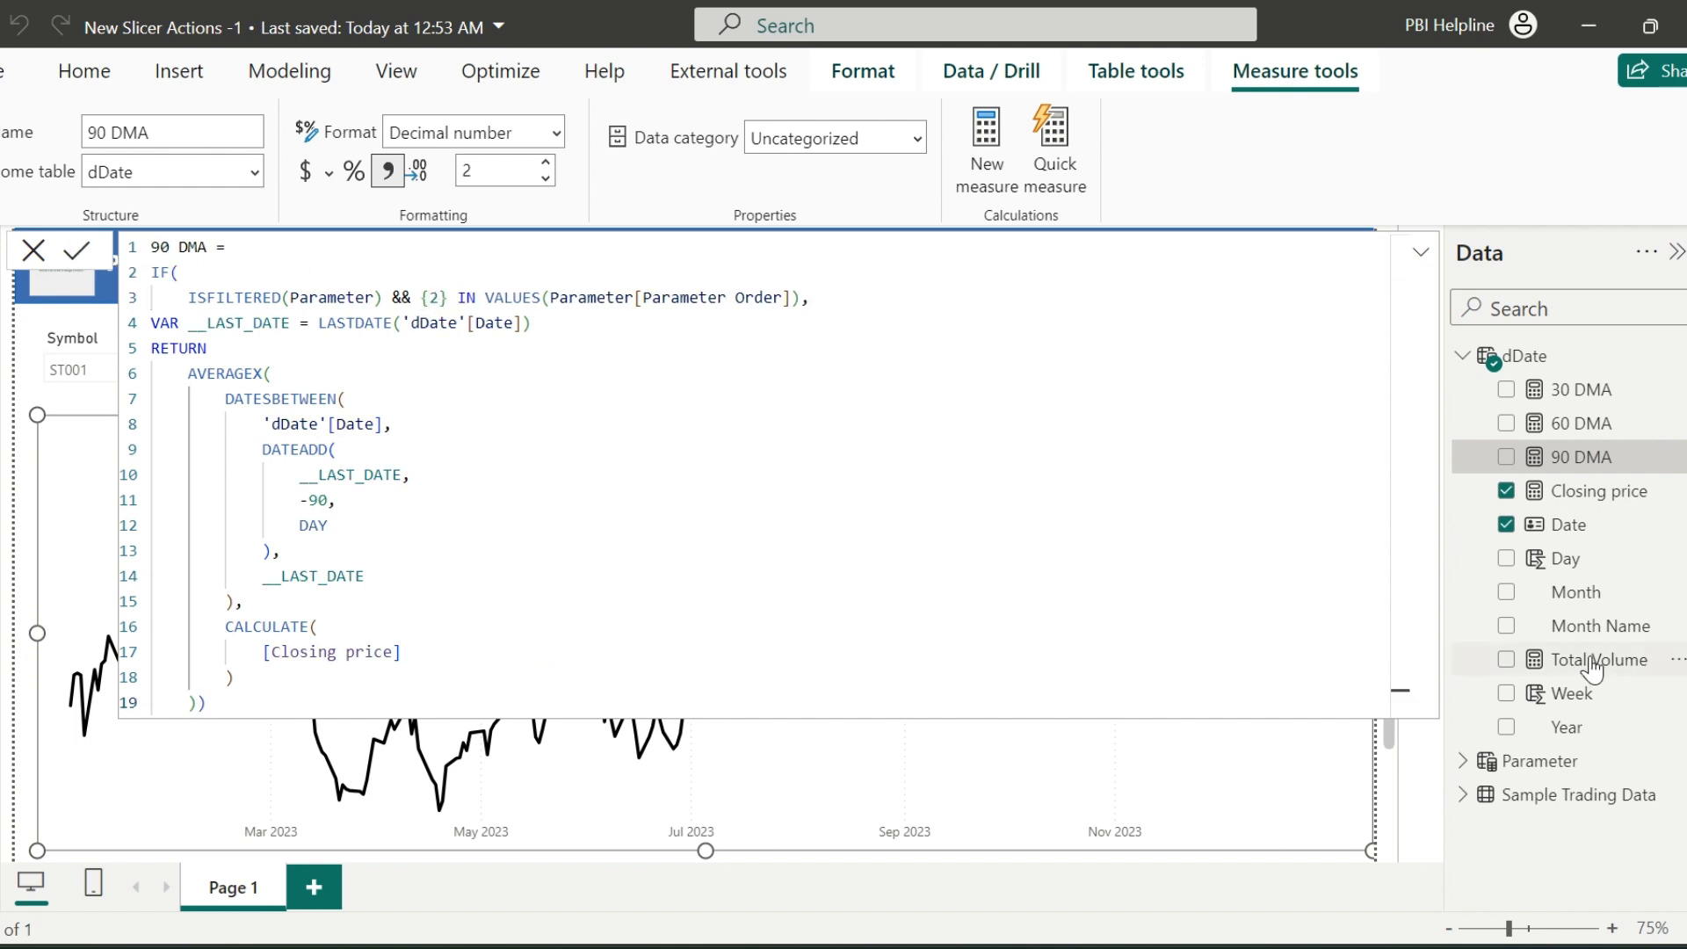
{"action": "left_click", "coordinate": [1598, 659]}
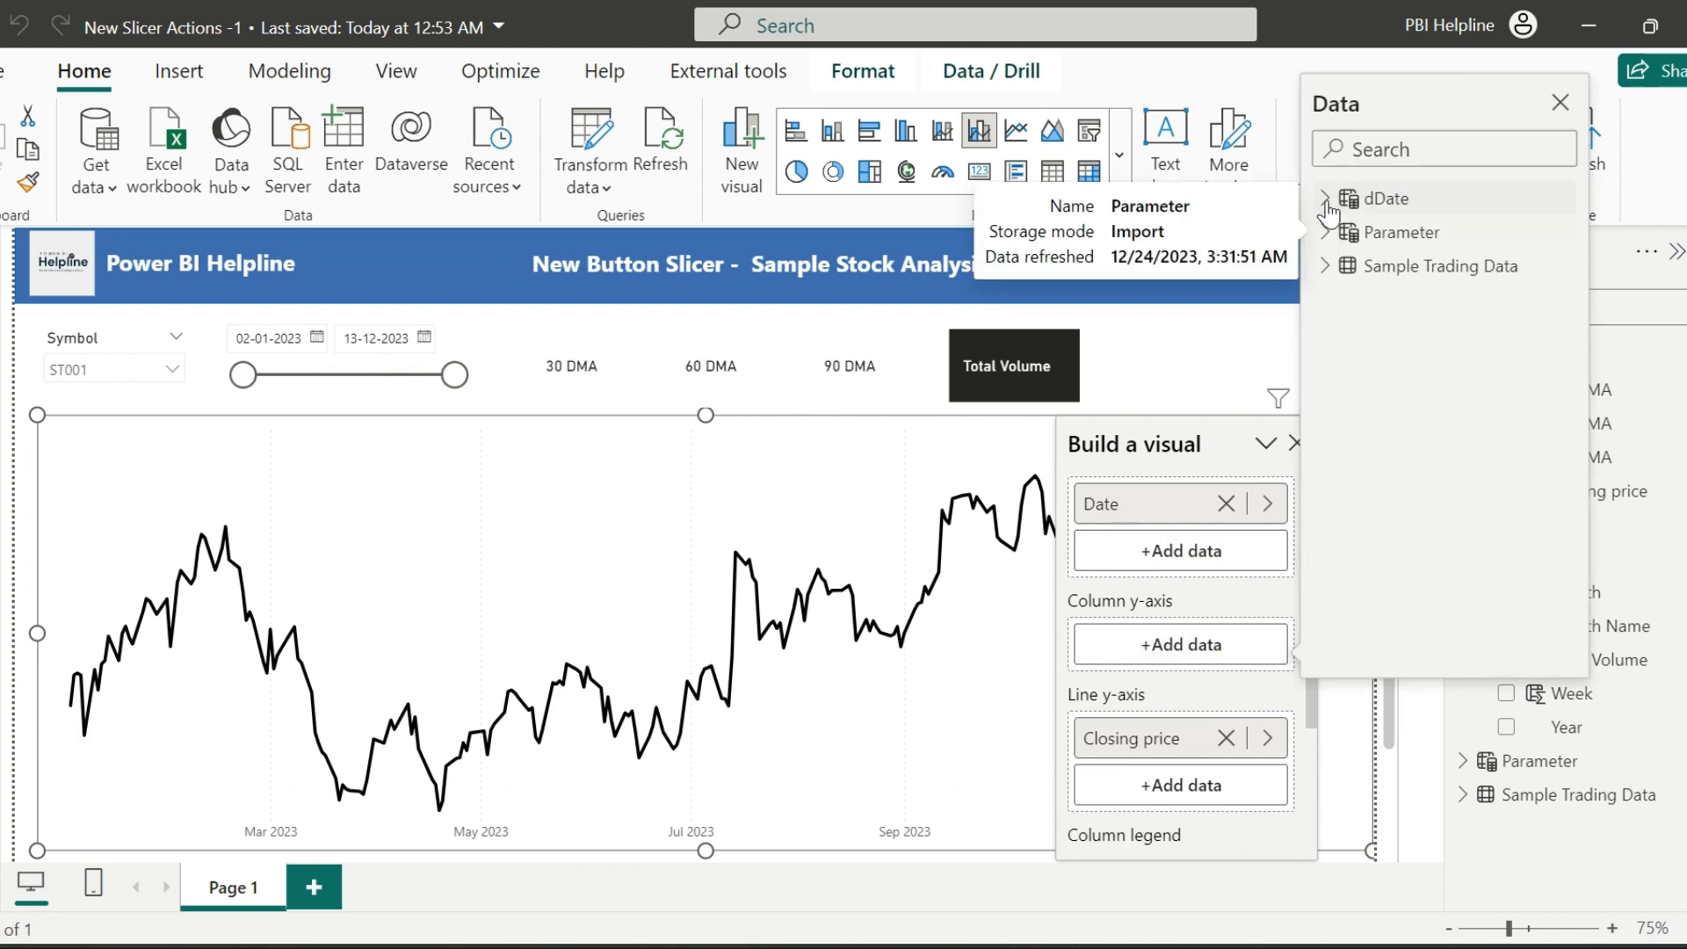
Step: Add Total Volume as chart columns and the 30 and 60 DMA measures as lines
{"action": "left_click", "coordinate": [1369, 501]}
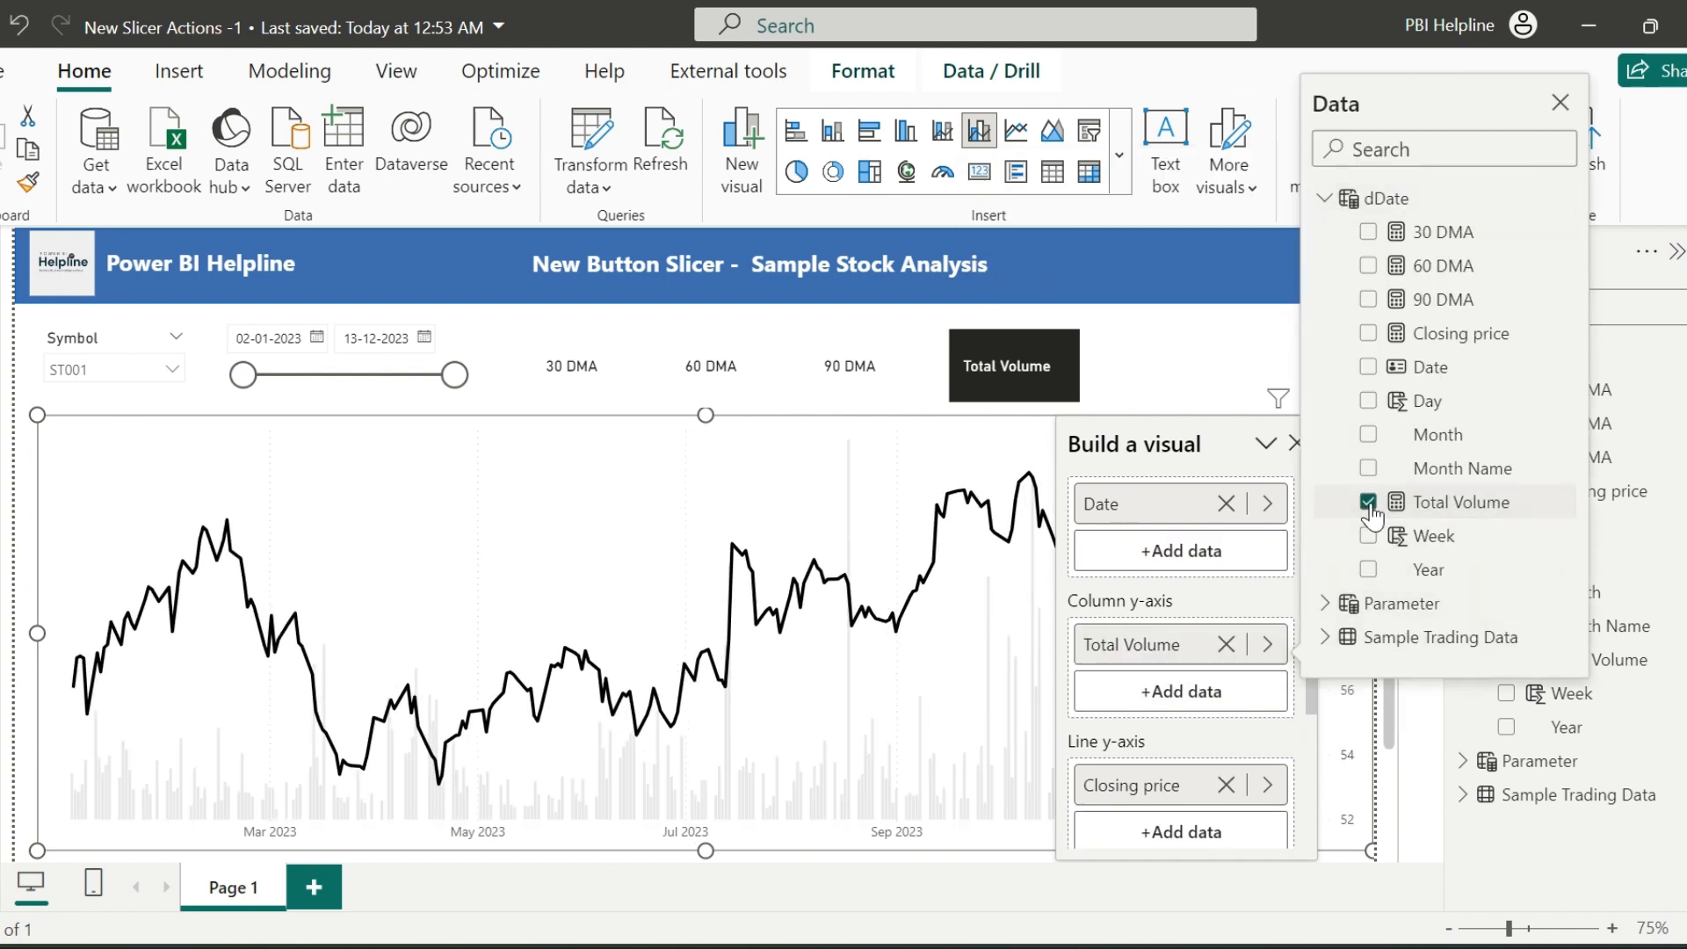
{"action": "left_click", "coordinate": [1325, 199]}
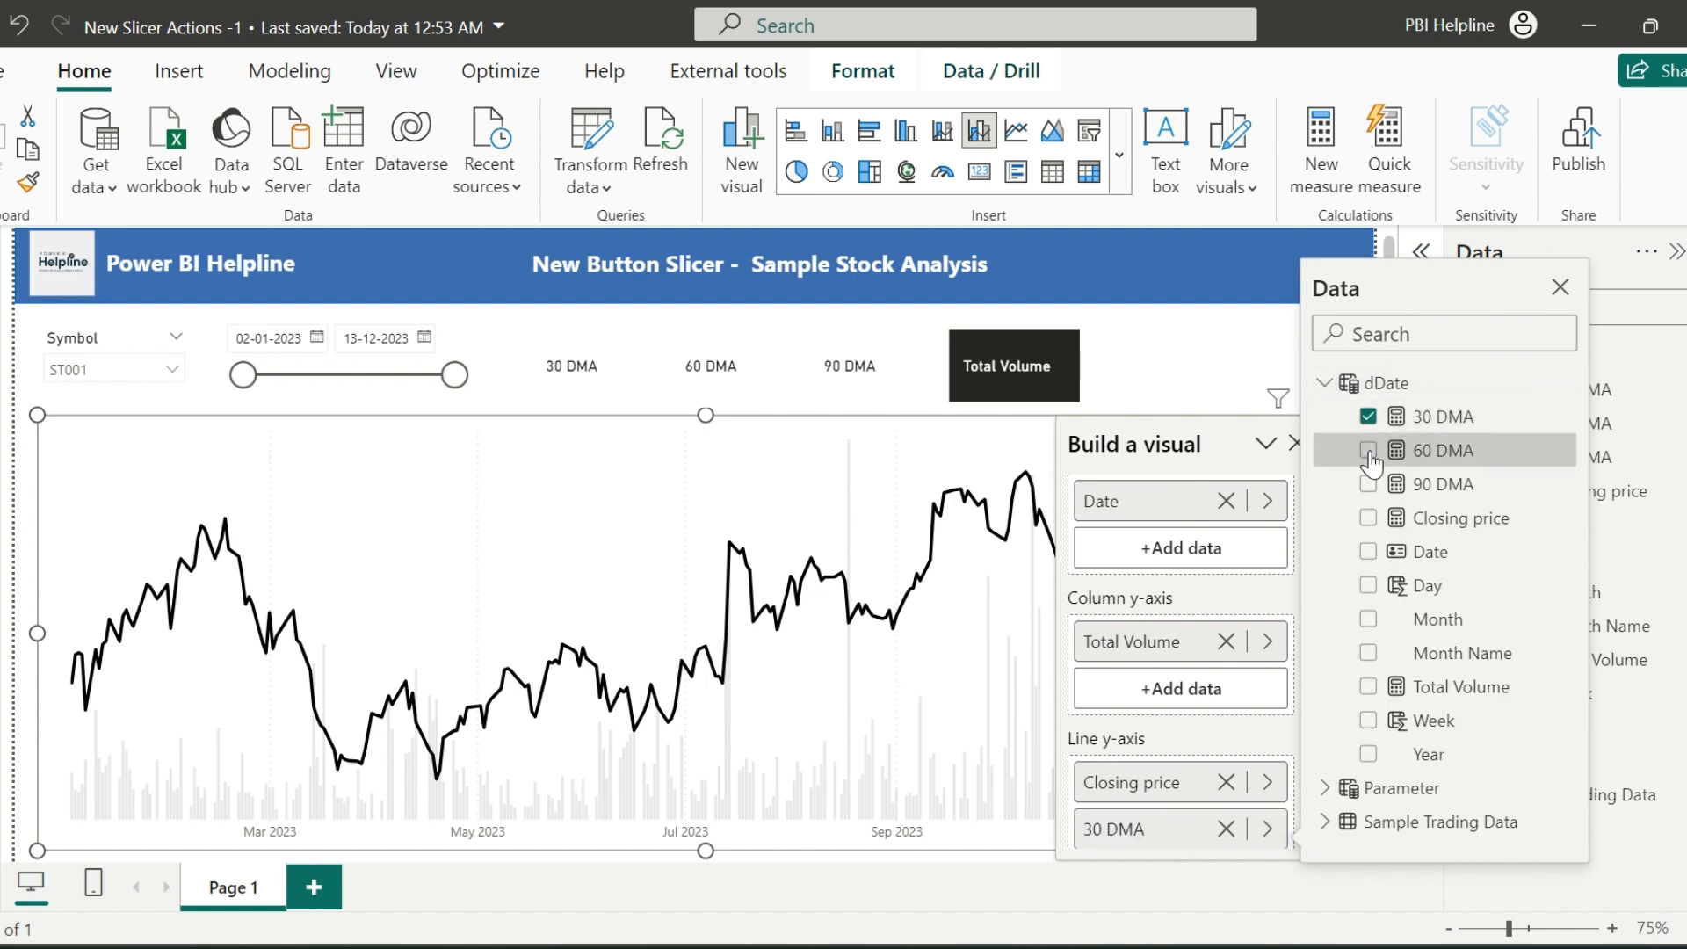
{"action": "left_click", "coordinate": [1369, 450]}
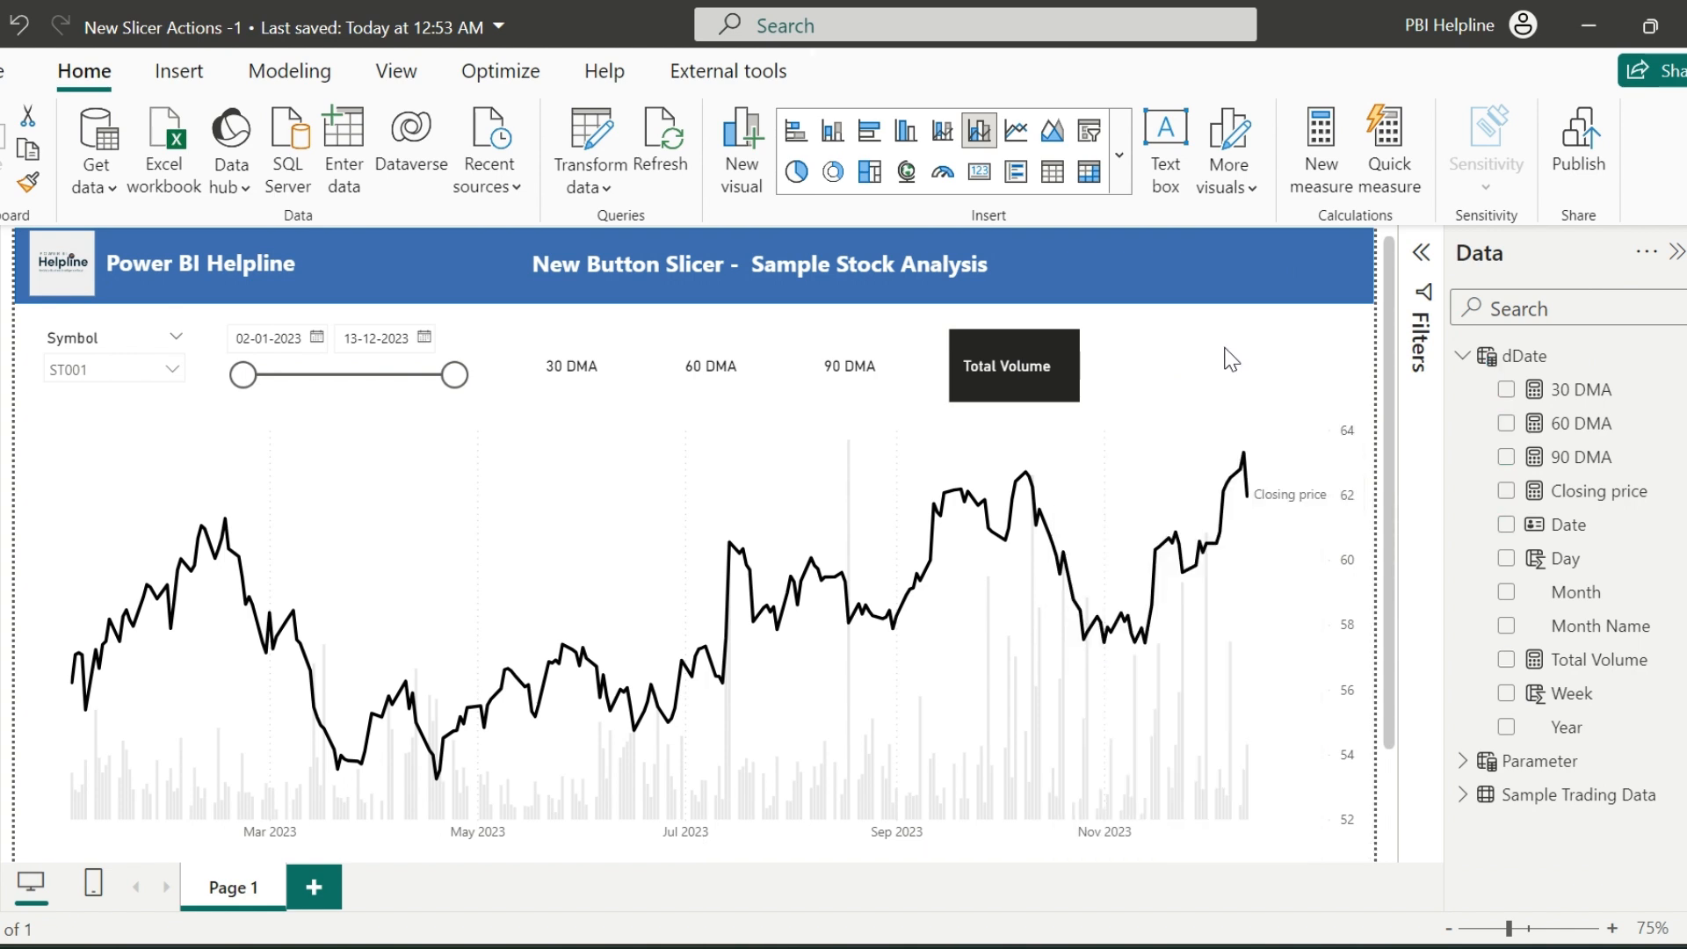
Step: Turn off Single select, test multi-option slicer picks, then start a new hand-entered table
{"action": "left_click", "coordinate": [571, 366]}
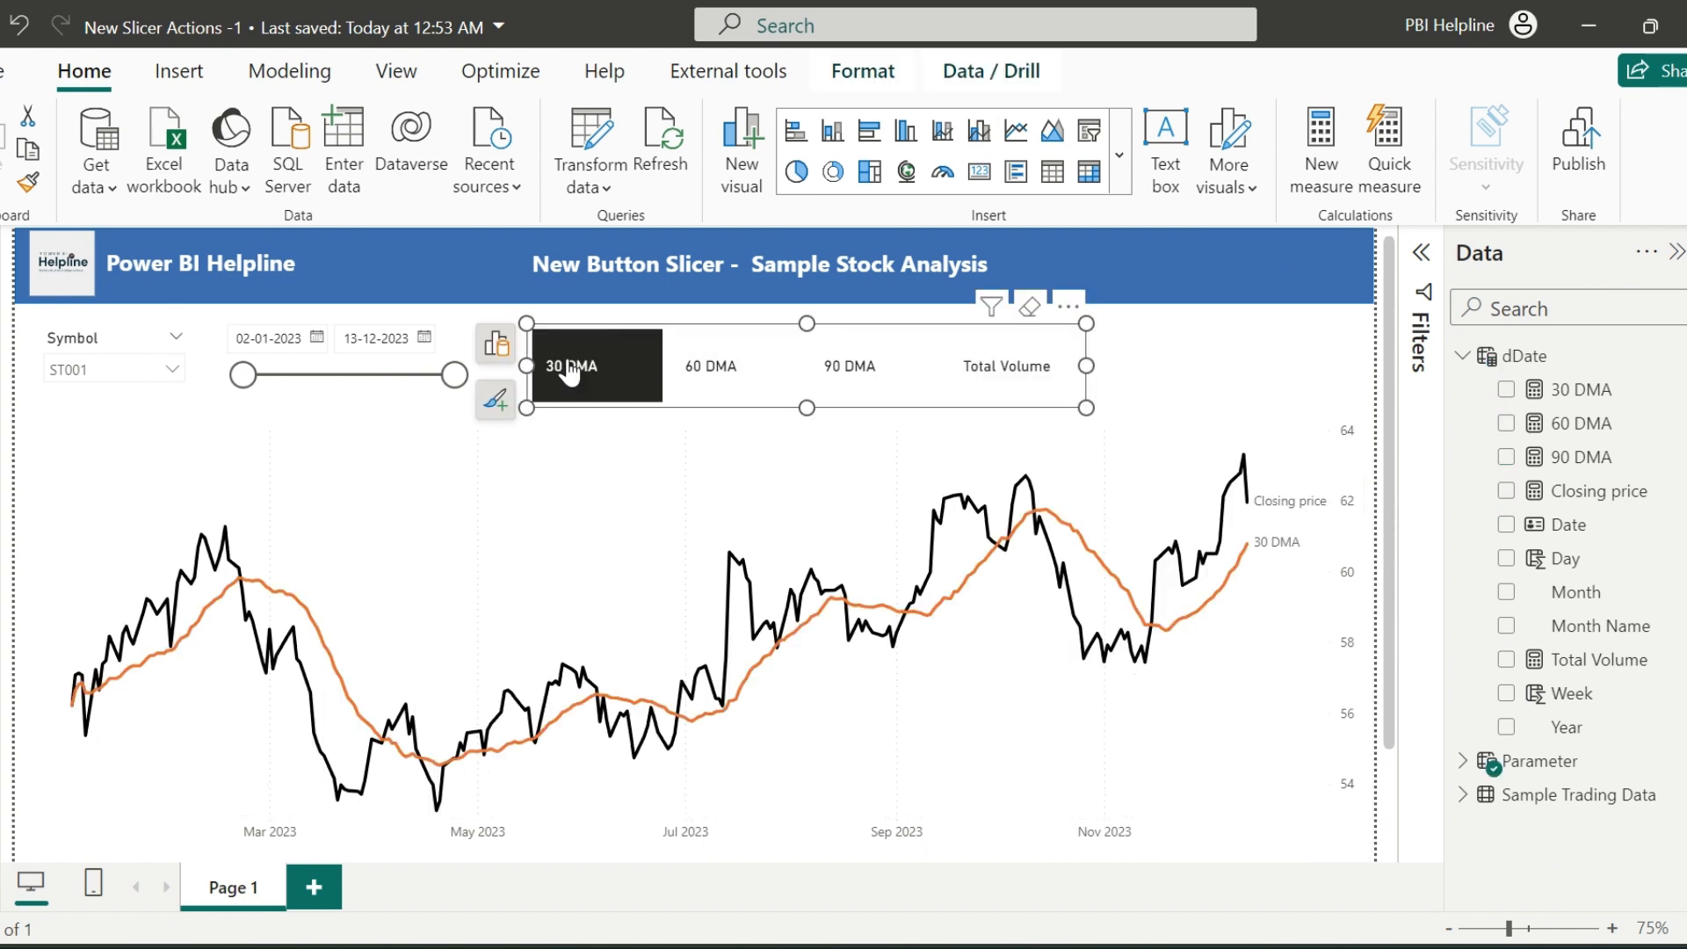
{"action": "left_click", "coordinate": [710, 365]}
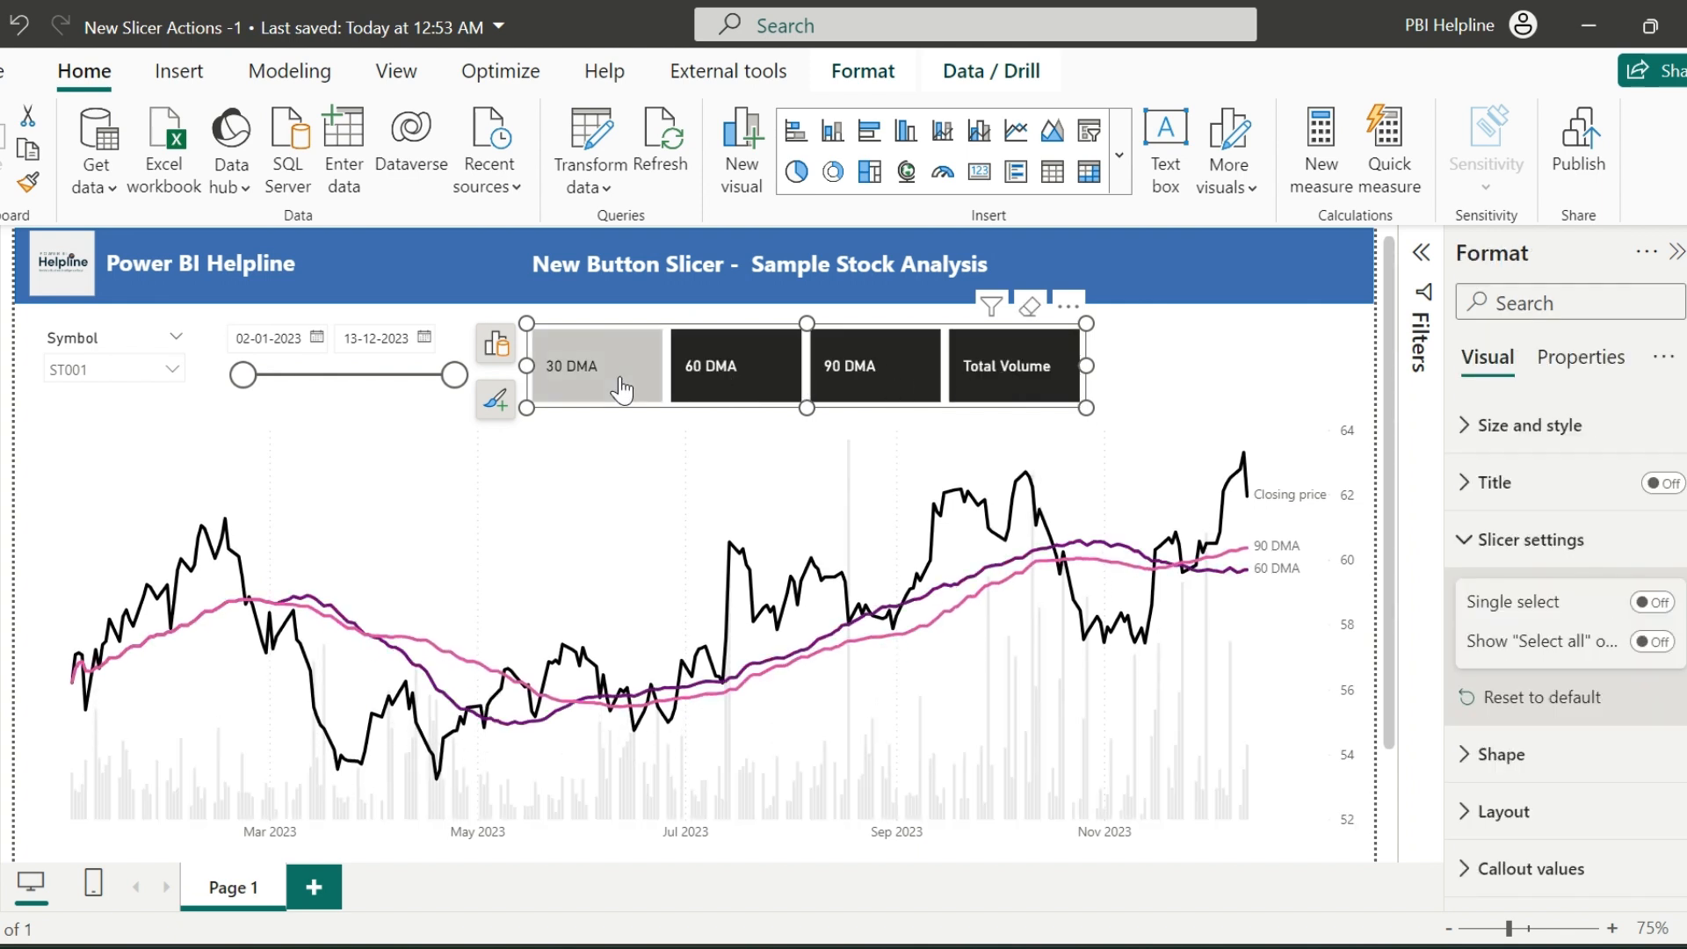
{"action": "left_click", "coordinate": [1012, 365]}
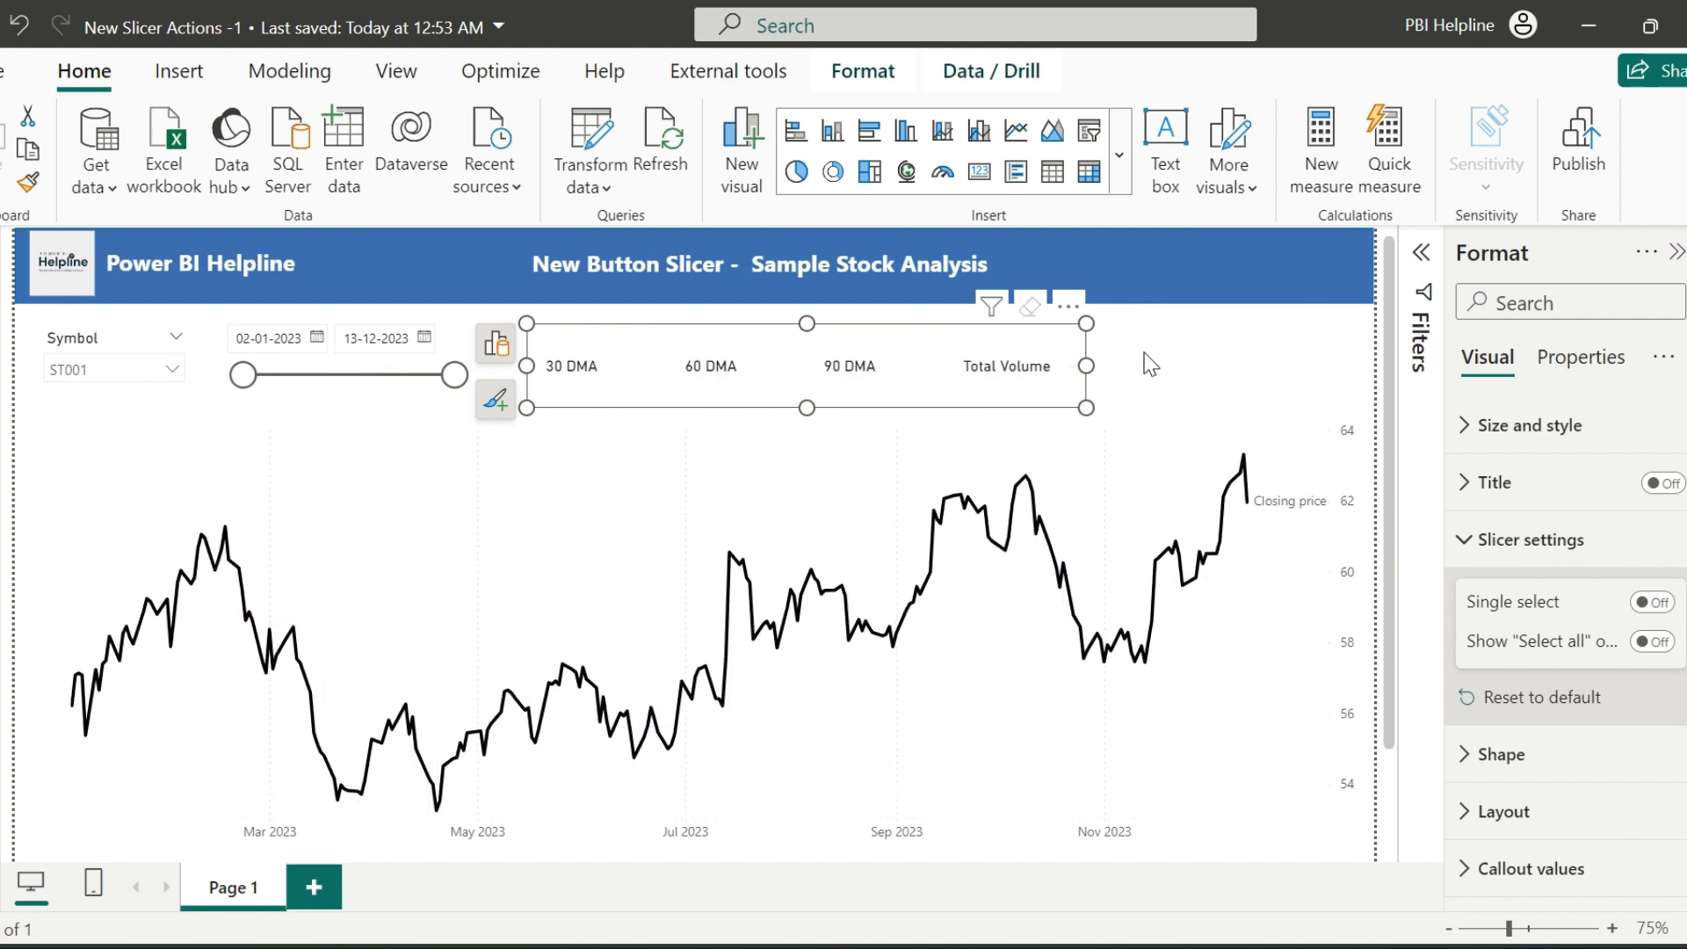
{"action": "mouse_move", "coordinate": [1056, 401]}
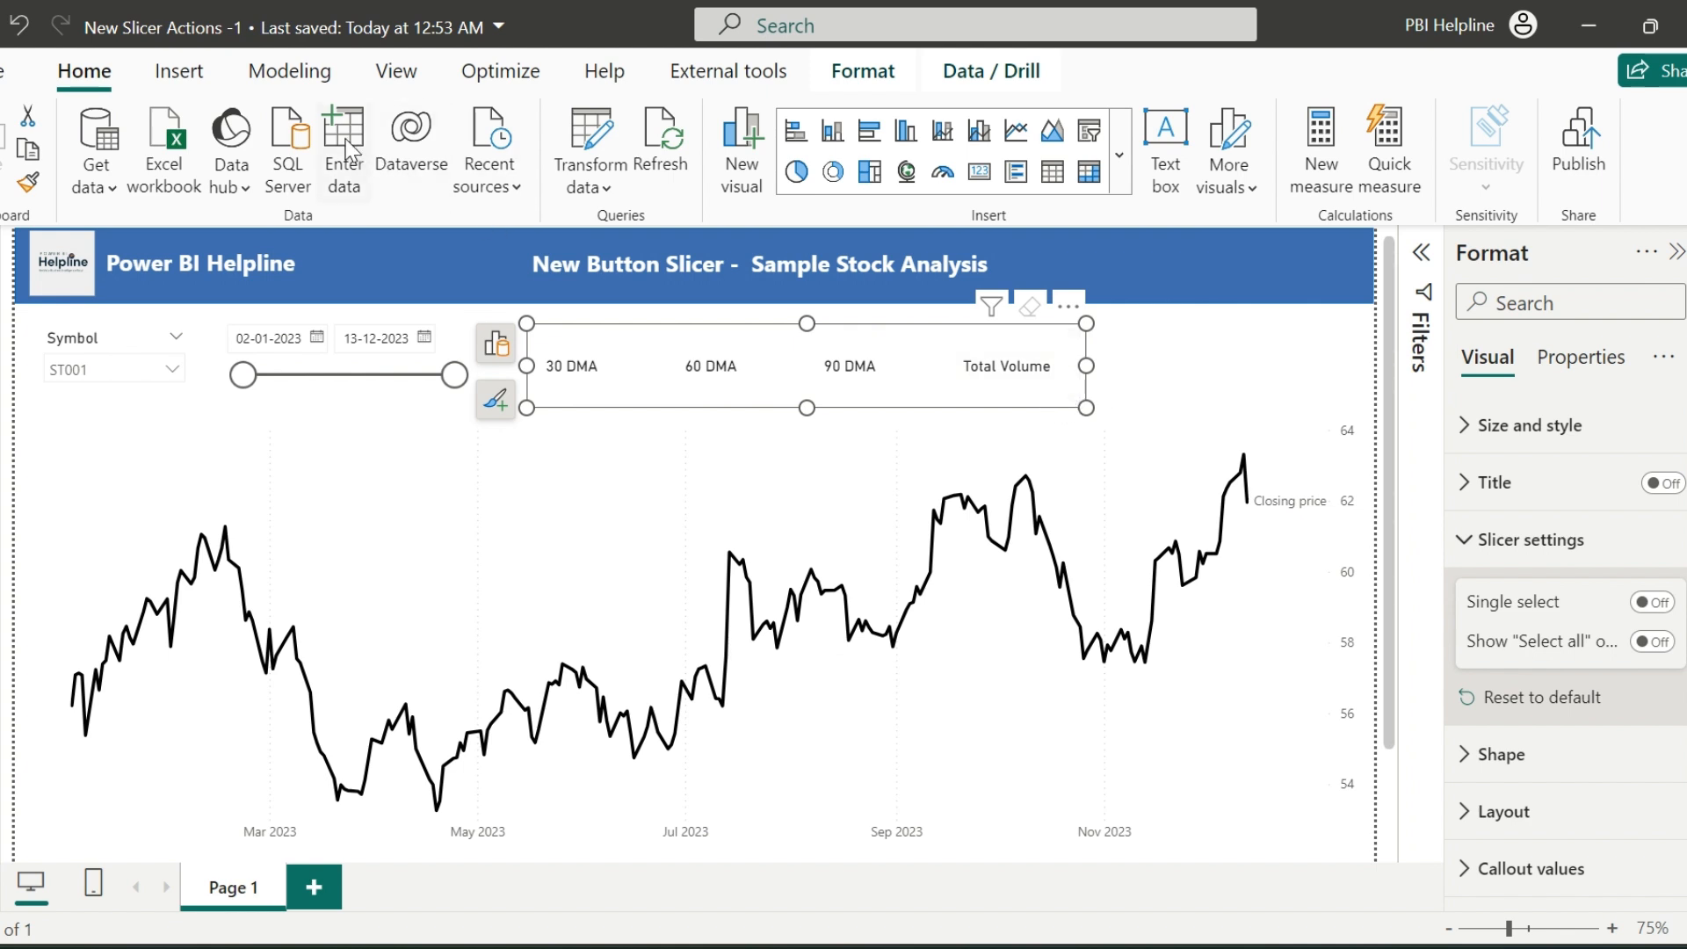
{"action": "left_click", "coordinate": [343, 147]}
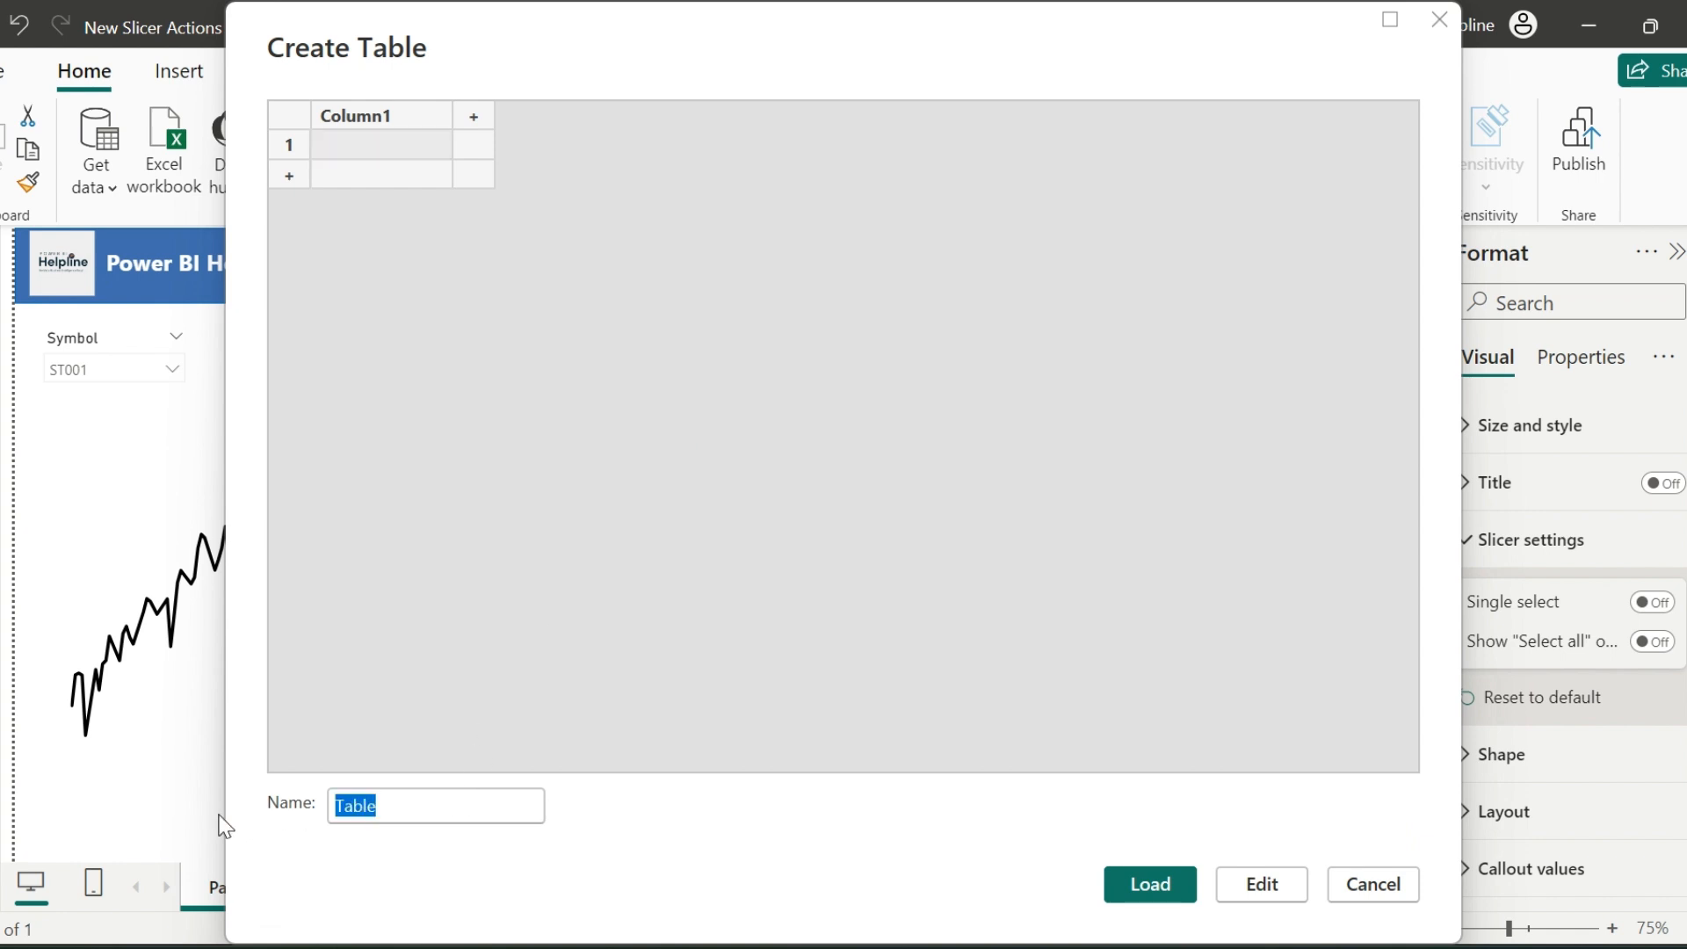
Step: Name the new Enter-data table 'Metric' with Name and Ordinal columns
{"action": "type", "text": "Metric"}
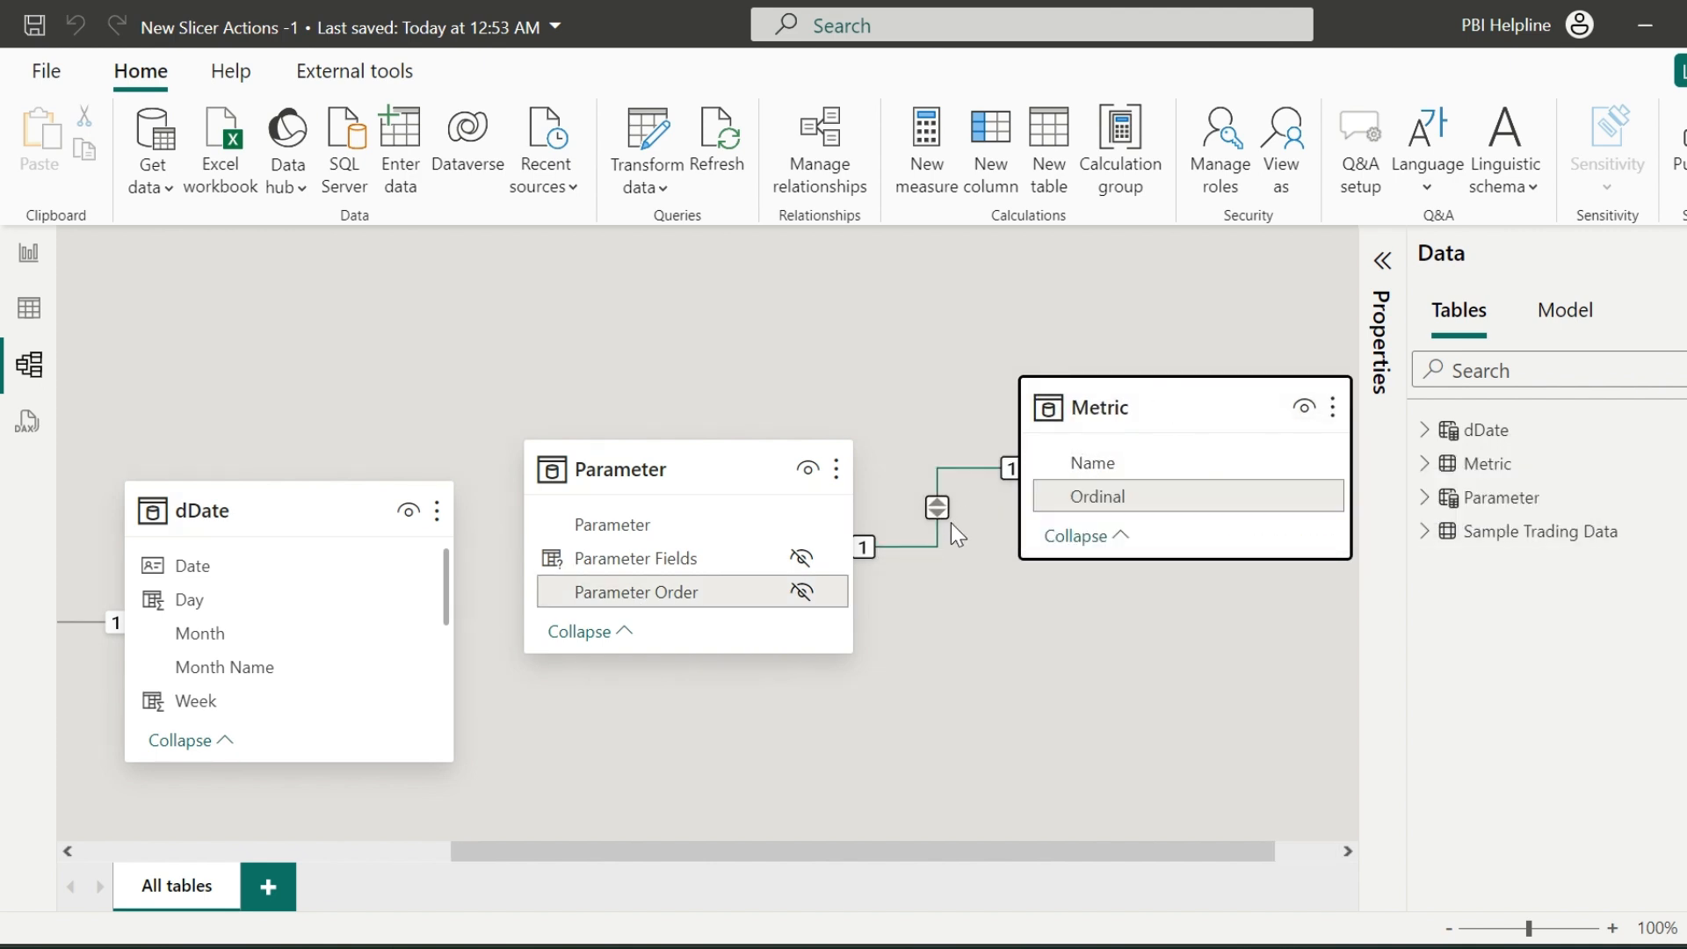
Step: Turn on callout labels for the button slicer and start editing the Parameter DAX formula
{"action": "left_click", "coordinate": [27, 253]}
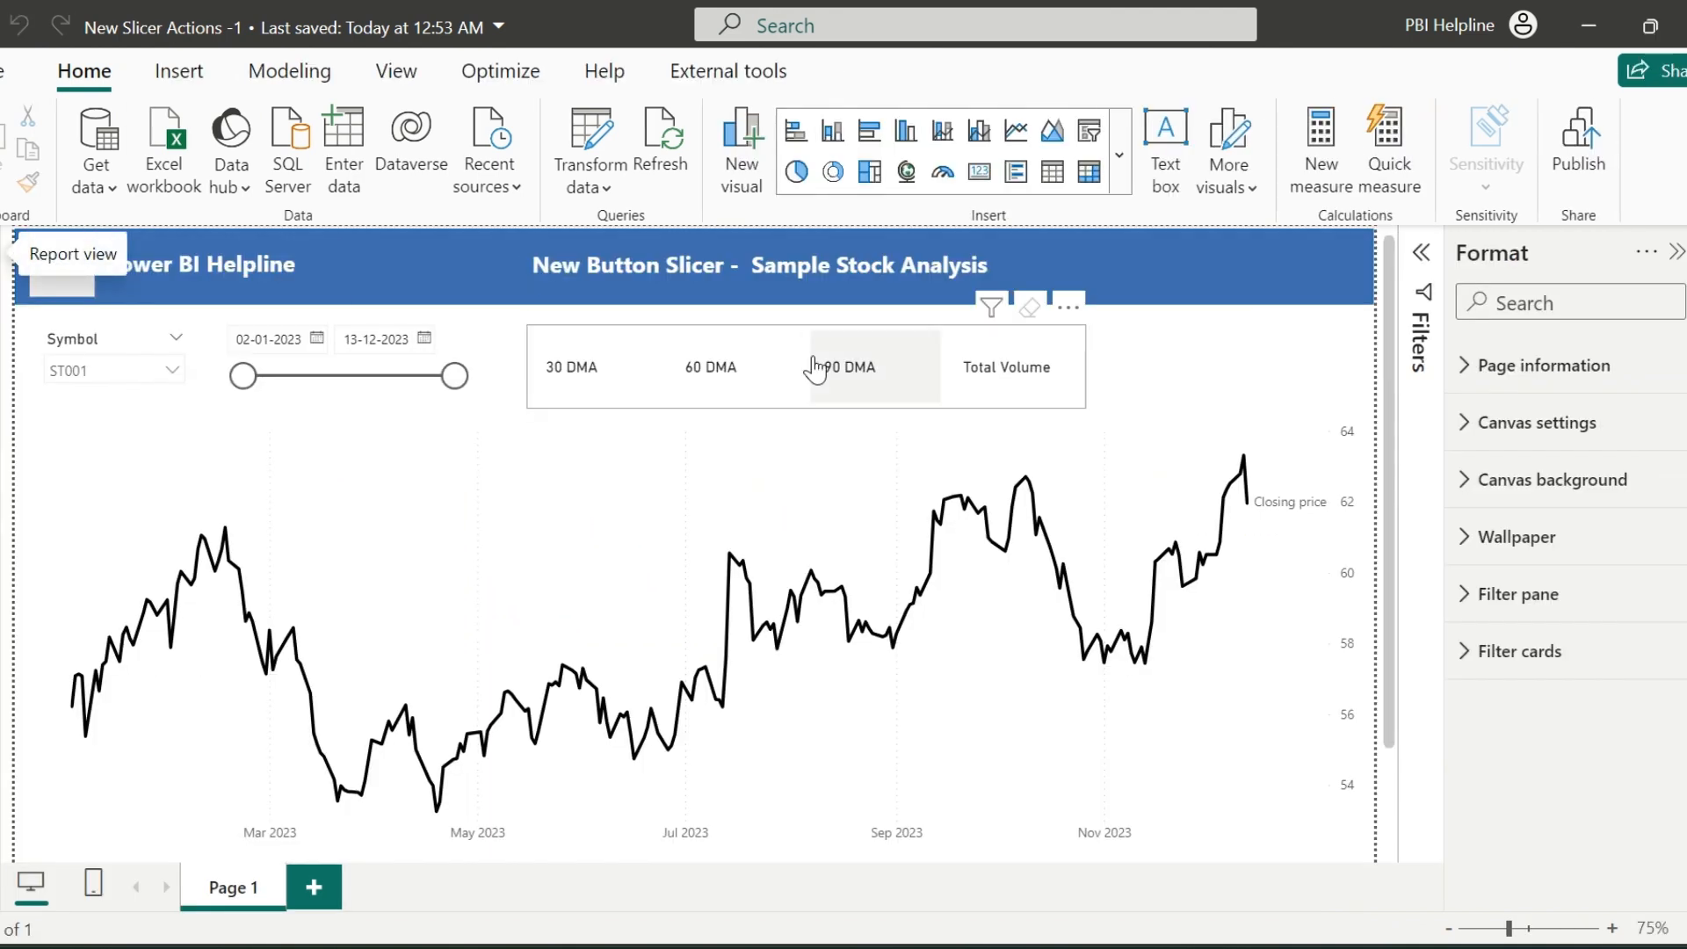
{"action": "left_click", "coordinate": [850, 366]}
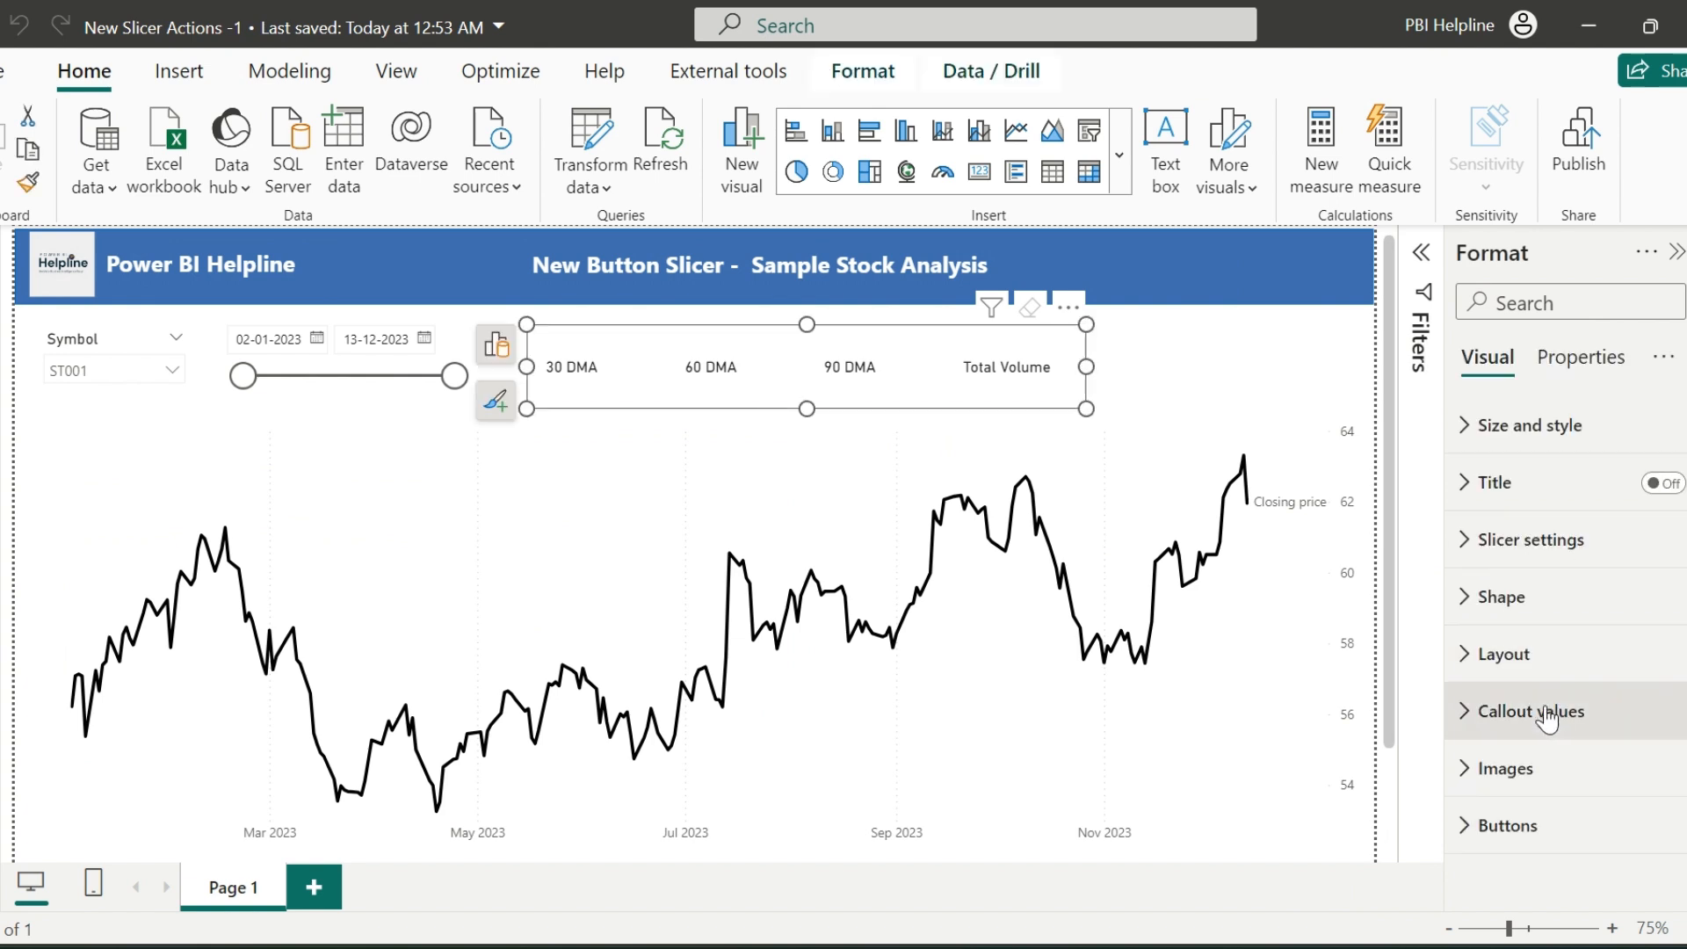
{"action": "left_click", "coordinate": [1528, 710]}
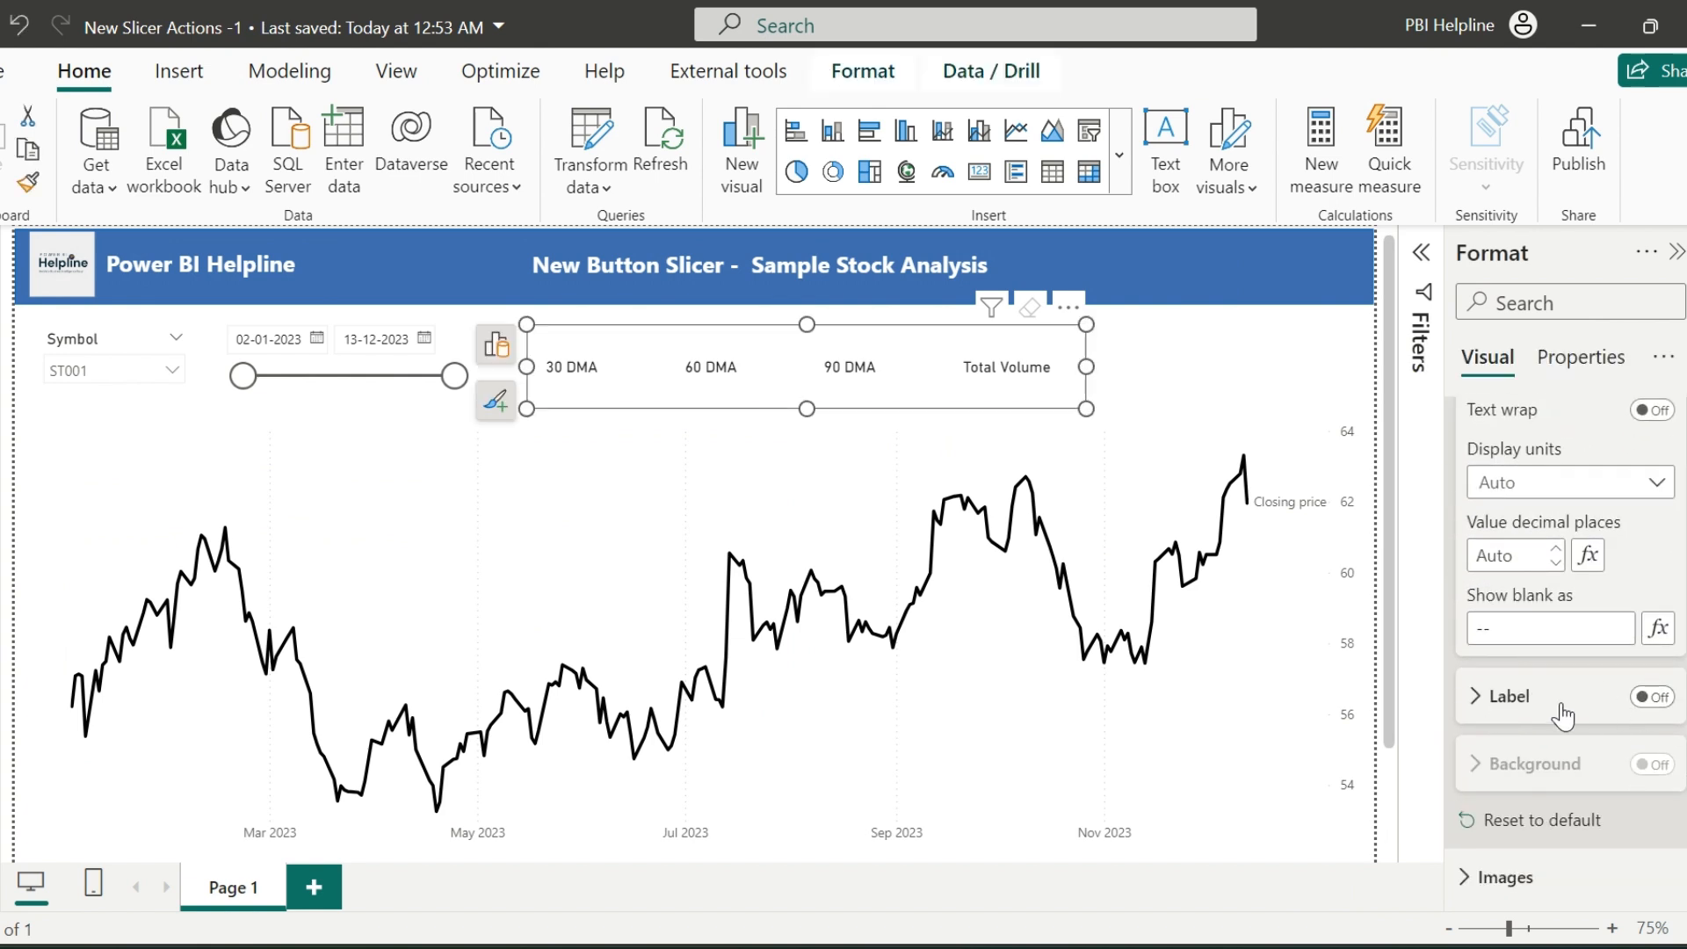
{"action": "left_click", "coordinate": [1652, 696]}
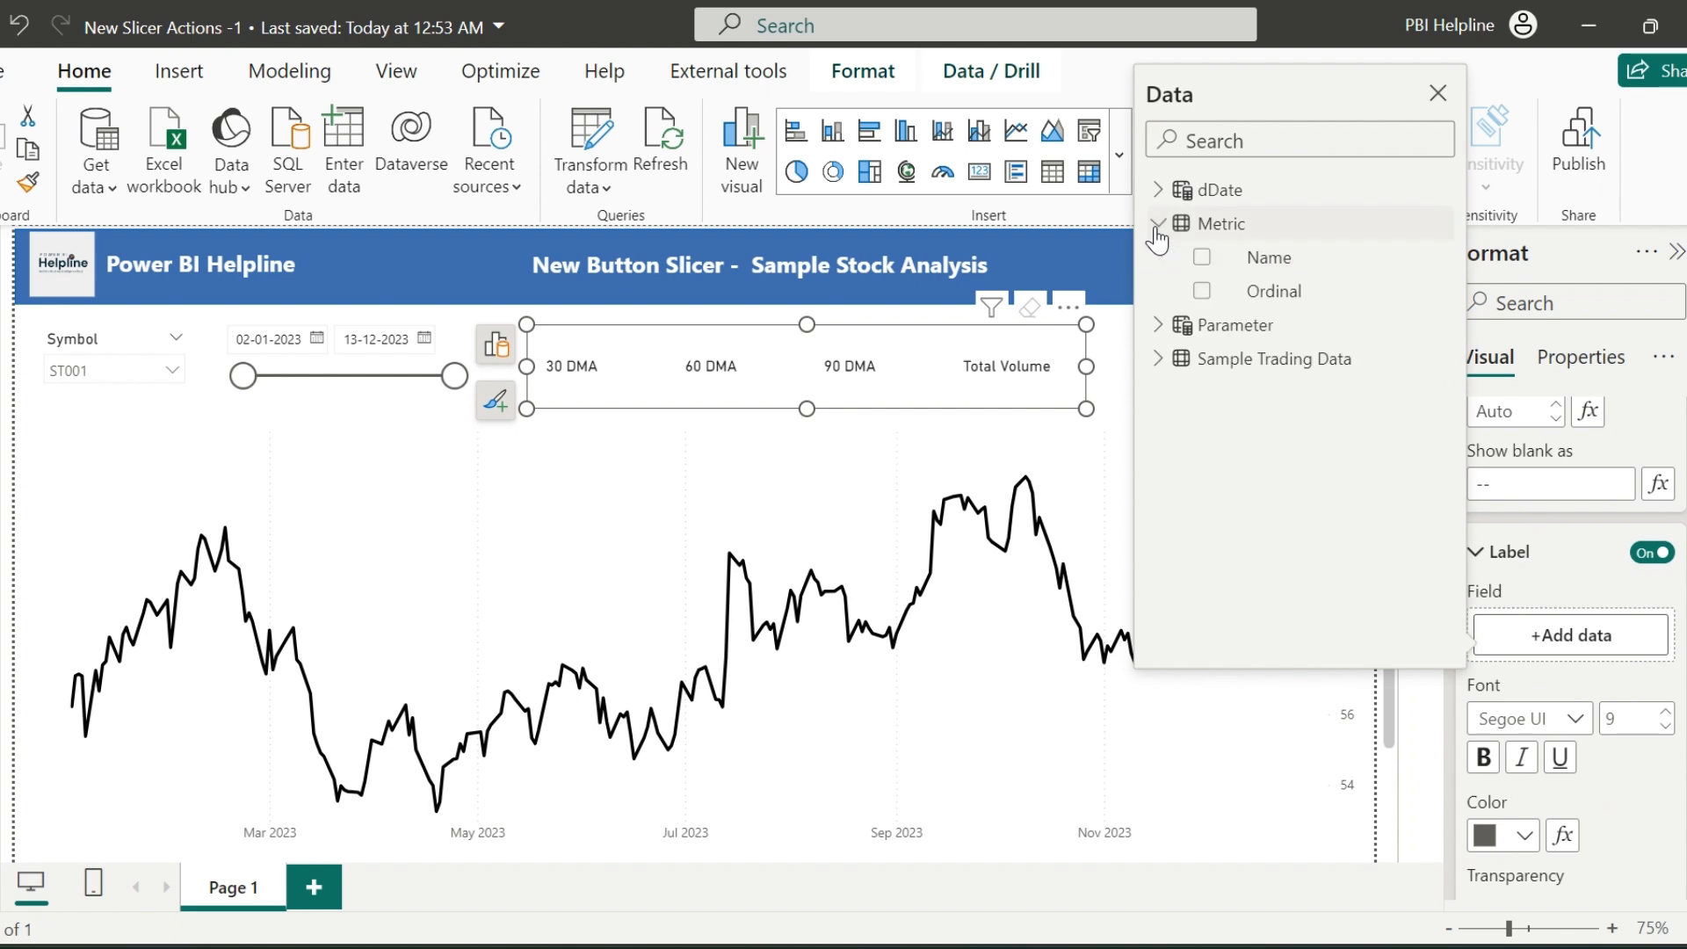
{"action": "left_click", "coordinate": [1435, 93]}
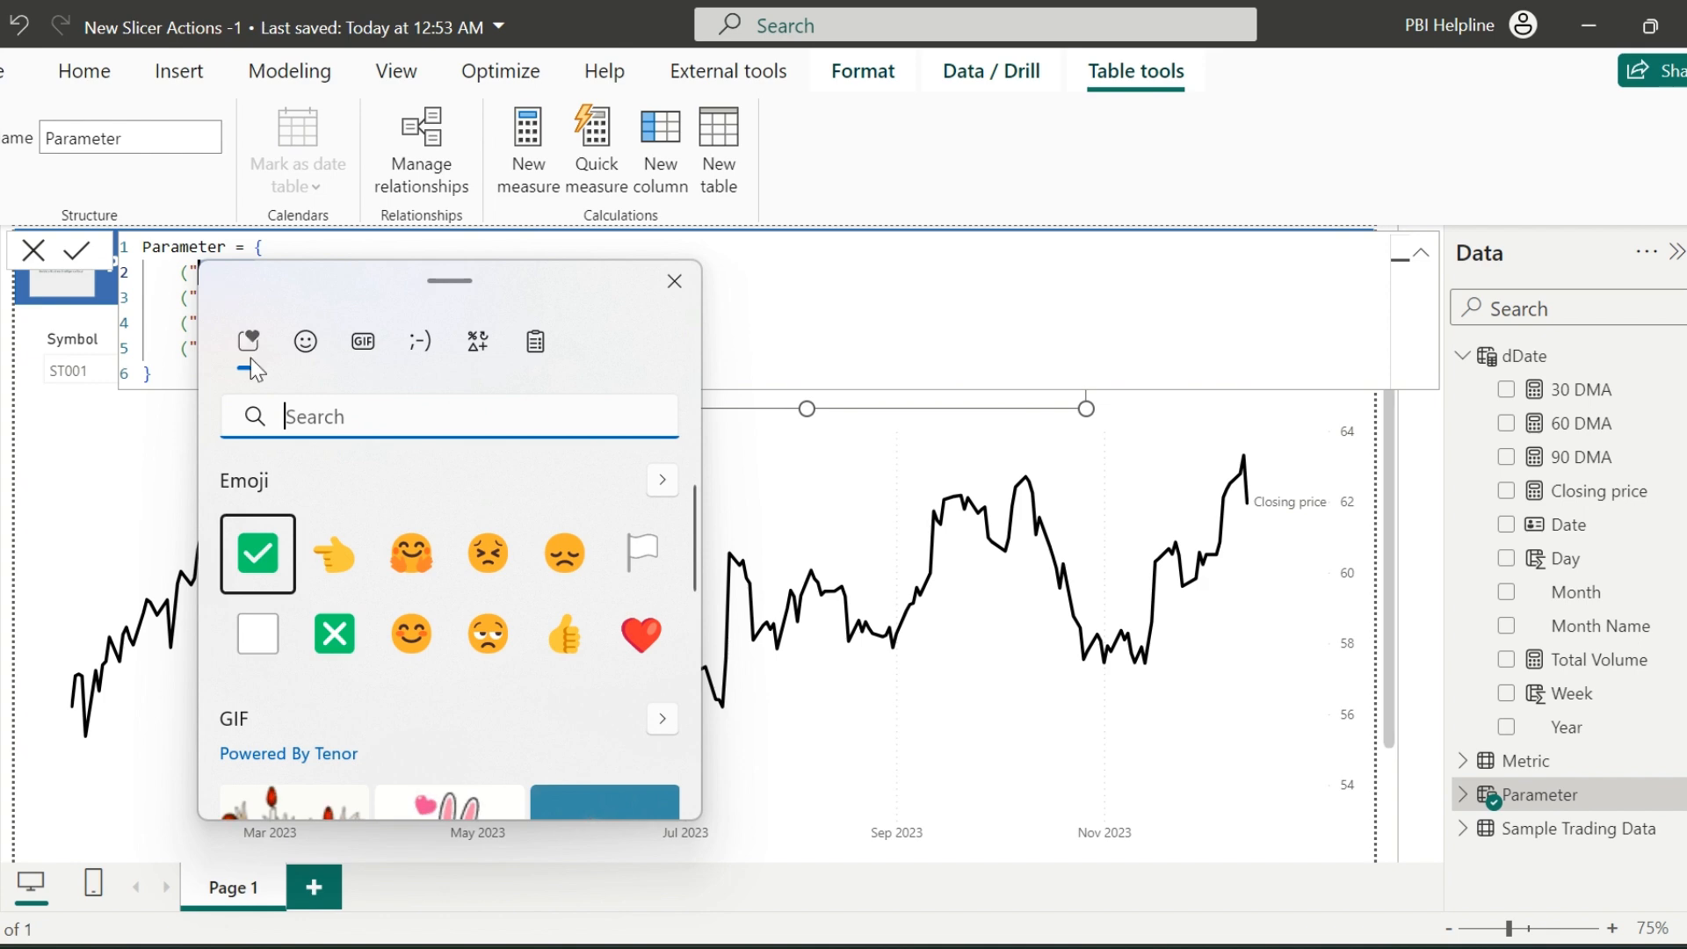
Step: Insert the green checkbox emoji into the parameter values and deselect 90 DMA
{"action": "left_click", "coordinate": [256, 554]}
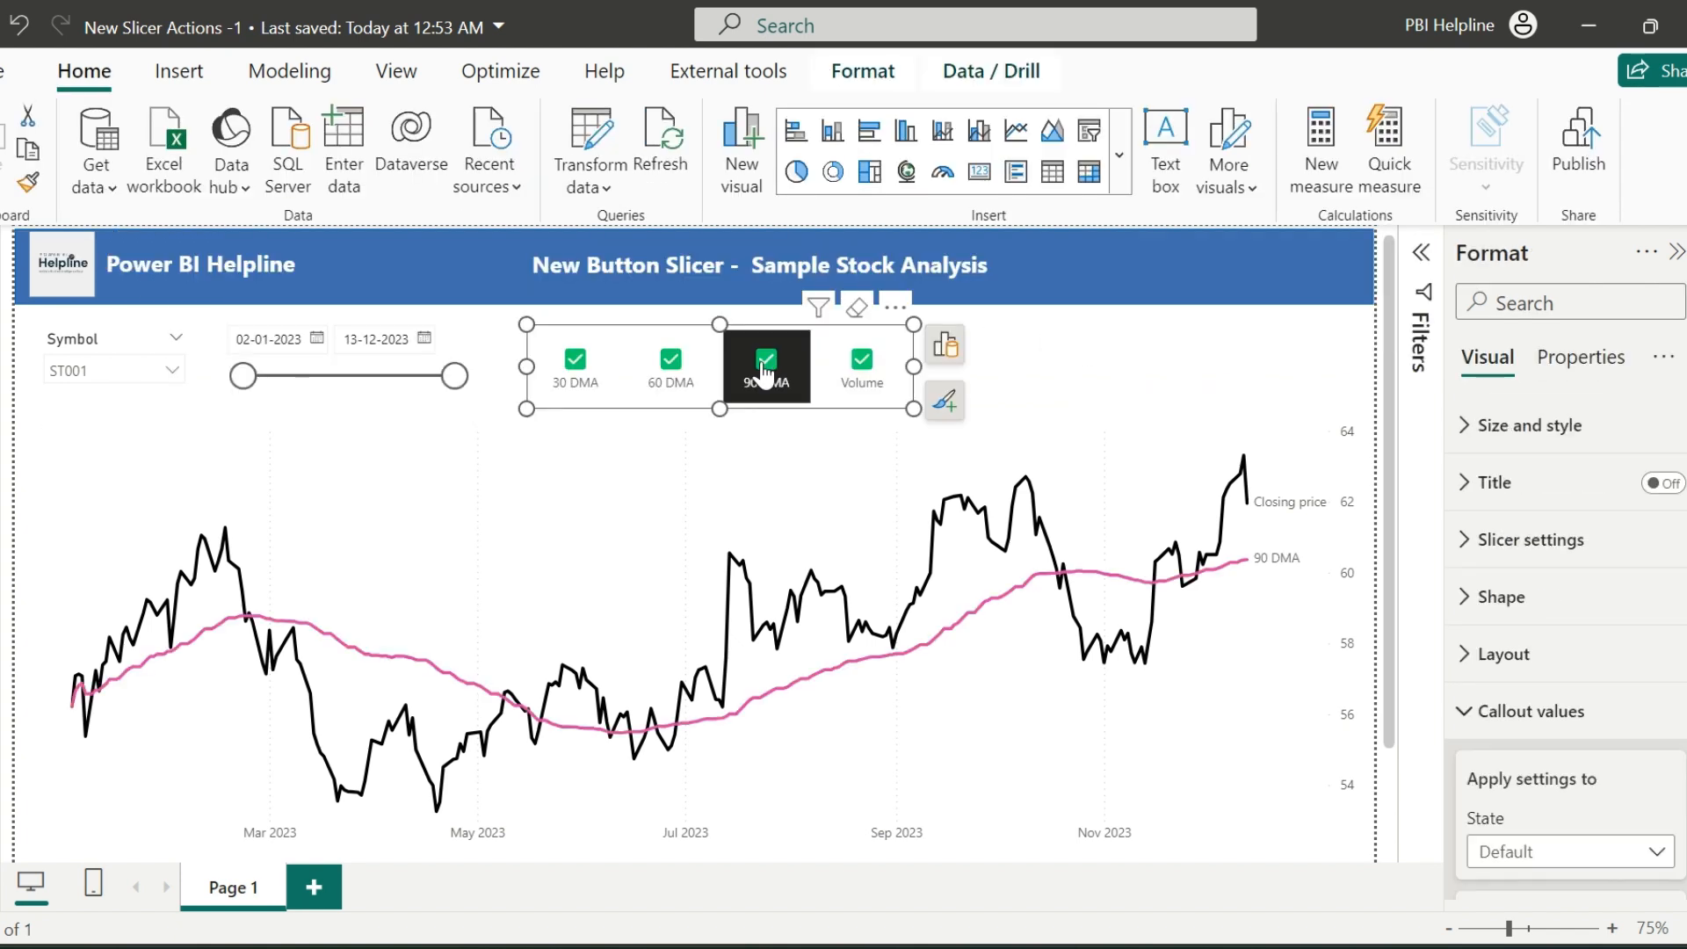
{"action": "left_click", "coordinate": [765, 364]}
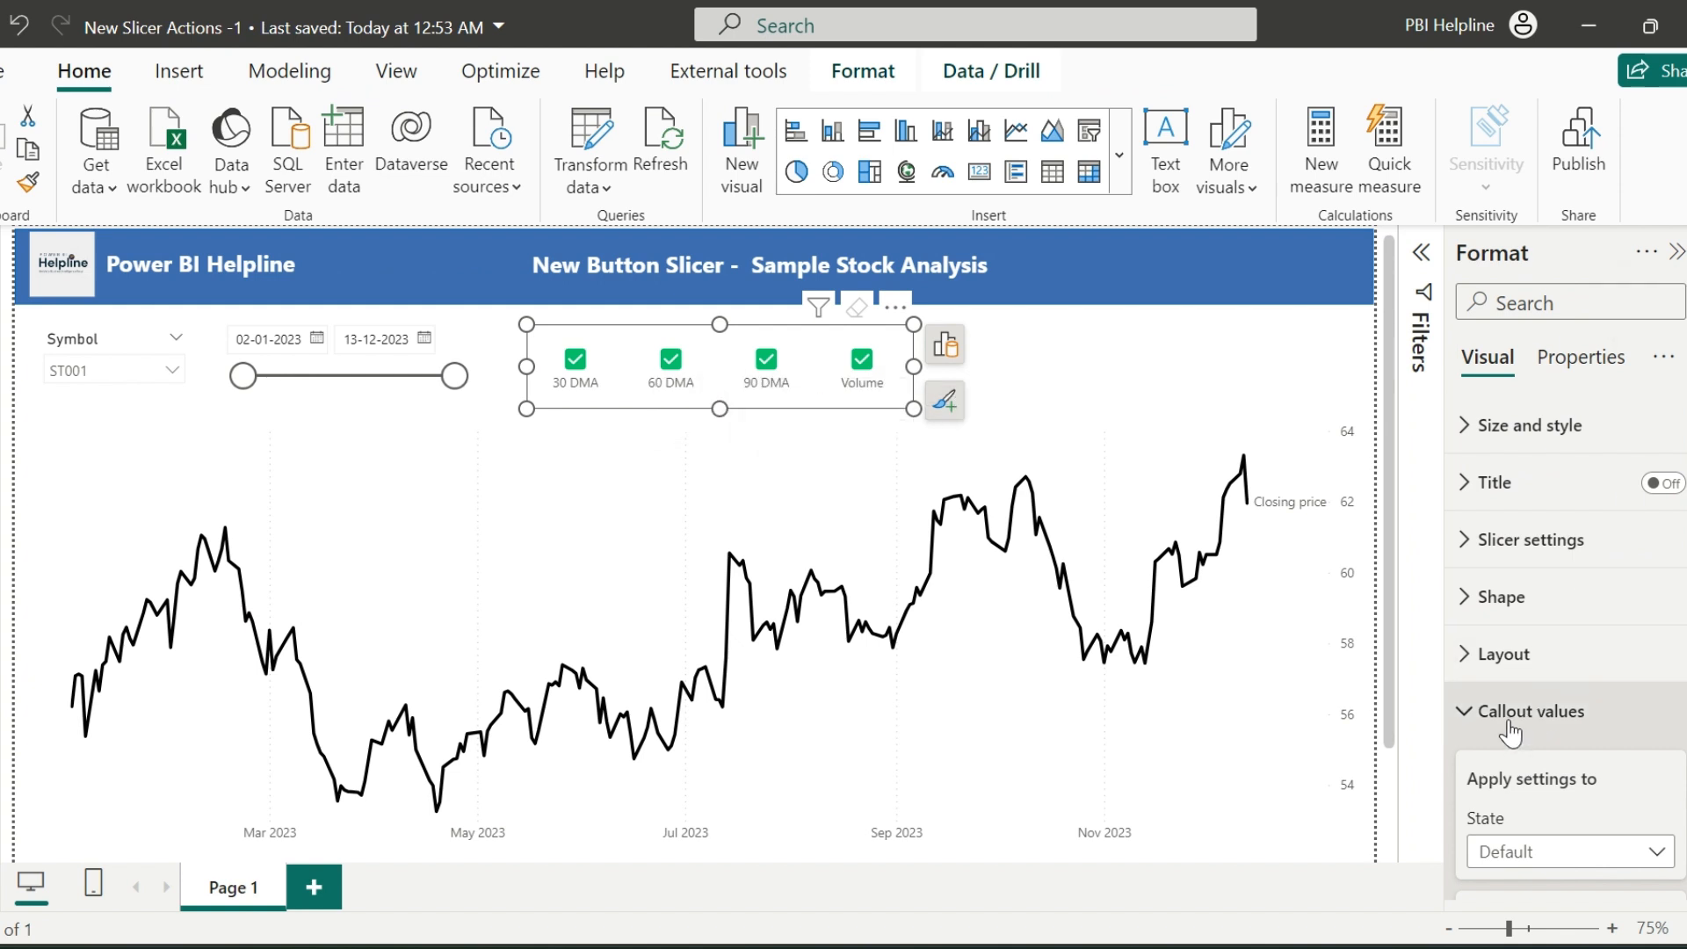
Step: Set callout value transparency to 100% for Default and white 0% for Selected, then test ticking options
{"action": "left_click", "coordinate": [1529, 710]}
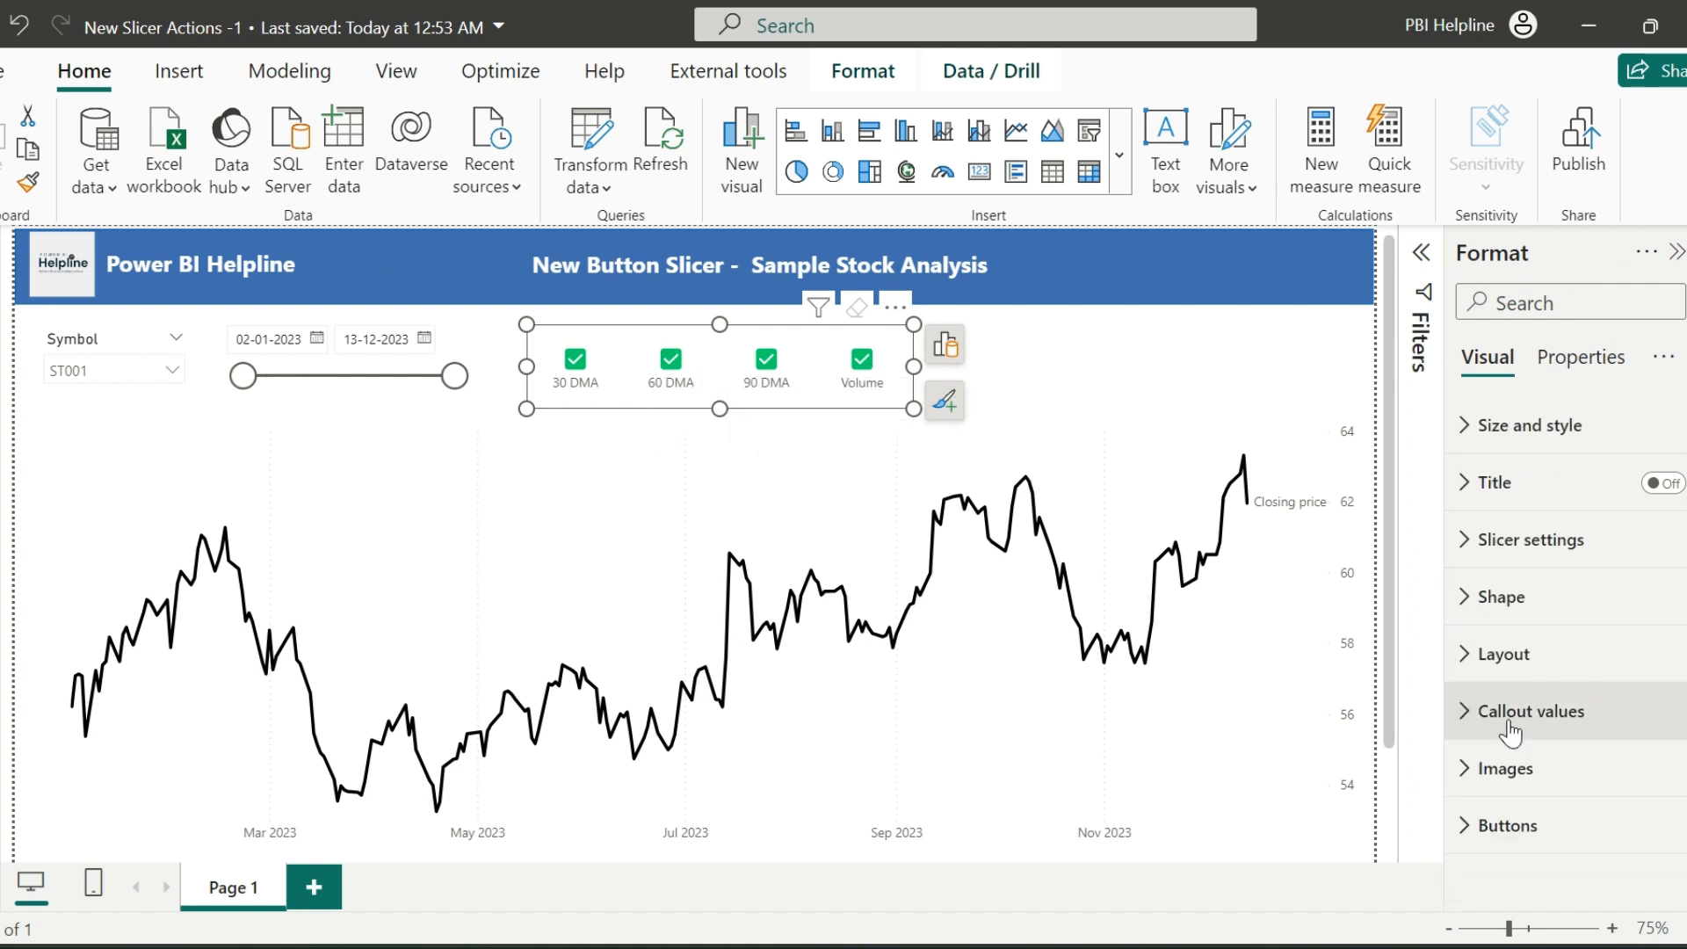
{"action": "left_click", "coordinate": [1503, 826]}
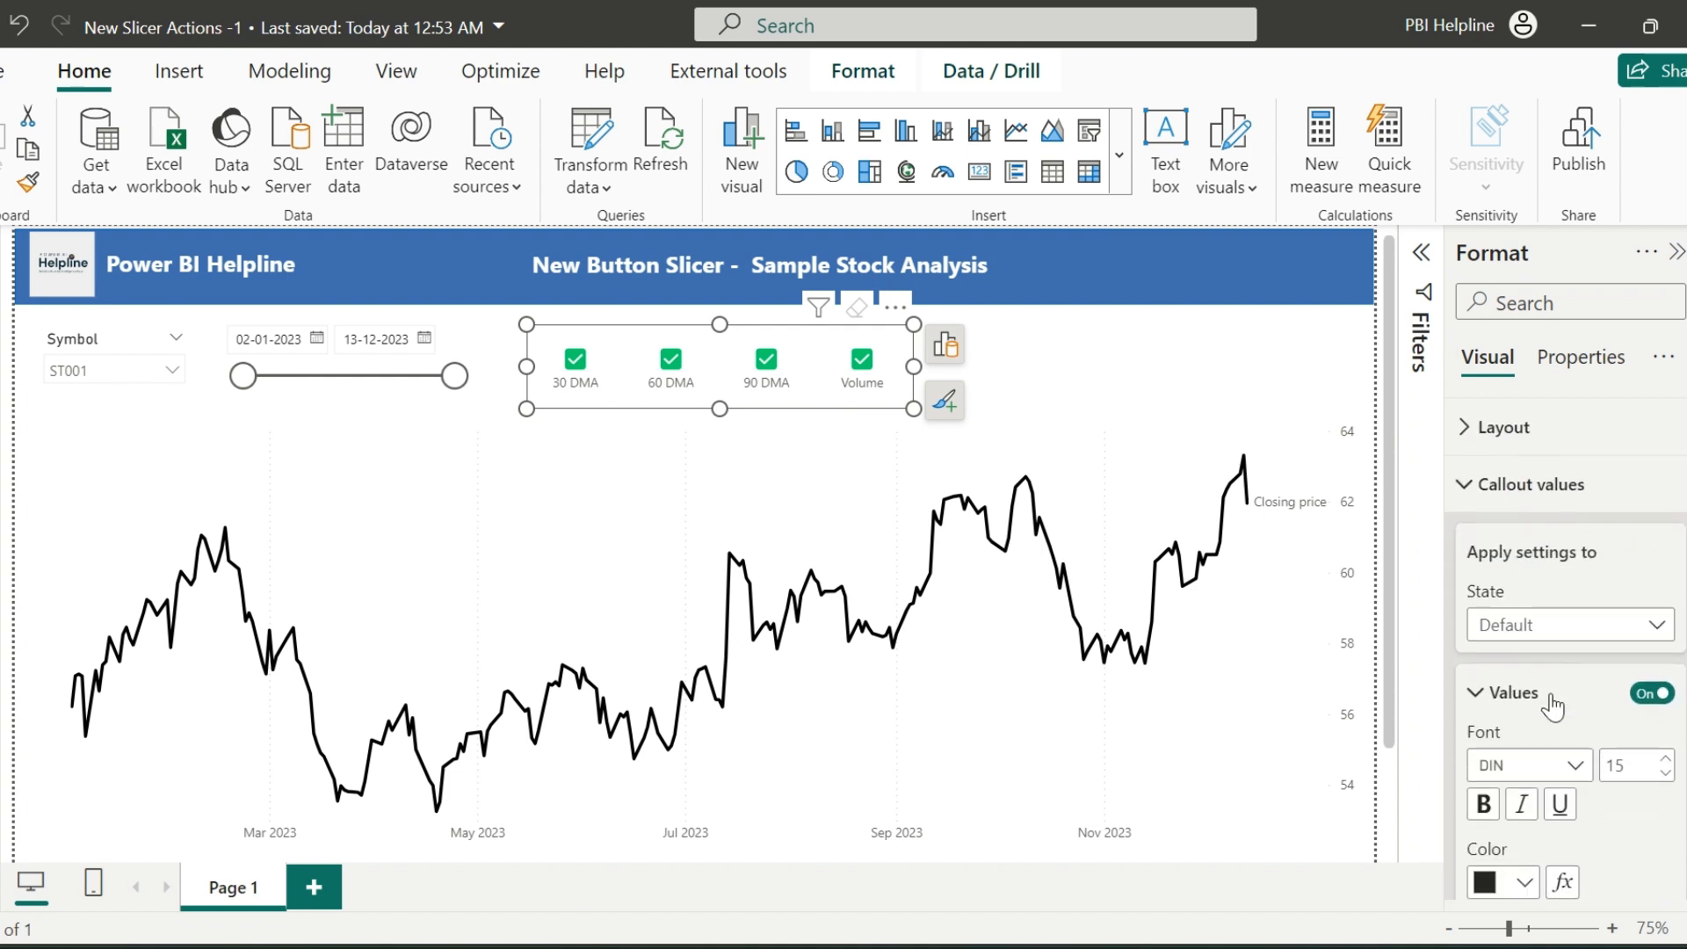
{"action": "scroll", "scroll_direction": "down", "scroll_amount": 3}
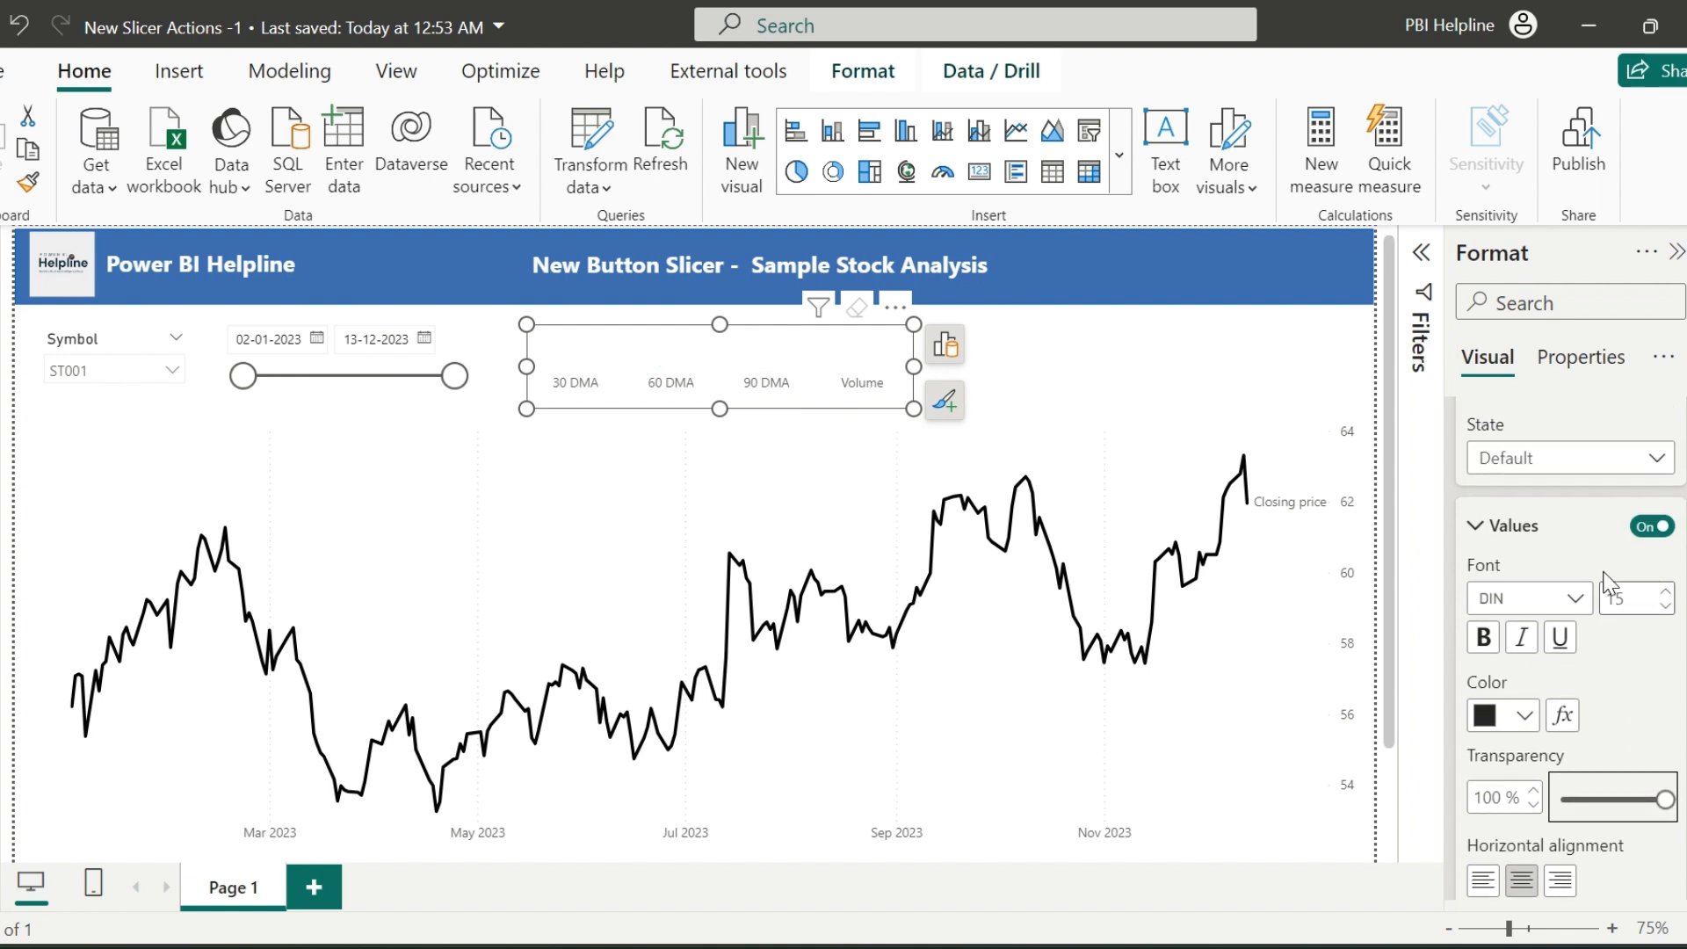
{"action": "left_click", "coordinate": [1565, 456]}
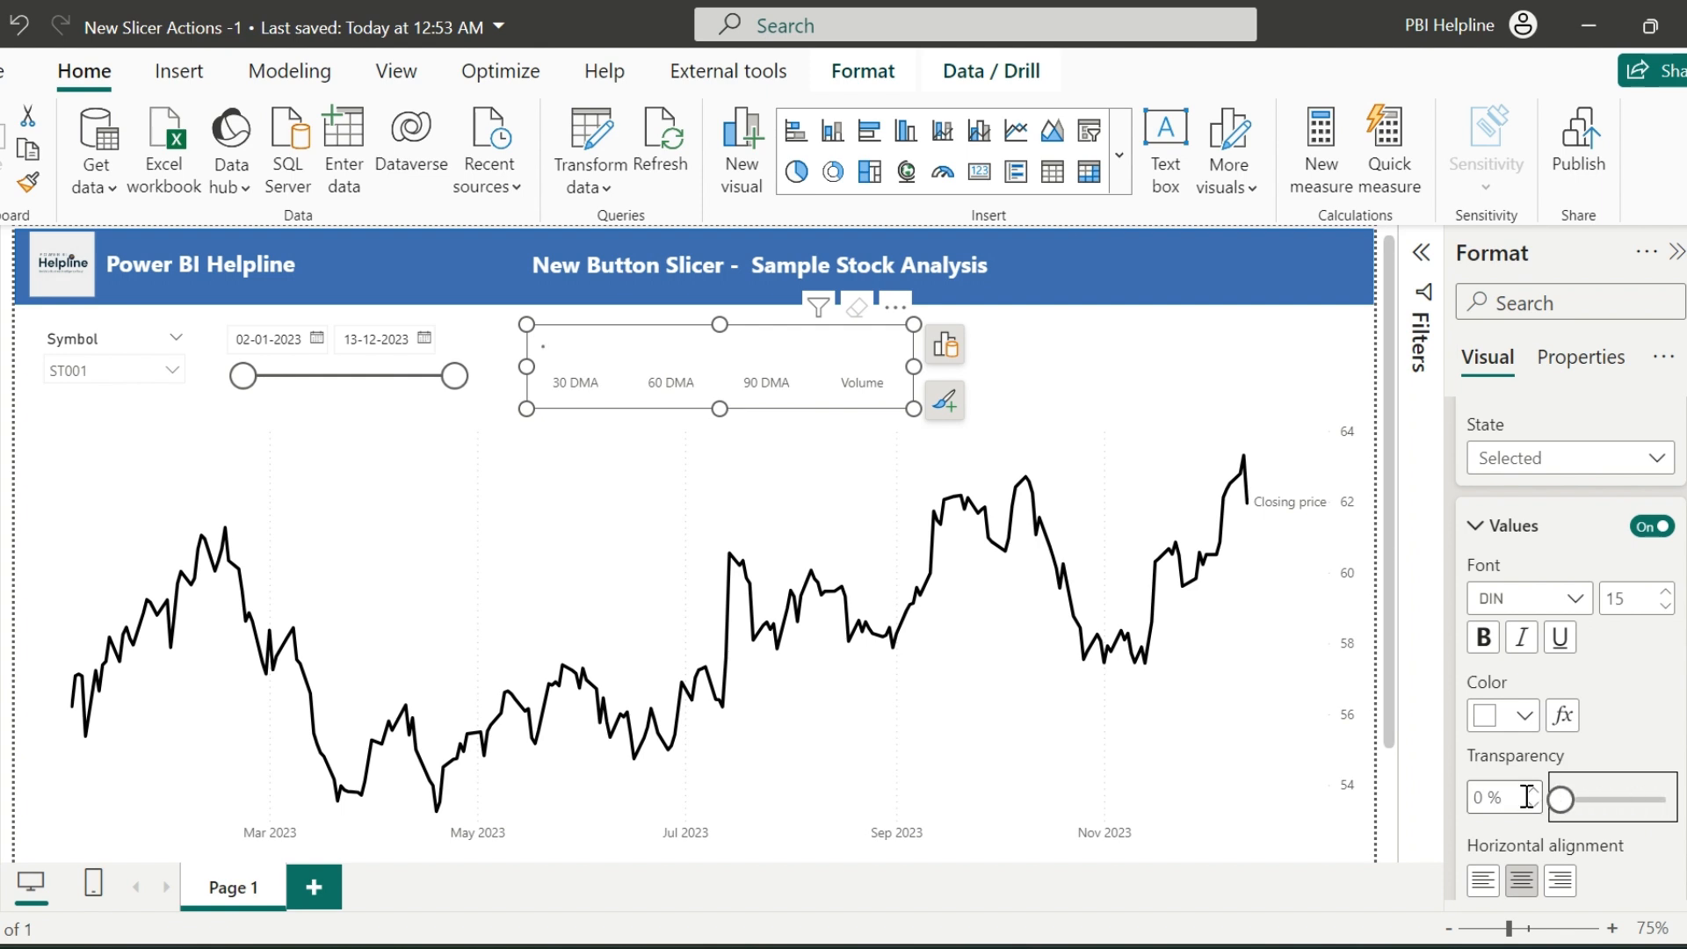
{"action": "scroll", "scroll_direction": "down", "scroll_amount": 3}
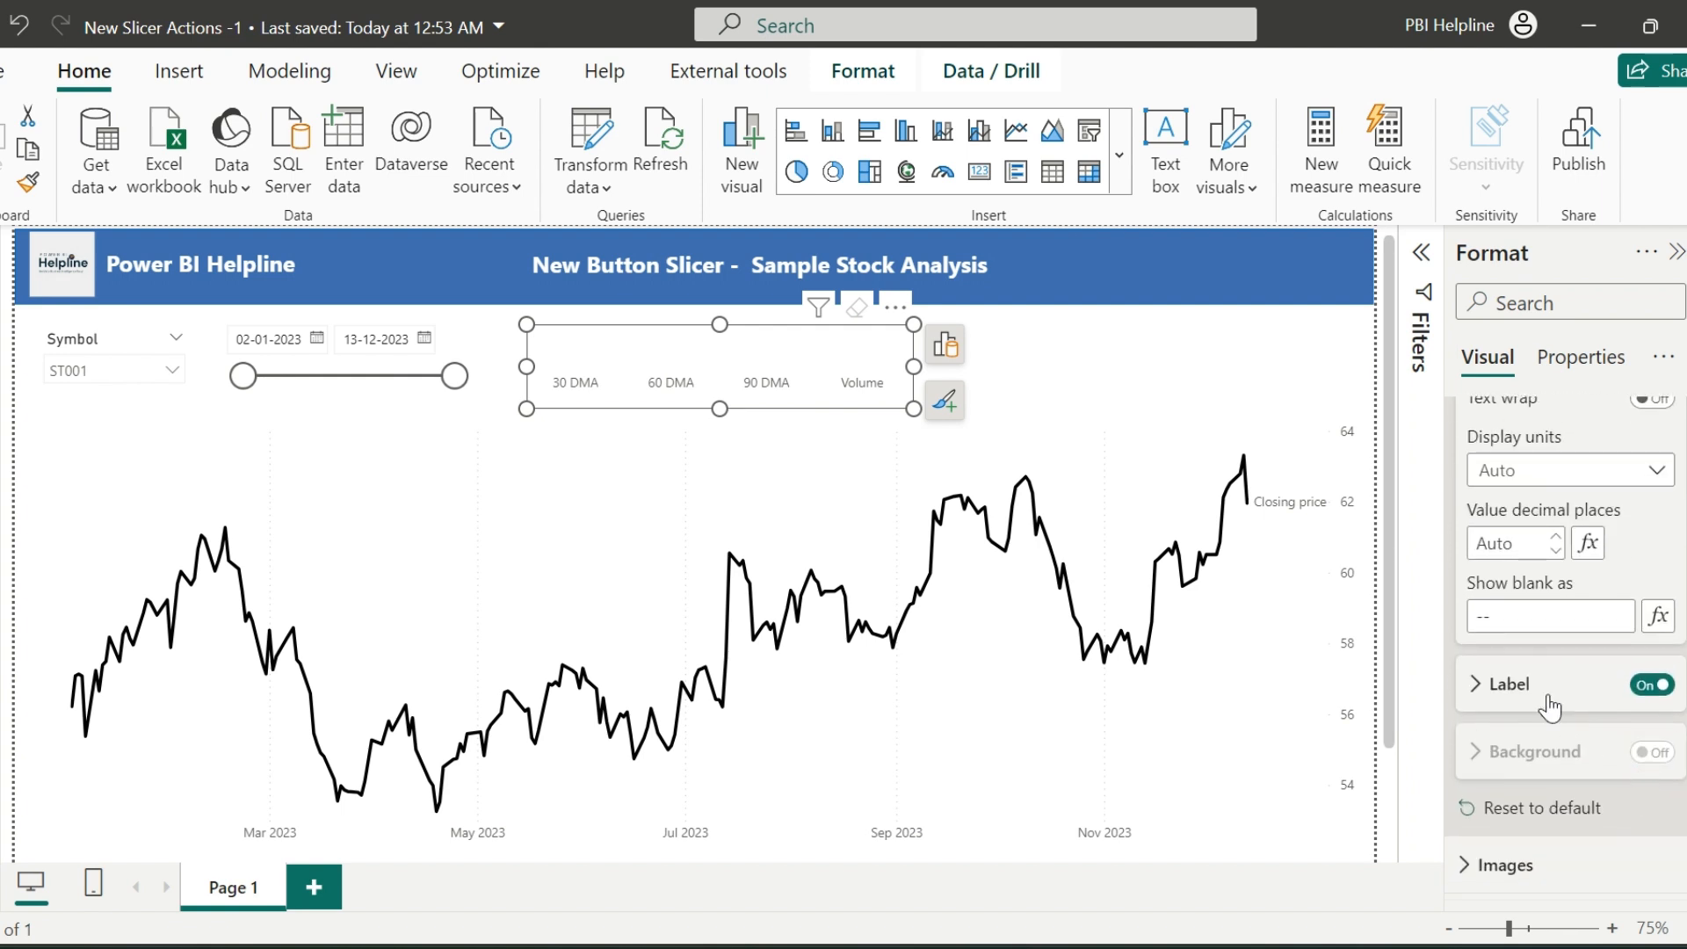
{"action": "left_click", "coordinate": [1512, 683]}
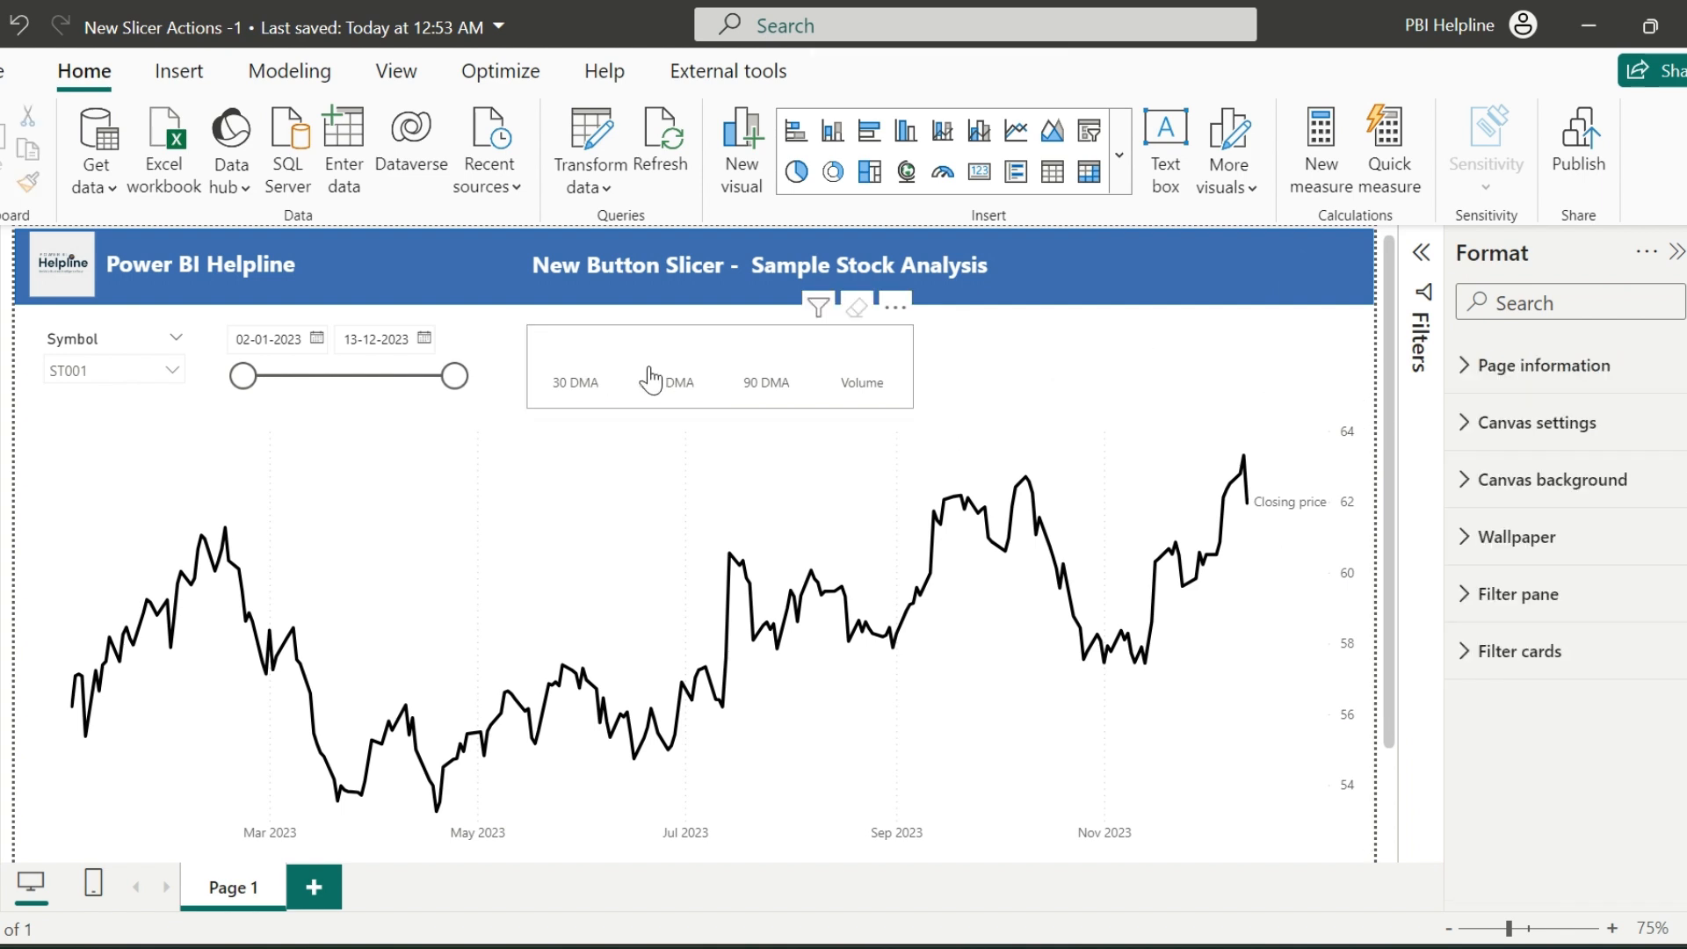
{"action": "left_click", "coordinate": [668, 381]}
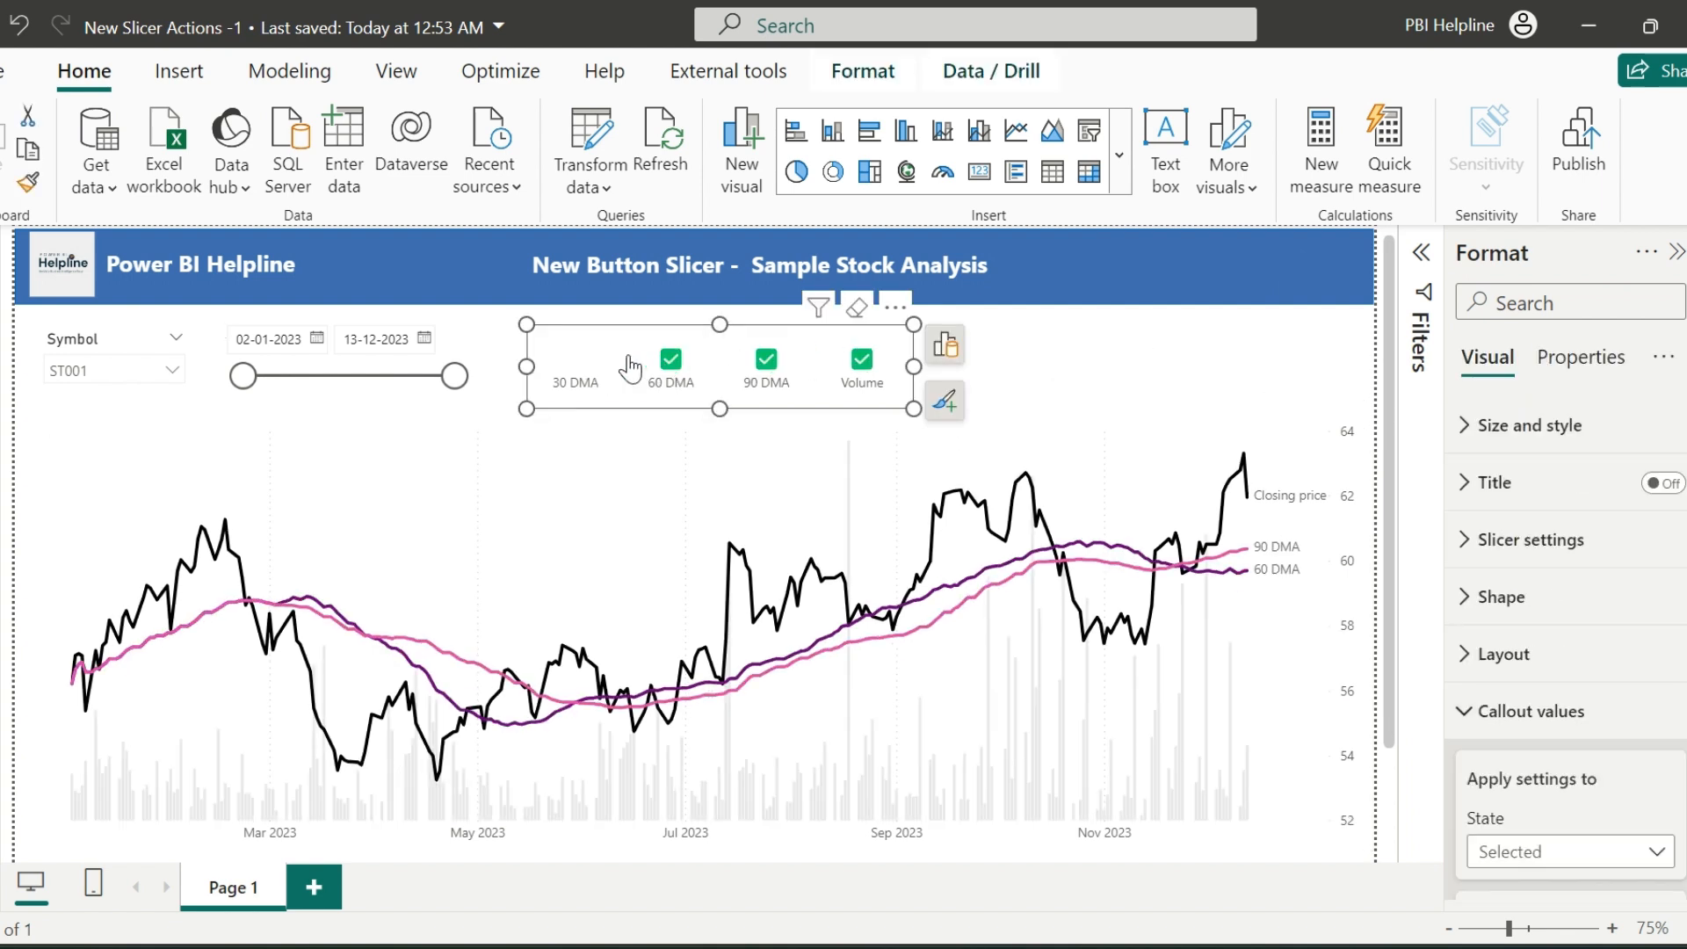
Step: Tick 30 DMA and place the checkbox slicer at the chart's top-left under the date range
{"action": "left_click", "coordinate": [573, 358]}
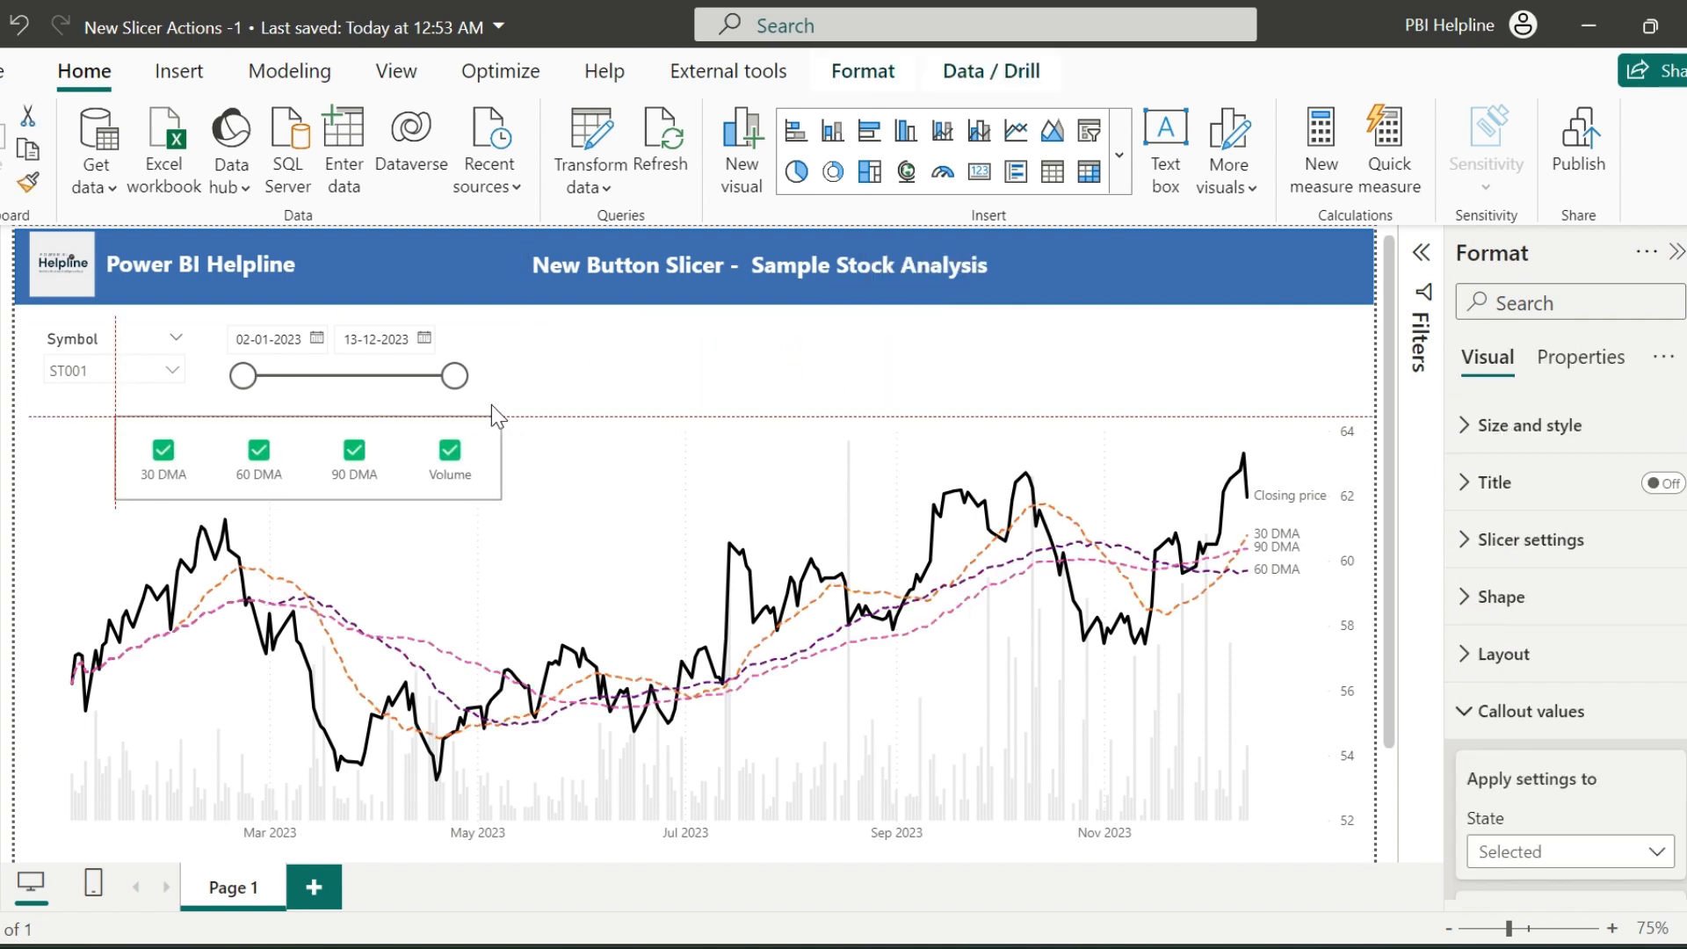
{"action": "left_click", "coordinate": [300, 462]}
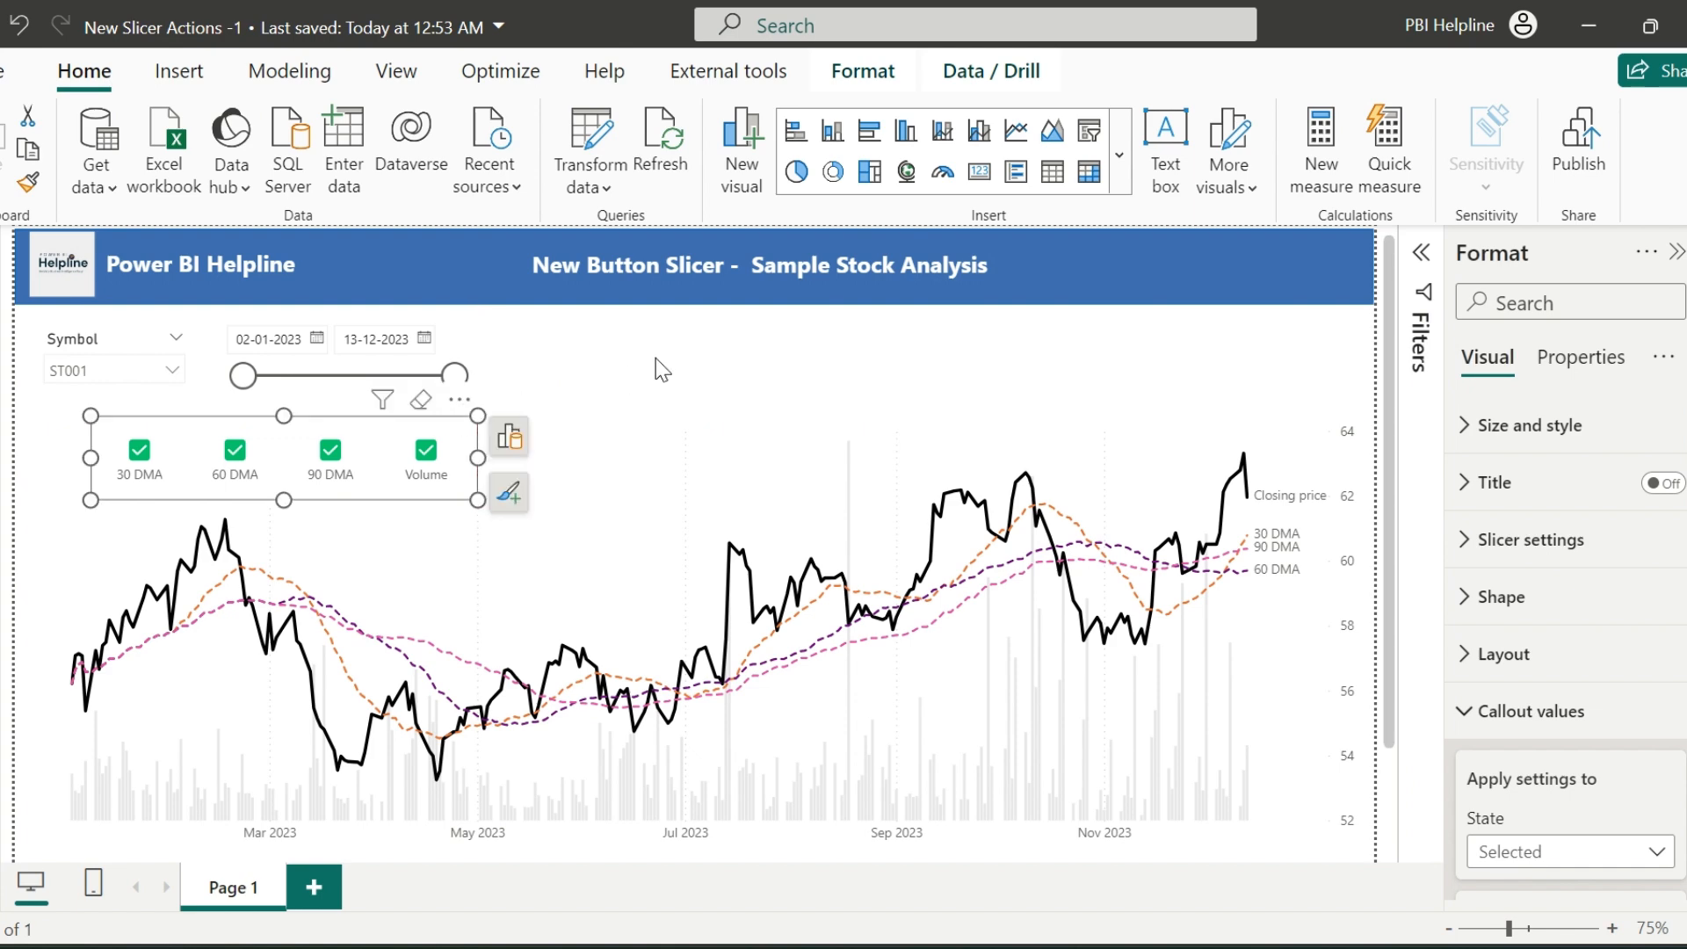
{"action": "left_click", "coordinate": [660, 369]}
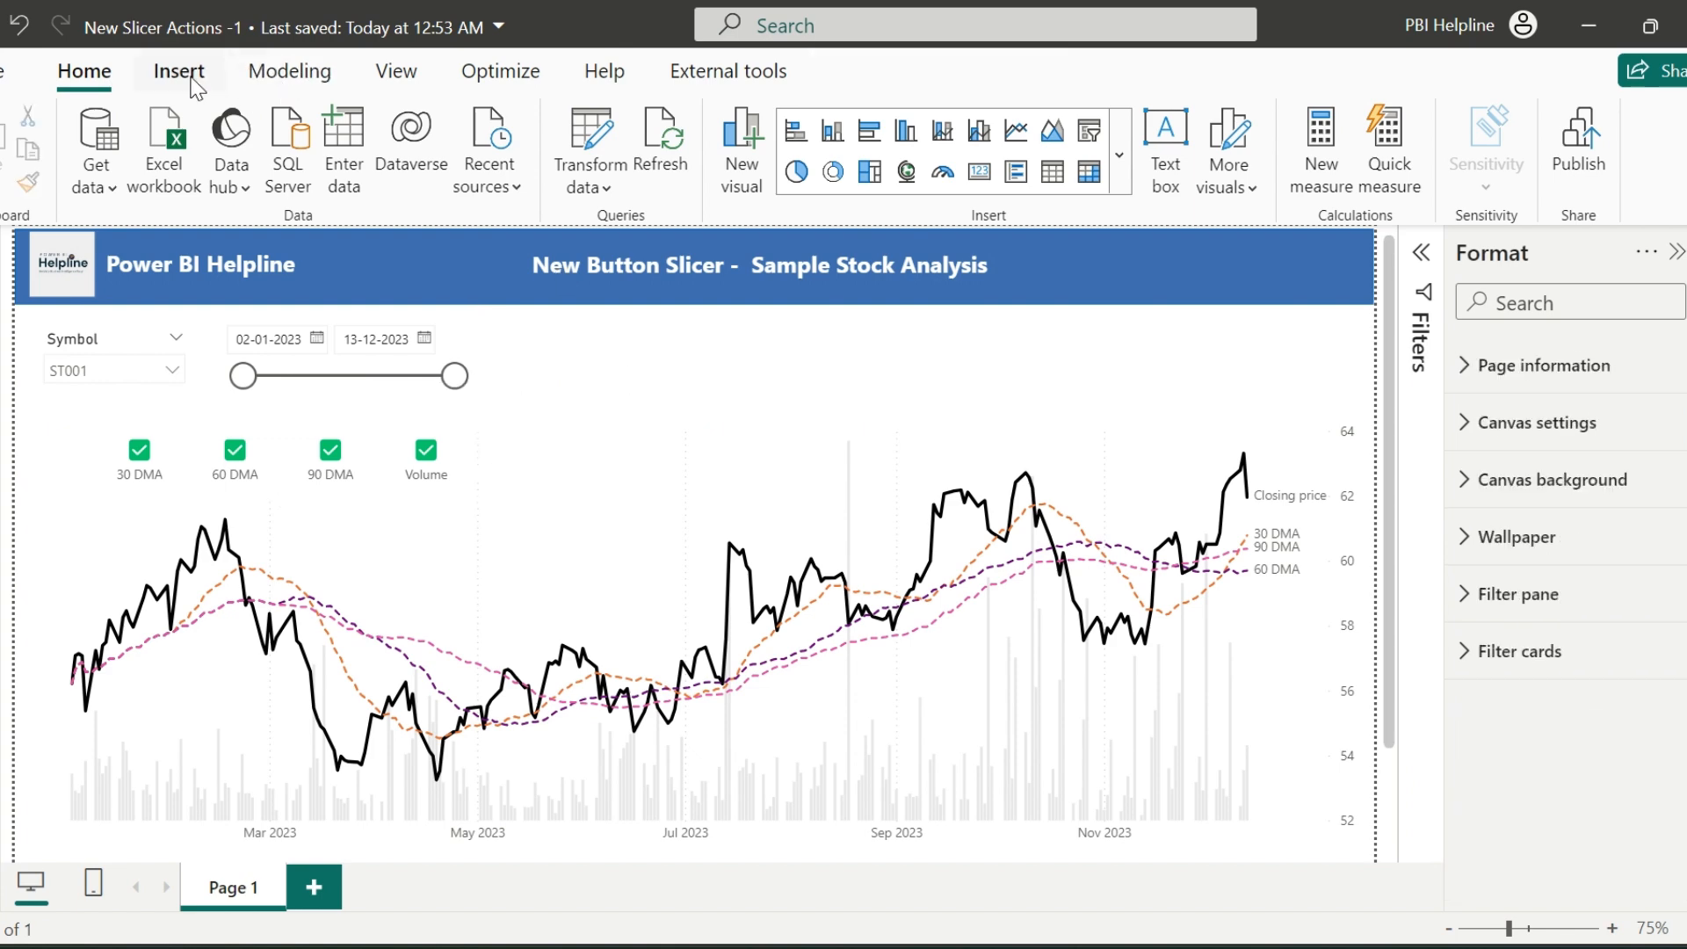
Step: Insert a chevron shape labelled Analysis and a second chevron, with the Selection pane shown
{"action": "left_click", "coordinate": [179, 70]}
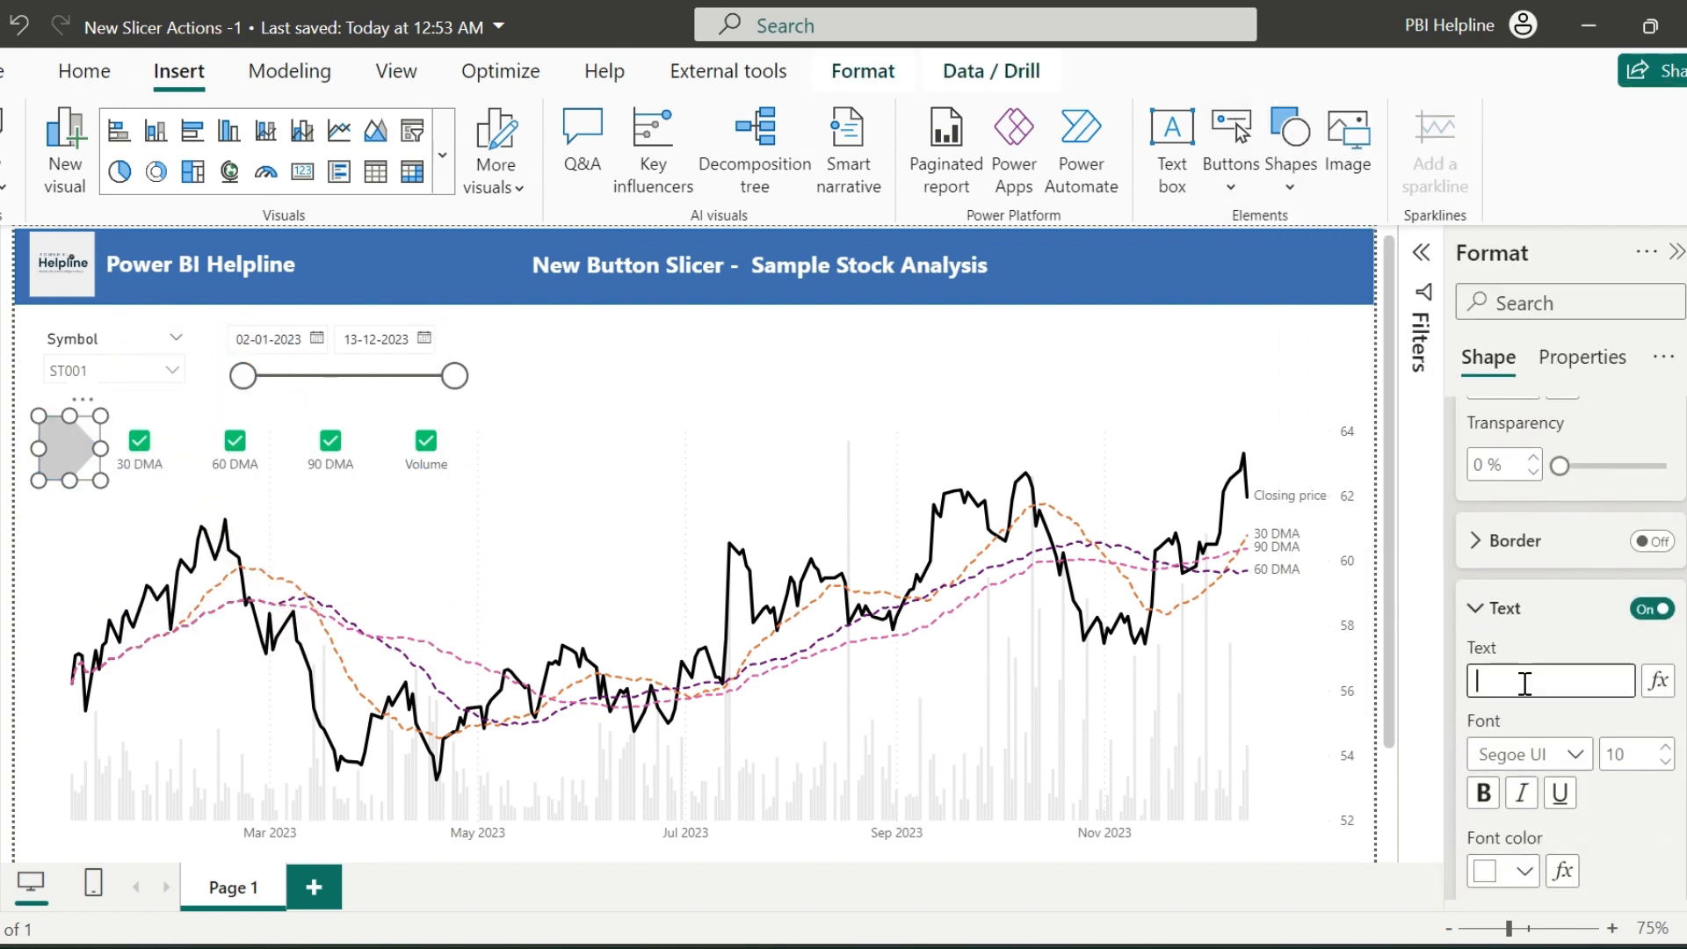
{"action": "left_click", "coordinate": [1288, 137]}
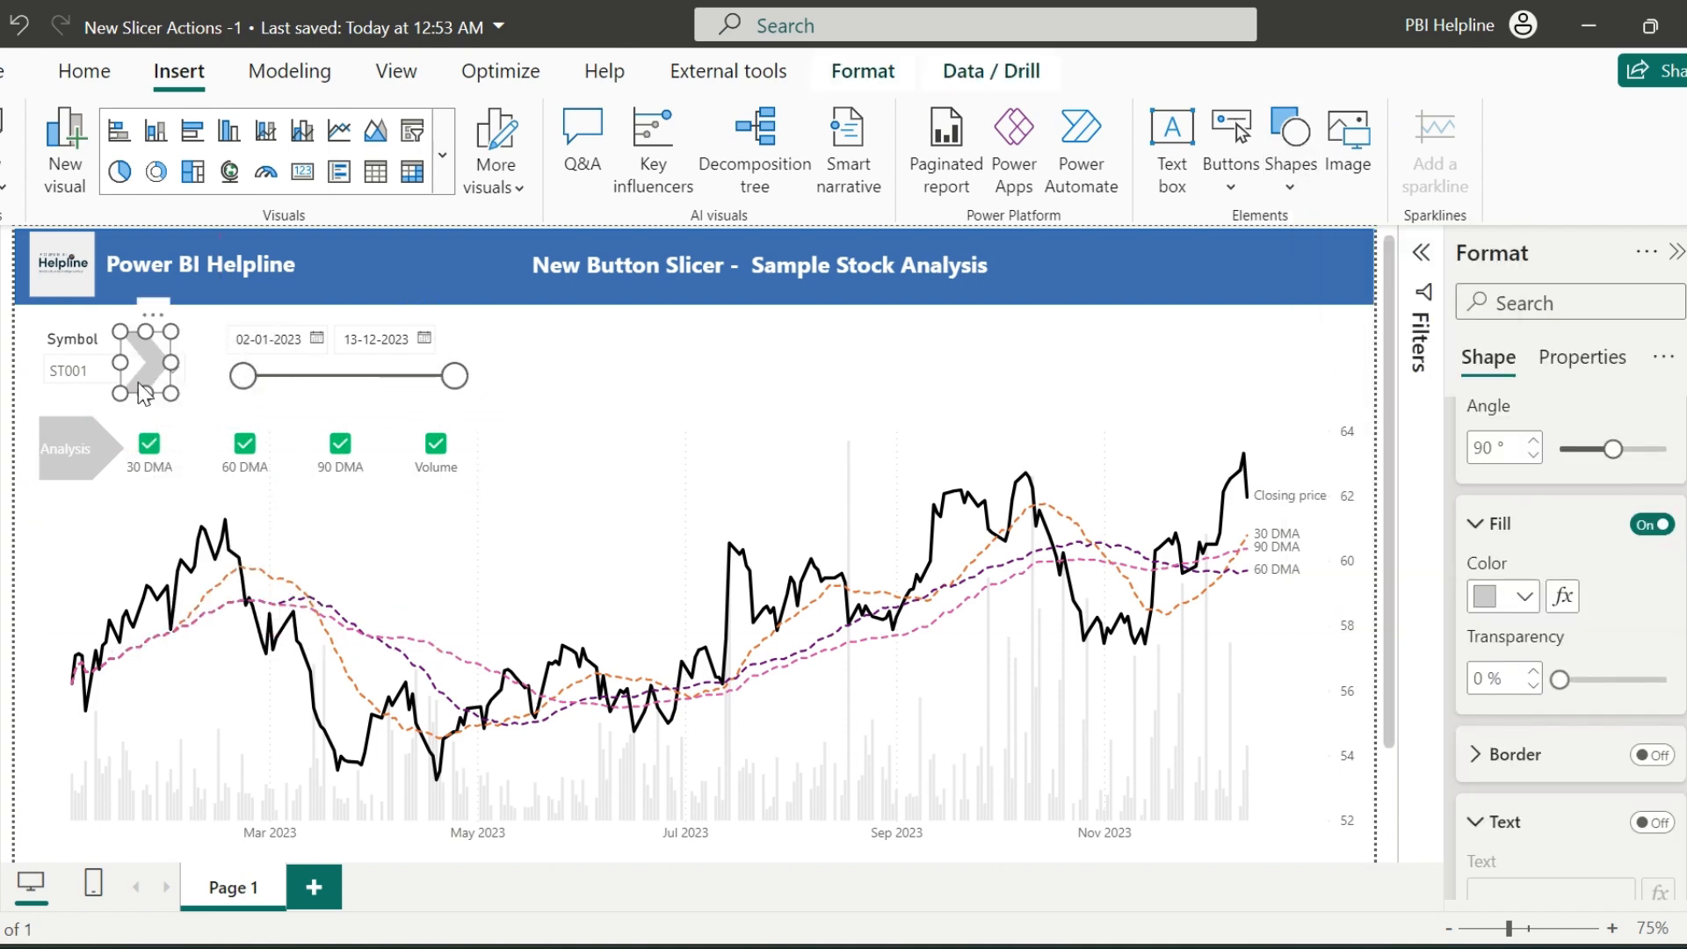
{"action": "left_click", "coordinate": [395, 71]}
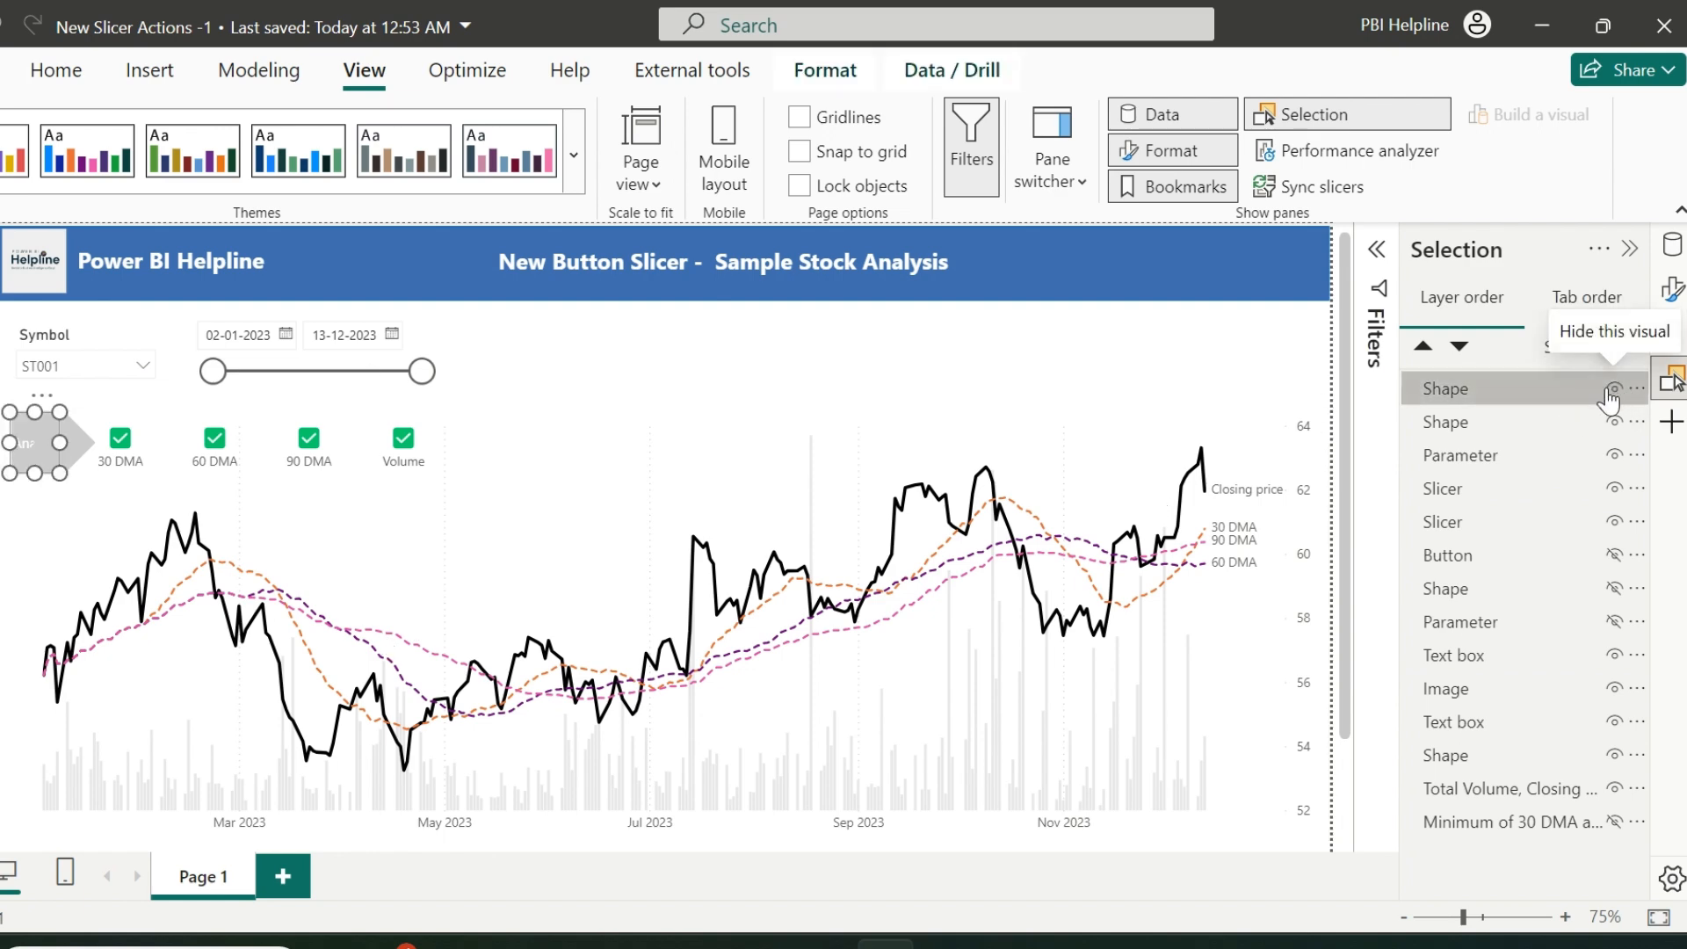
Step: Toggle shape and slicer visibility to capture the Analysis and Bookmark 2 bookmarks
{"action": "left_click", "coordinate": [1613, 389]}
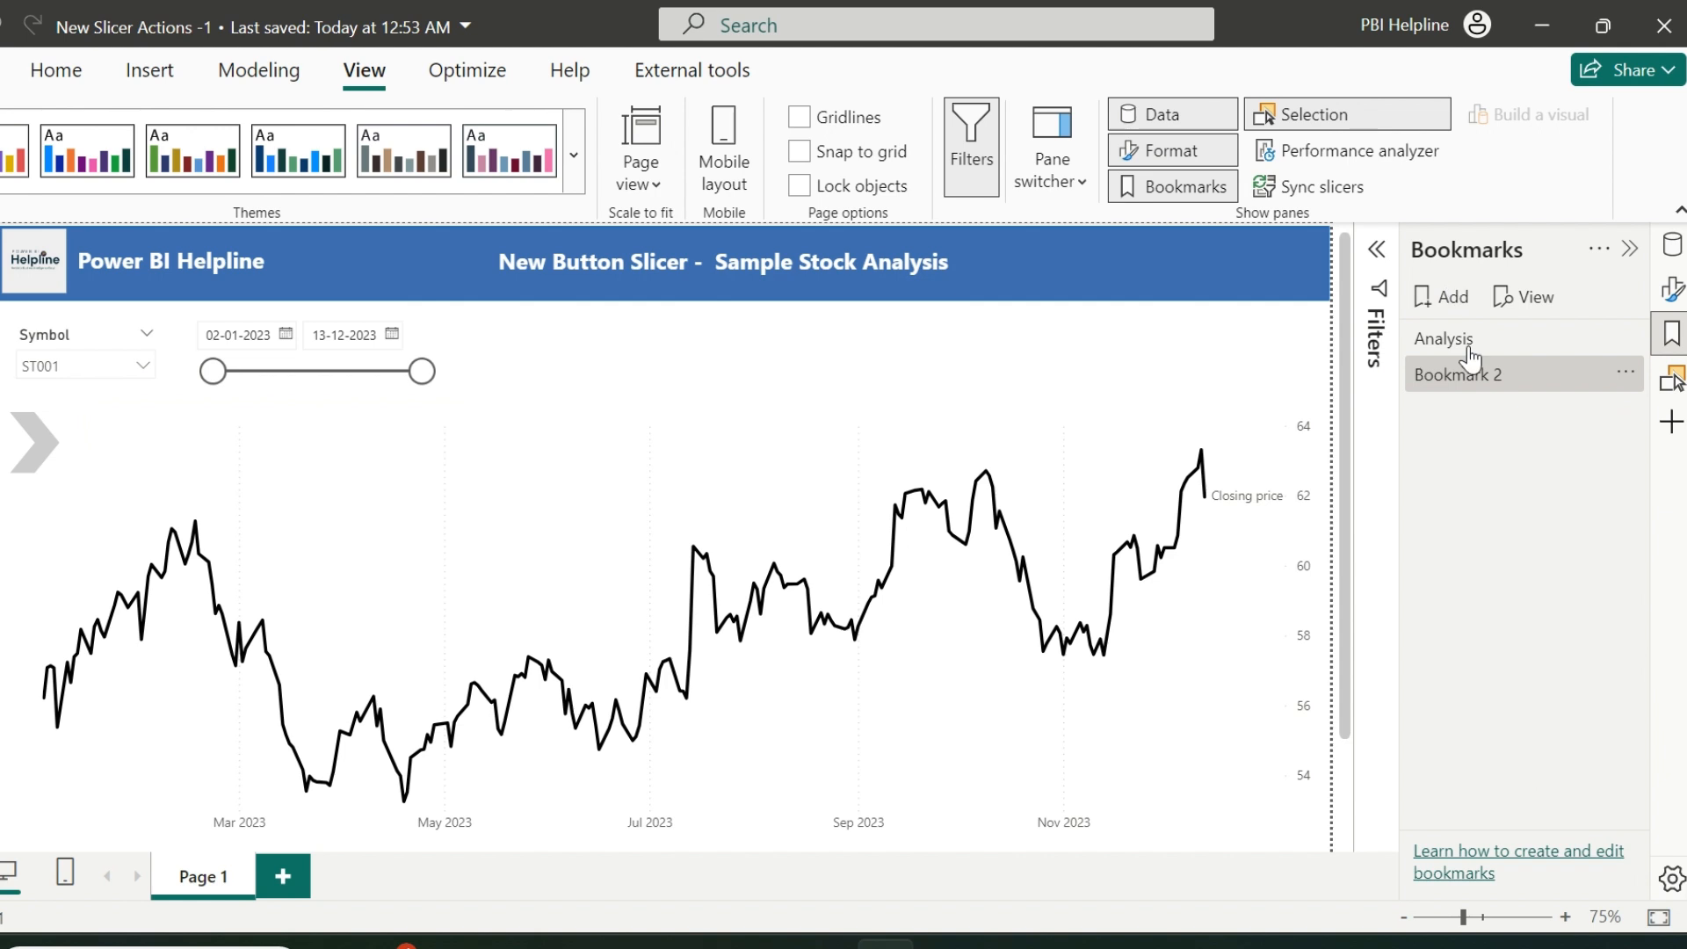
{"action": "left_click", "coordinate": [36, 441]}
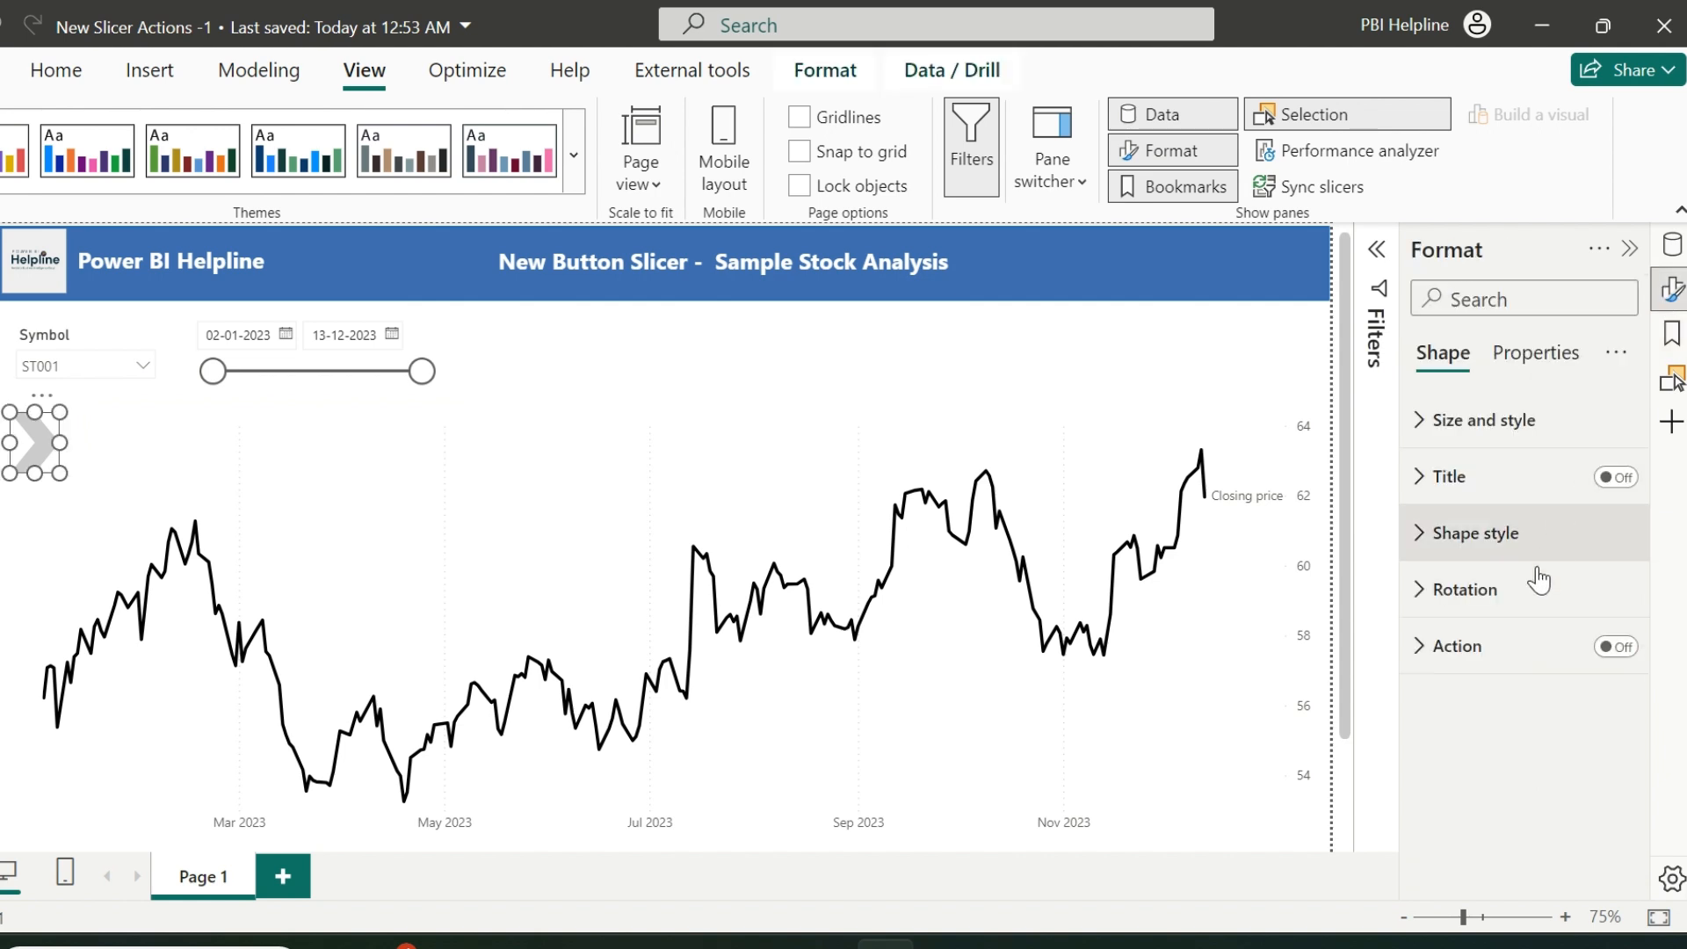
{"action": "left_click", "coordinate": [1613, 645]}
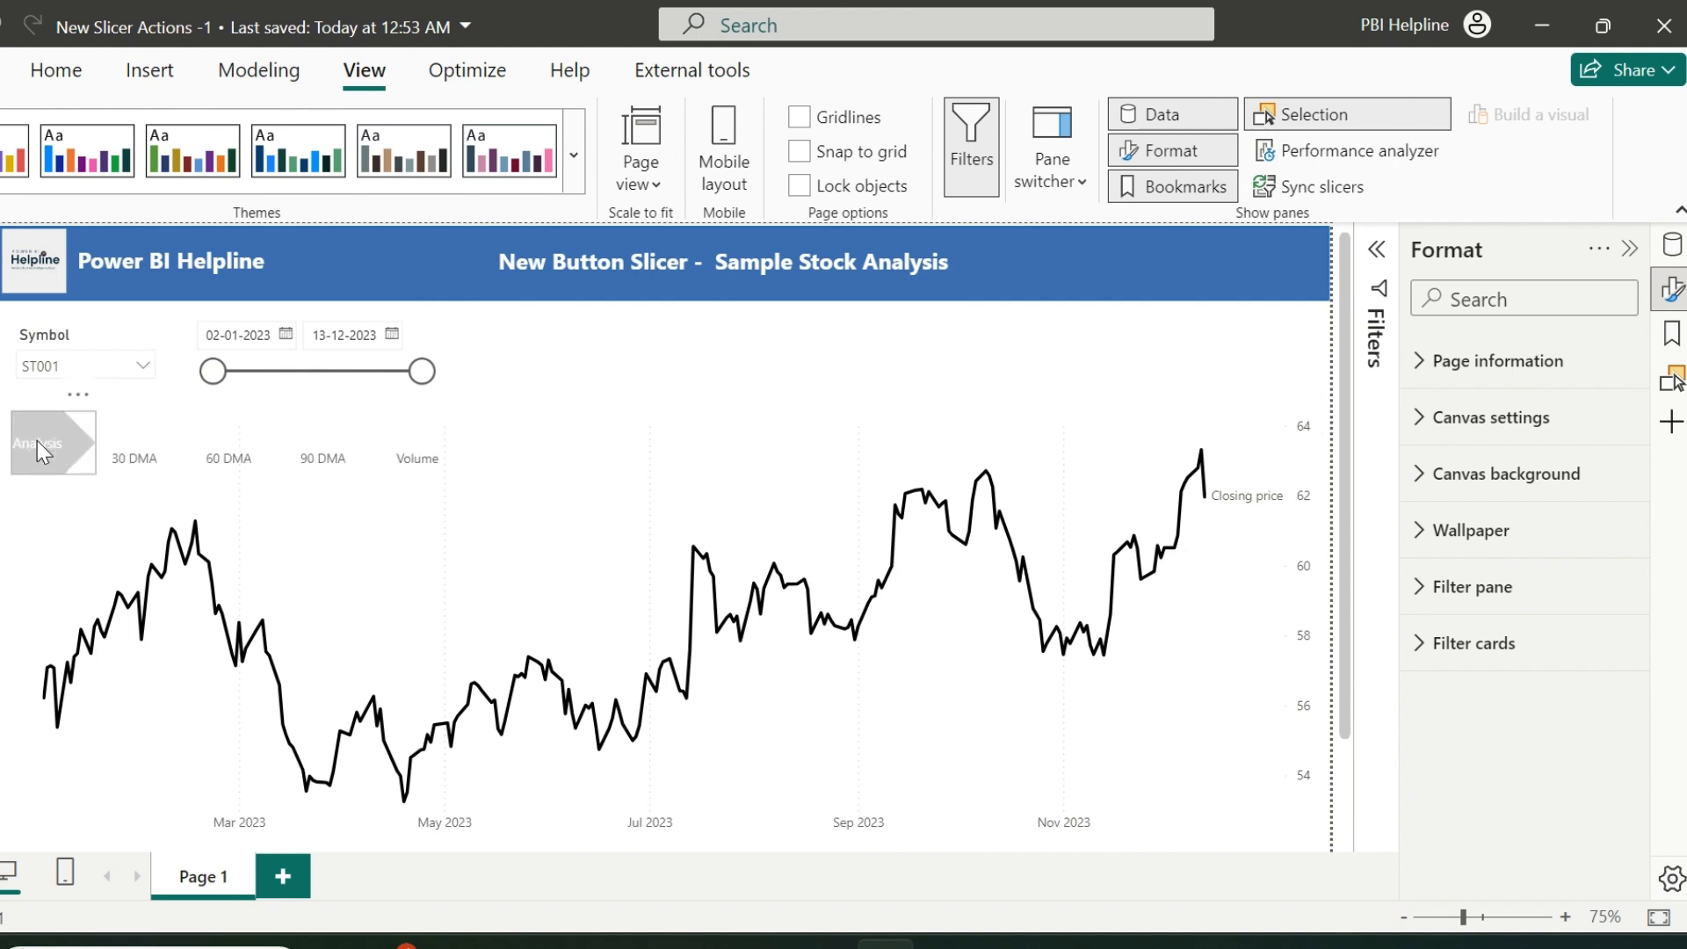
Step: Give the Analysis shape an Action of type Bookmark pointing to its bookmark
{"action": "left_click", "coordinate": [1517, 627]}
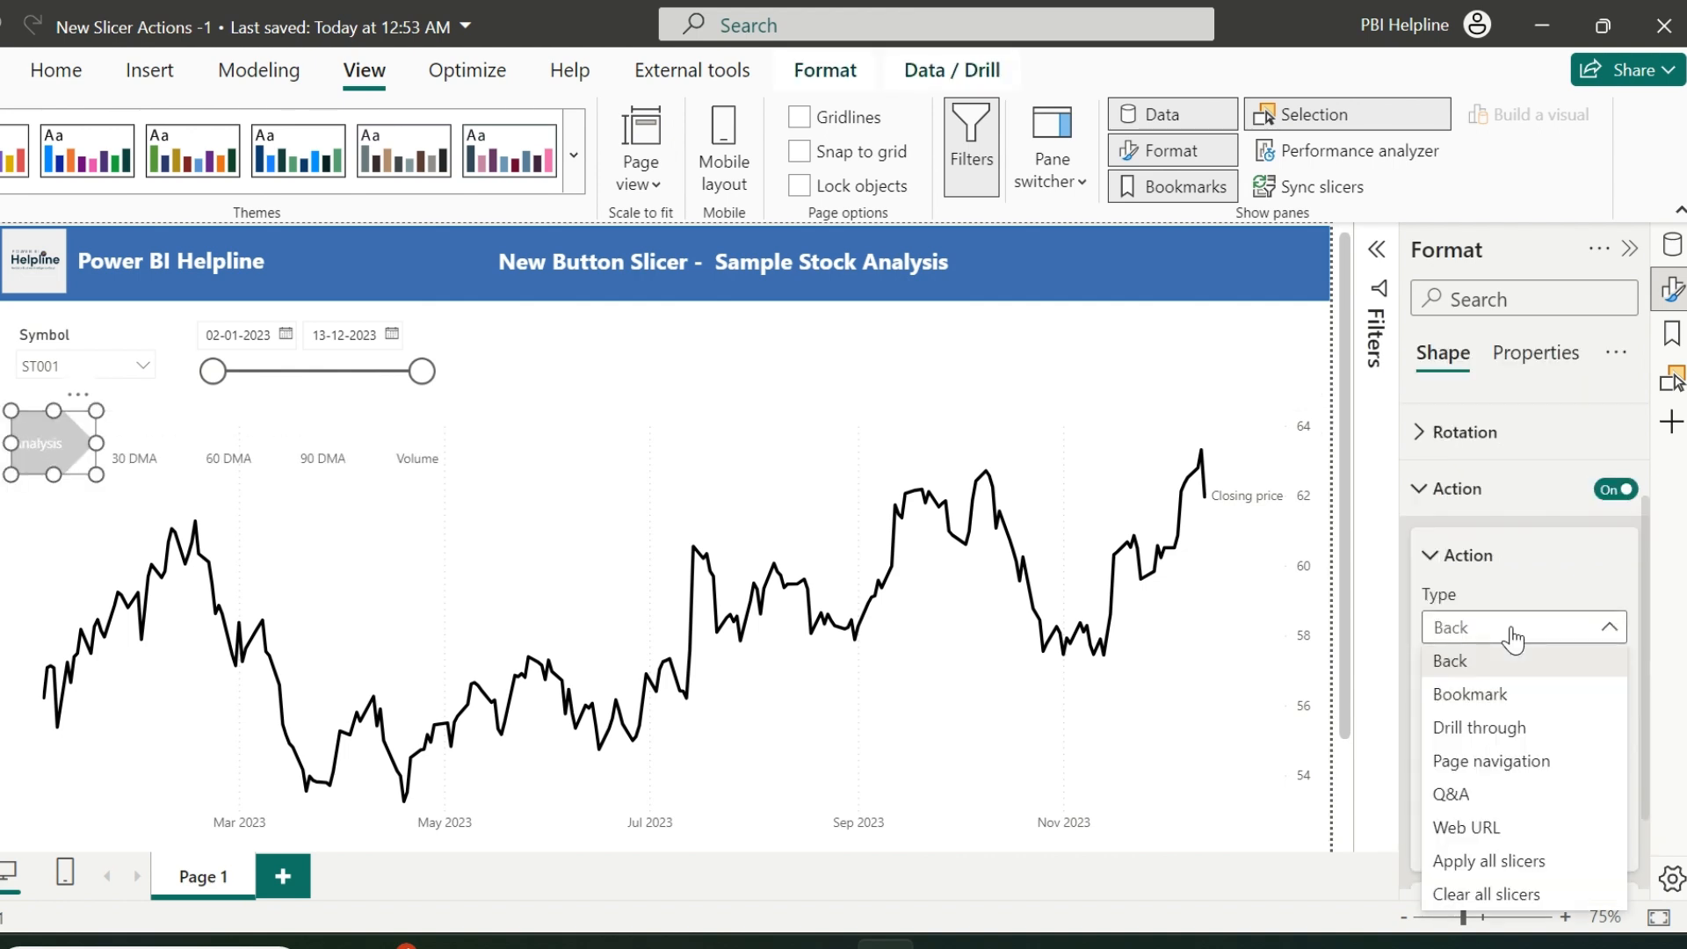
{"action": "left_click", "coordinate": [1469, 694]}
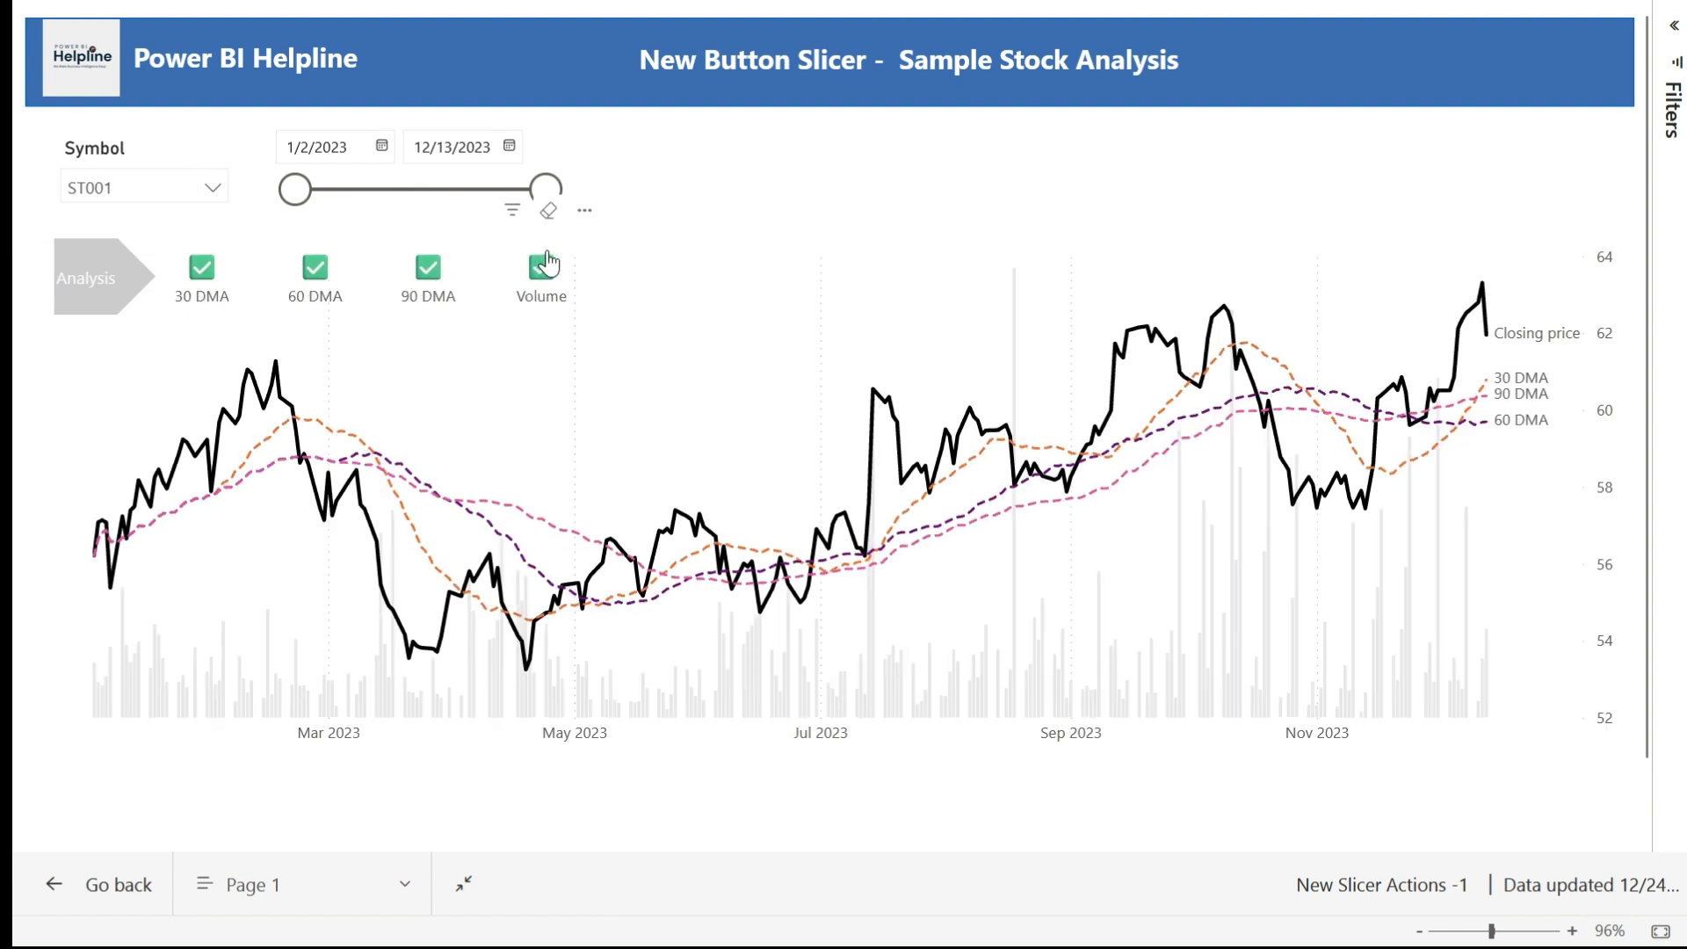
{"action": "left_click", "coordinate": [425, 267]}
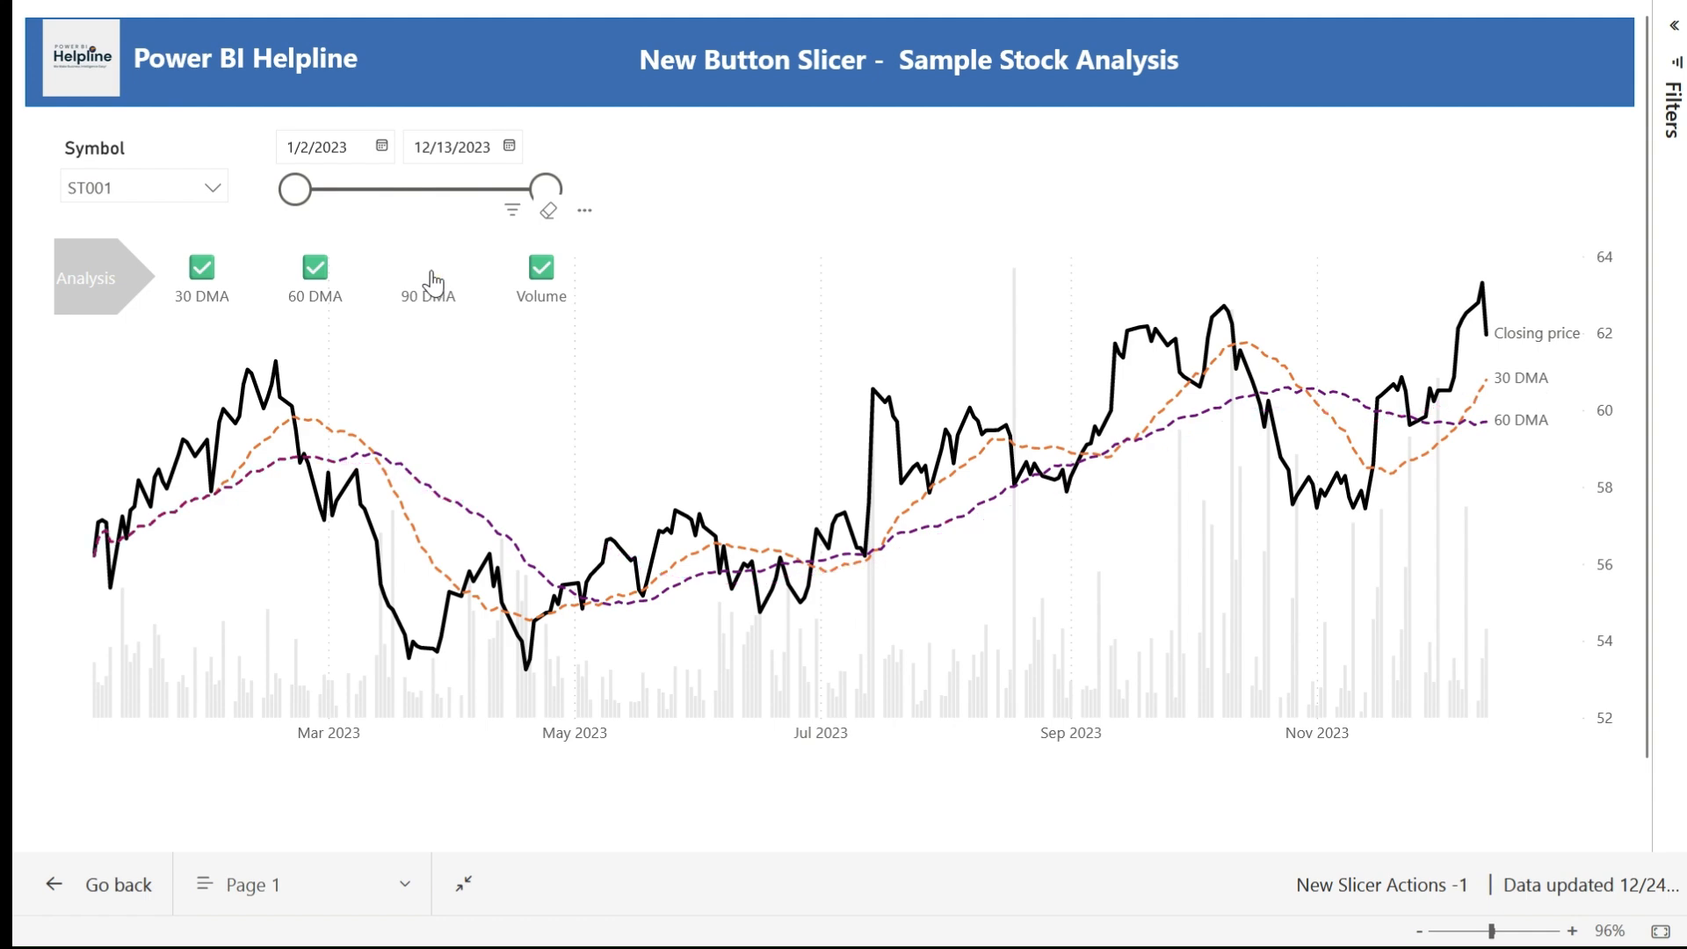
{"action": "left_click", "coordinate": [425, 266]}
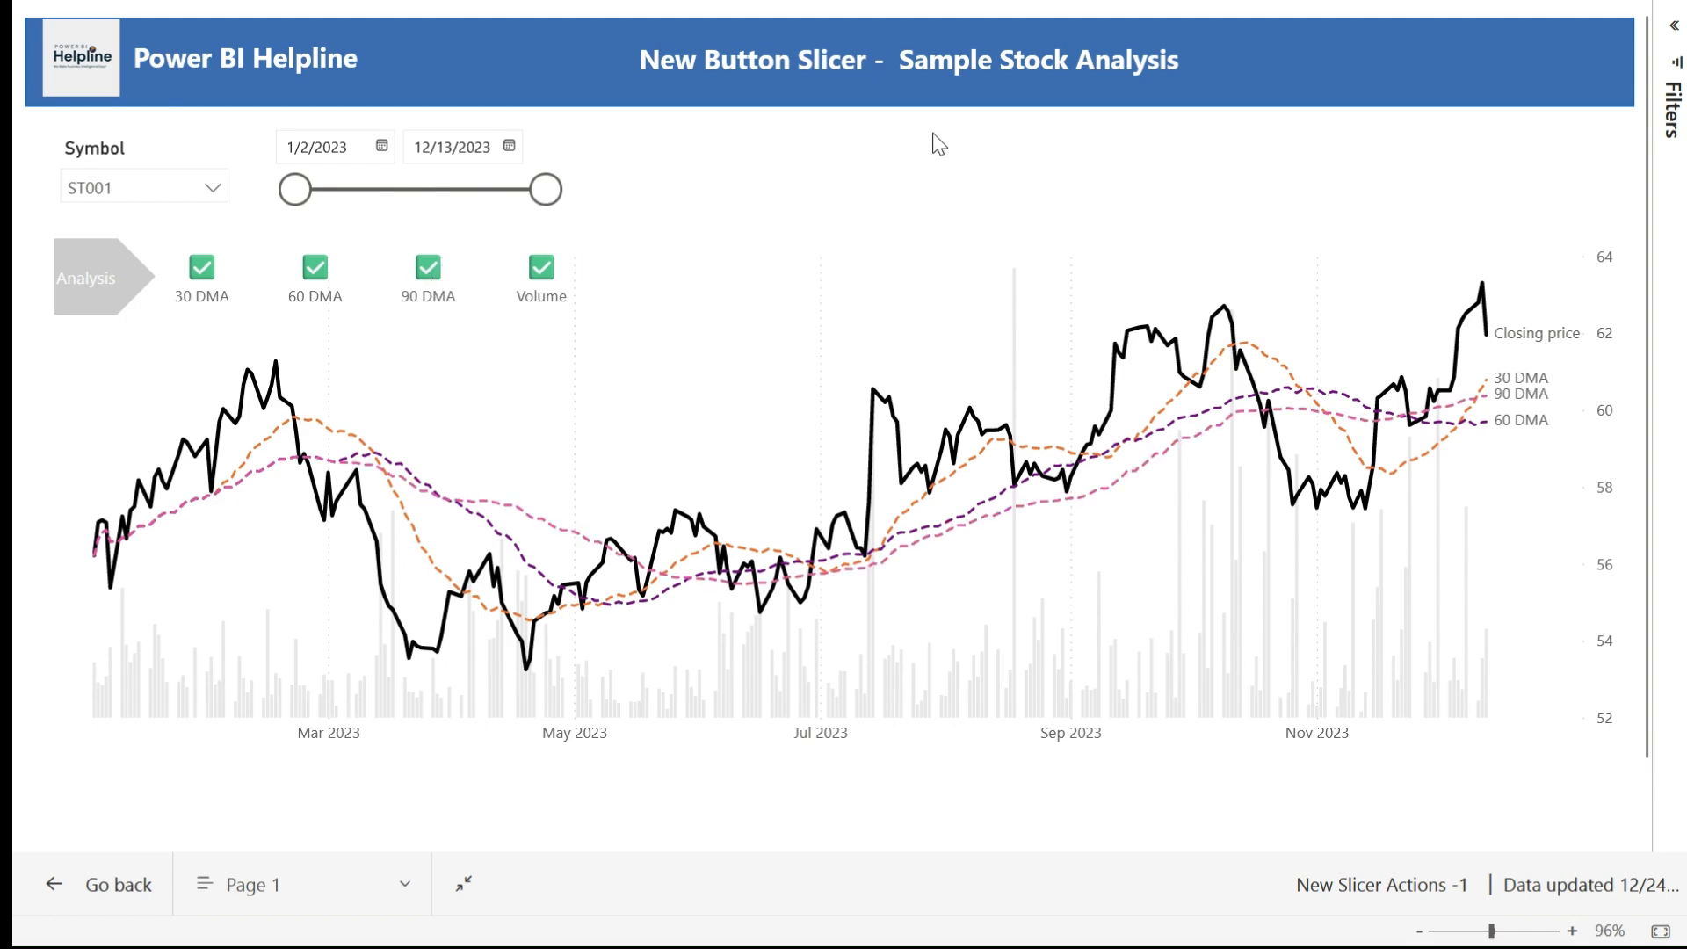